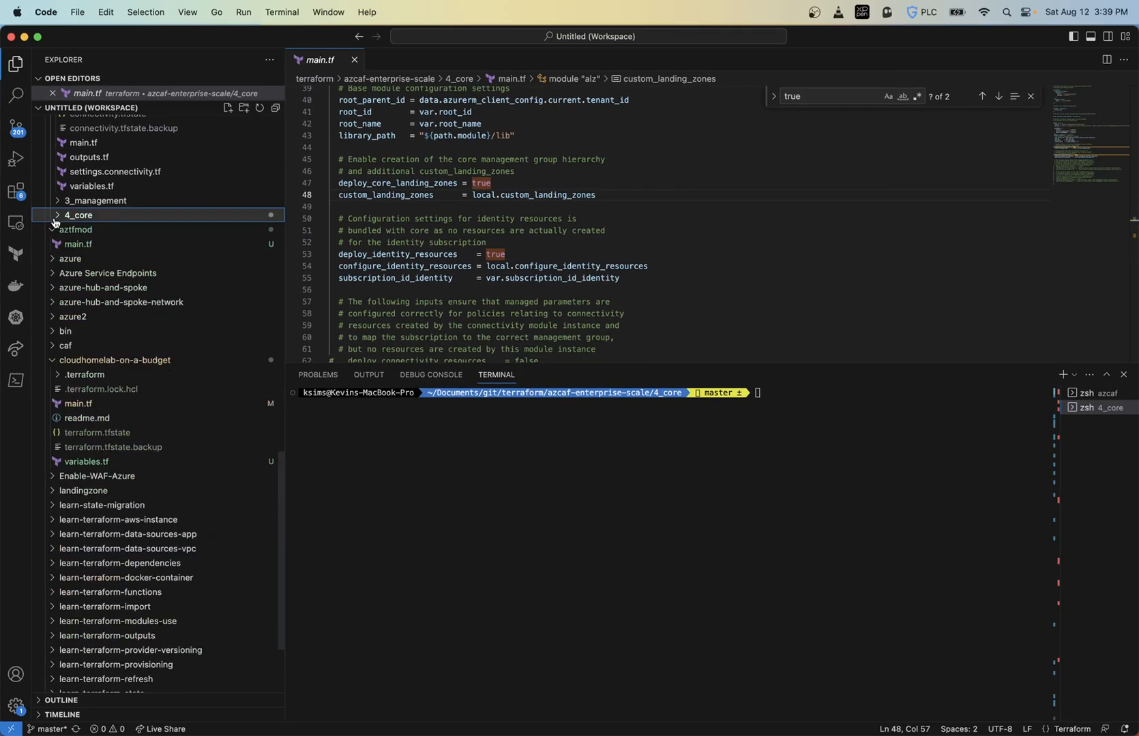
# Step: Collapse 2_connectivity and expand 4_core's lib folder to show its definition subfolders
pyautogui.click(77, 219)
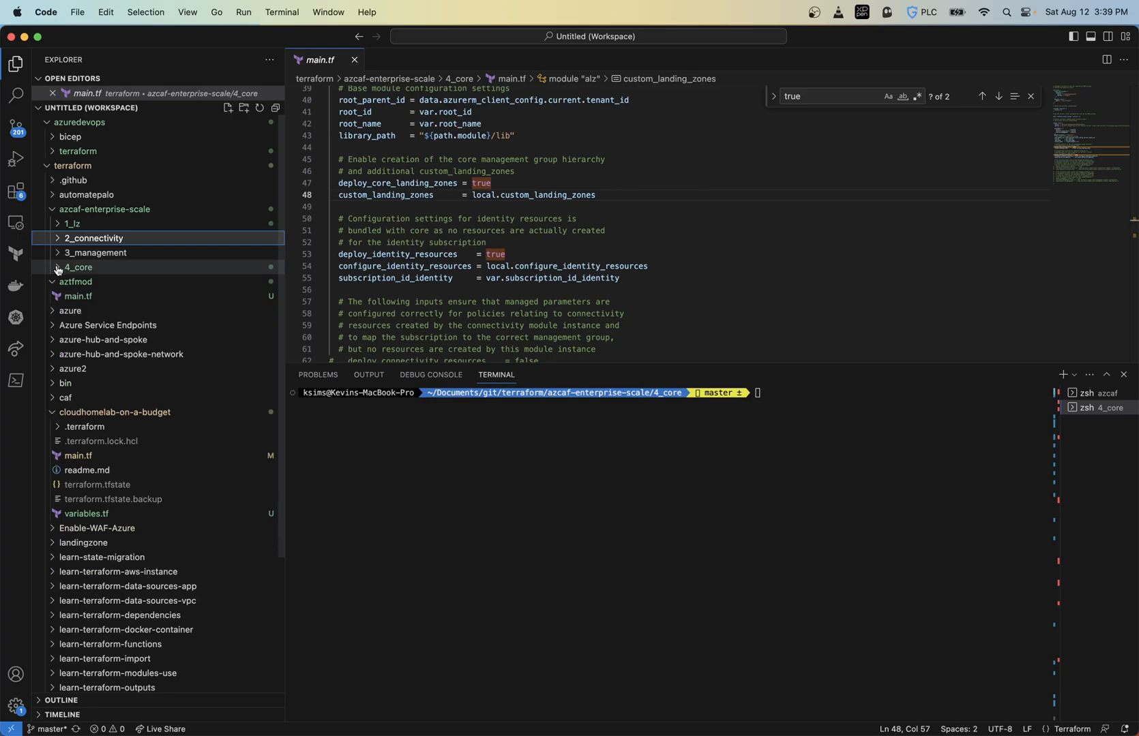
pyautogui.click(77, 272)
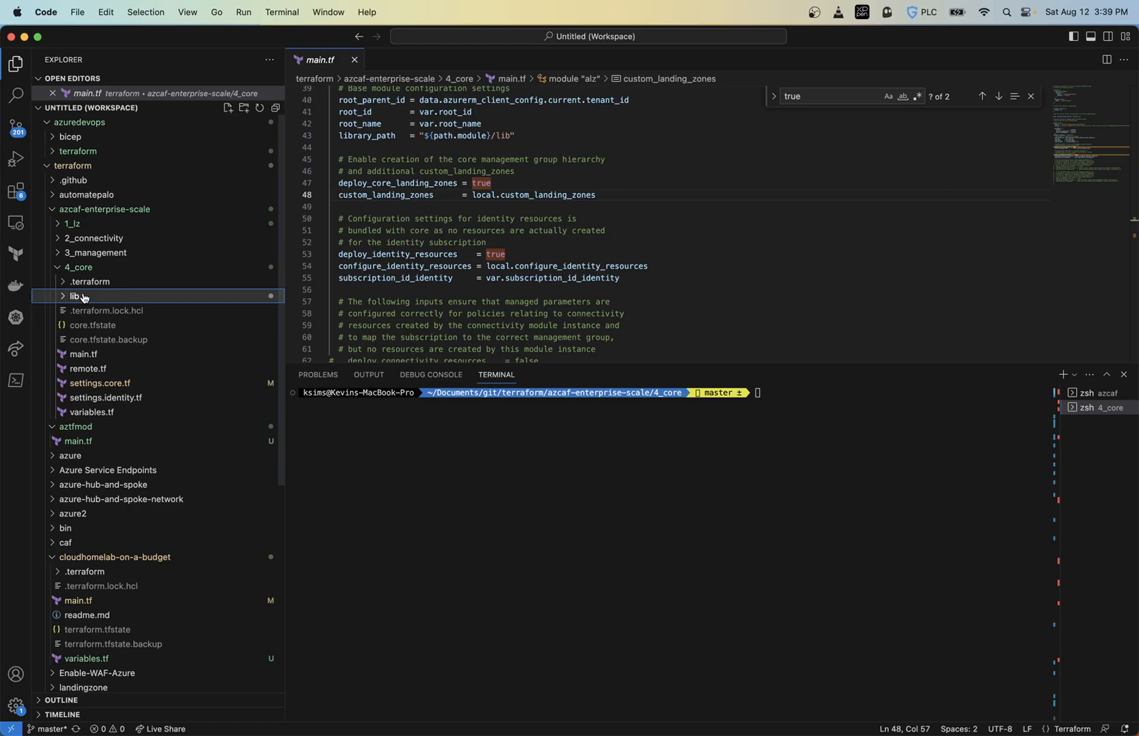
pyautogui.click(74, 299)
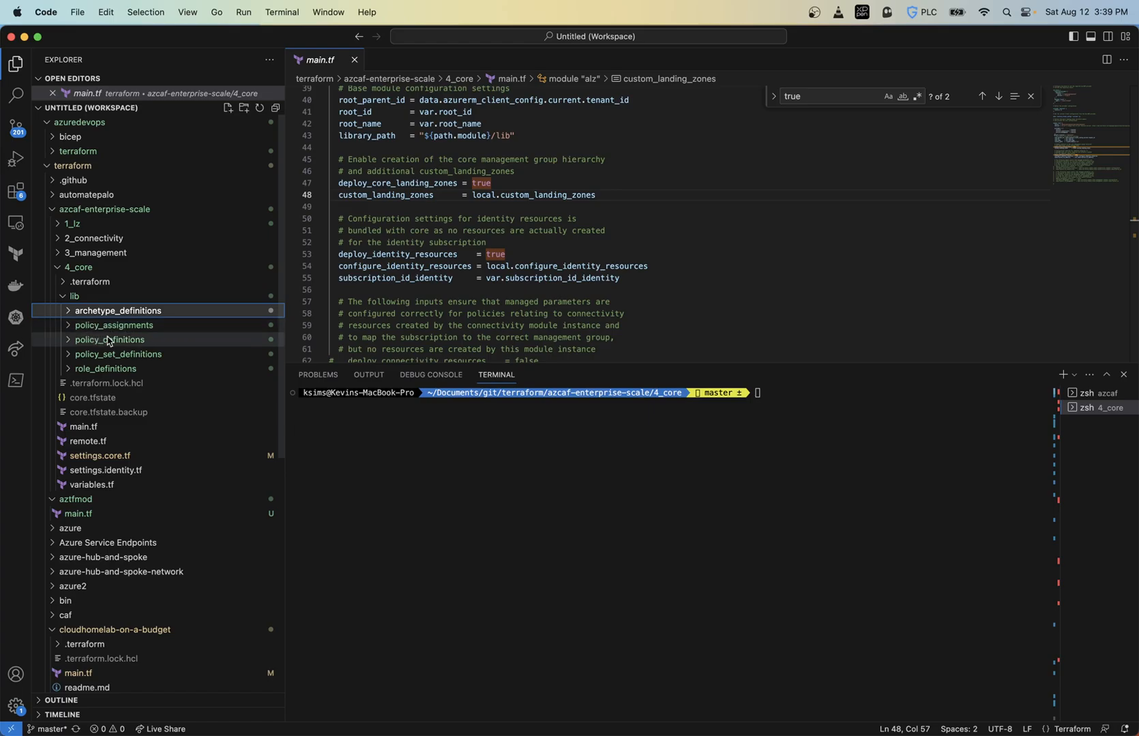
pyautogui.moveTo(133, 360)
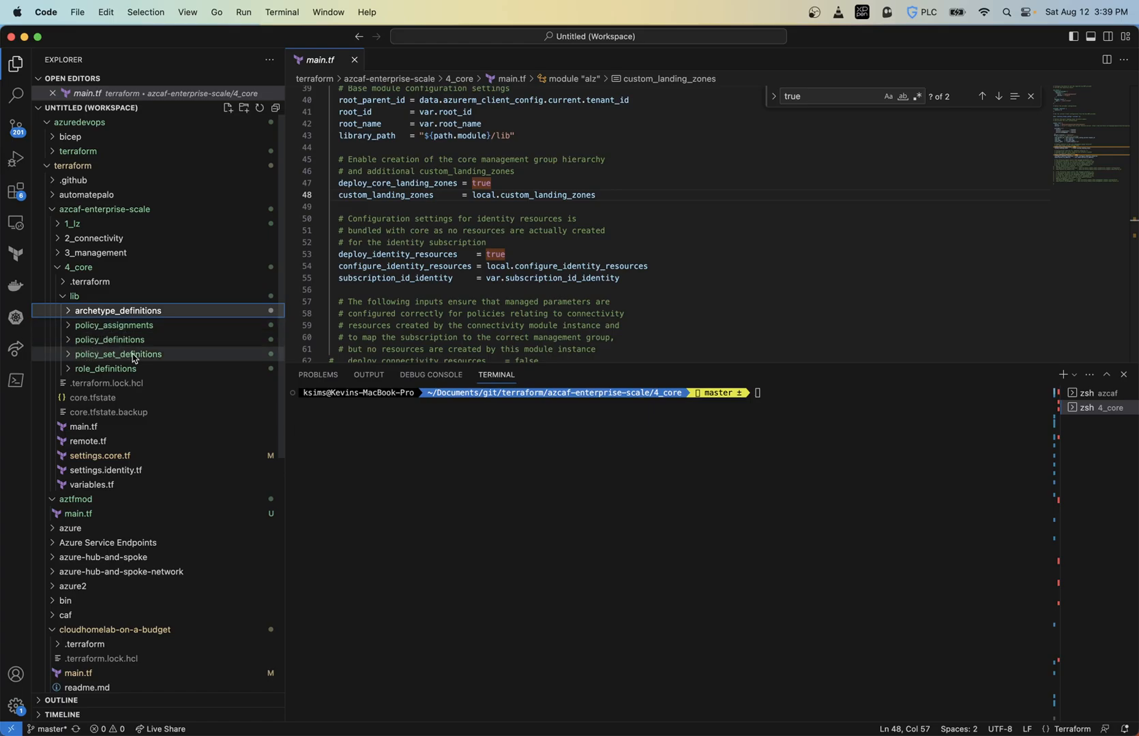
pyautogui.moveTo(116, 355)
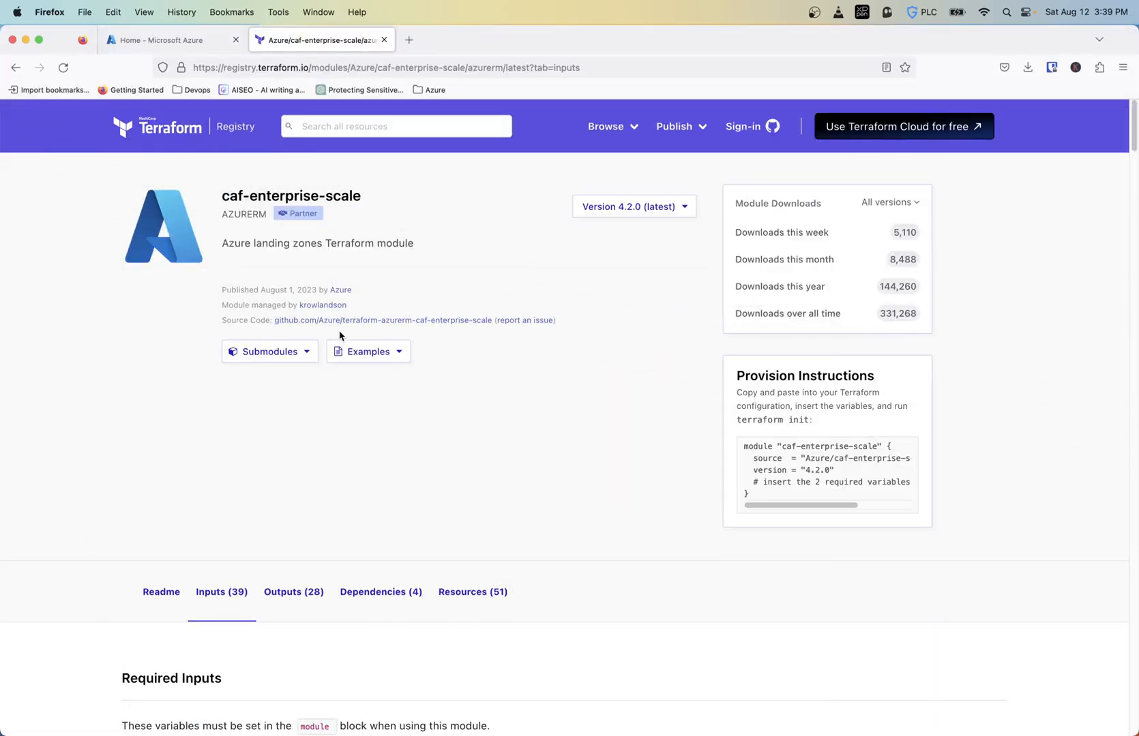
# Step: Open the module's GitHub source repository and browse its Wiki page list
pyautogui.click(382, 320)
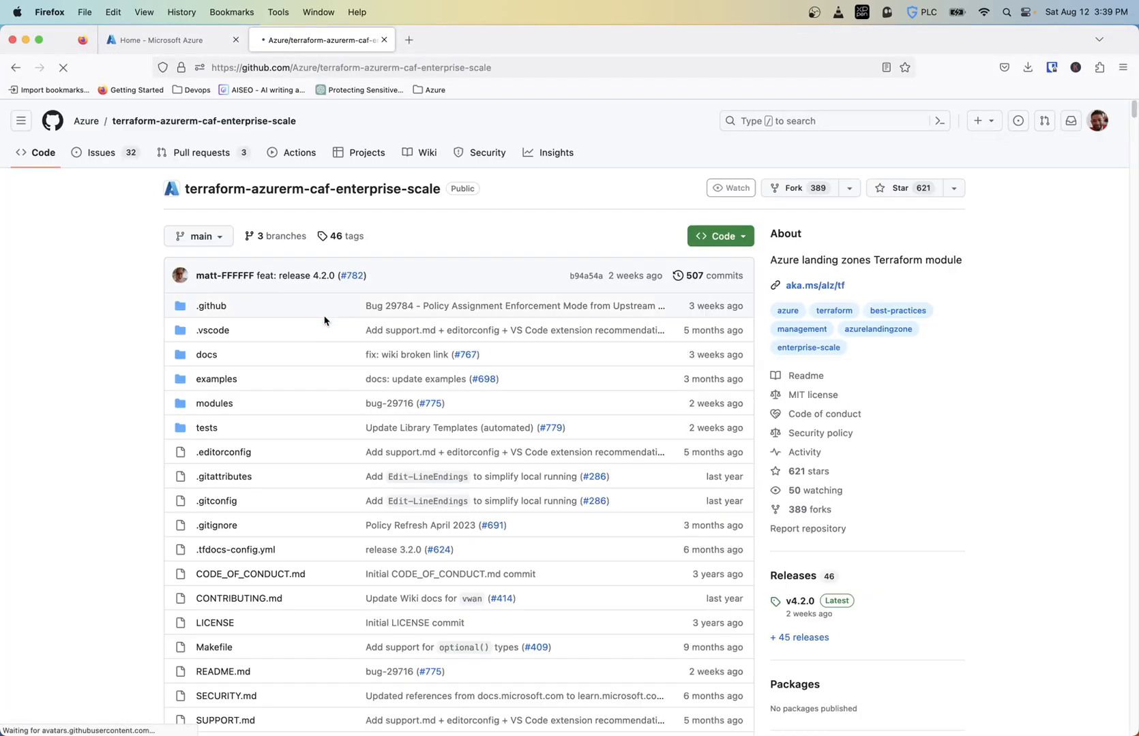
pyautogui.click(427, 153)
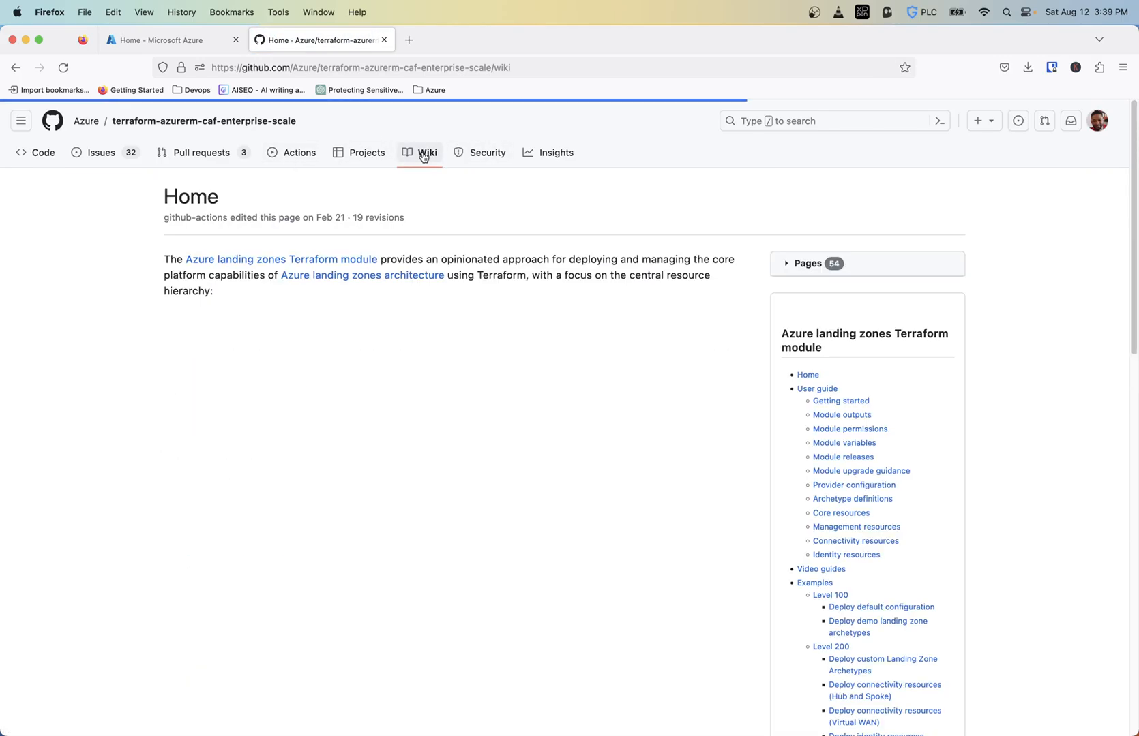
pyautogui.scroll(-3)
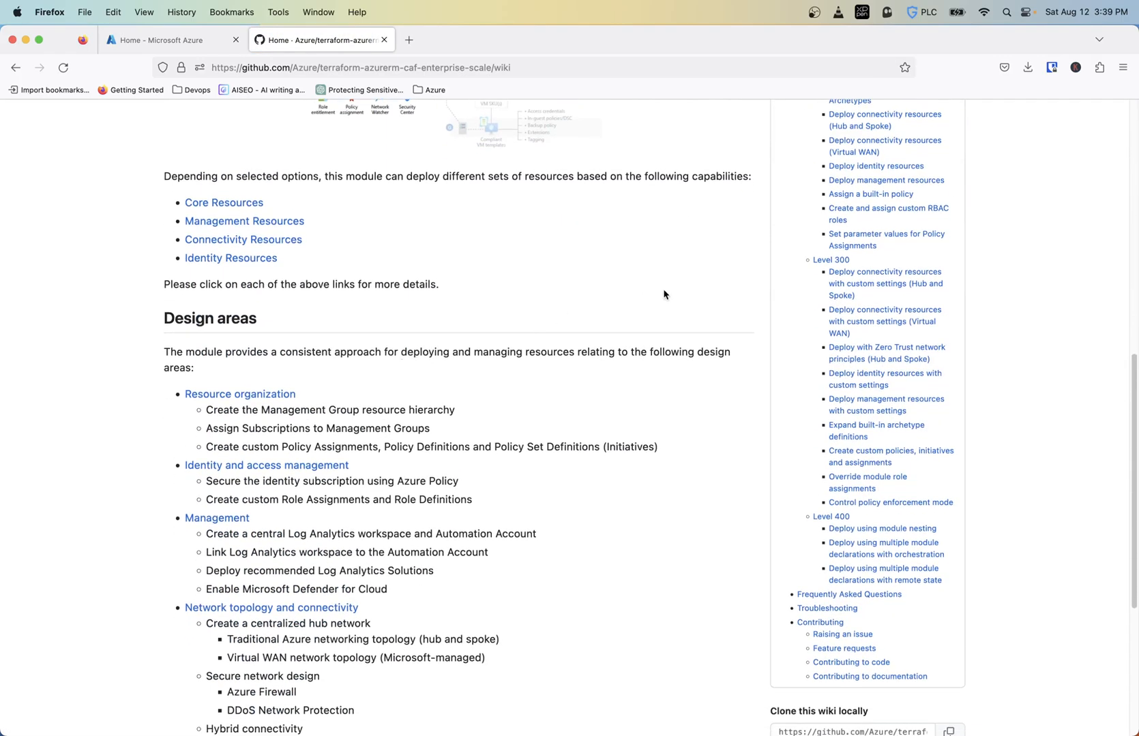
pyautogui.scroll(-3)
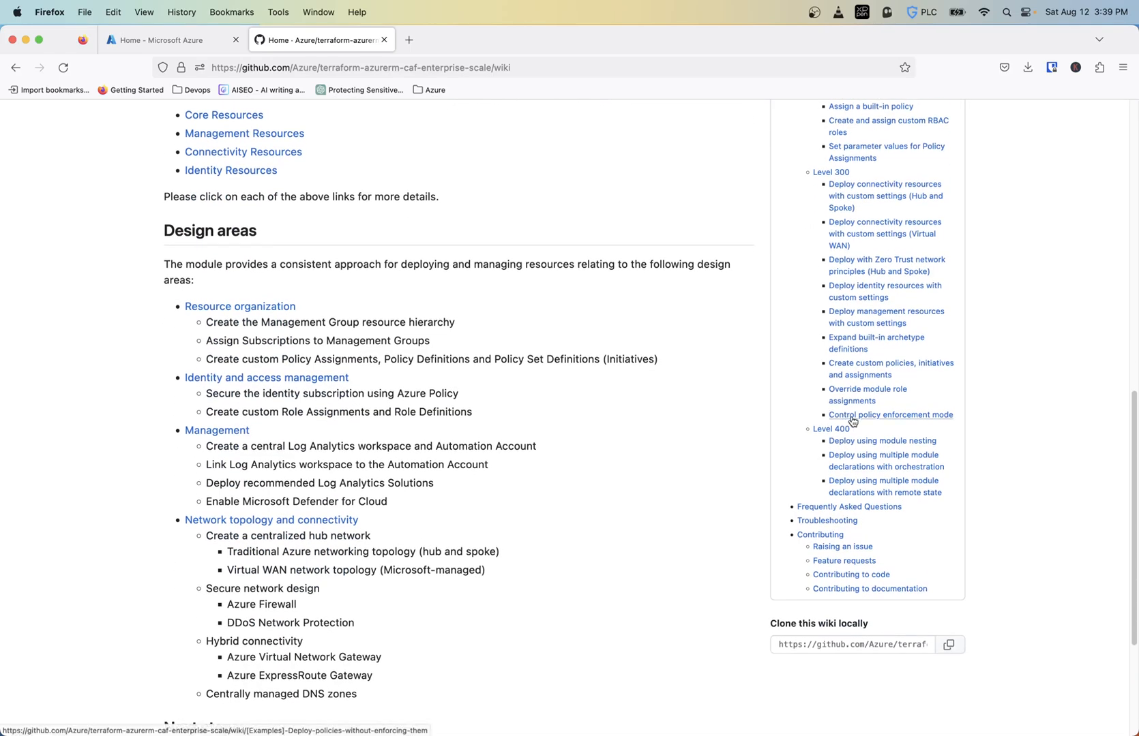
pyautogui.moveTo(862, 420)
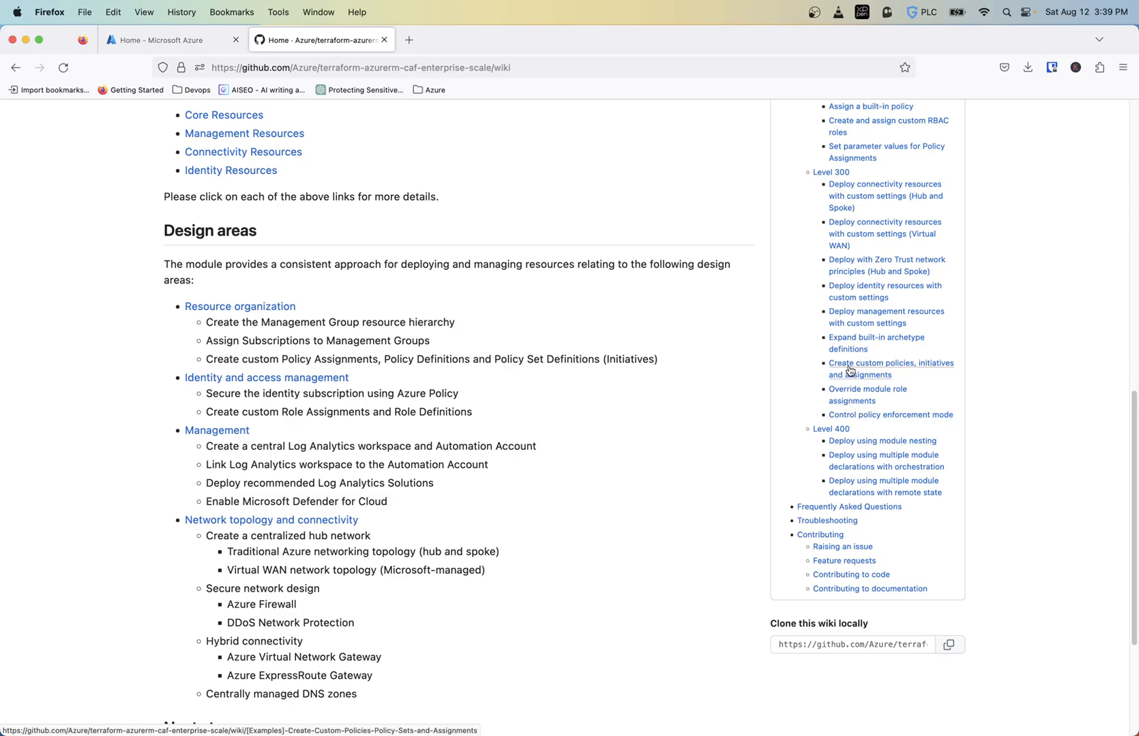
# Step: Read the 'Create custom policies, initiatives and assignments' wiki guide up to the Enforce-RG-Tags definition
pyautogui.click(890, 369)
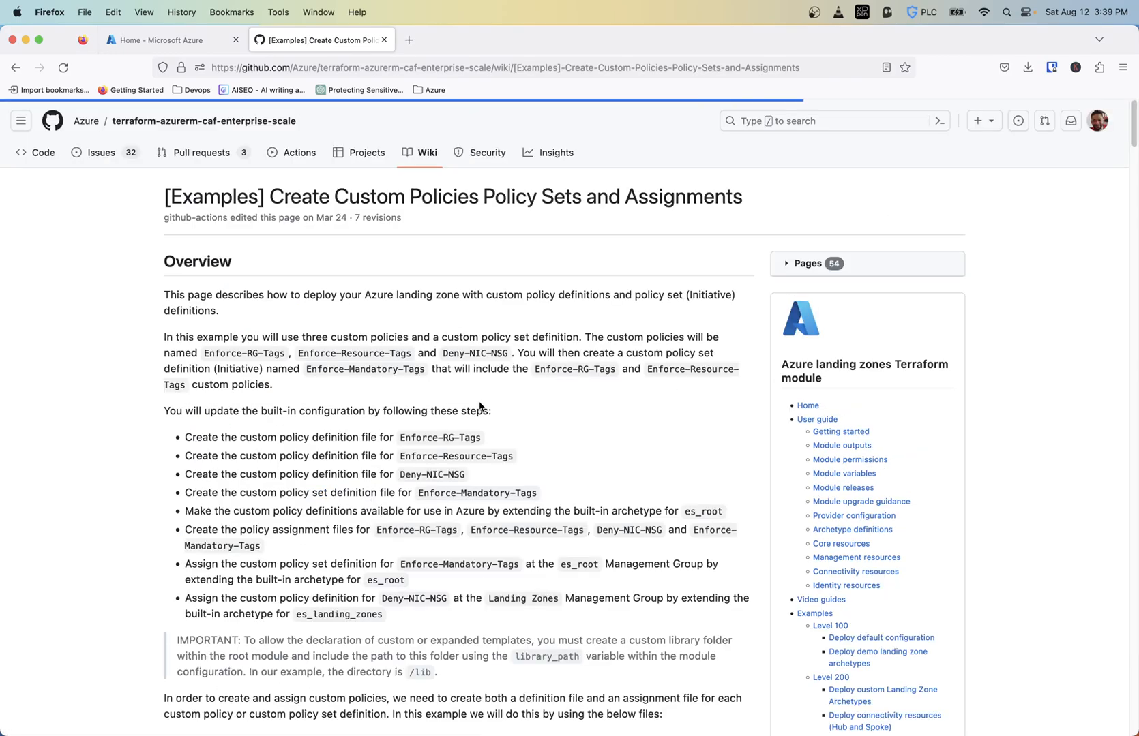
pyautogui.scroll(-3)
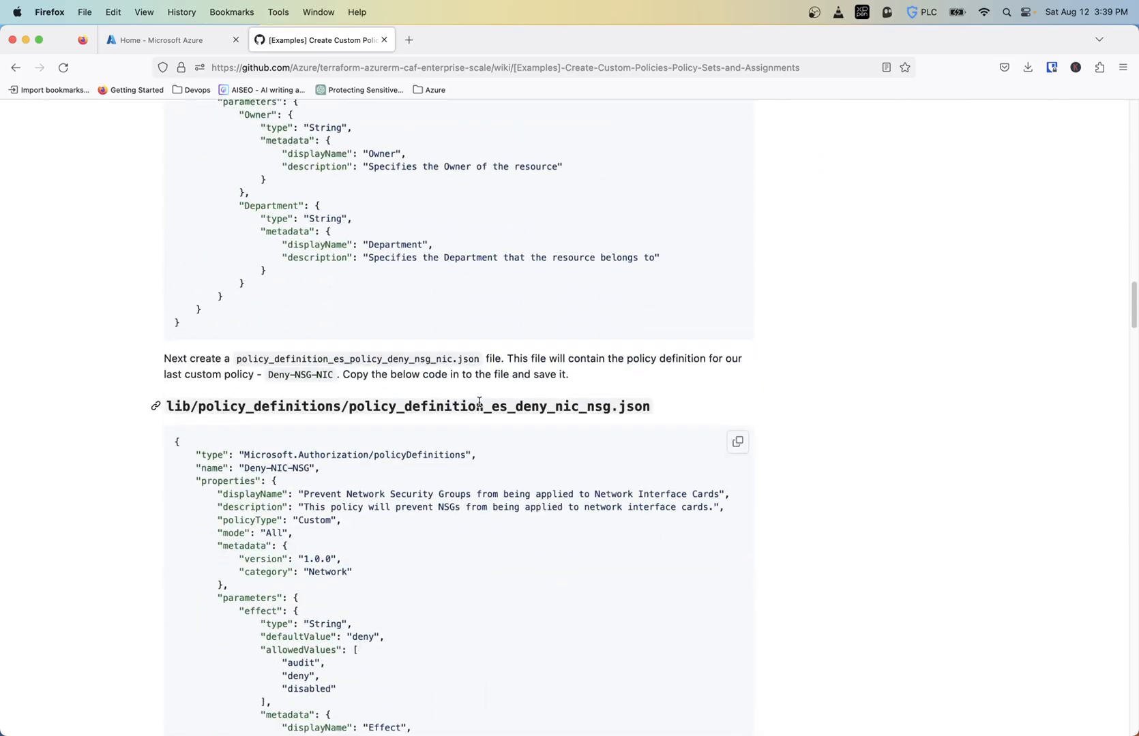
pyautogui.scroll(-3)
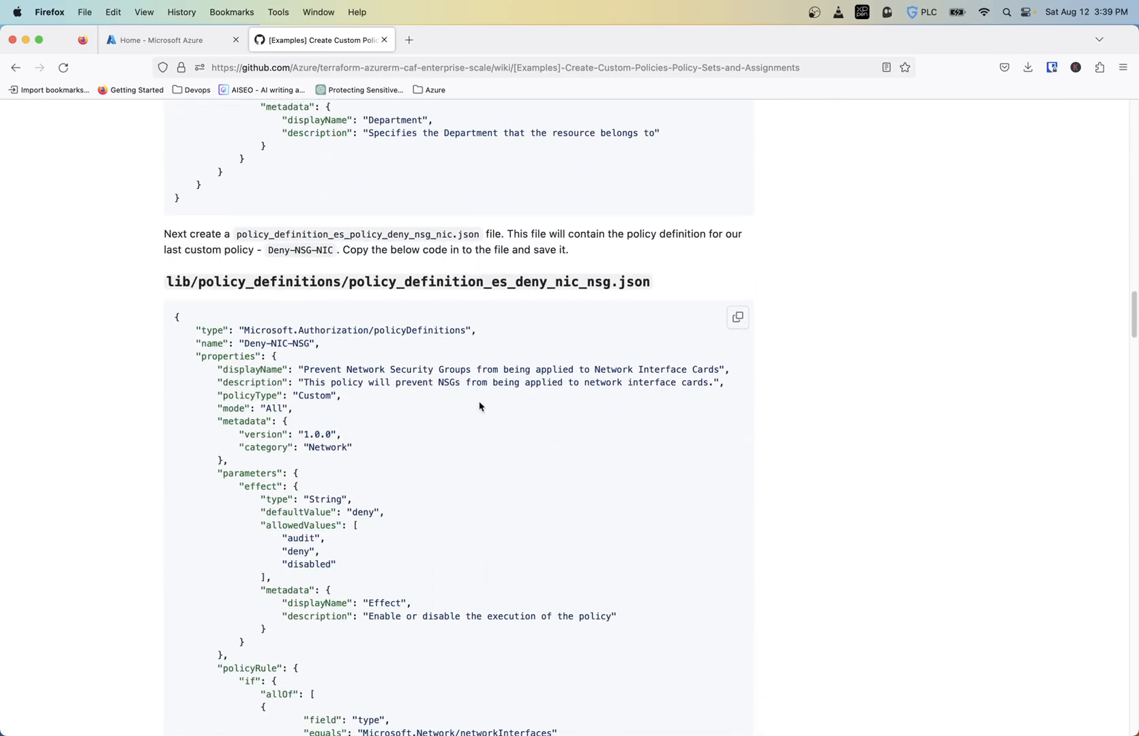
pyautogui.scroll(3)
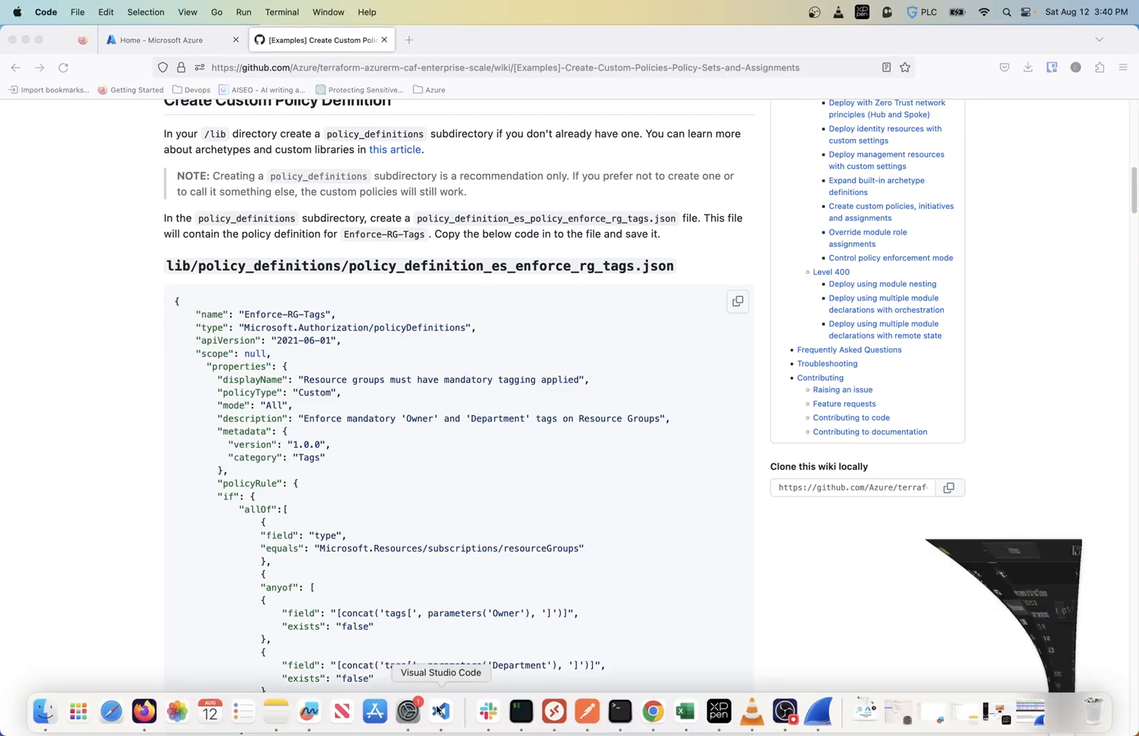
# Step: Inspect the library_path setting in 4_core's main.tf and its target lib folder
pyautogui.click(438, 716)
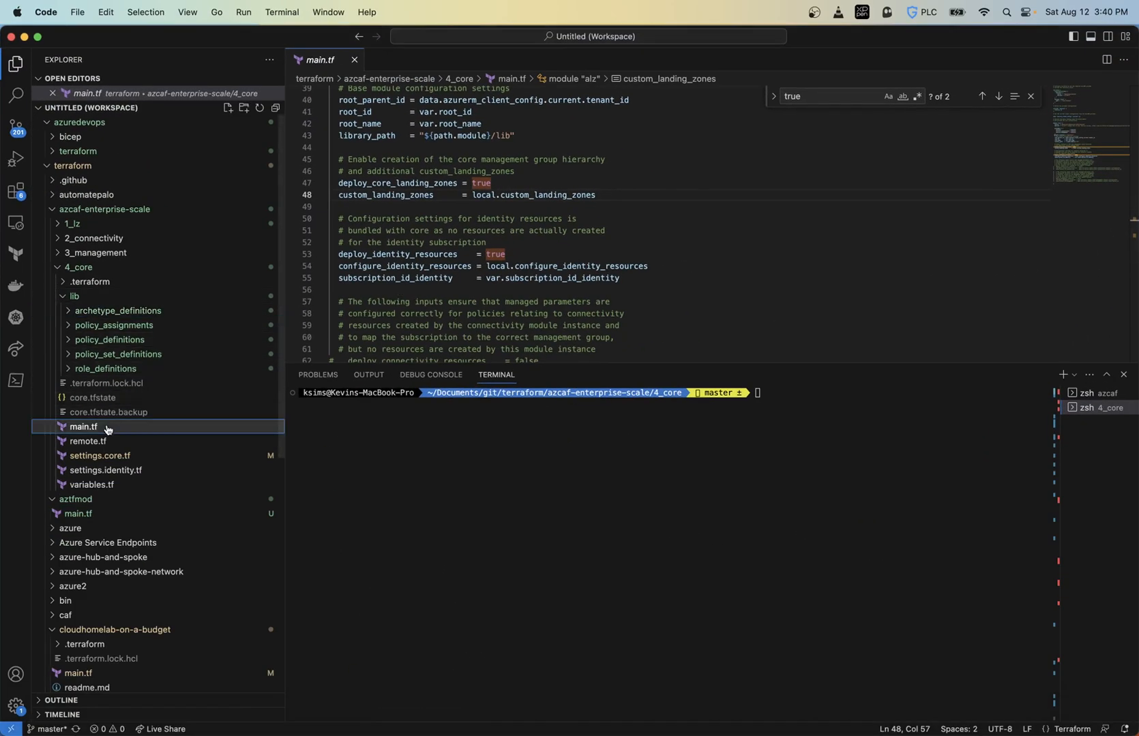
pyautogui.scroll(3)
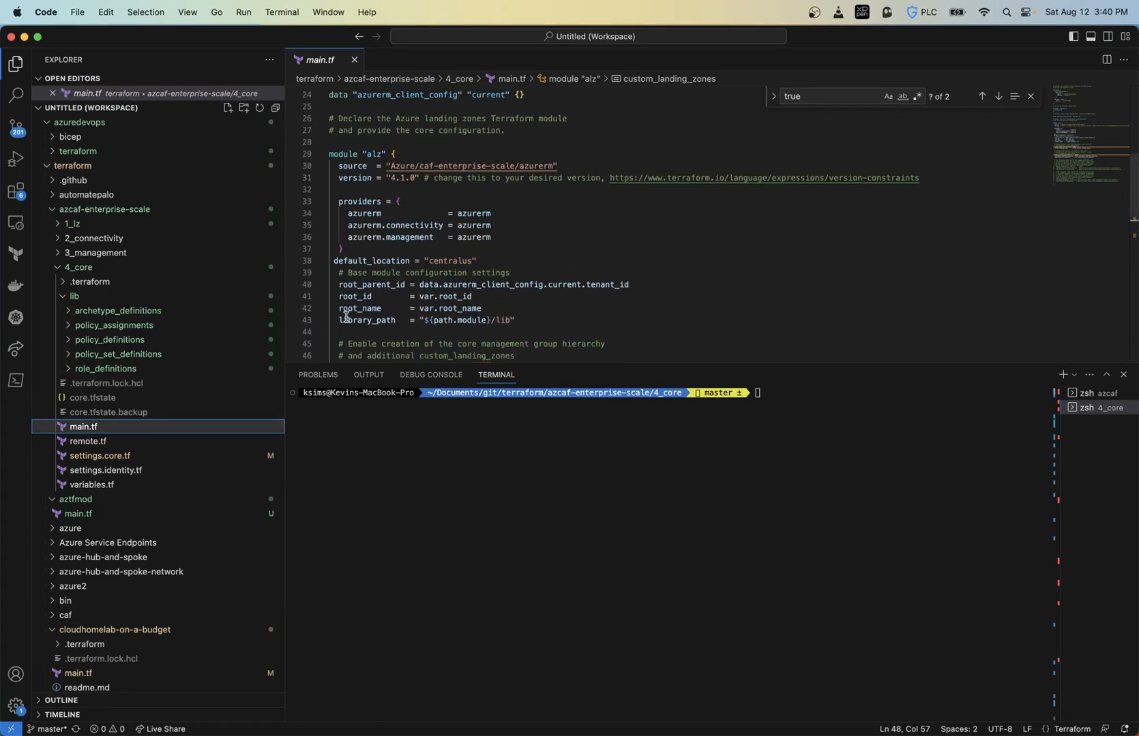
pyautogui.doubleClick(366, 325)
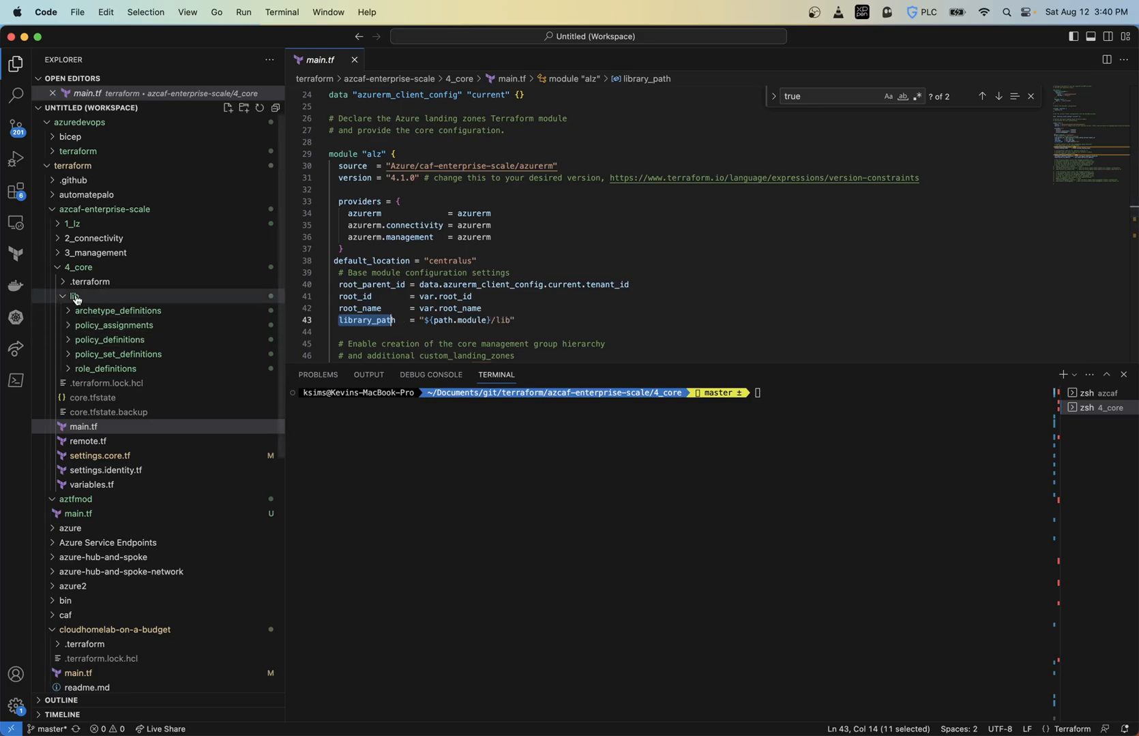
pyautogui.click(74, 297)
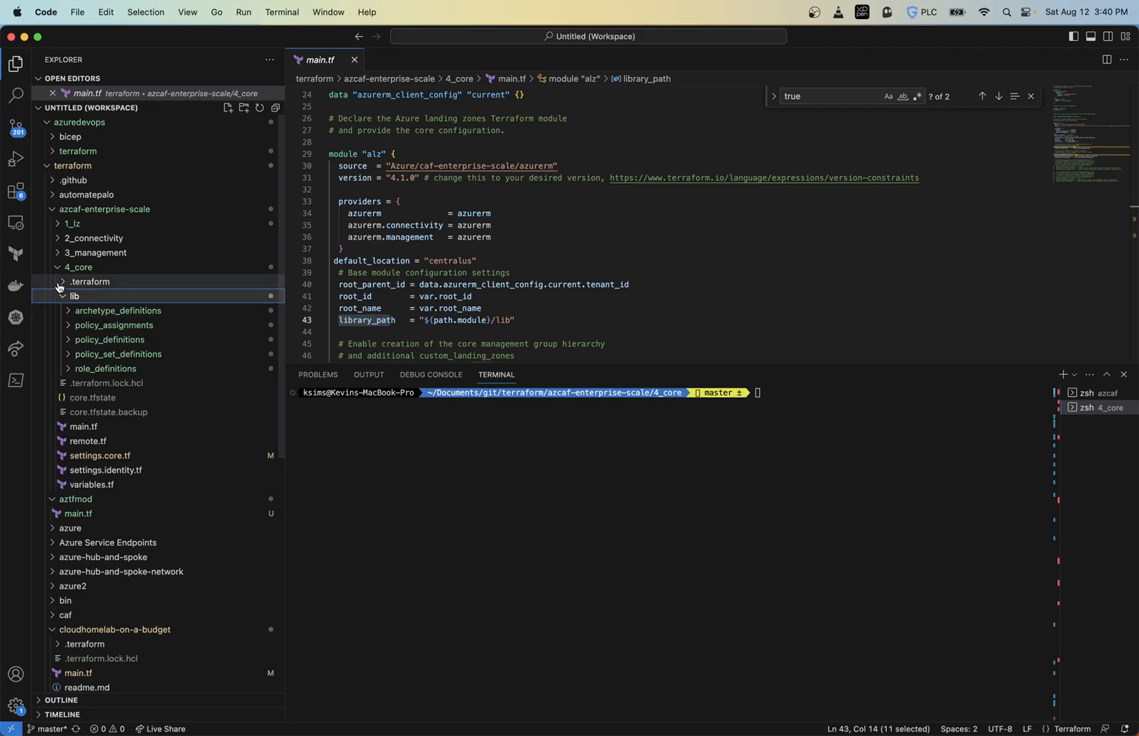
# Step: Expand .terraform > modules > alz > modules > archetypes > lib in the Explorer
pyautogui.click(90, 282)
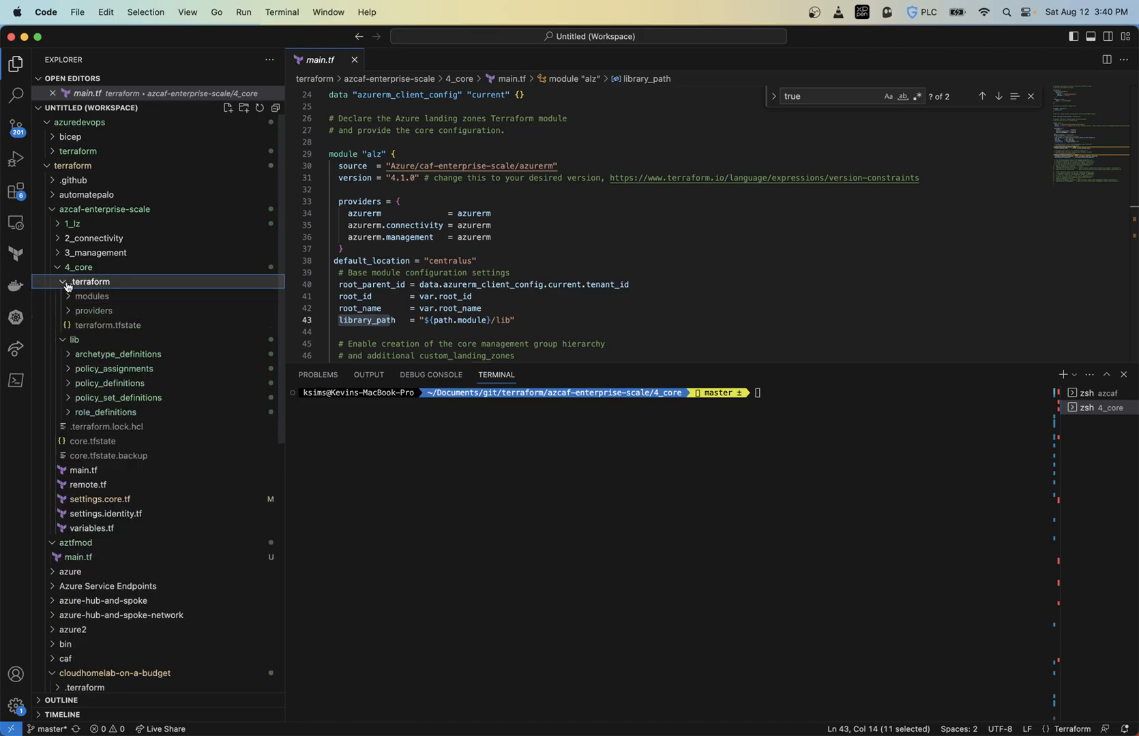
pyautogui.click(92, 297)
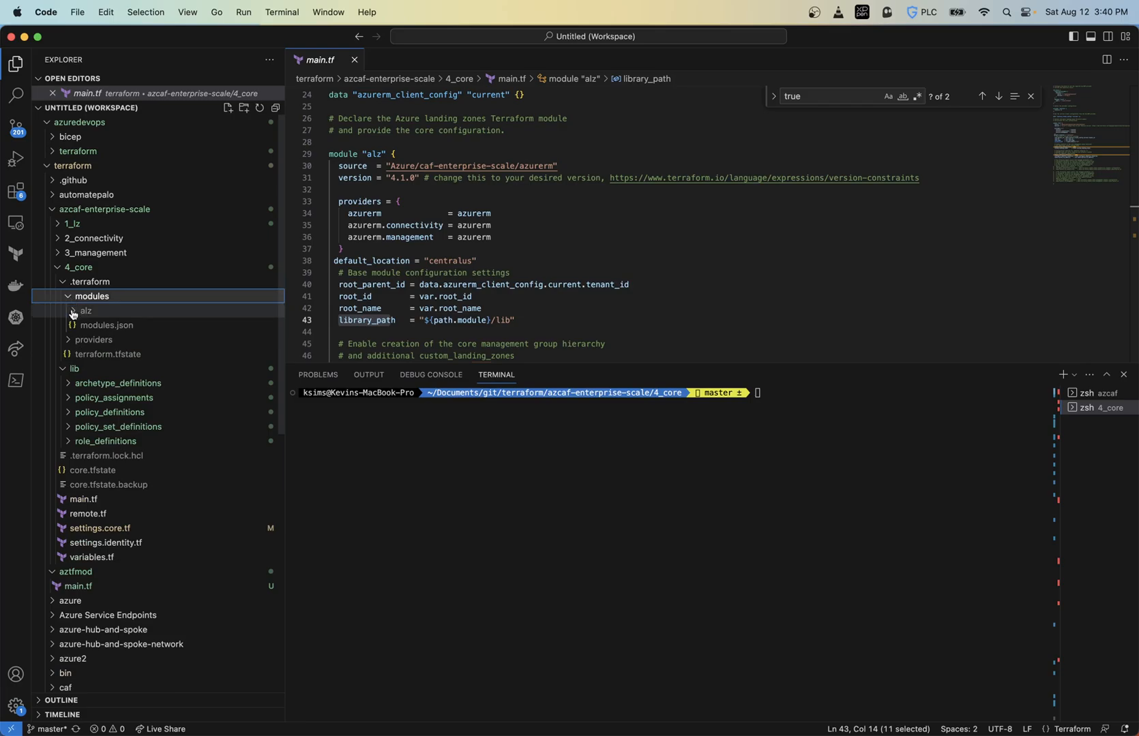
pyautogui.click(86, 310)
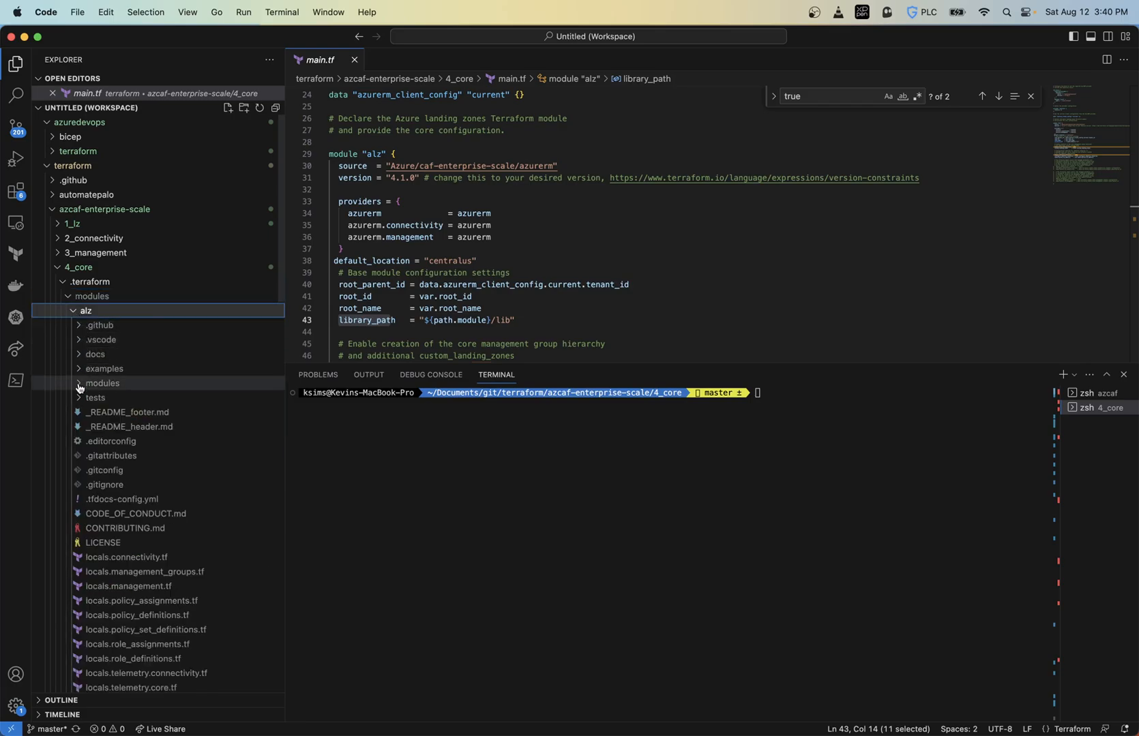
pyautogui.click(102, 382)
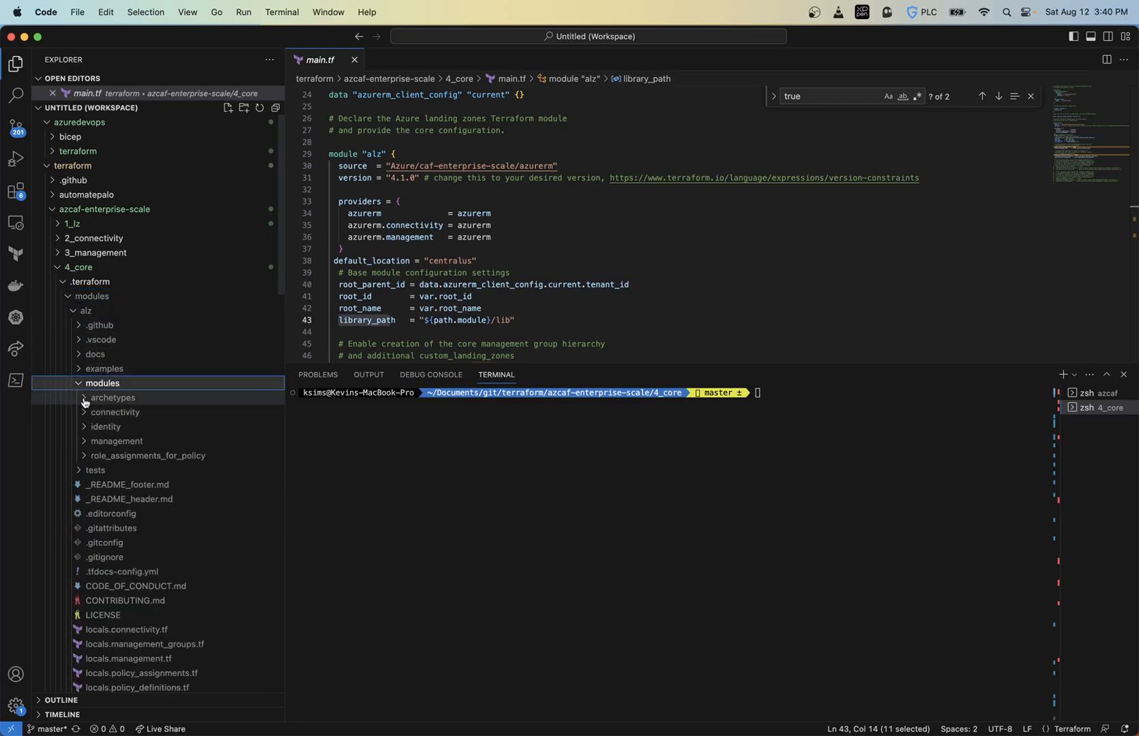
pyautogui.click(113, 398)
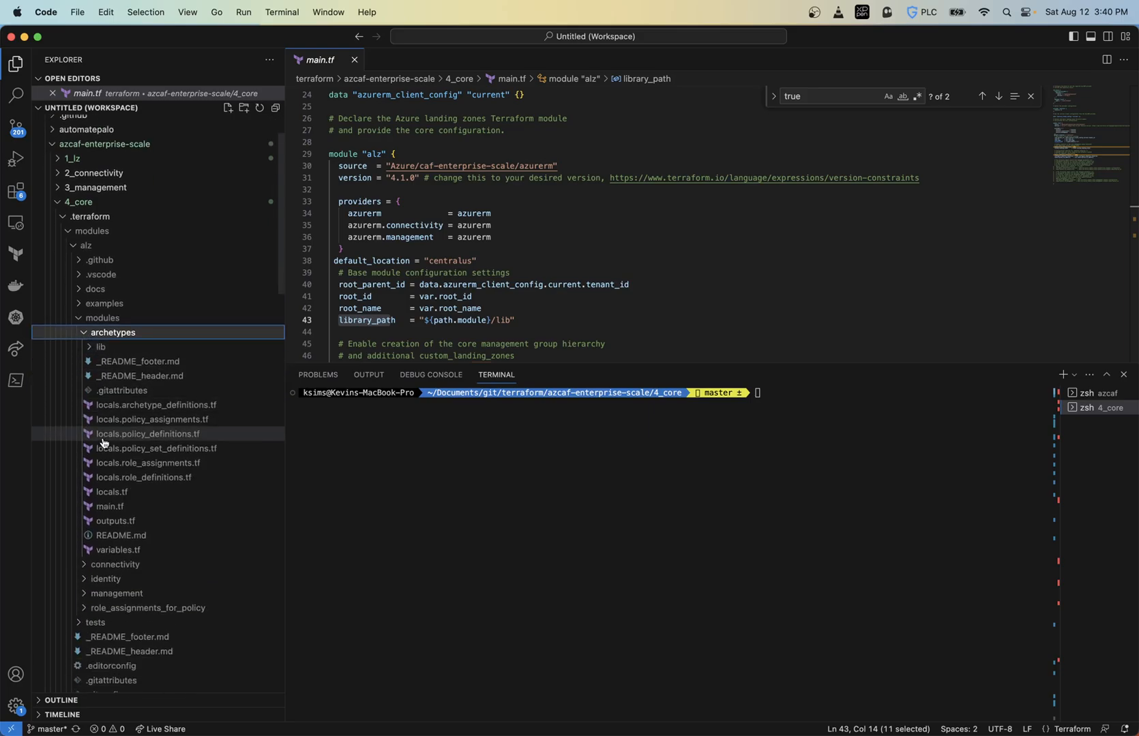
pyautogui.click(100, 346)
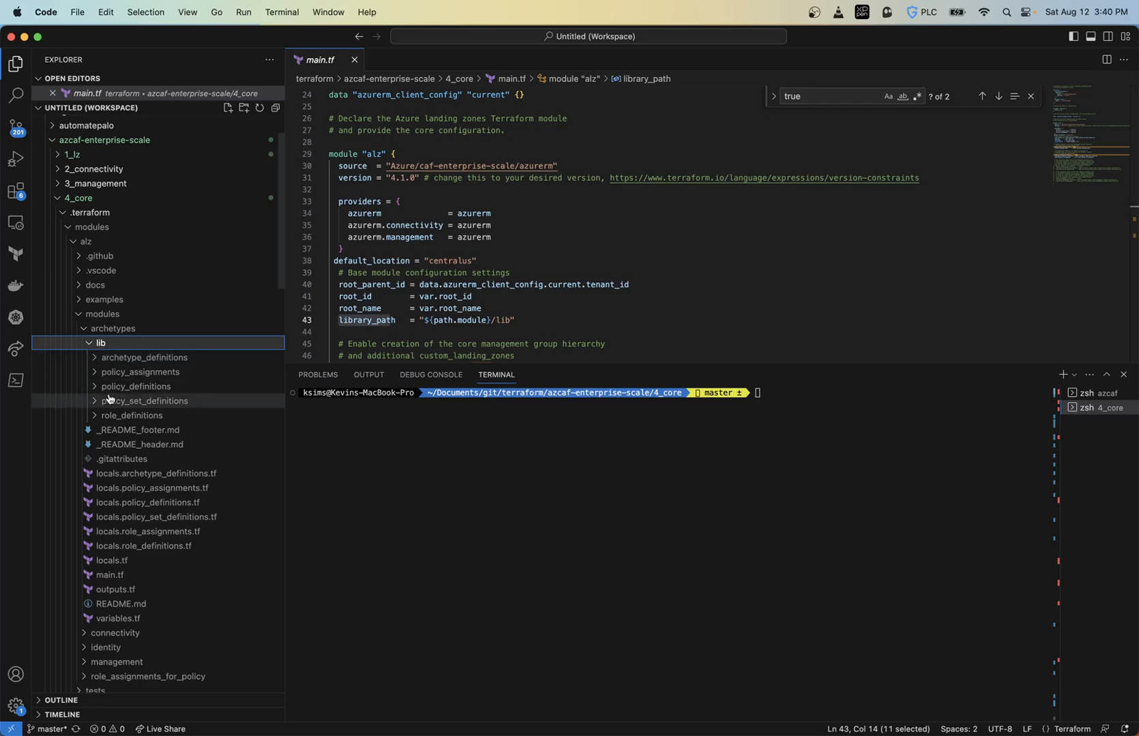
pyautogui.moveTo(98, 357)
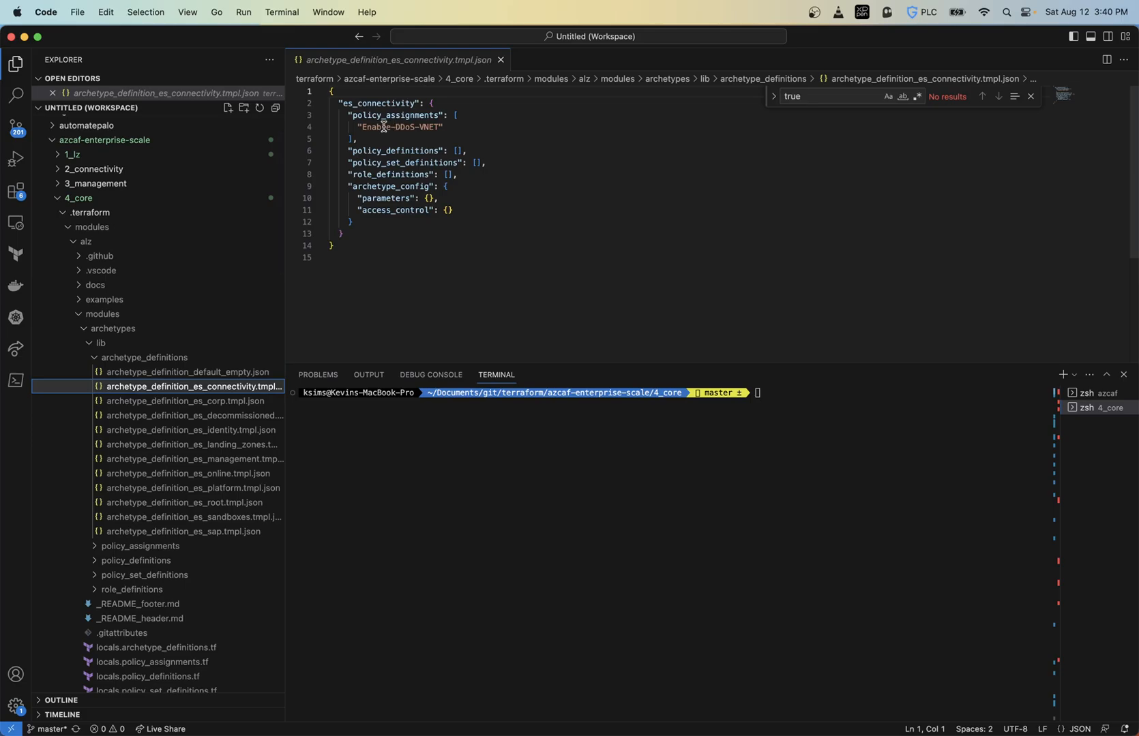
pyautogui.moveTo(376, 134)
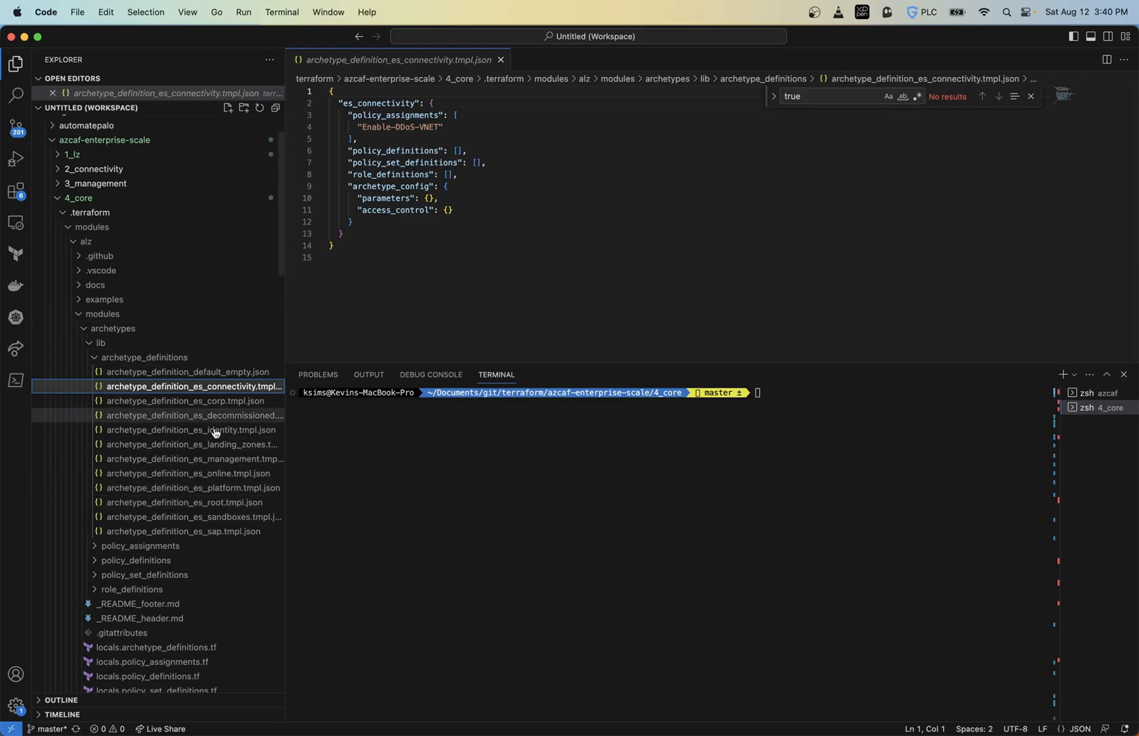
pyautogui.moveTo(194, 461)
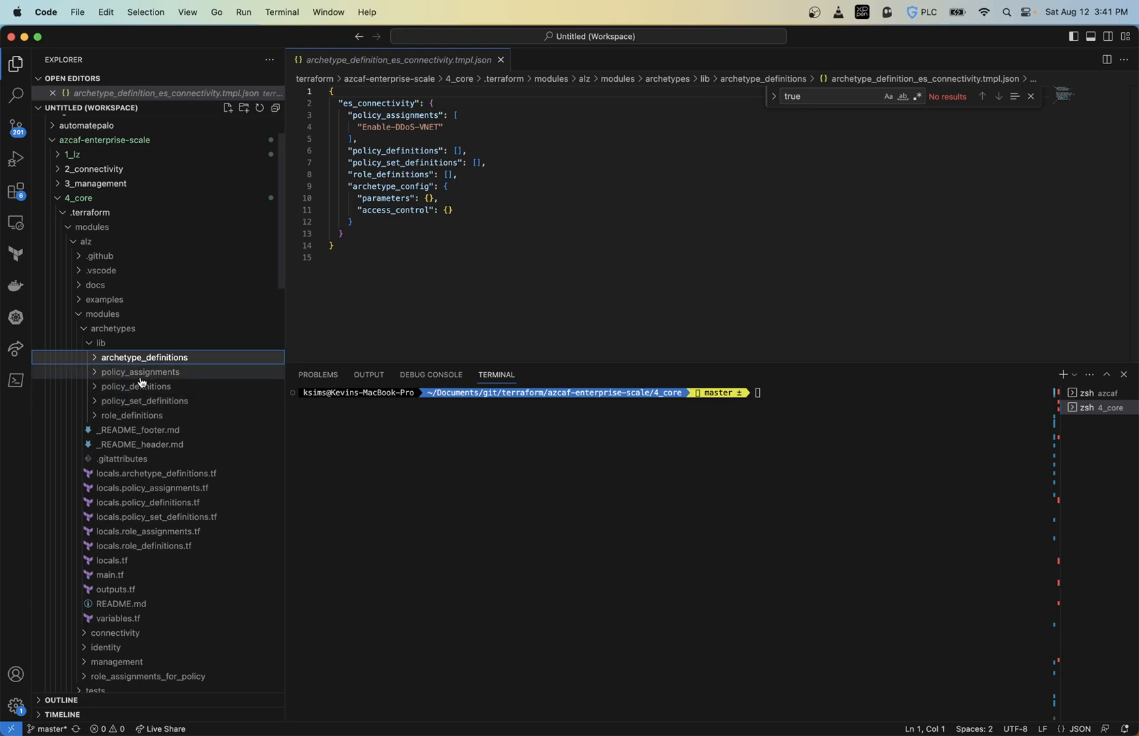
pyautogui.moveTo(108, 382)
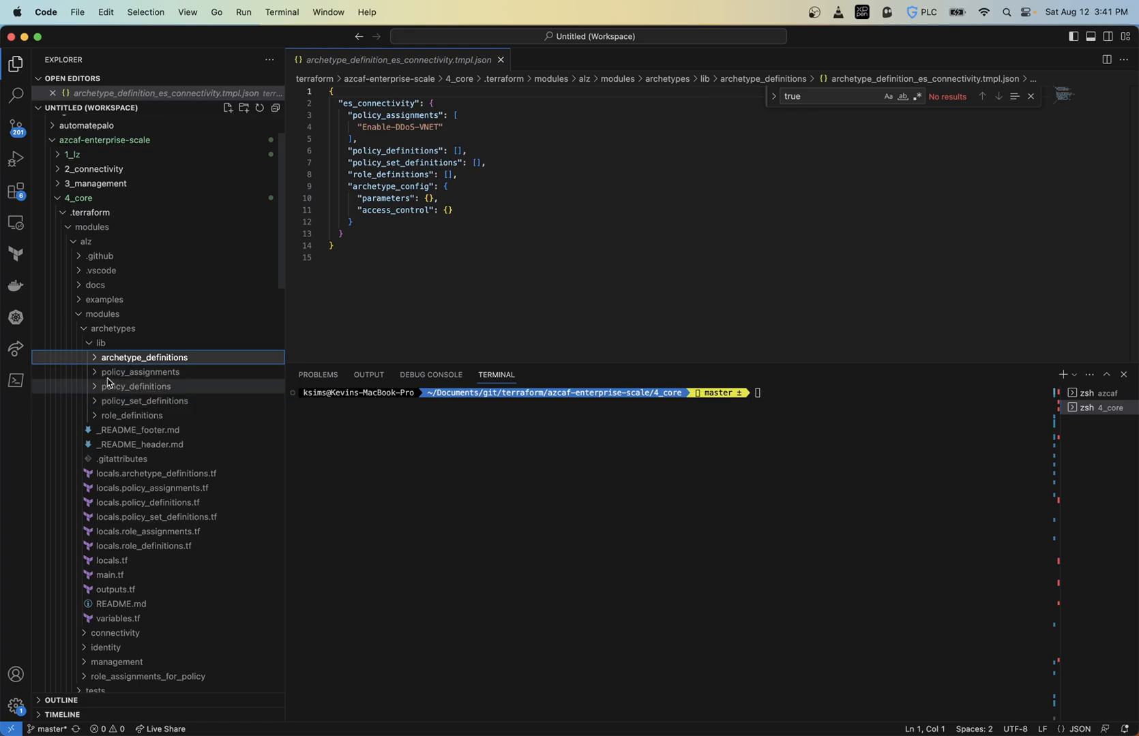
# Step: Open policy_definition_es_append_kv_softdelete.json from the library's policy_definitions and read its policyRule
pyautogui.click(141, 372)
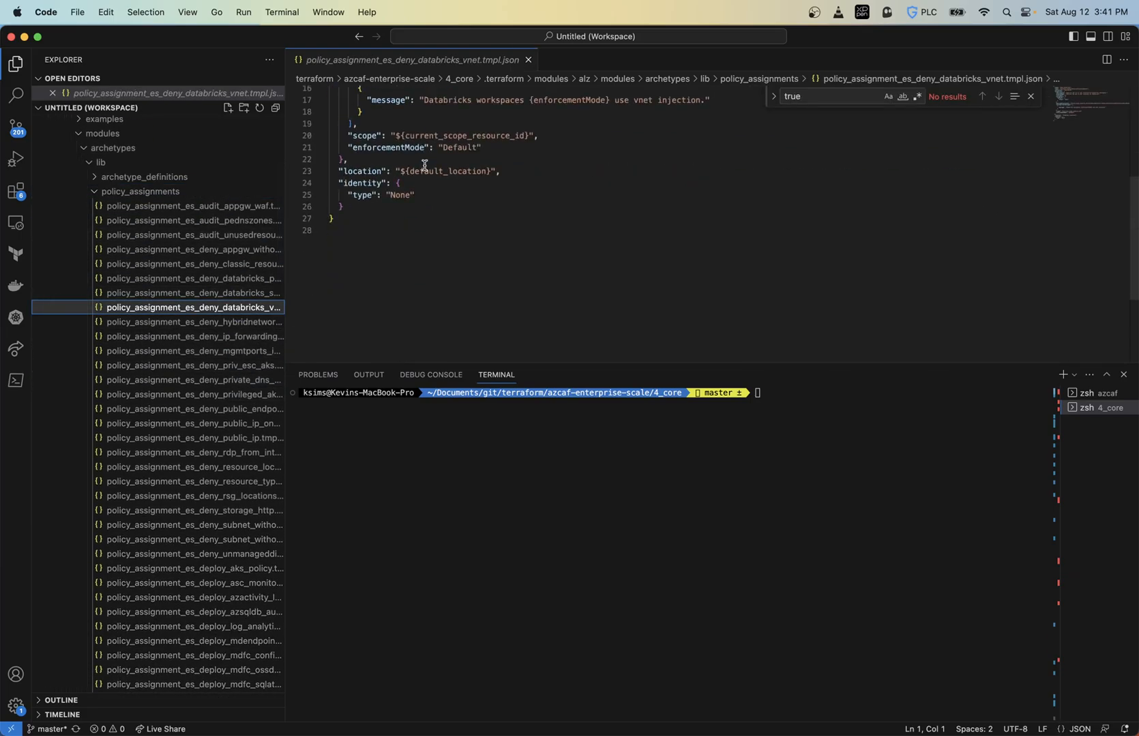
pyautogui.scroll(3)
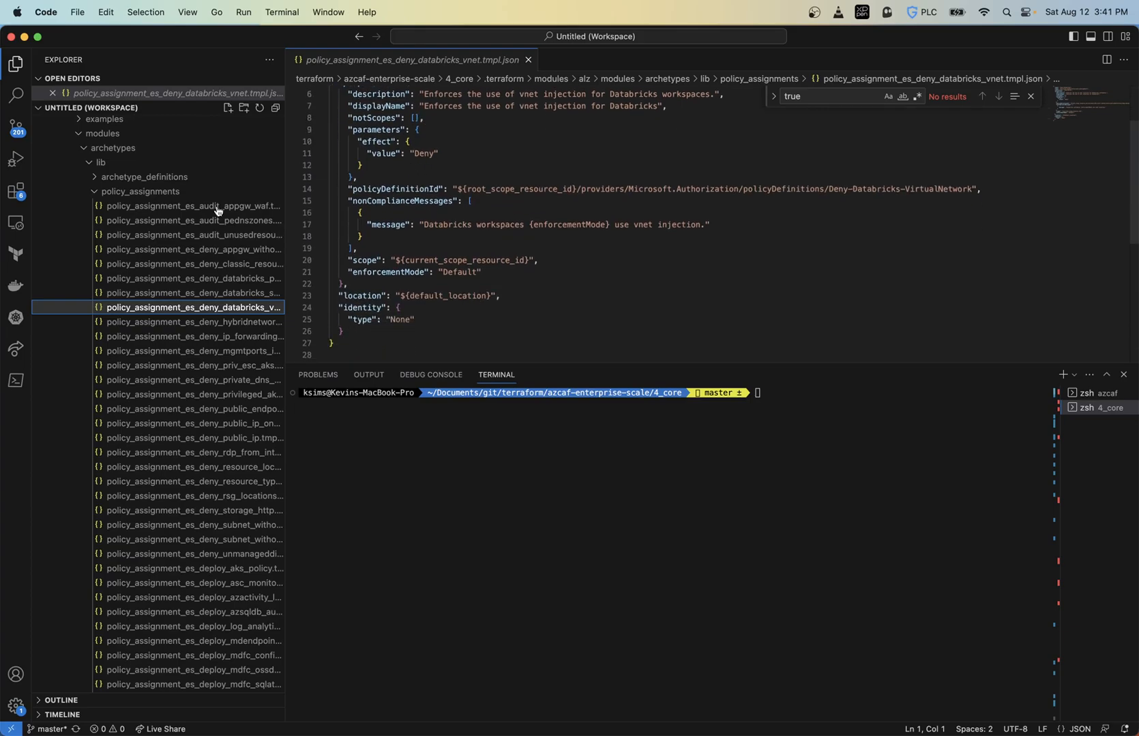
pyautogui.click(134, 205)
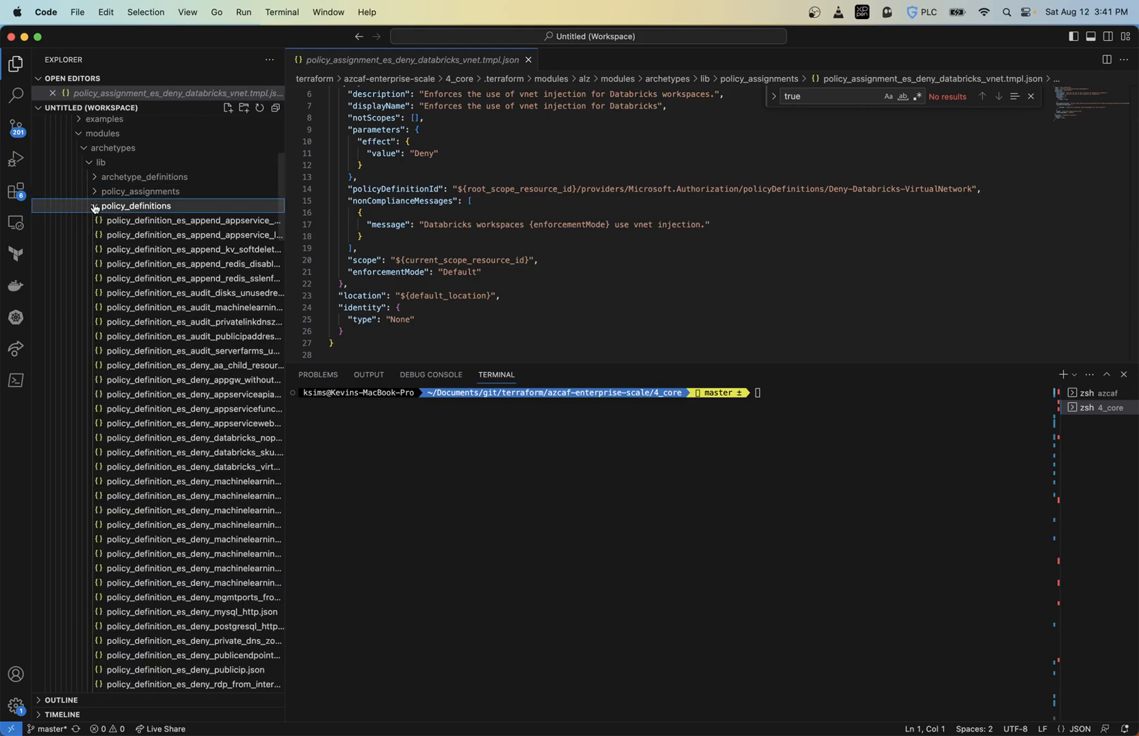
pyautogui.click(193, 252)
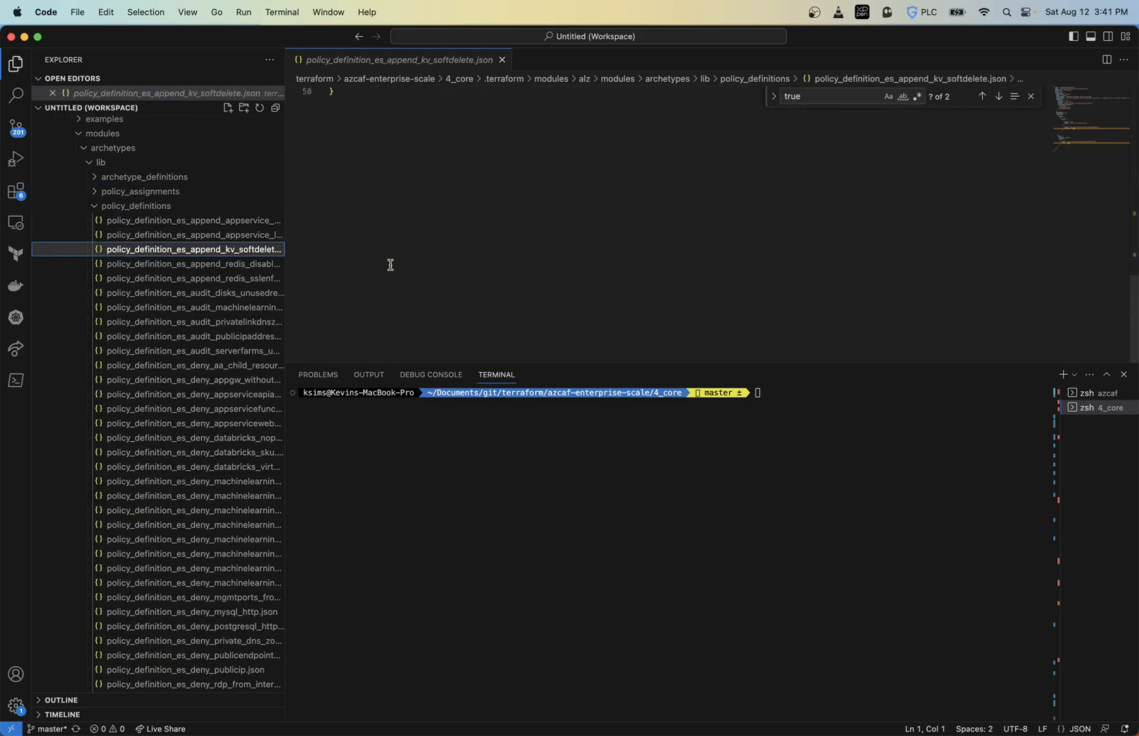
pyautogui.scroll(3)
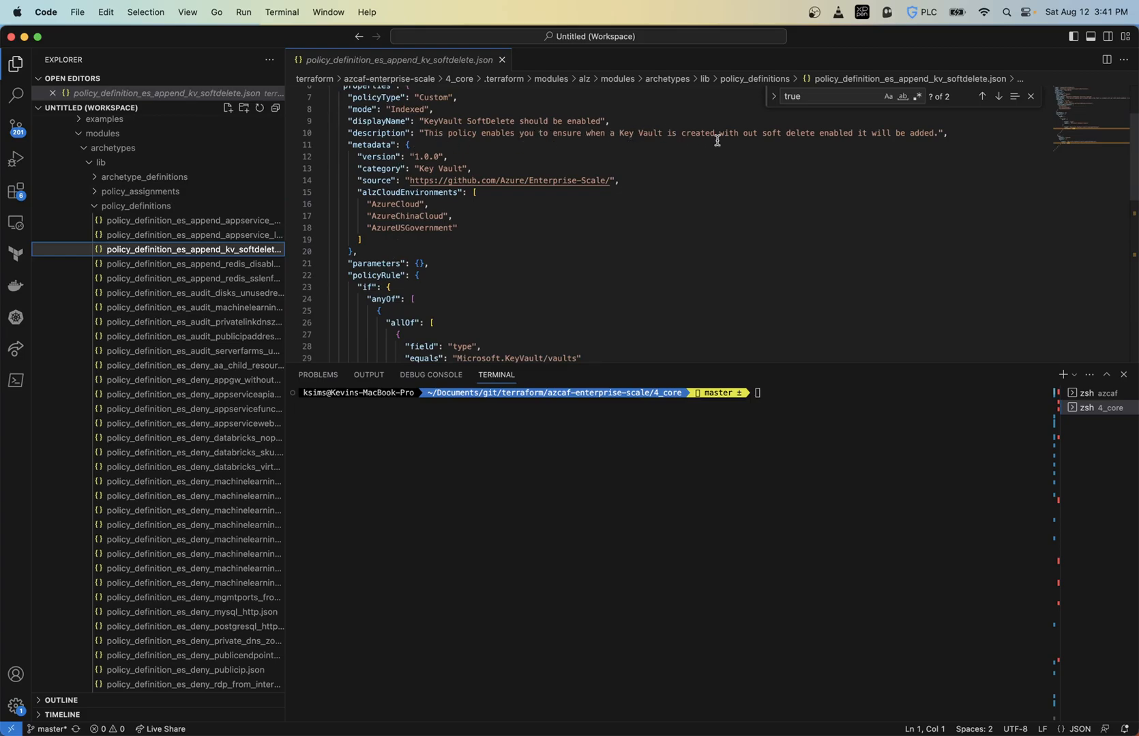
pyautogui.moveTo(795, 134)
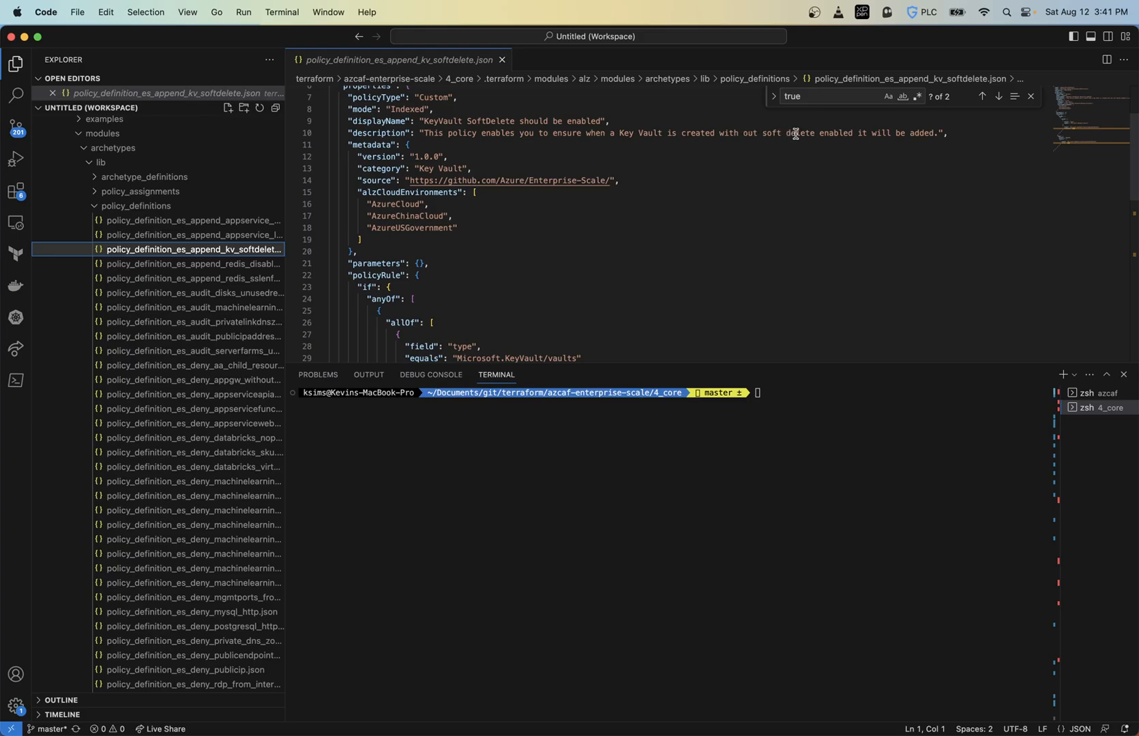
pyautogui.scroll(-3)
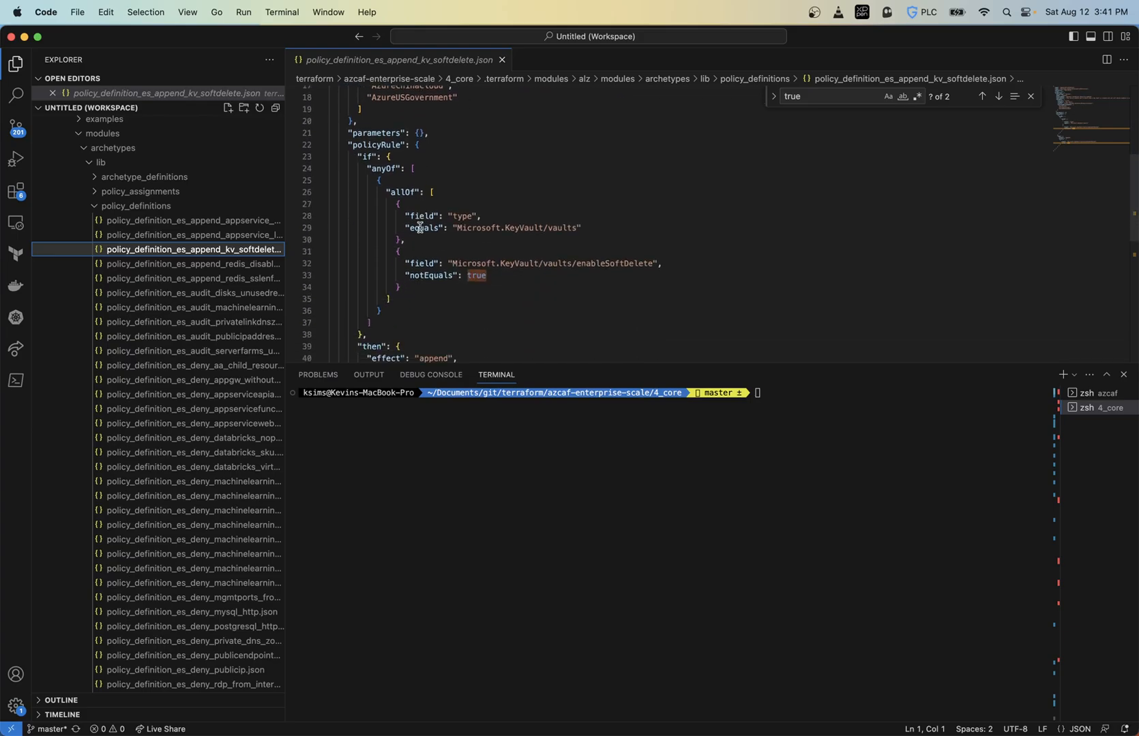
pyautogui.moveTo(363, 145)
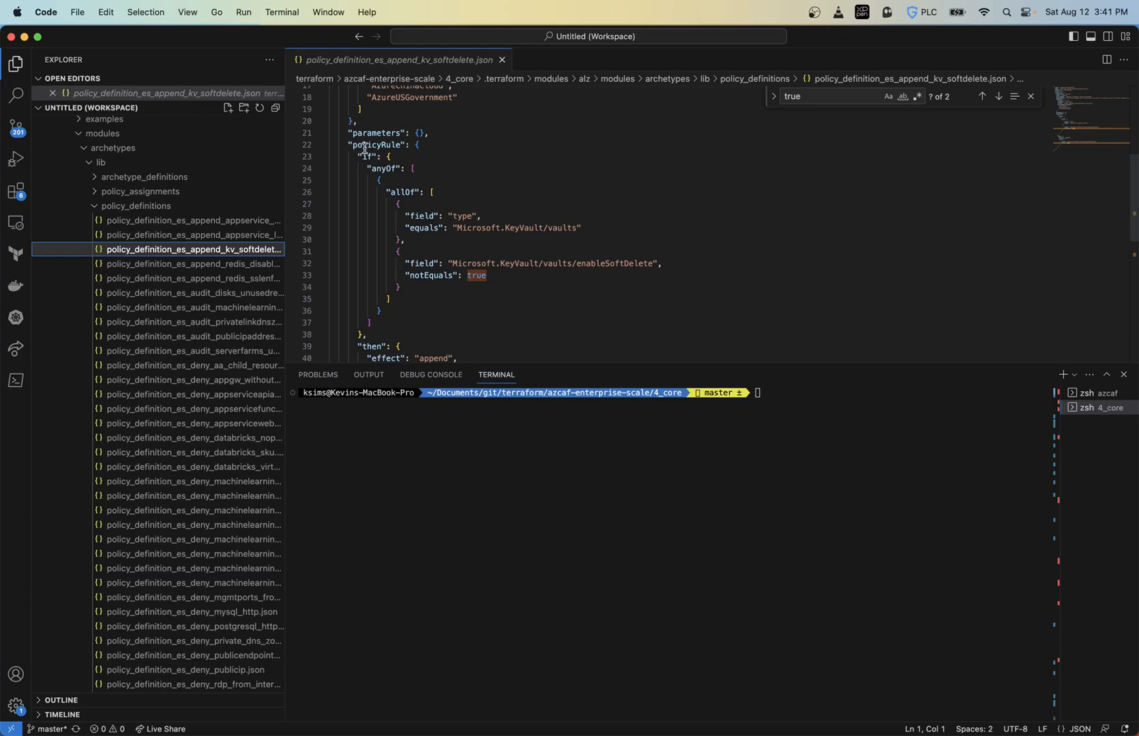
pyautogui.scroll(-3)
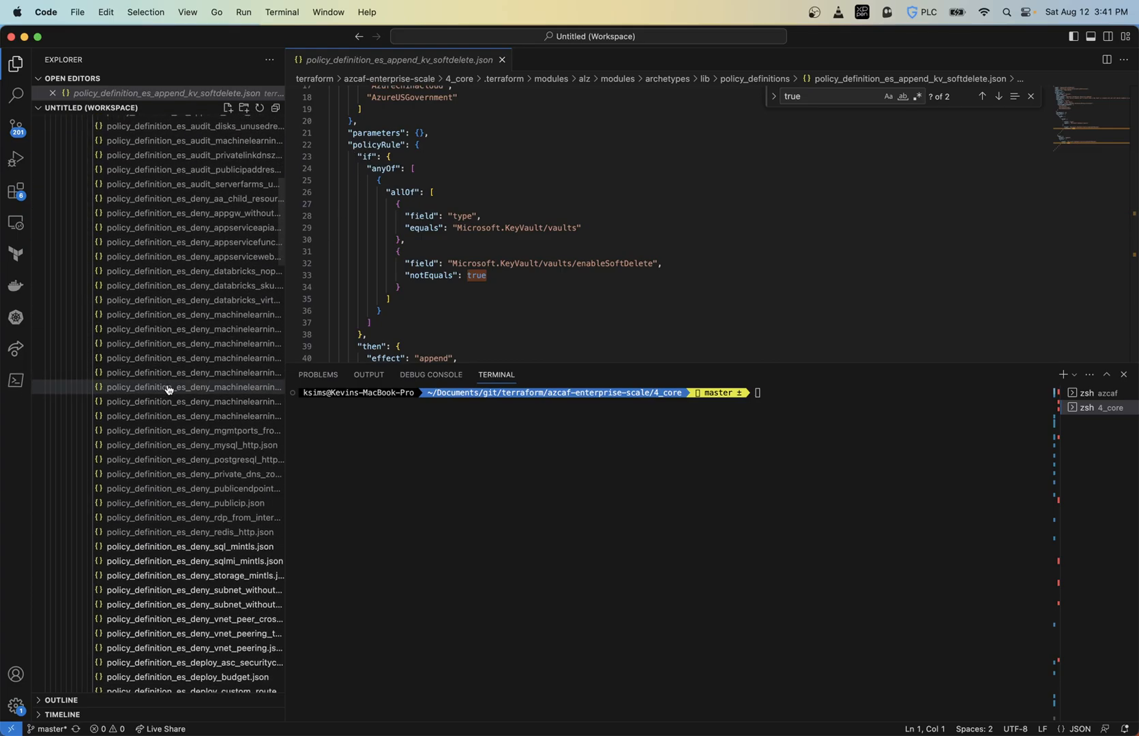
# Step: Open the Deny-RDP-From-Internet policy definition and scroll to its source port rules
pyautogui.click(191, 517)
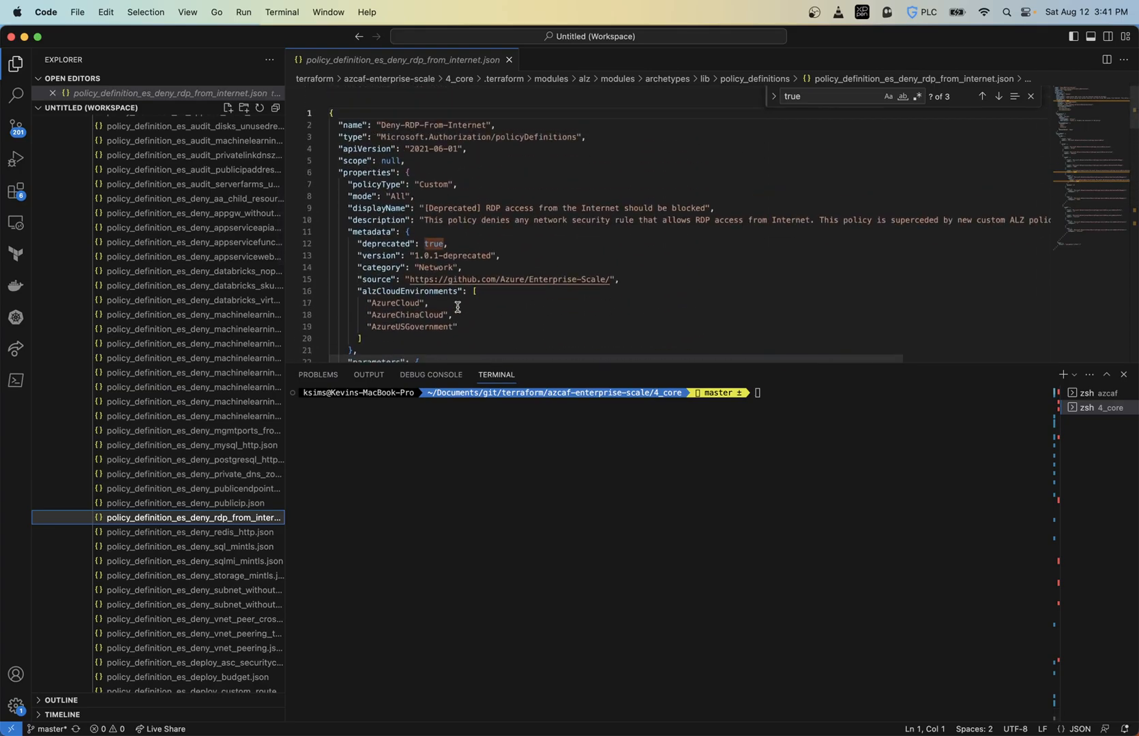
pyautogui.scroll(-3)
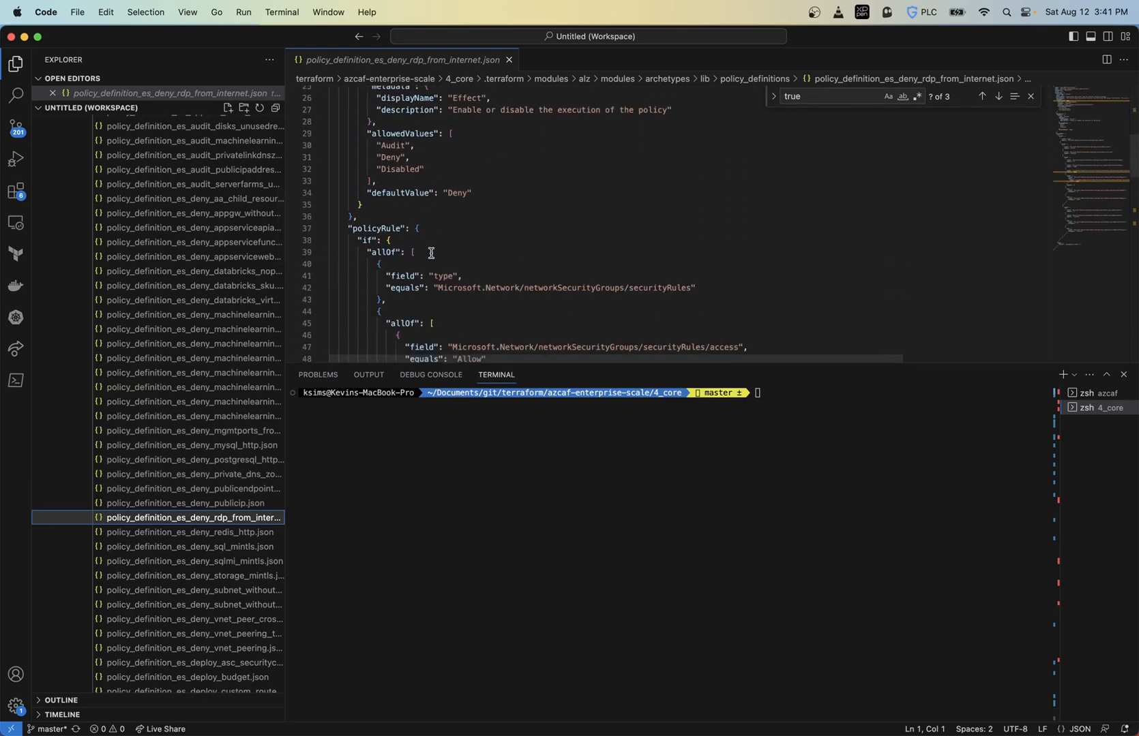
pyautogui.scroll(-3)
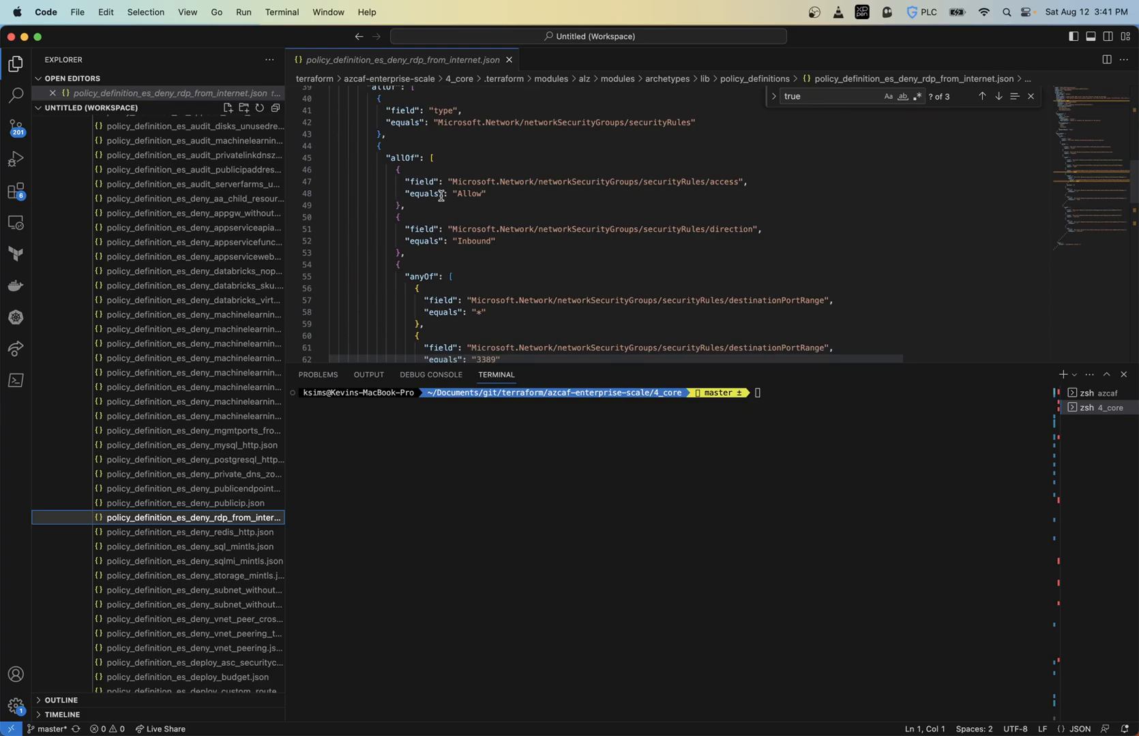
pyautogui.scroll(-3)
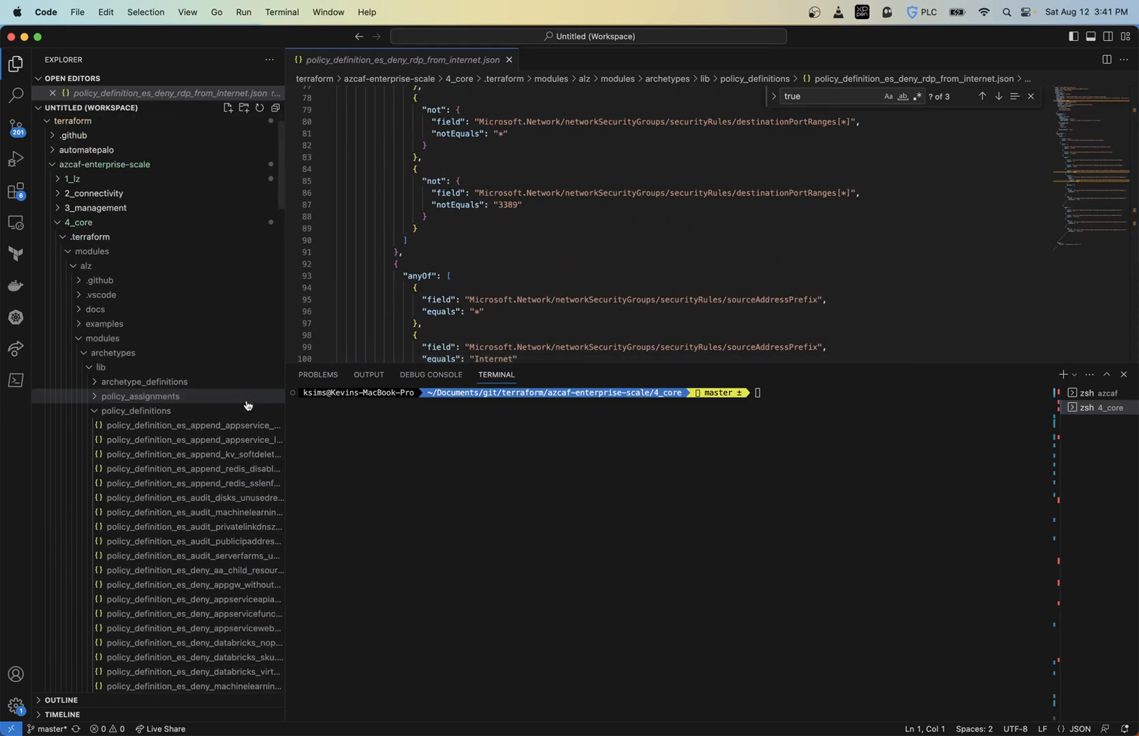
# Step: Browse the policy set definitions folder, then open the deny cross-subscription vNet peering policy
pyautogui.click(135, 410)
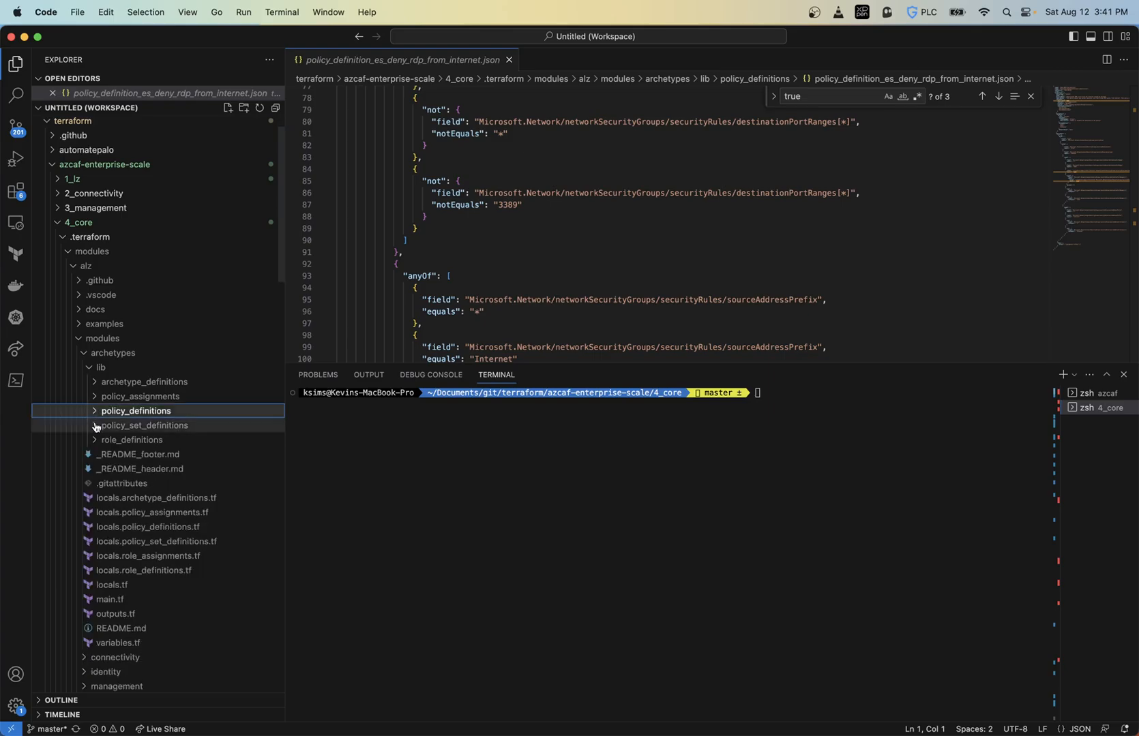
pyautogui.click(145, 425)
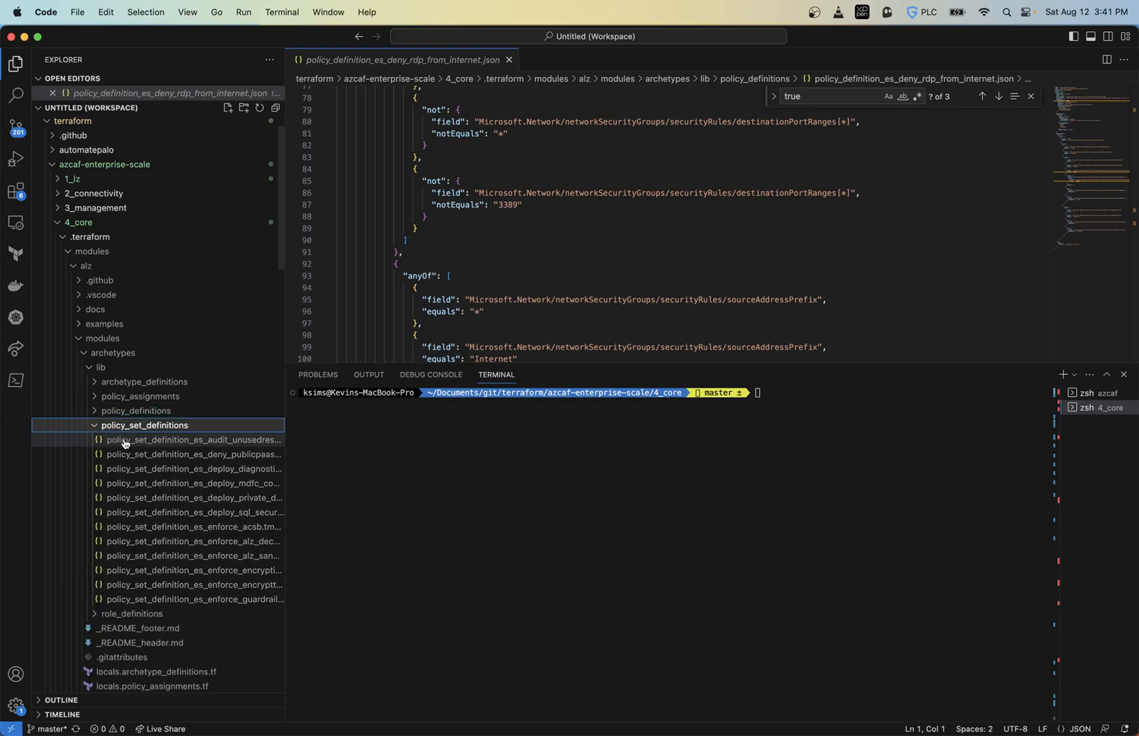
pyautogui.moveTo(142, 508)
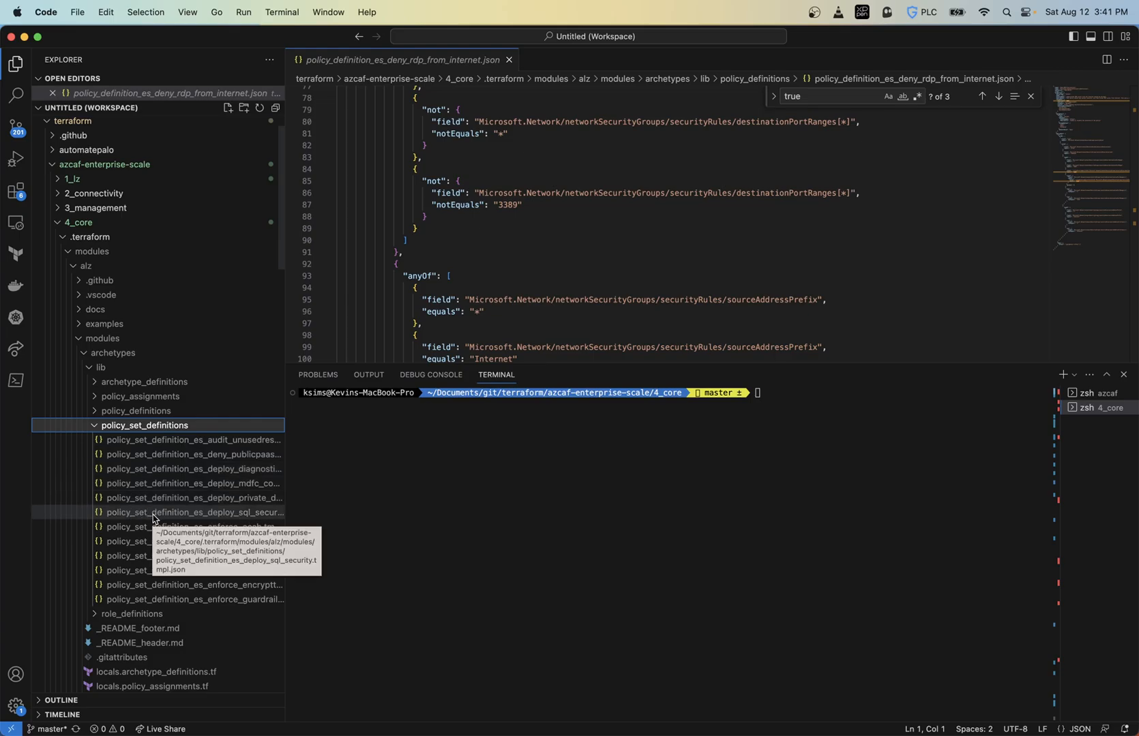
pyautogui.moveTo(165, 441)
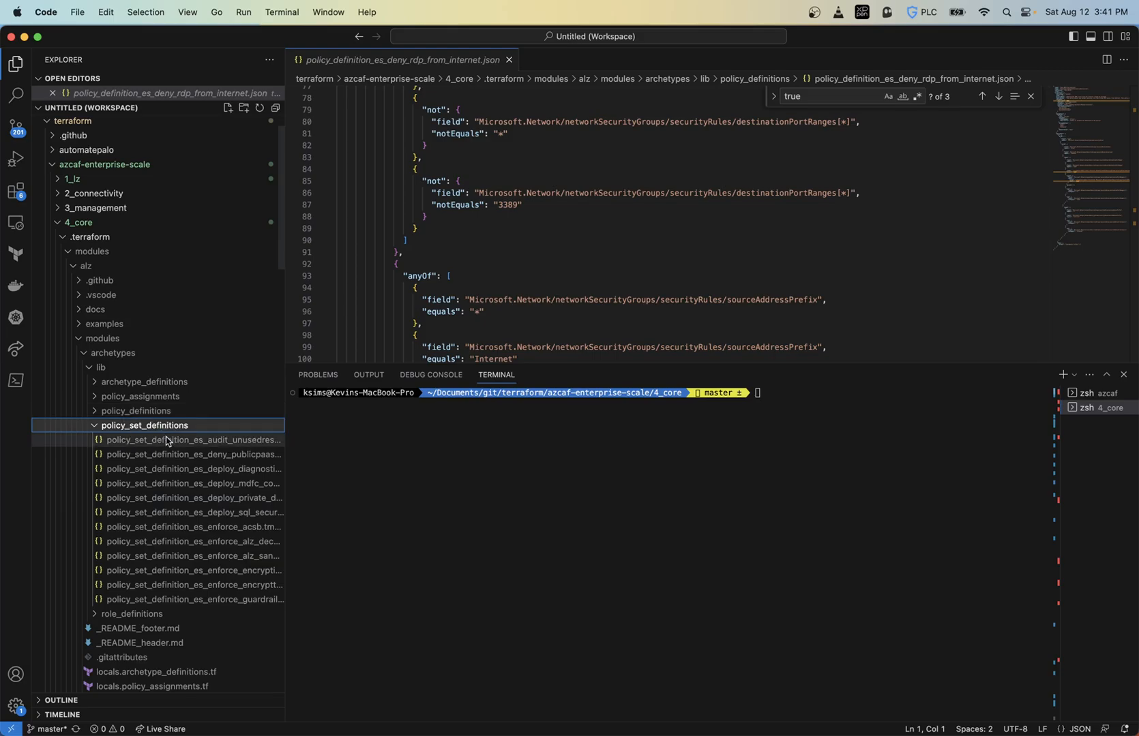
pyautogui.moveTo(180, 468)
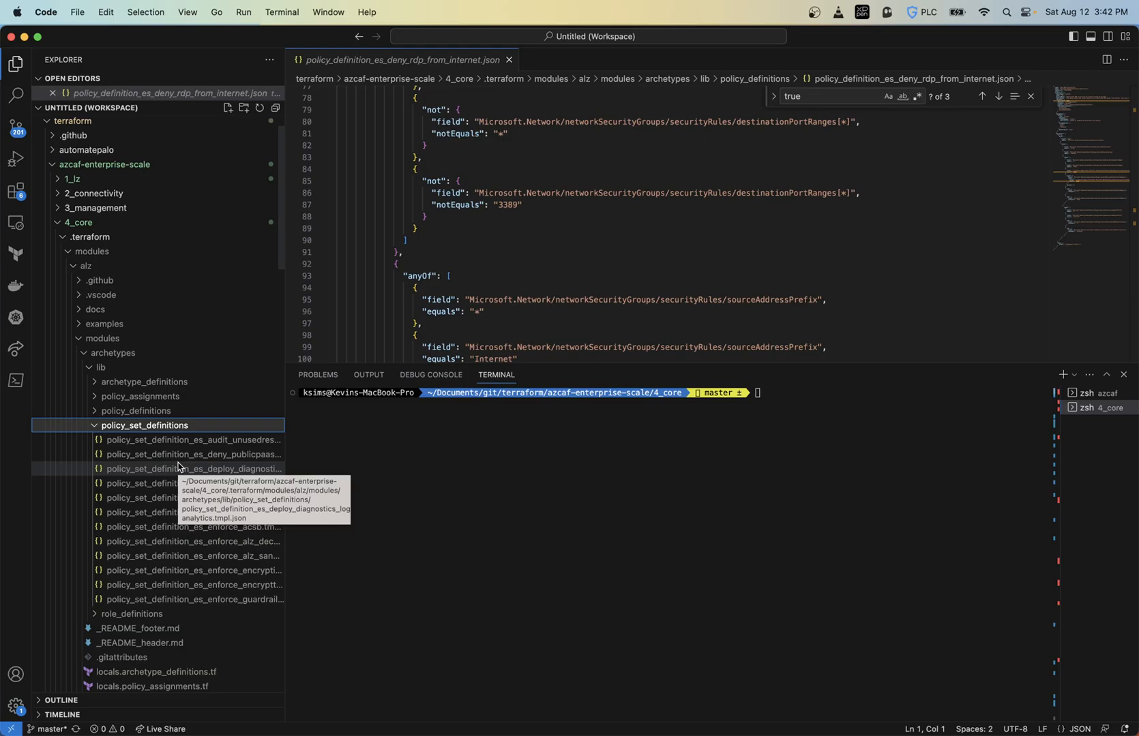
pyautogui.moveTo(153, 441)
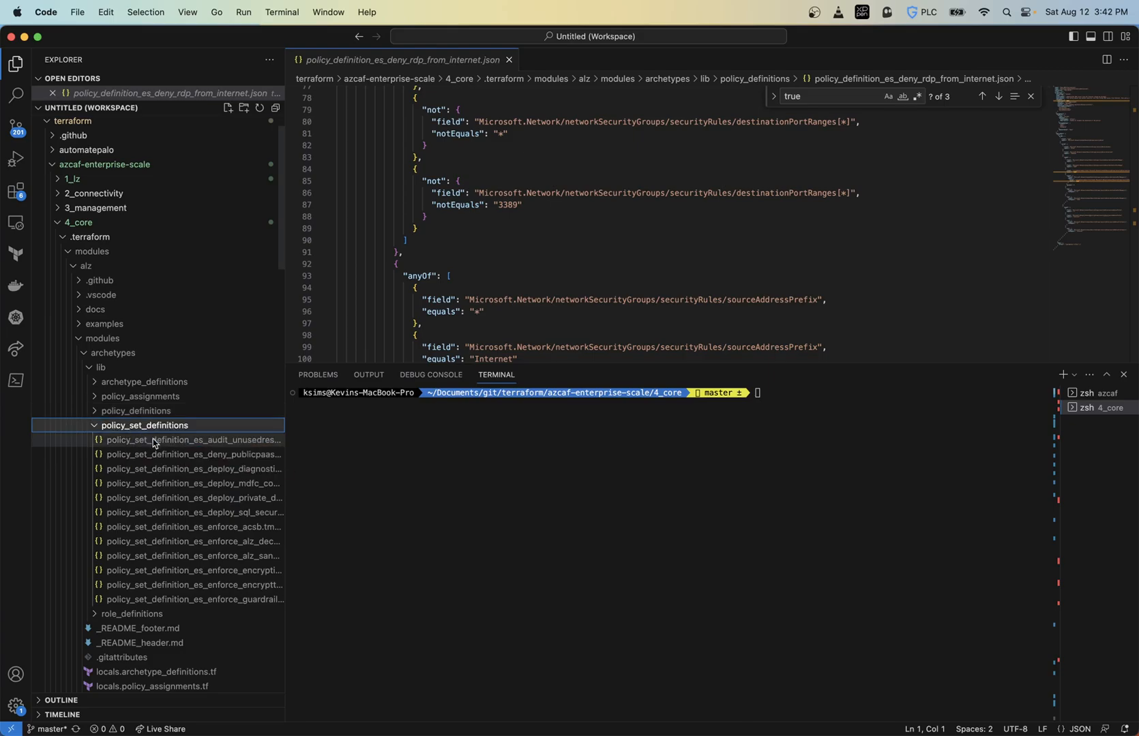
pyautogui.moveTo(243, 572)
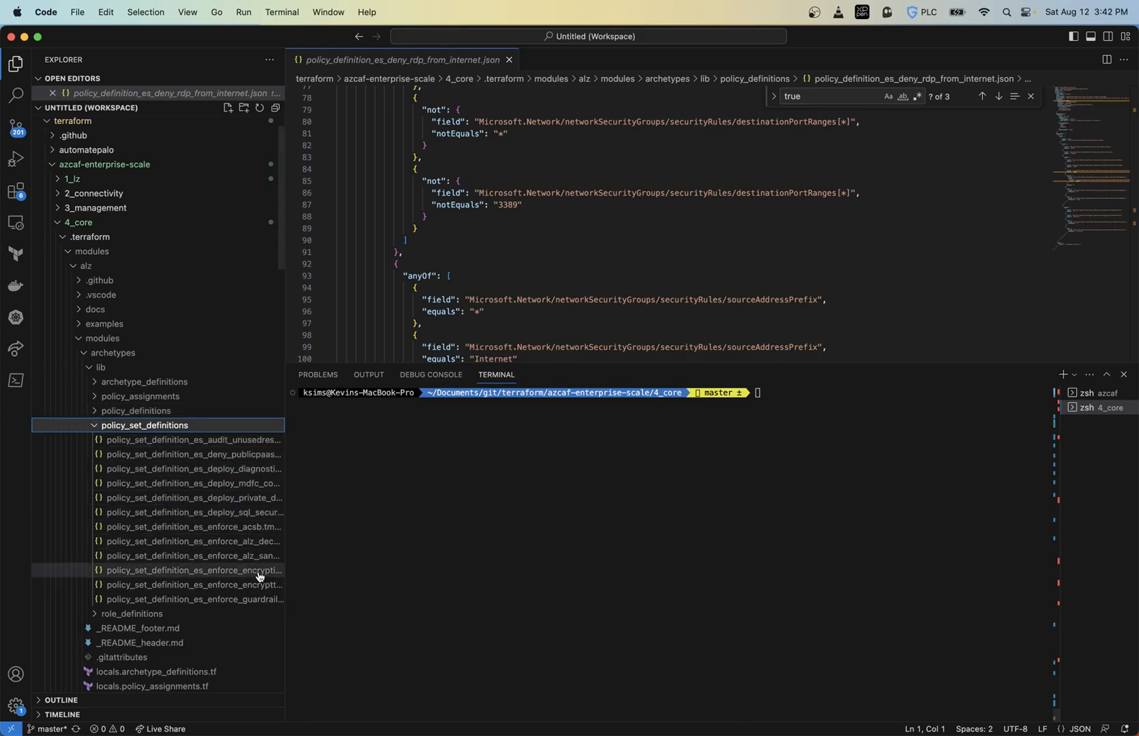
pyautogui.click(138, 410)
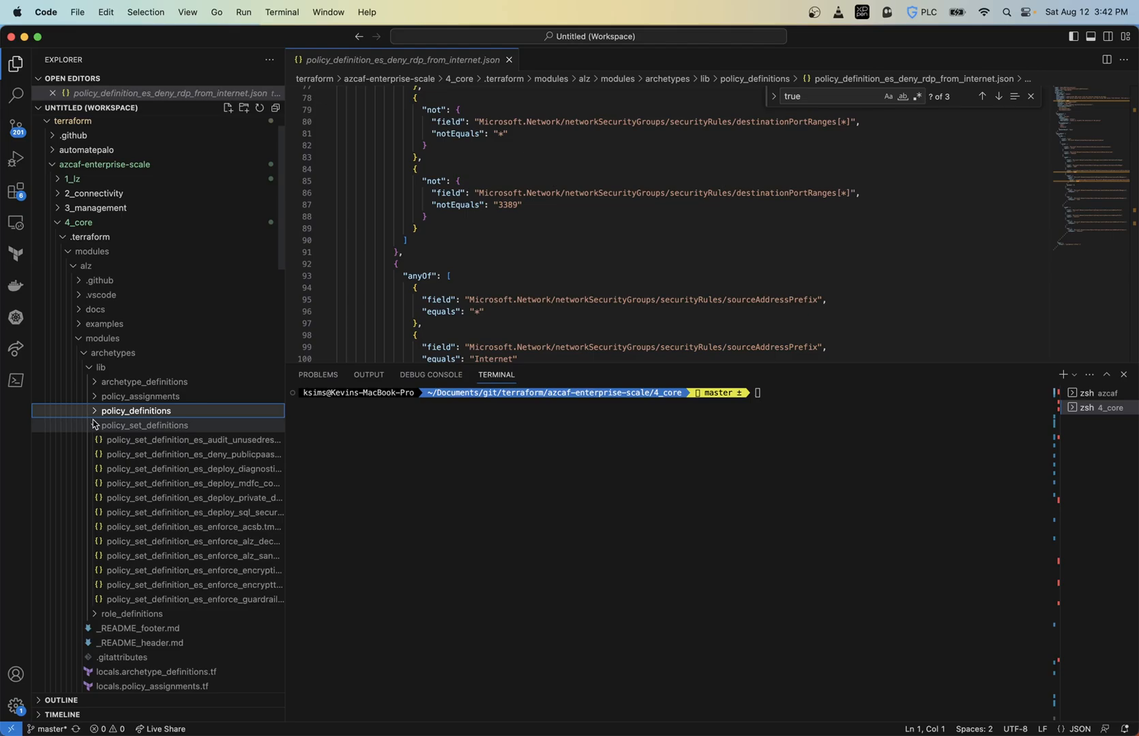
pyautogui.click(134, 411)
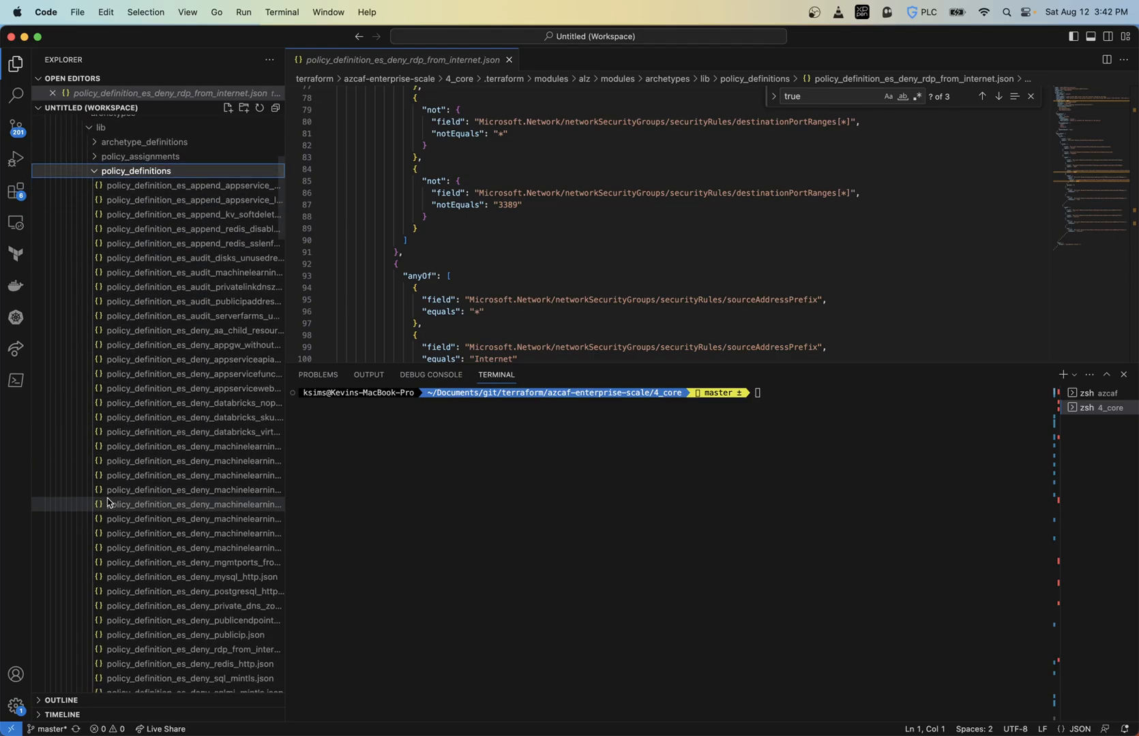
pyautogui.click(192, 498)
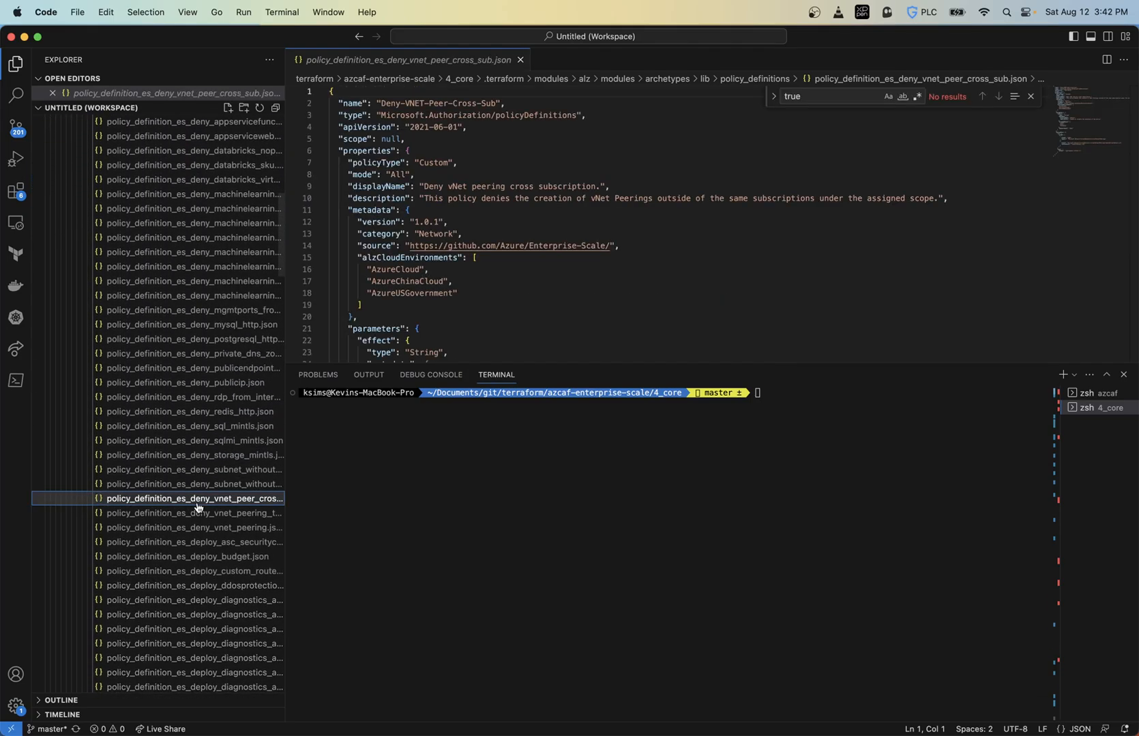
pyautogui.scroll(-3)
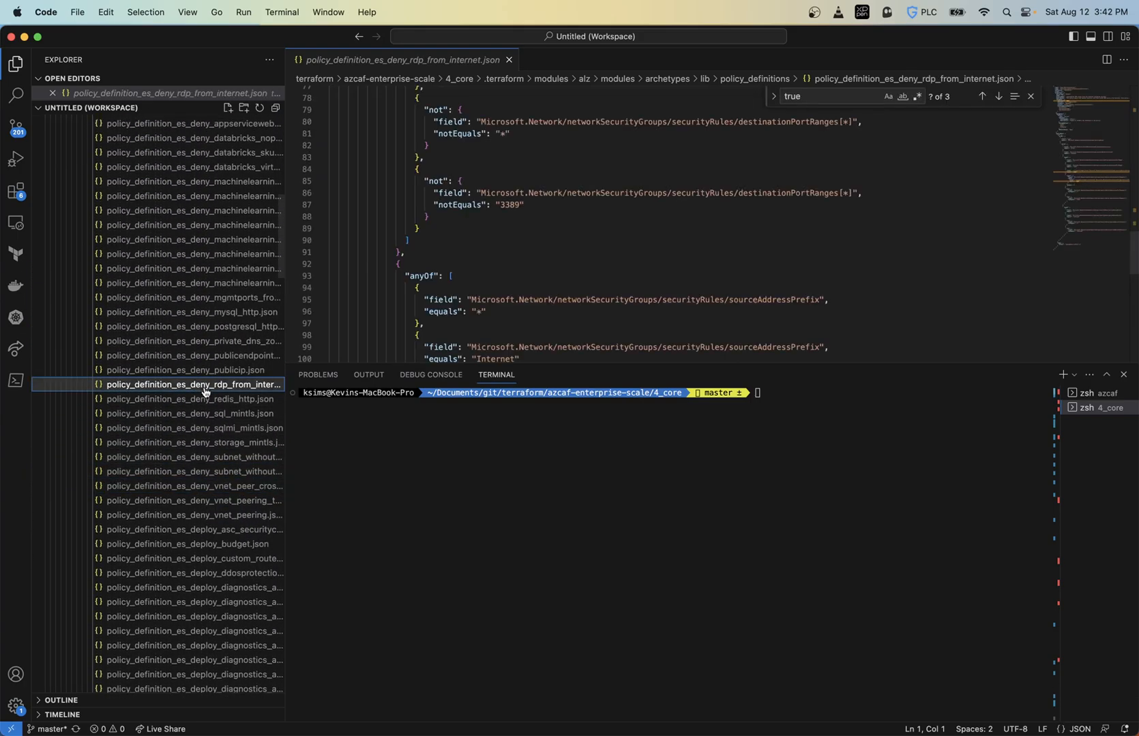
pyautogui.moveTo(203, 428)
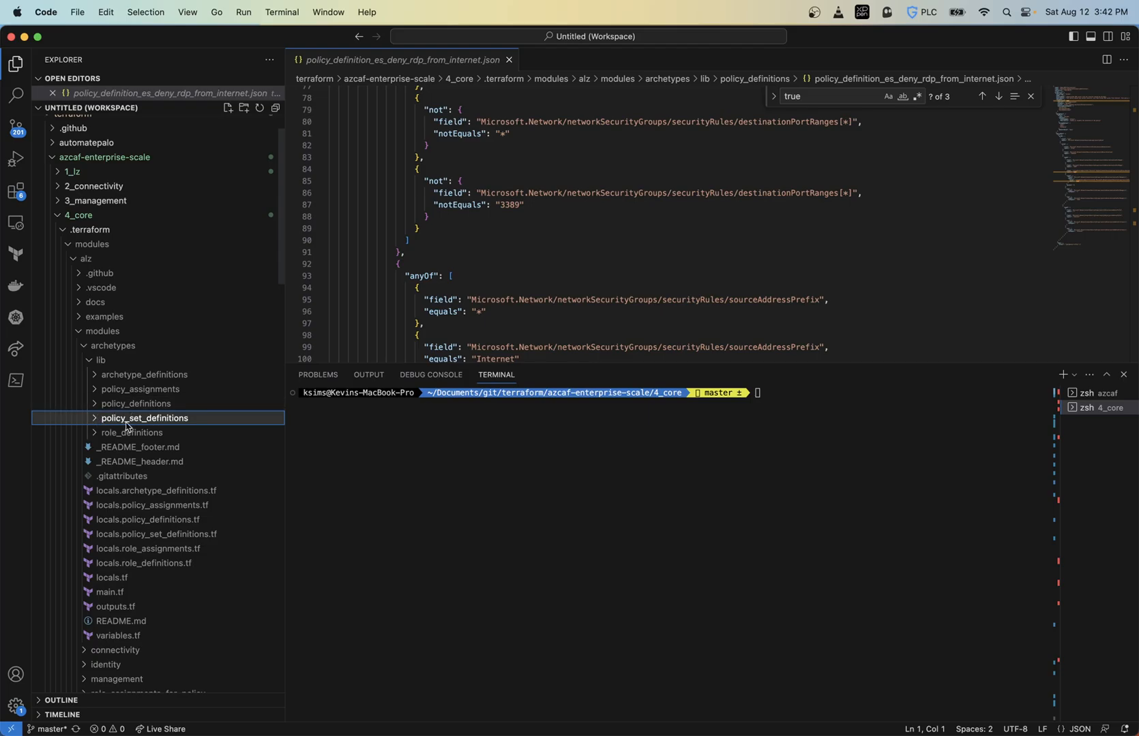
pyautogui.moveTo(124, 404)
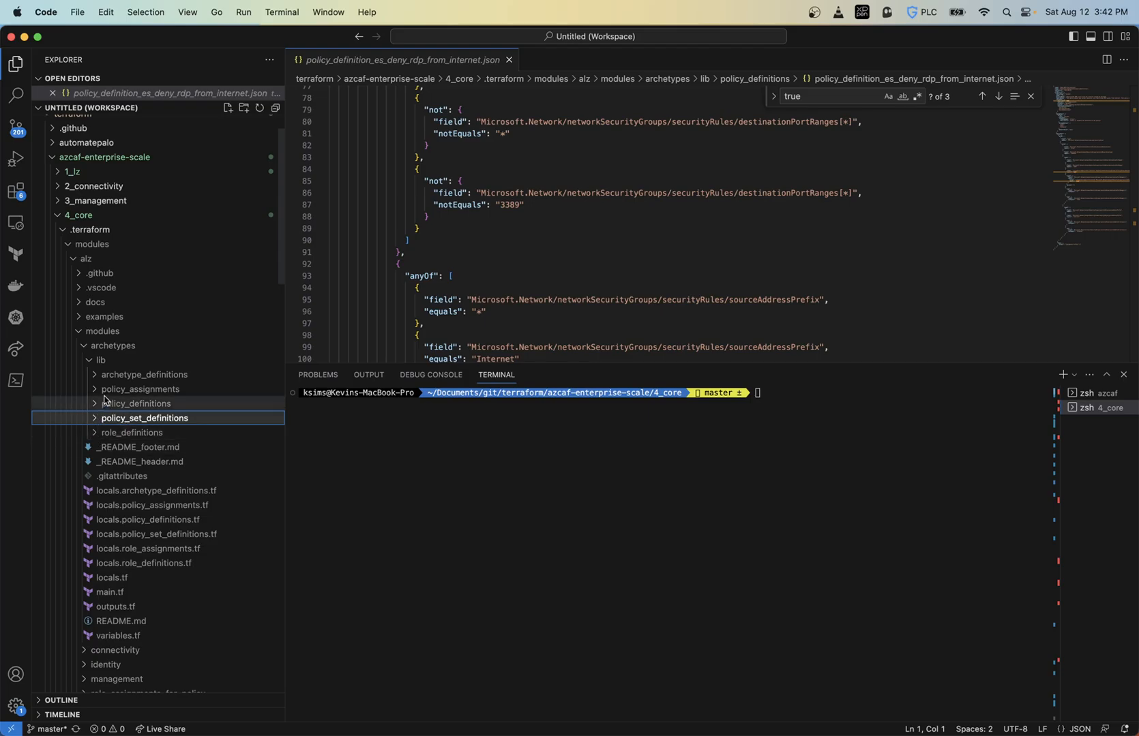
# Step: Collapse the alz module and open settings.core.tf at custom_landing_zones
pyautogui.click(92, 331)
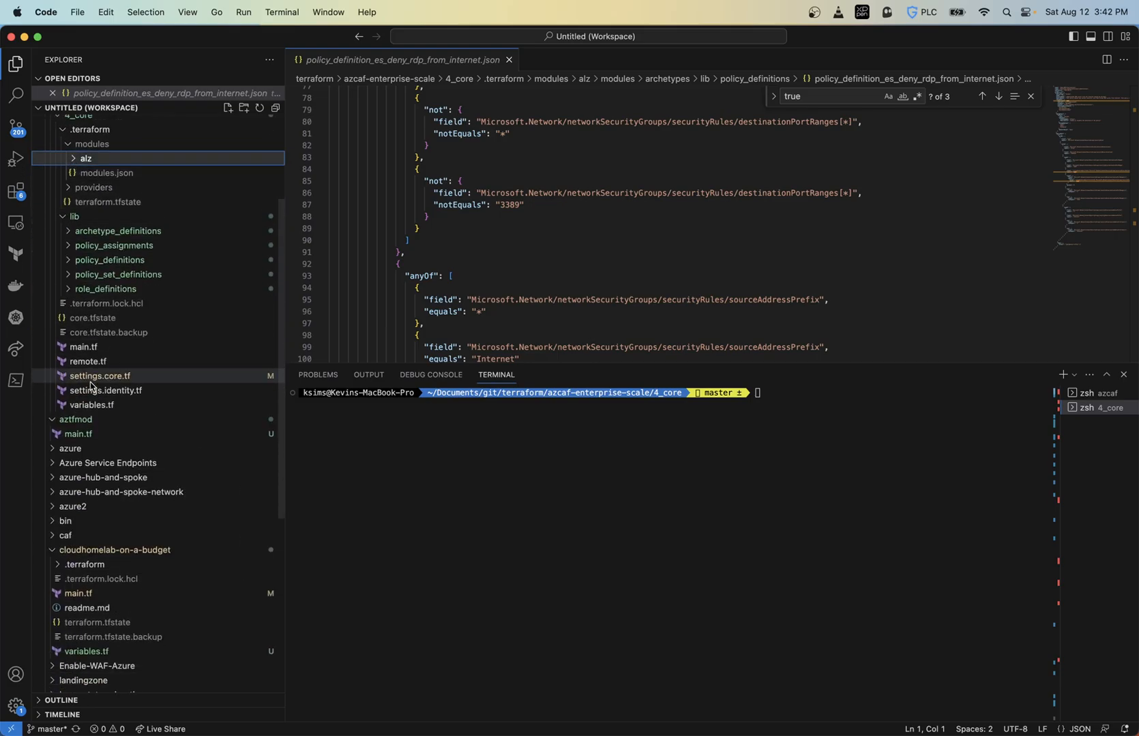
pyautogui.click(100, 382)
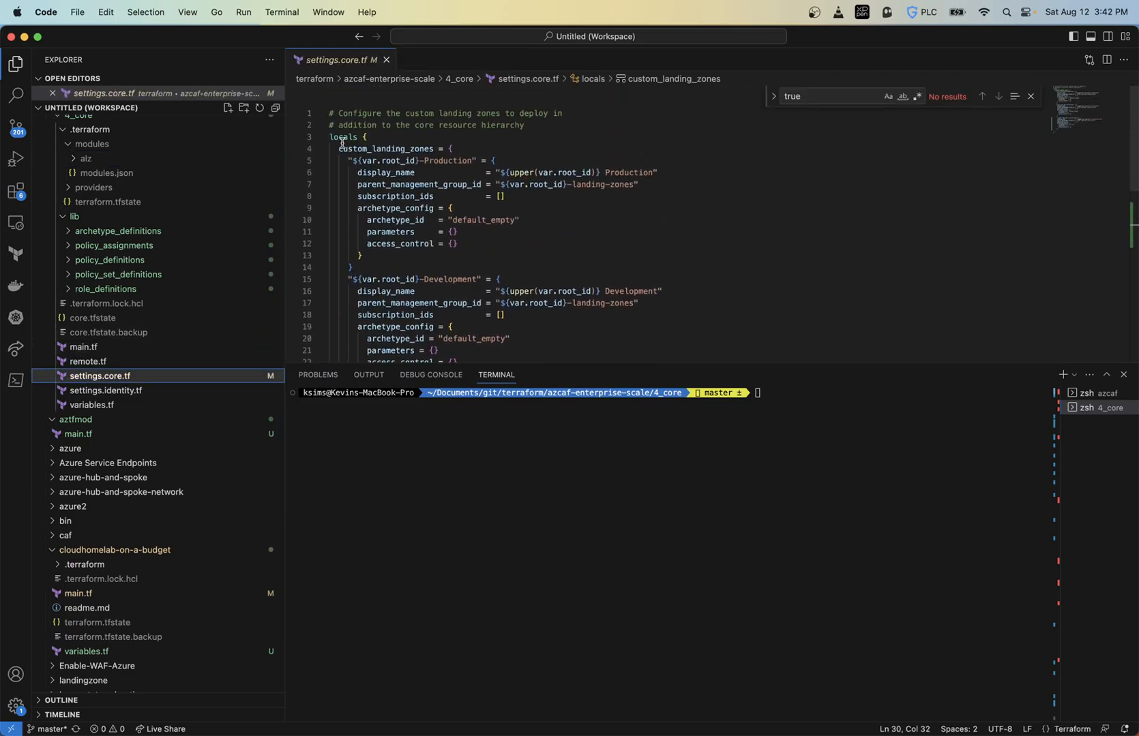
pyautogui.doubleClick(388, 148)
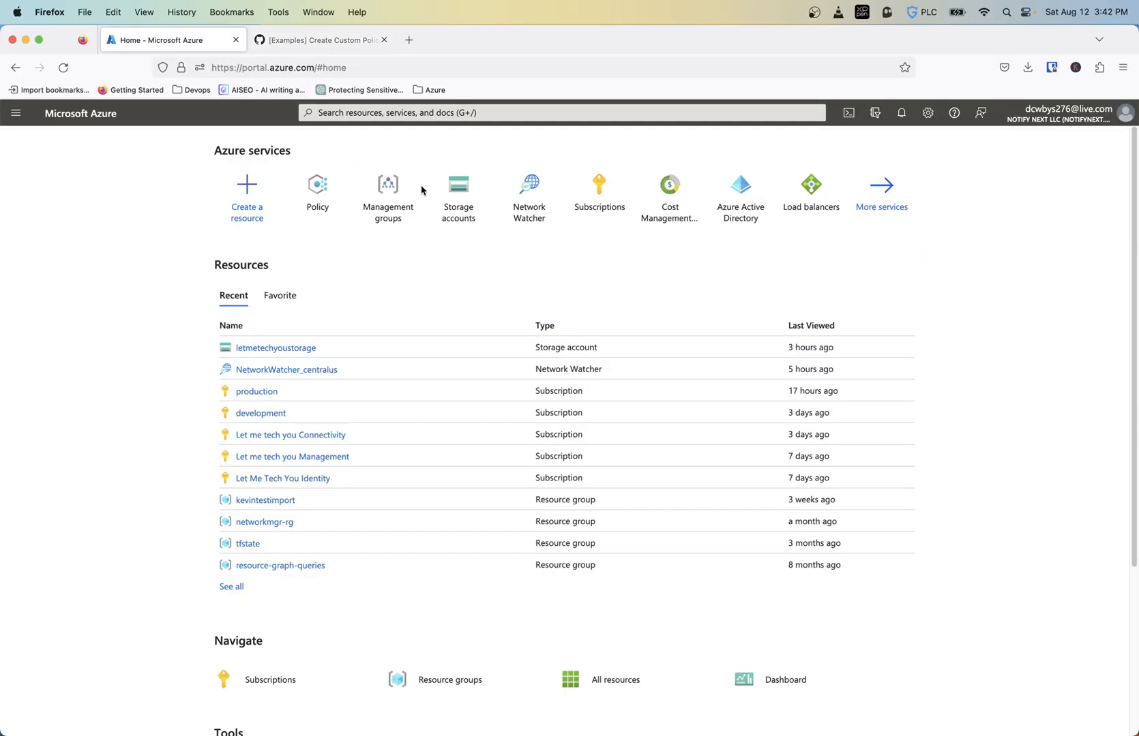
# Step: Open Azure Management groups and expand Landing Zones in the Let Me Tech You hierarchy
pyautogui.click(388, 184)
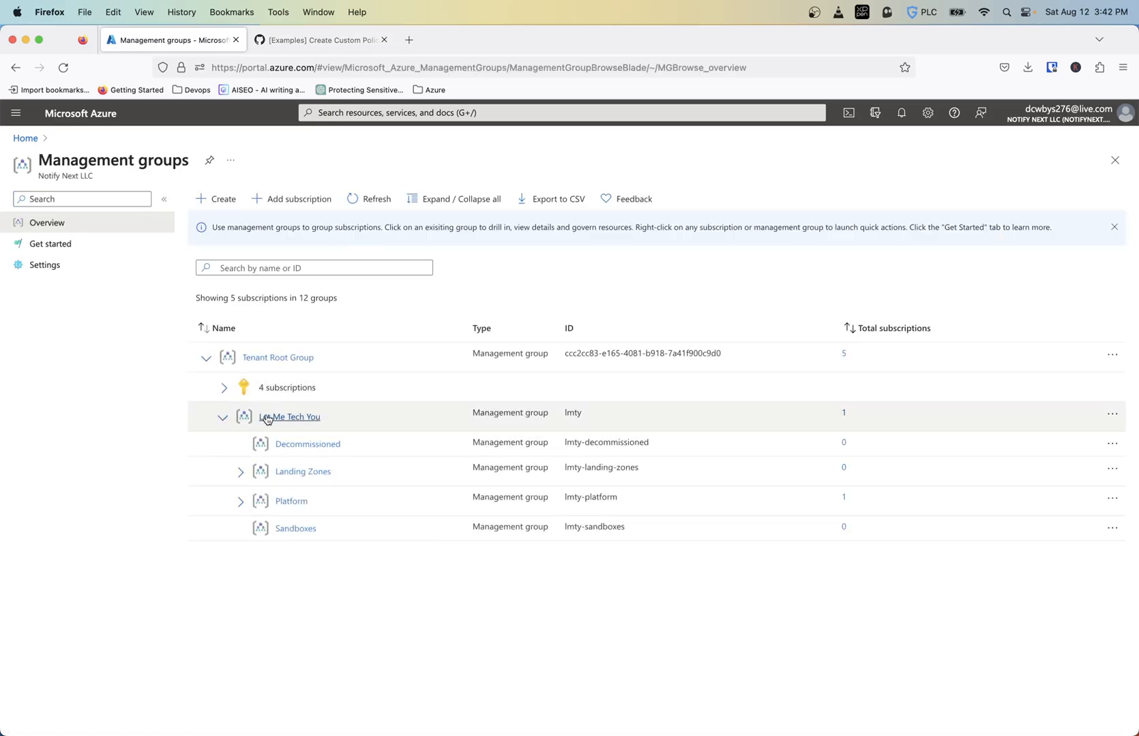
pyautogui.moveTo(447, 424)
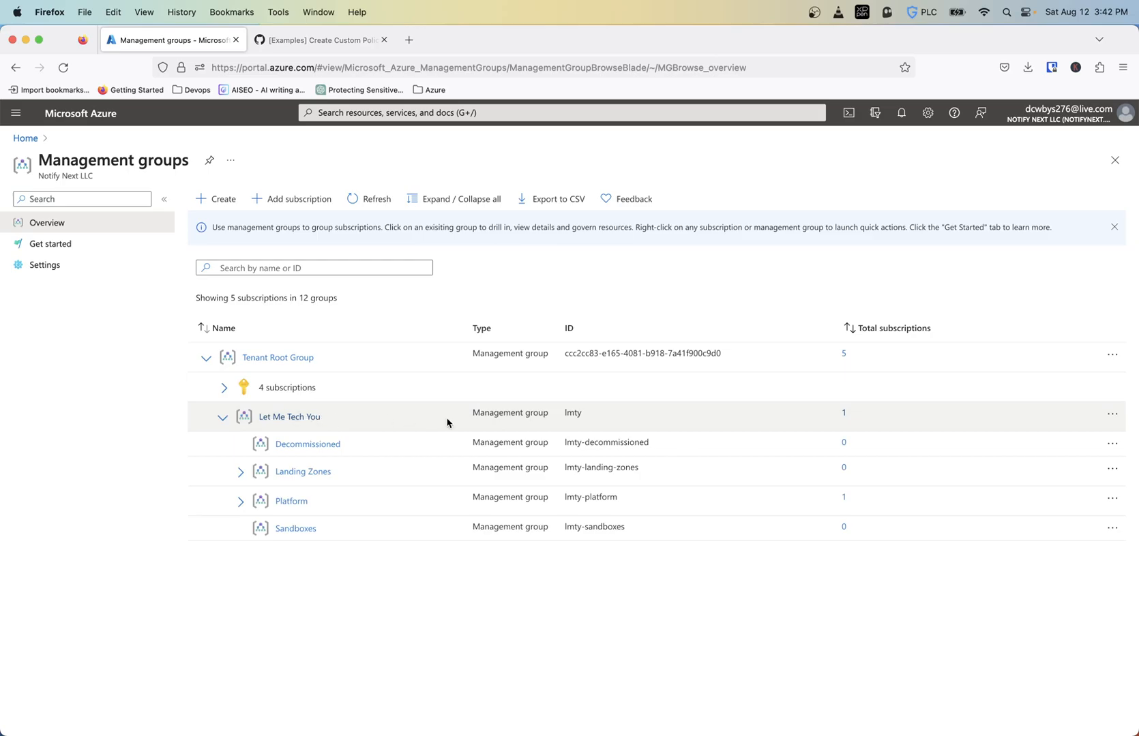
pyautogui.moveTo(242, 464)
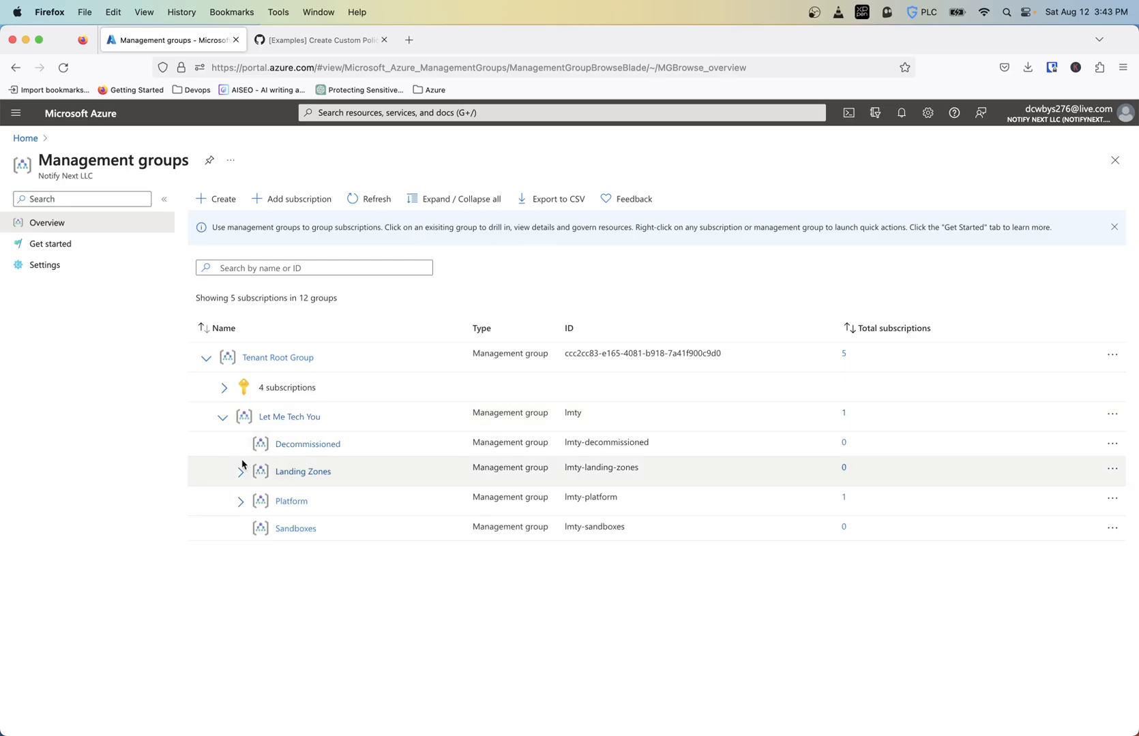
pyautogui.click(239, 470)
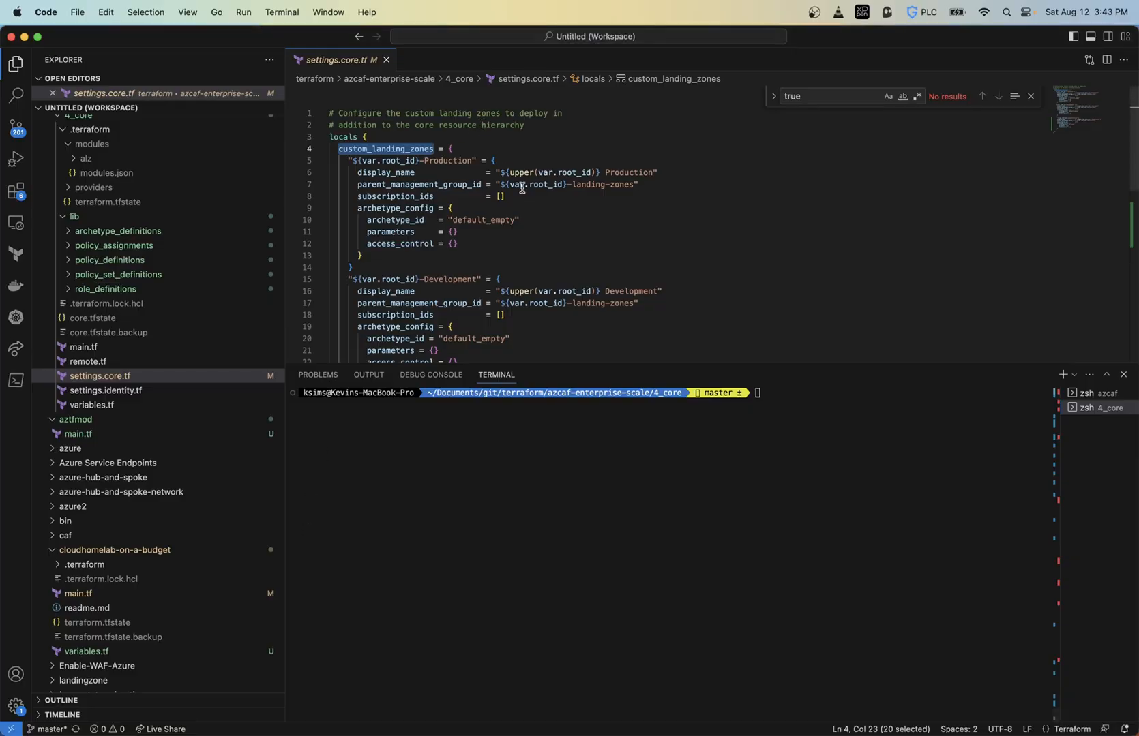
pyautogui.moveTo(468, 209)
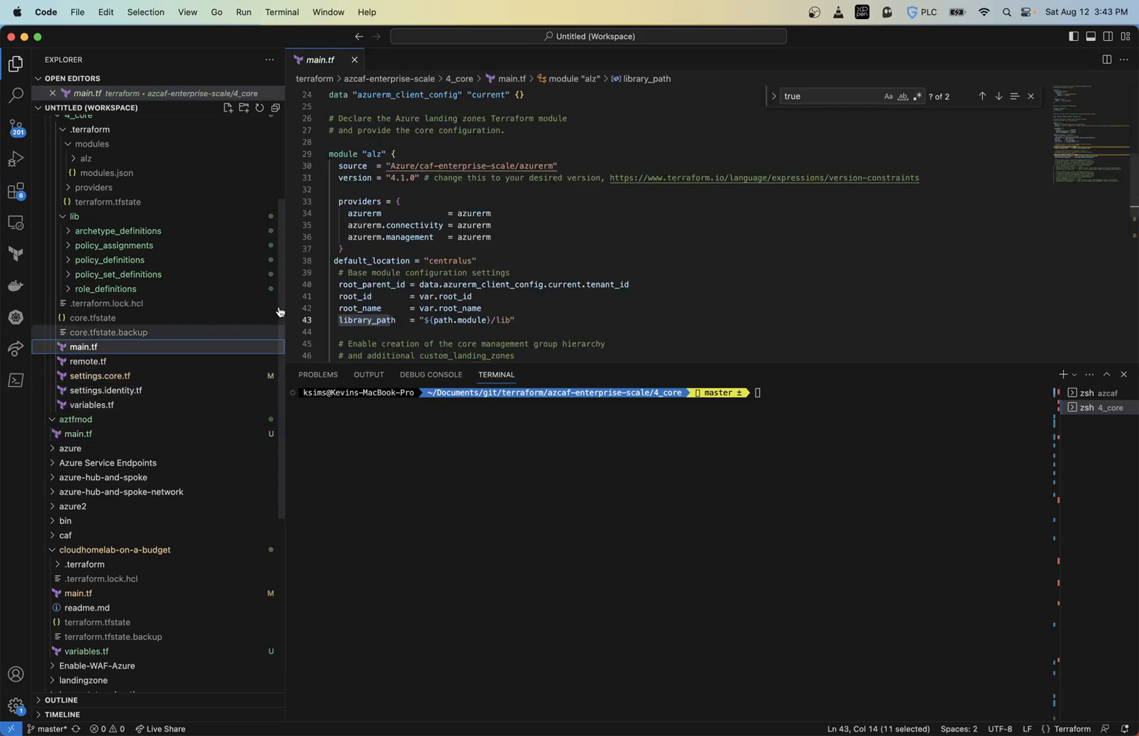
# Step: Scroll main.tf down to the alz module's library_path line
pyautogui.scroll(-3)
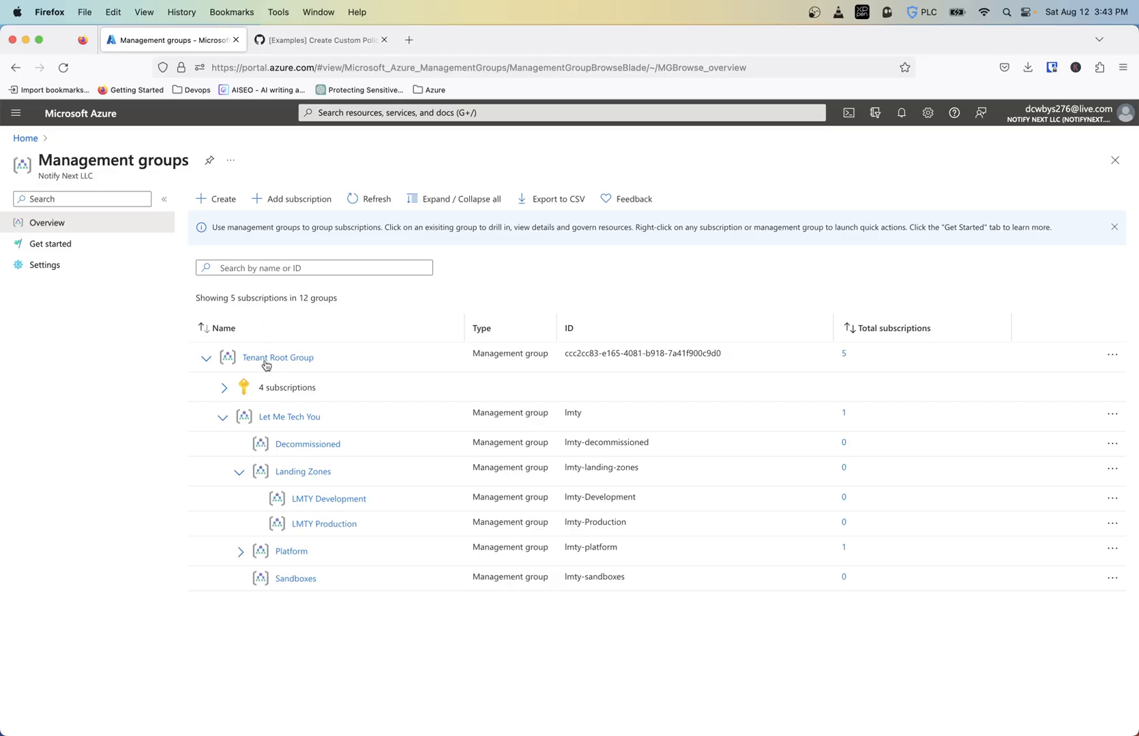
# Step: Expand Connectivity and Identity under Platform to reveal LMTY Connectivity US and the Identity subscription
pyautogui.click(240, 551)
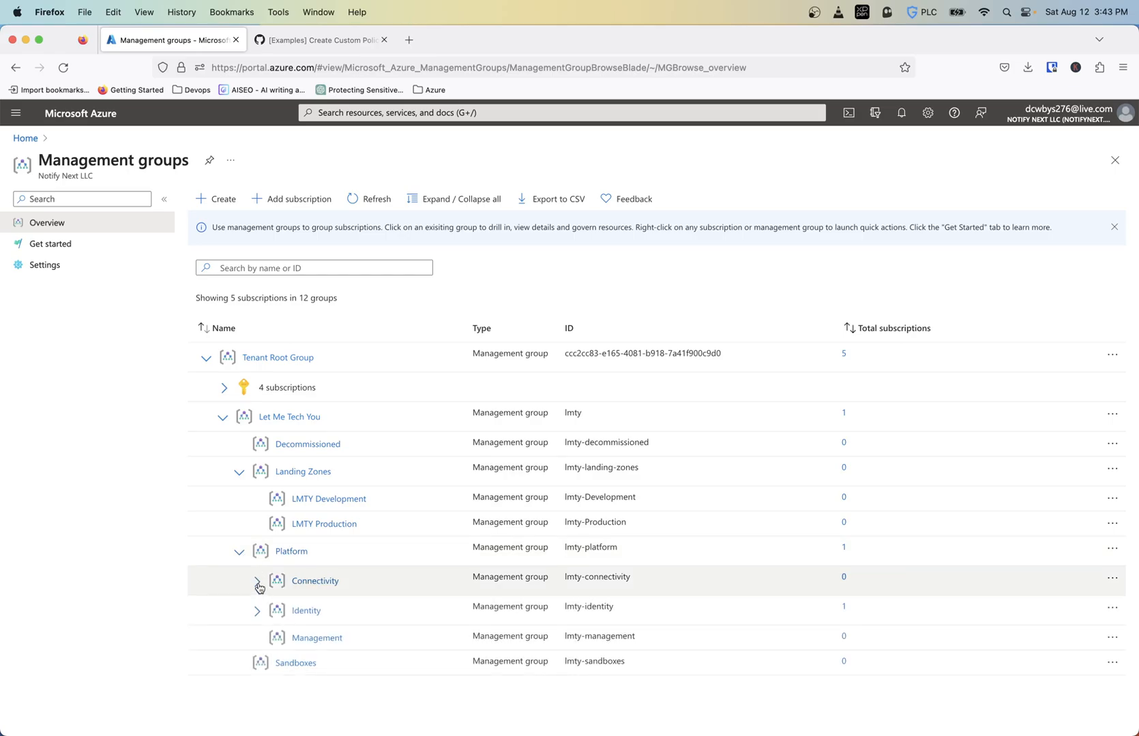
pyautogui.click(258, 581)
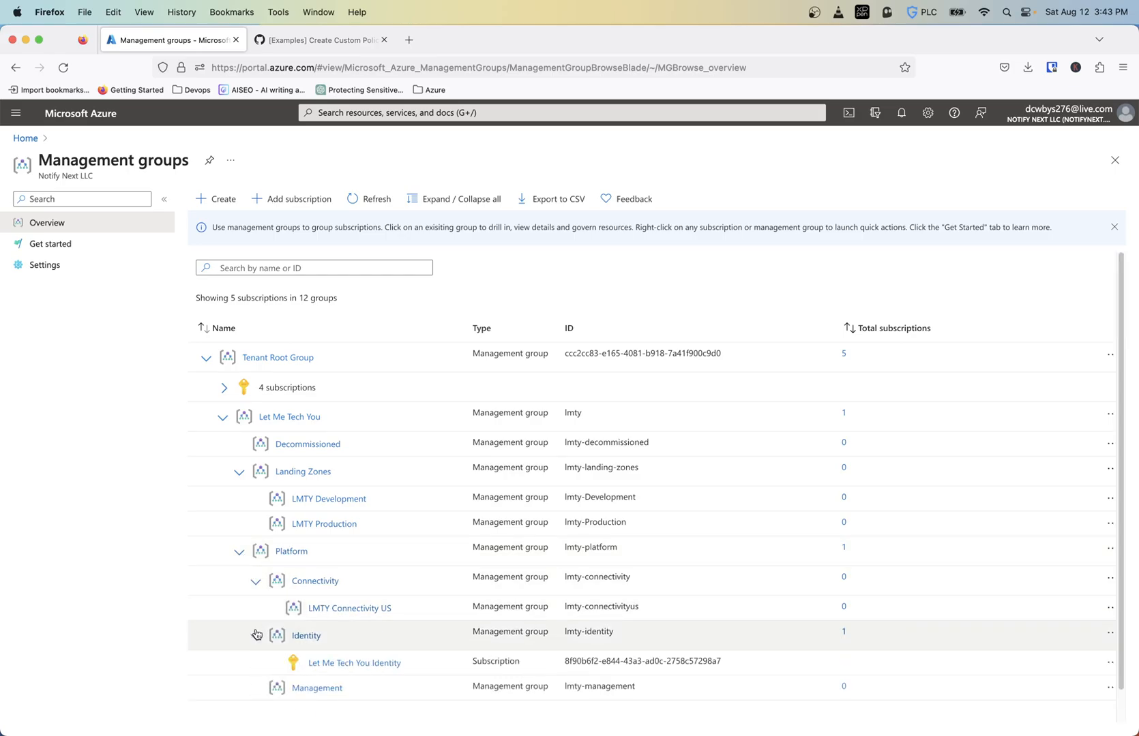
pyautogui.scroll(-3)
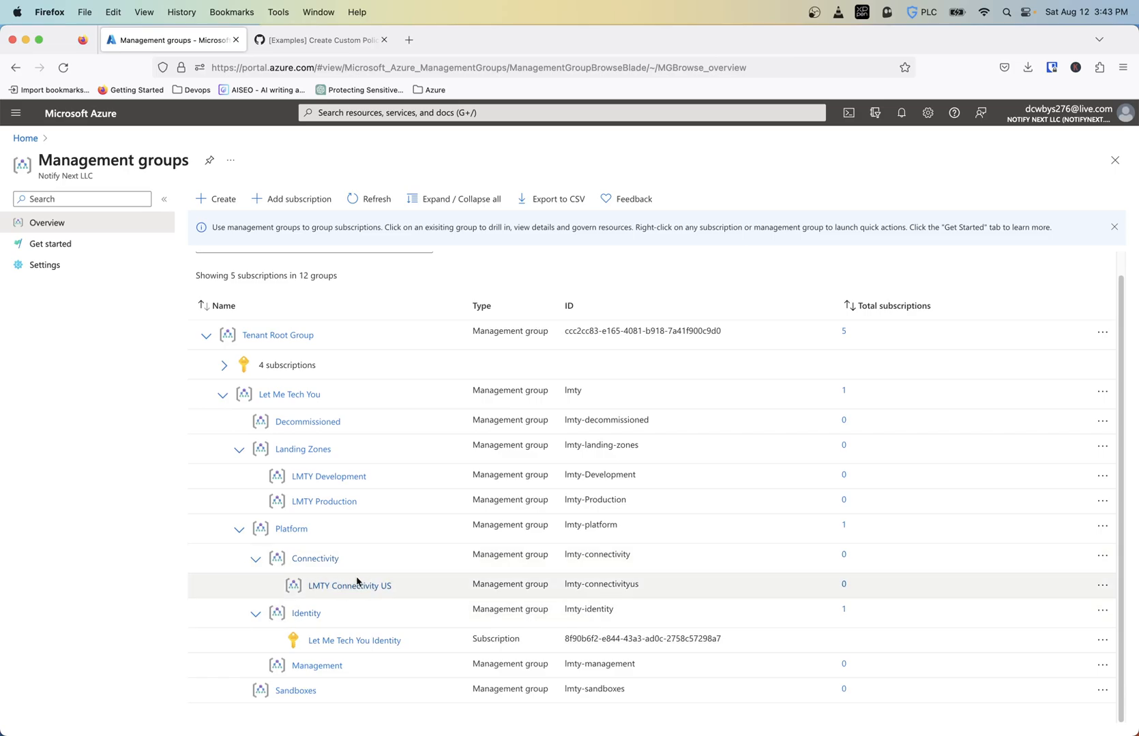
pyautogui.moveTo(349, 585)
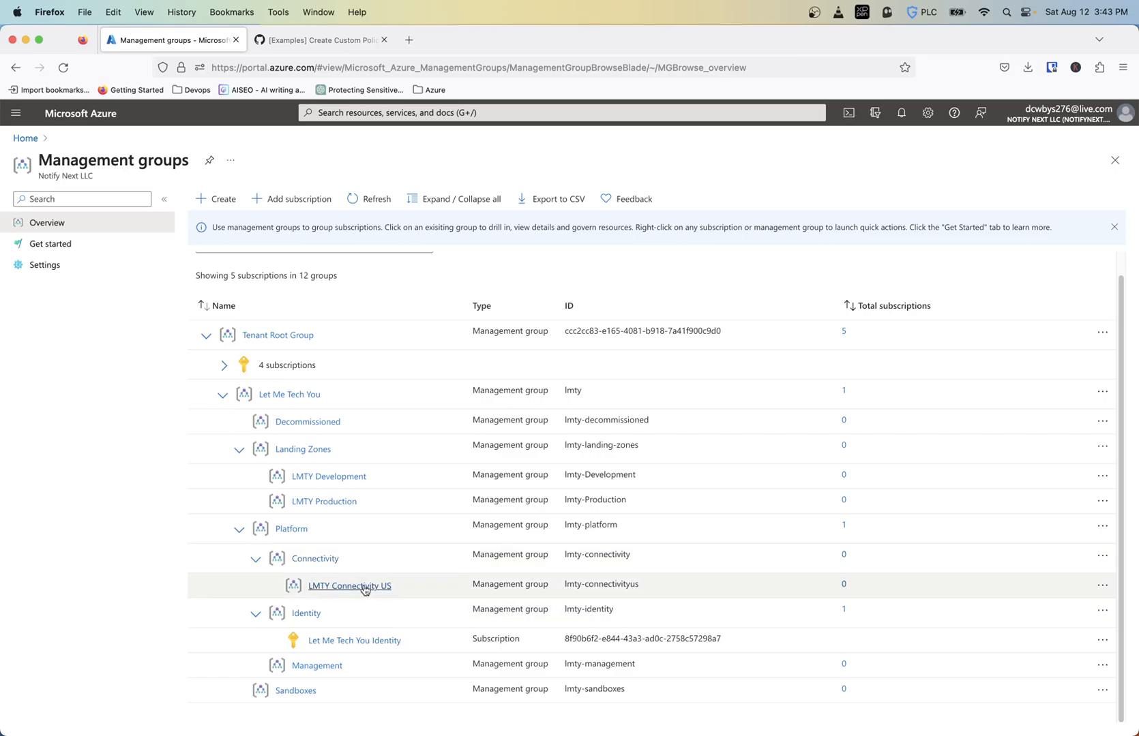
pyautogui.moveTo(312, 589)
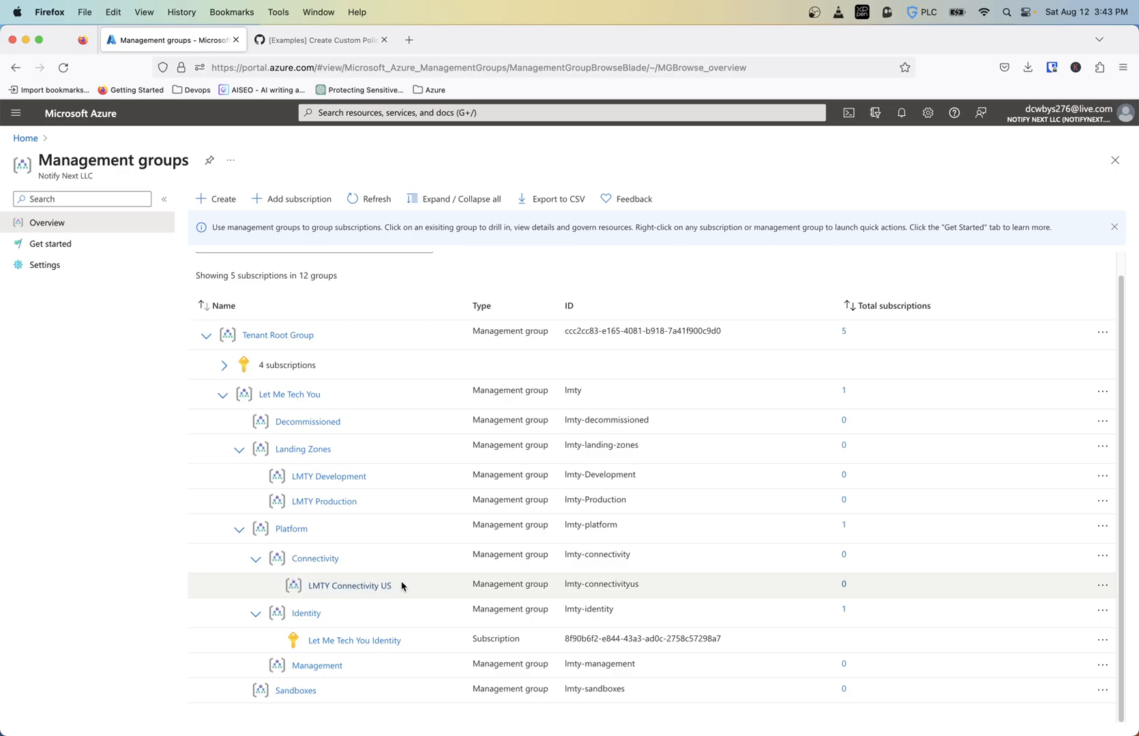
pyautogui.moveTo(375, 578)
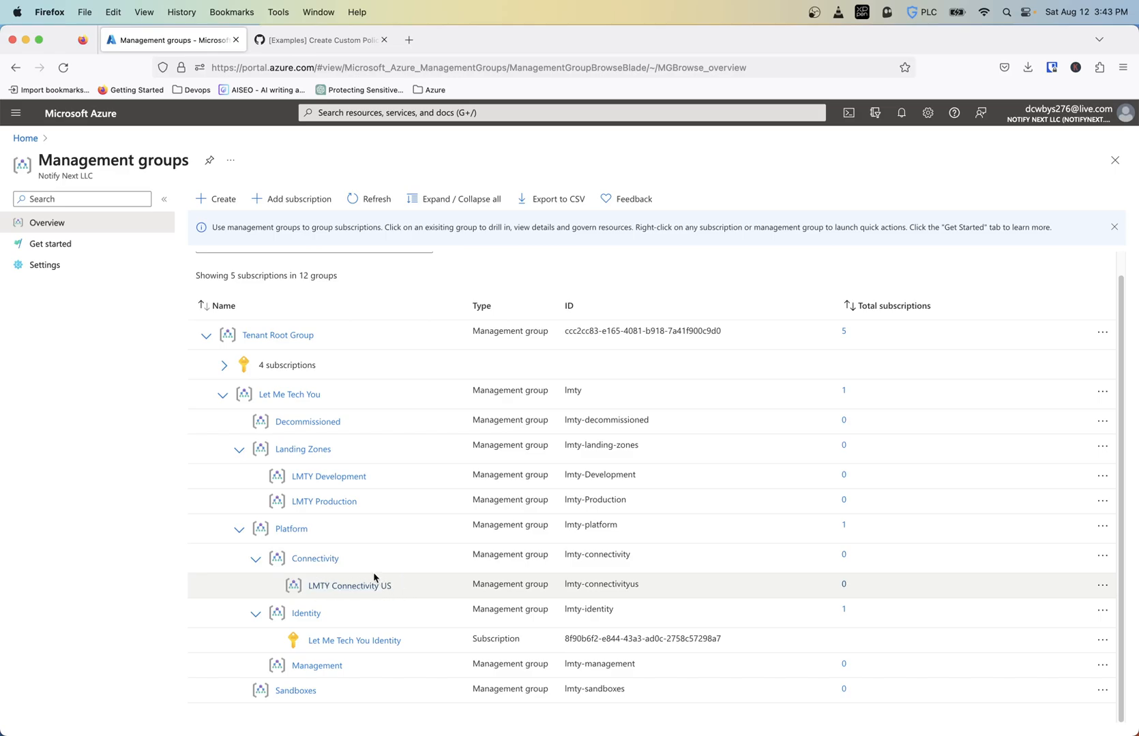
pyautogui.moveTo(349, 586)
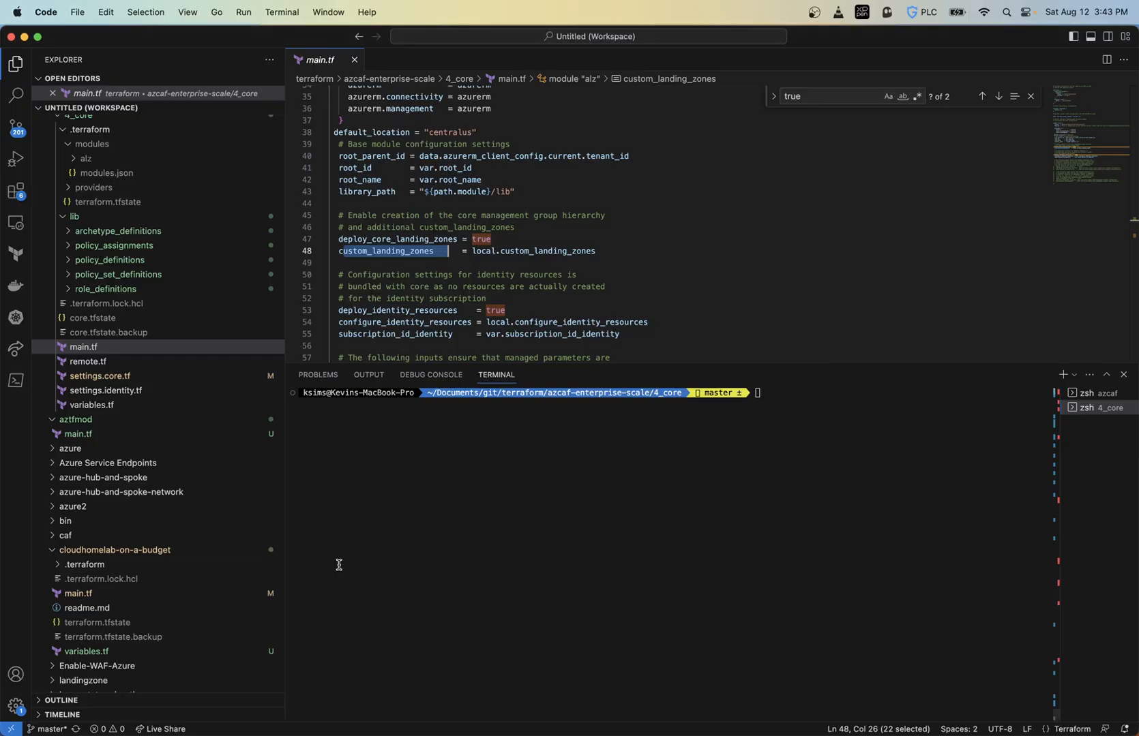
pyautogui.moveTo(142, 366)
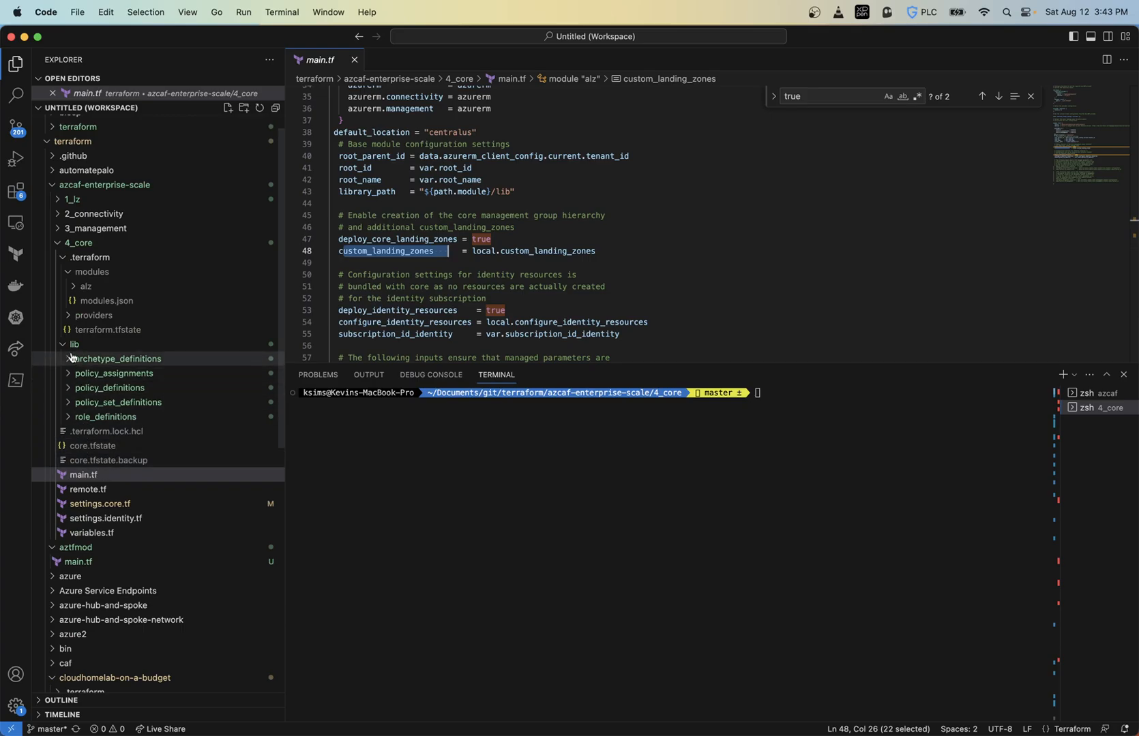
# Step: Expand 4_core's lib > archetype_definitions folder to list its template files
pyautogui.click(116, 363)
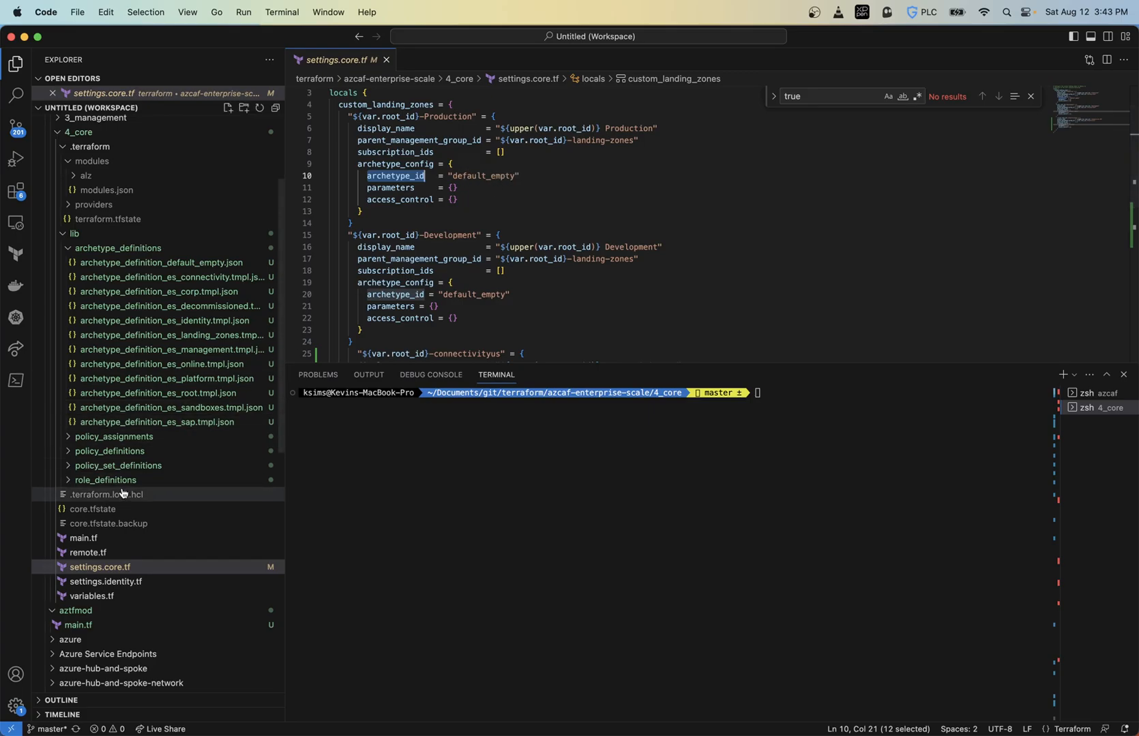
pyautogui.moveTo(152, 258)
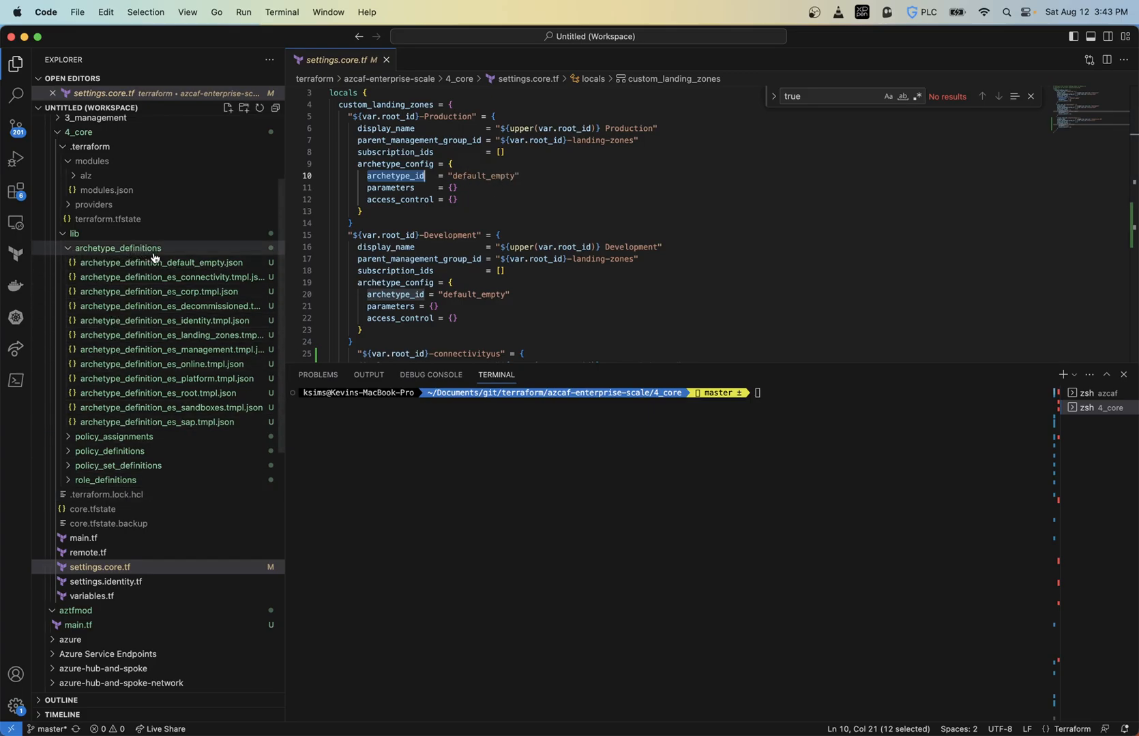
pyautogui.moveTo(111, 276)
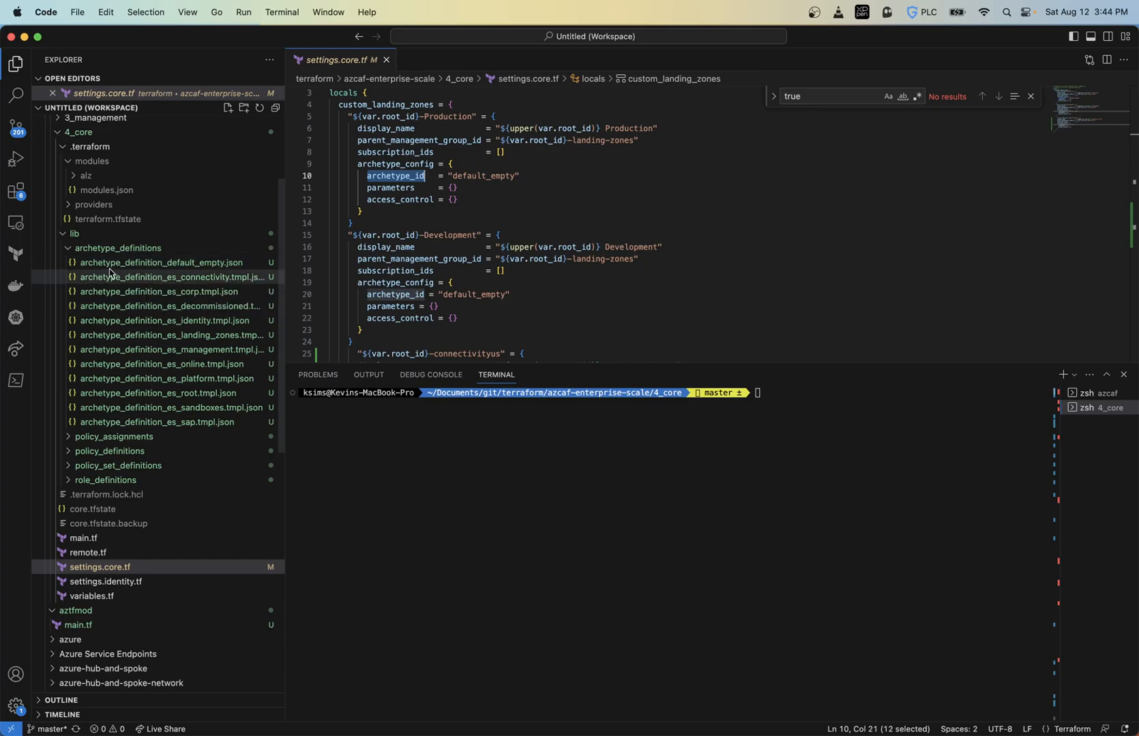
pyautogui.moveTo(163, 261)
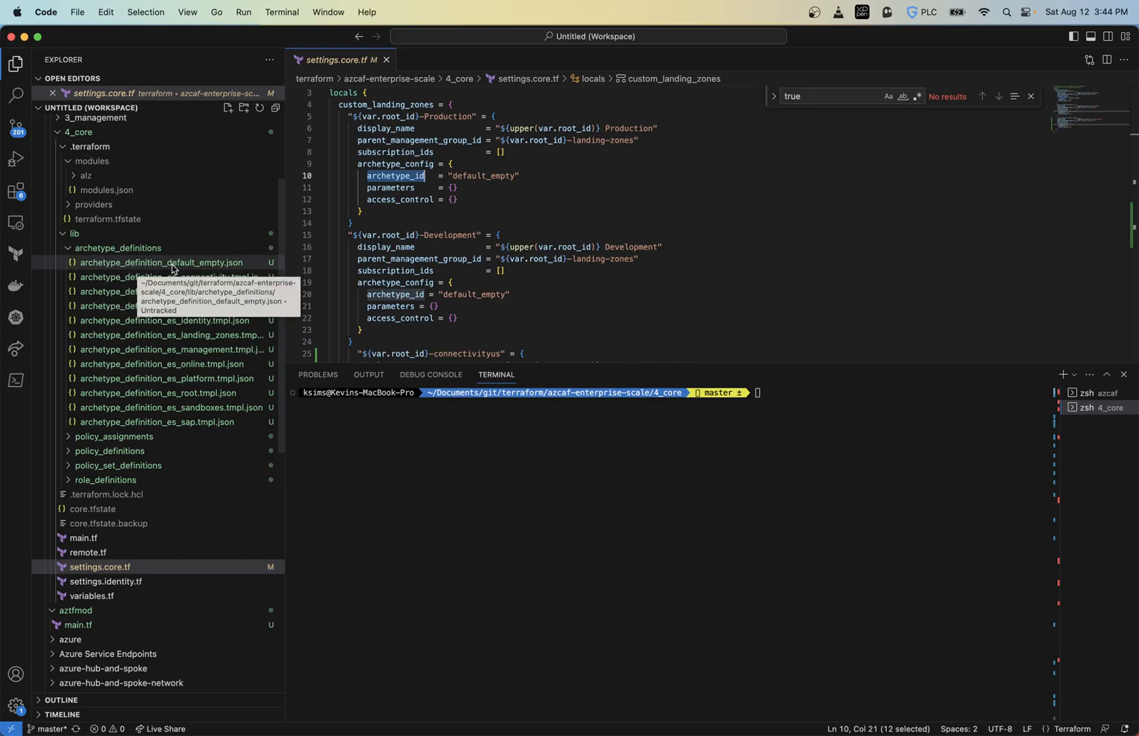
pyautogui.moveTo(211, 274)
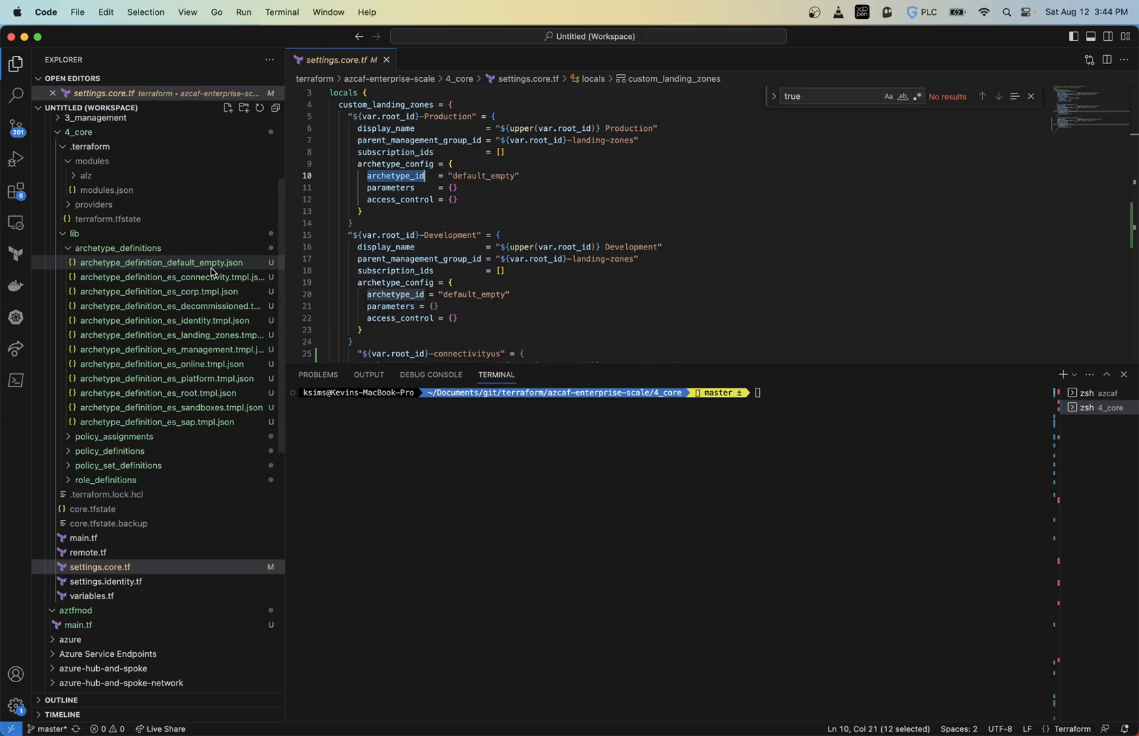
# Step: Open archetype_definition_default_empty.json and browse the library's policy_assignments folder
pyautogui.click(163, 268)
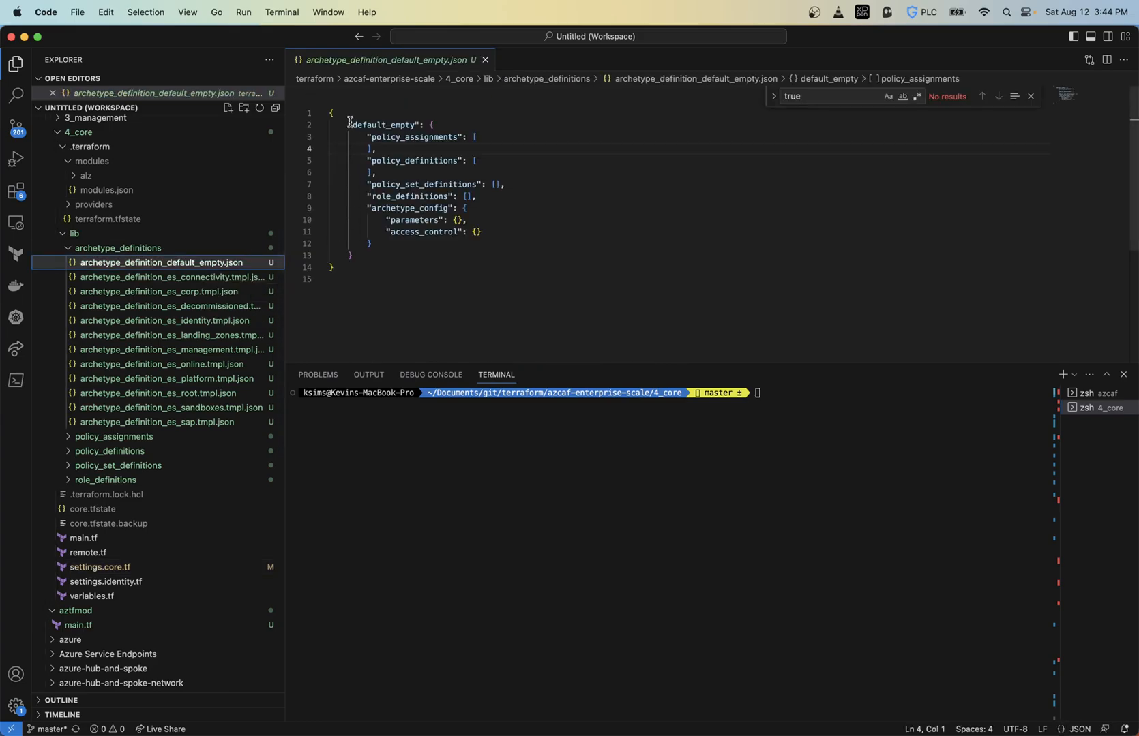
pyautogui.doubleClick(385, 124)
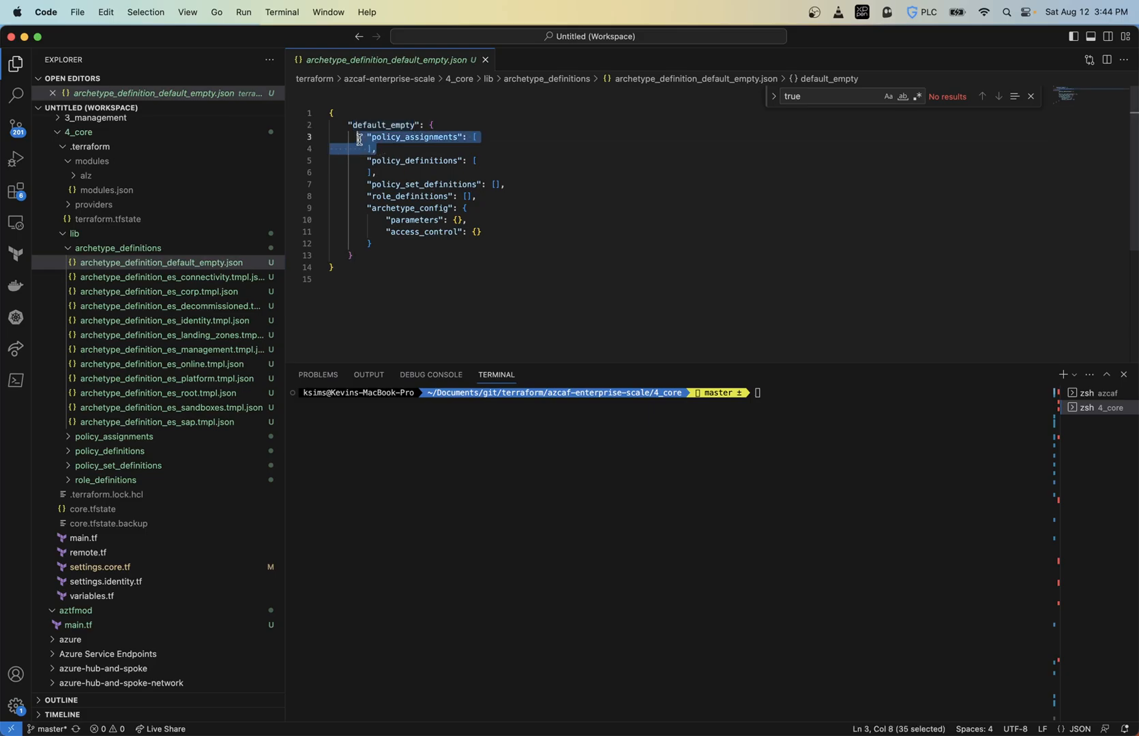
pyautogui.moveTo(105, 475)
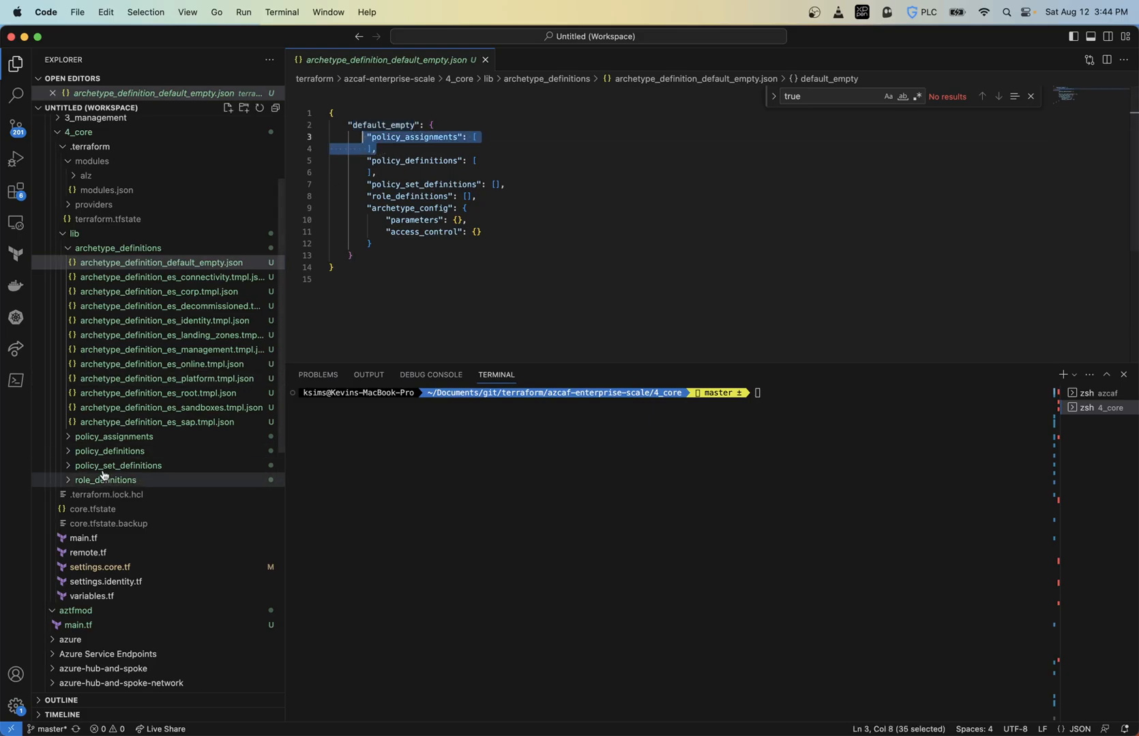
pyautogui.click(113, 436)
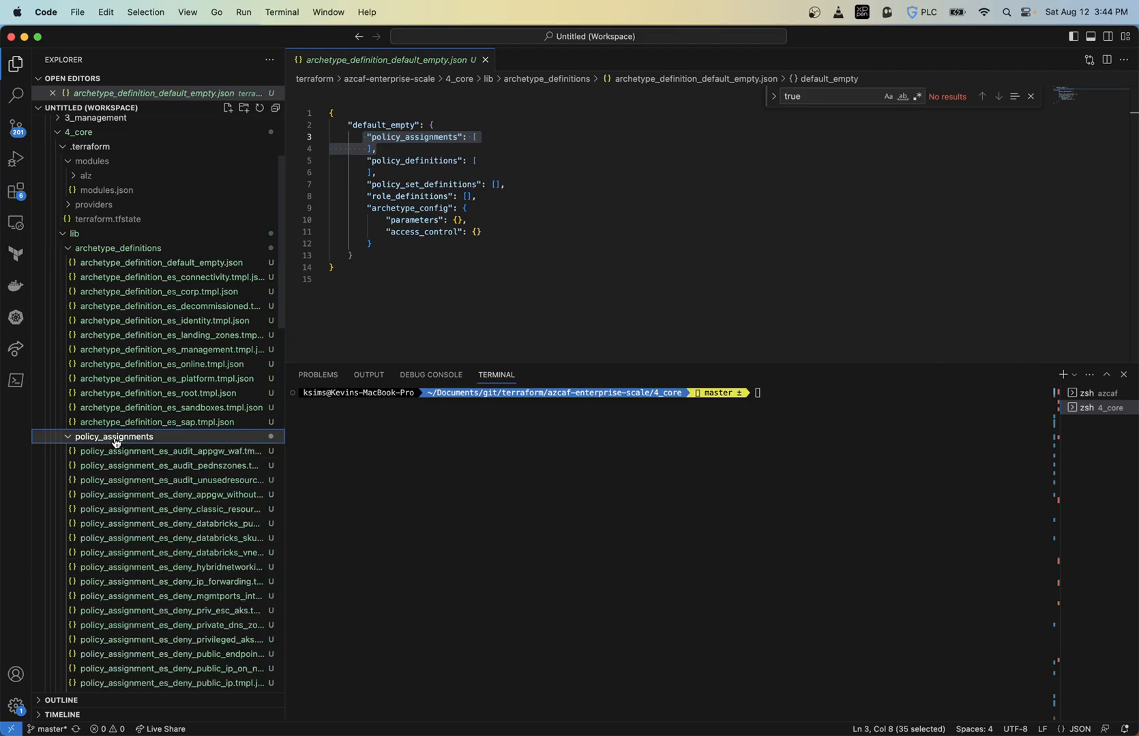
pyautogui.click(114, 436)
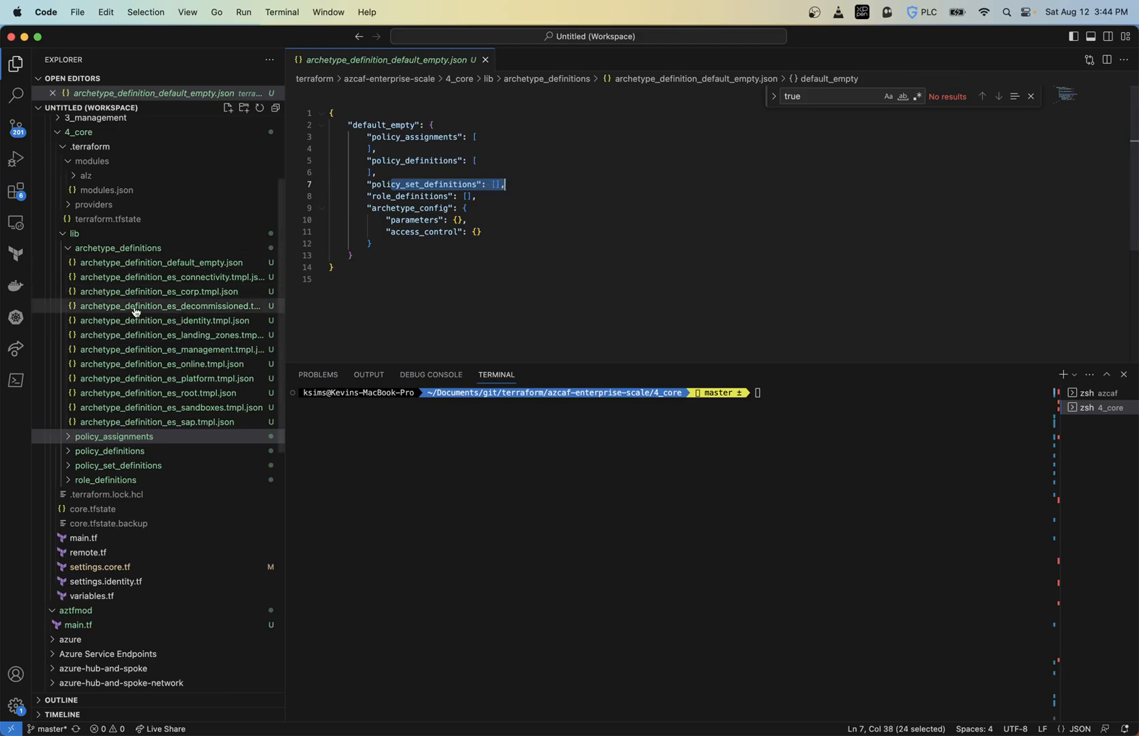
pyautogui.scroll(3)
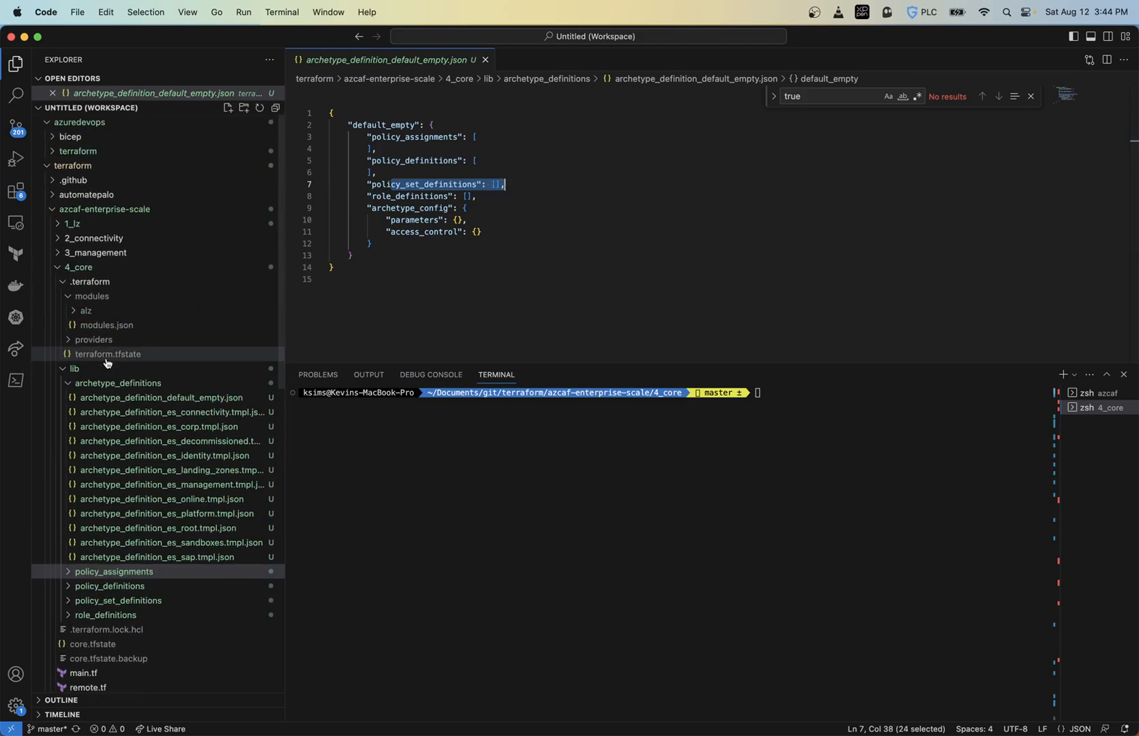
pyautogui.scroll(-3)
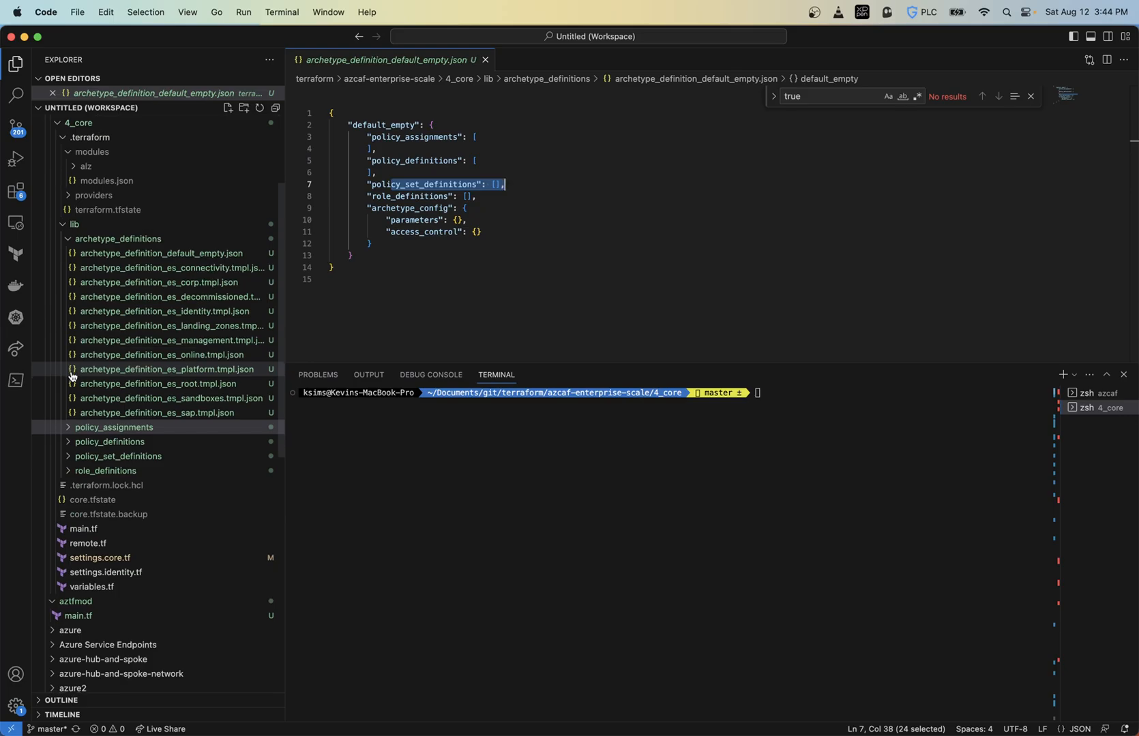
pyautogui.scroll(-3)
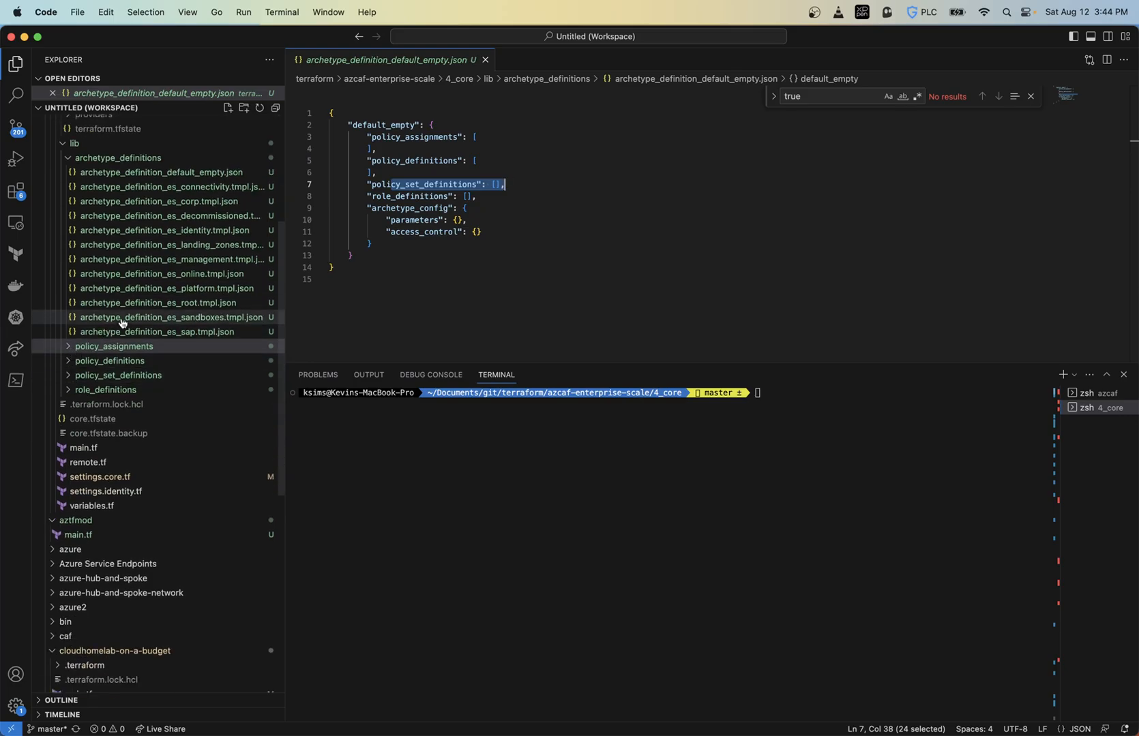
pyautogui.moveTo(158, 305)
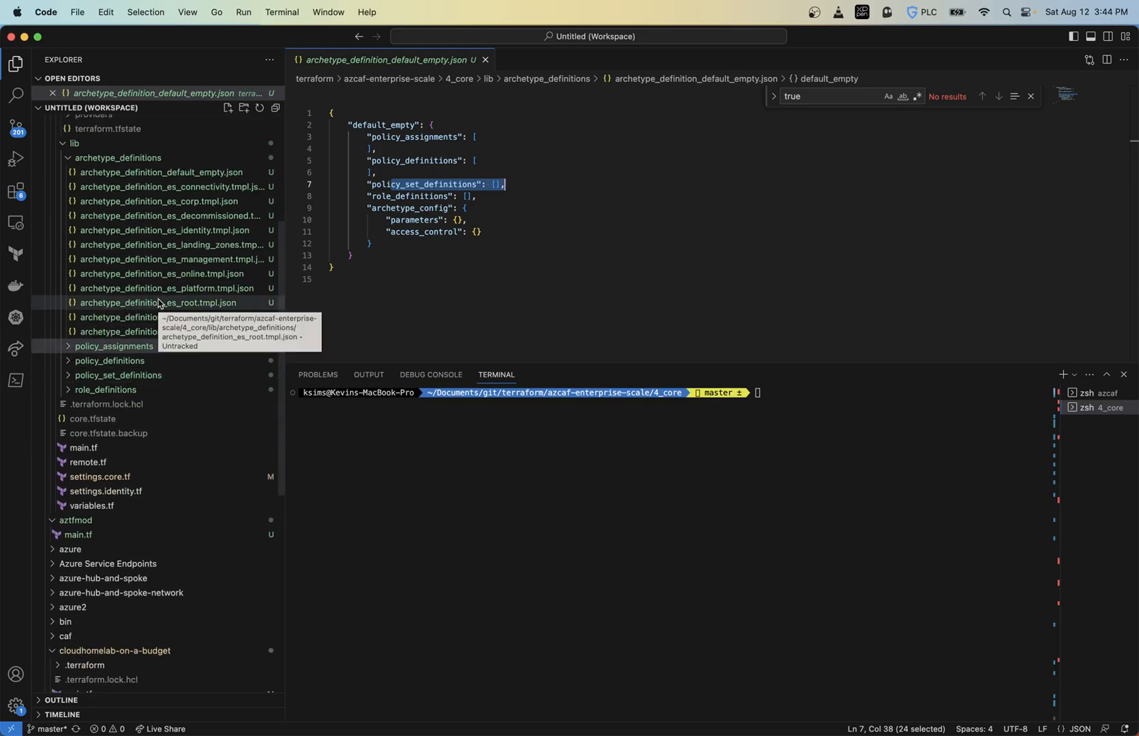
# Step: Open archetype_definition_es_root.tmpl.json and scroll through the library's policy definition files
pyautogui.click(158, 302)
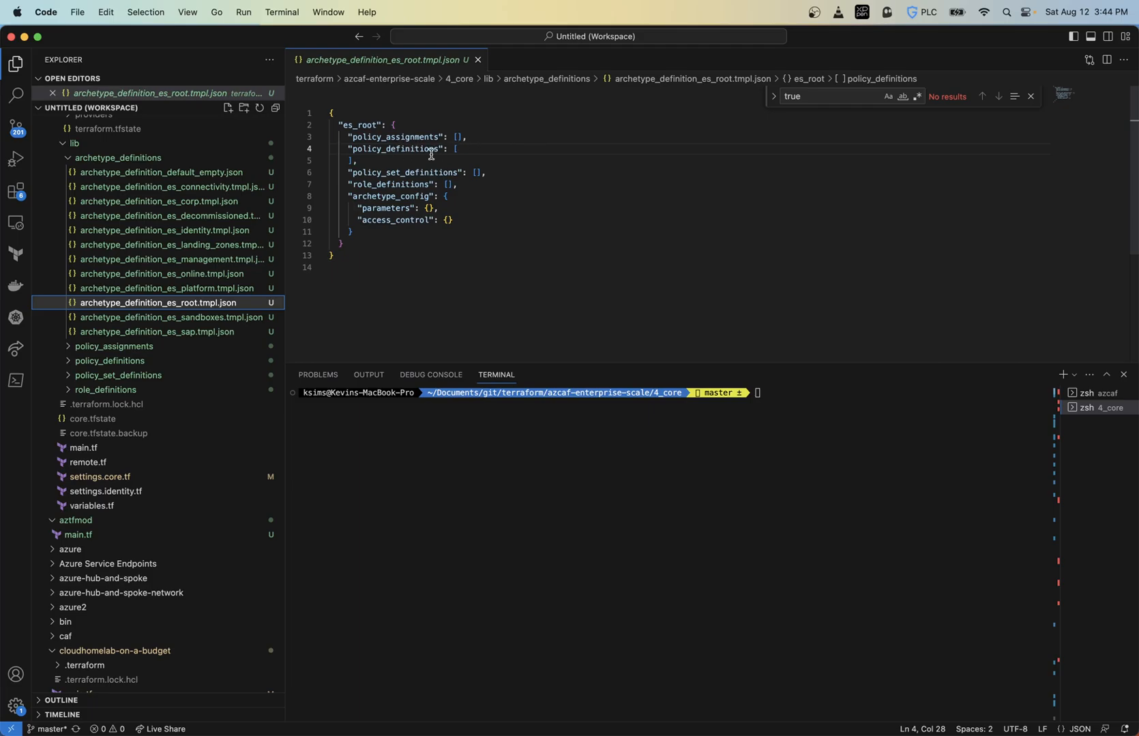
pyautogui.moveTo(352, 215)
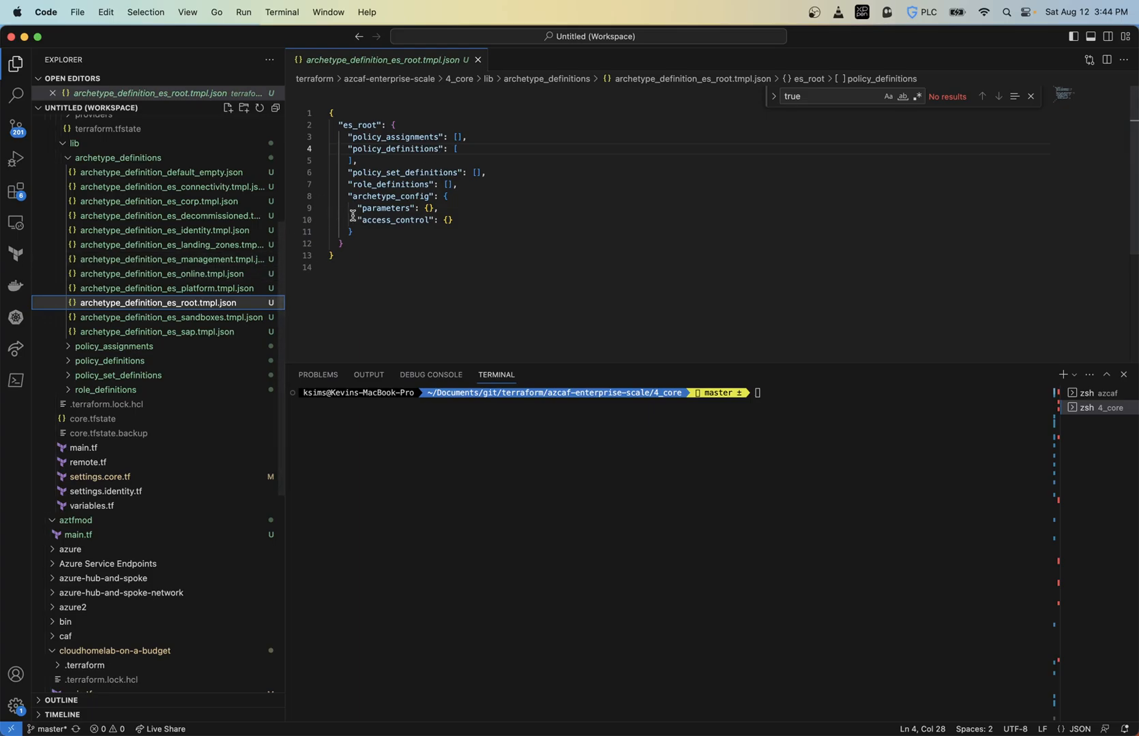
pyautogui.moveTo(195, 188)
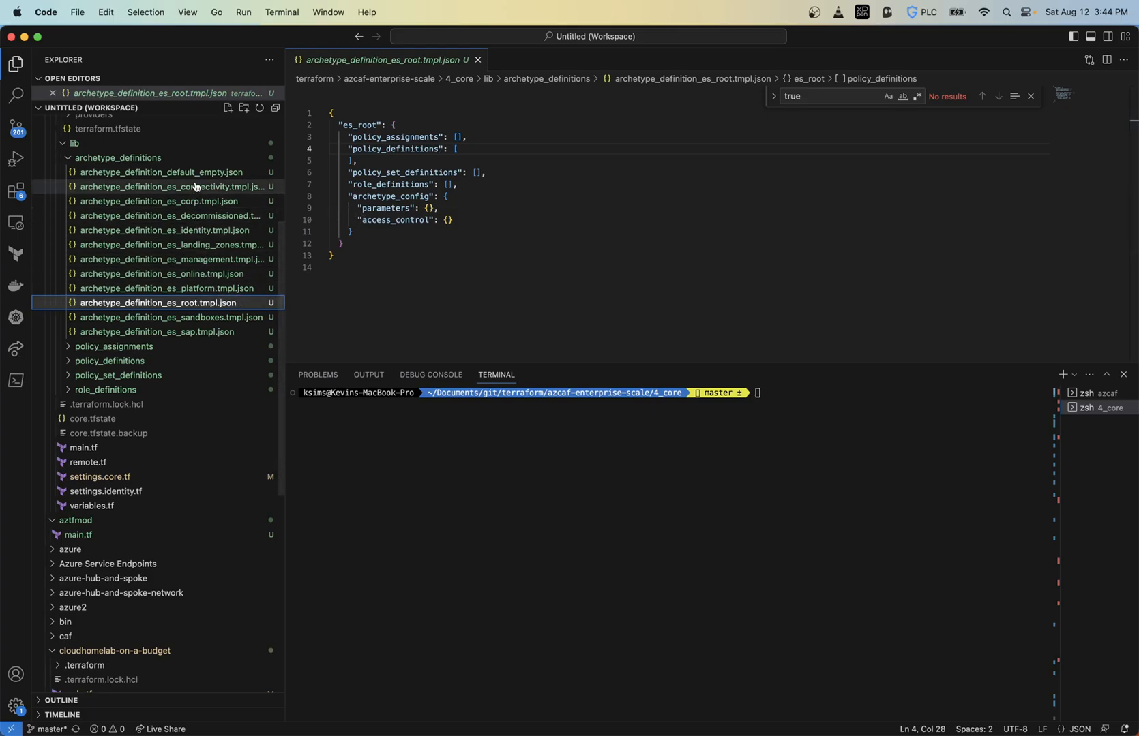
pyautogui.moveTo(186, 282)
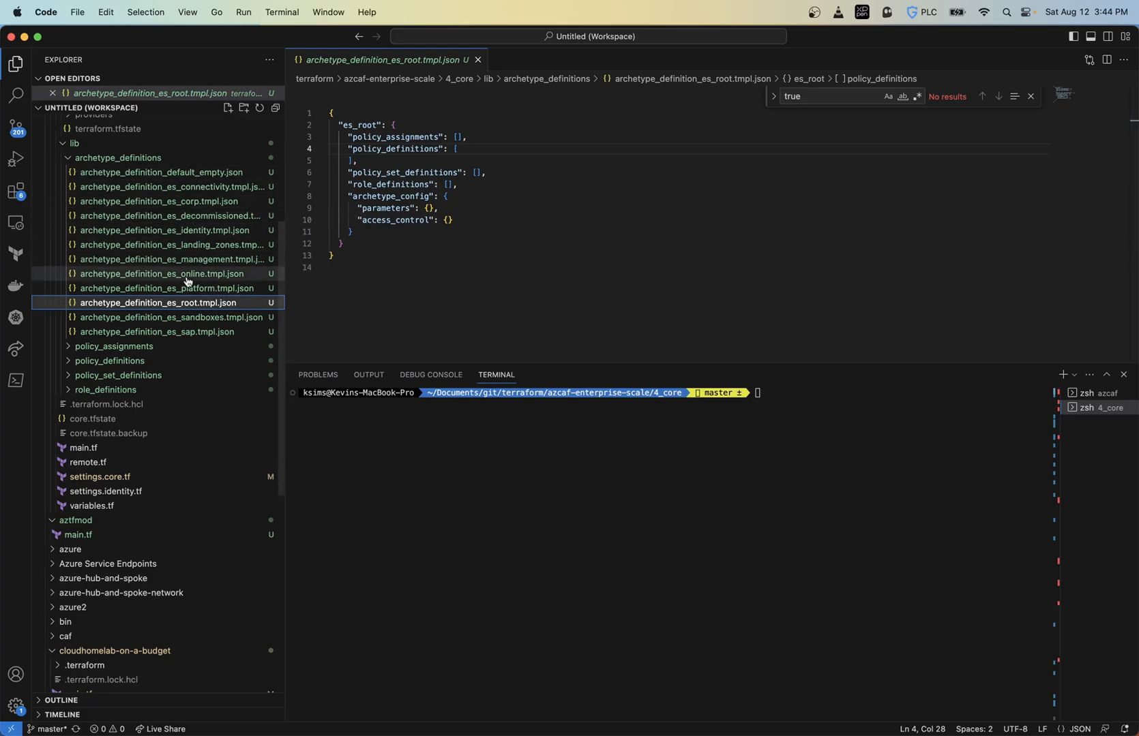
pyautogui.moveTo(98, 314)
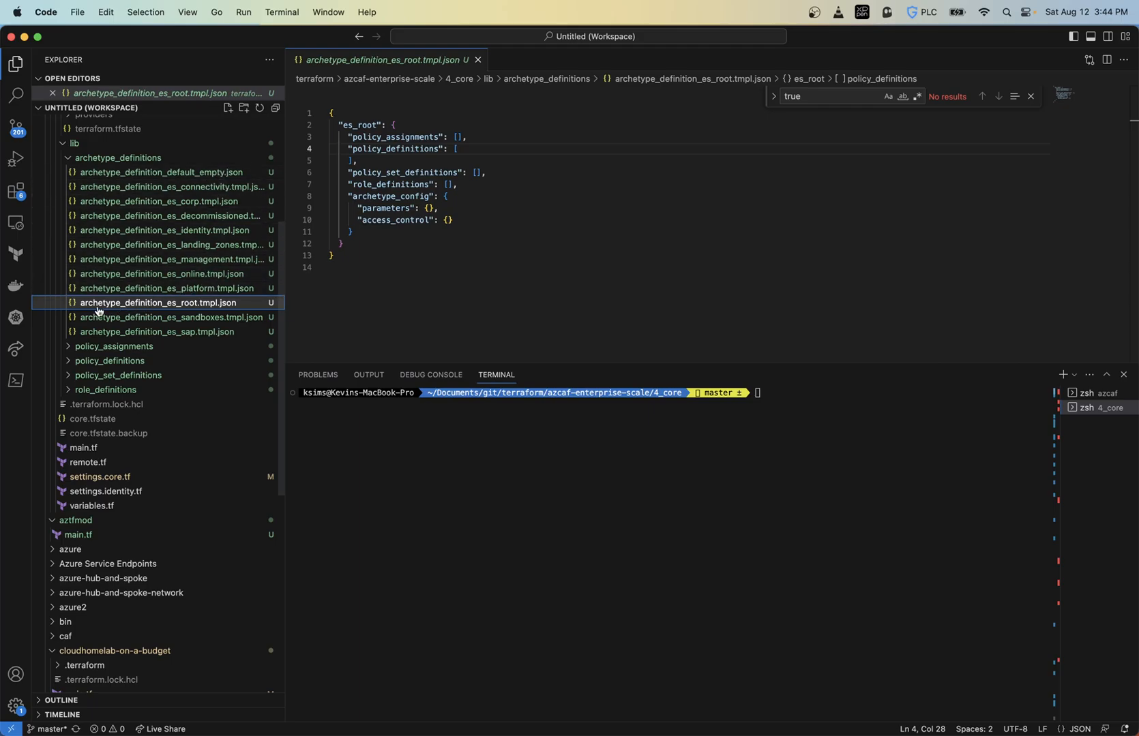
pyautogui.scroll(3)
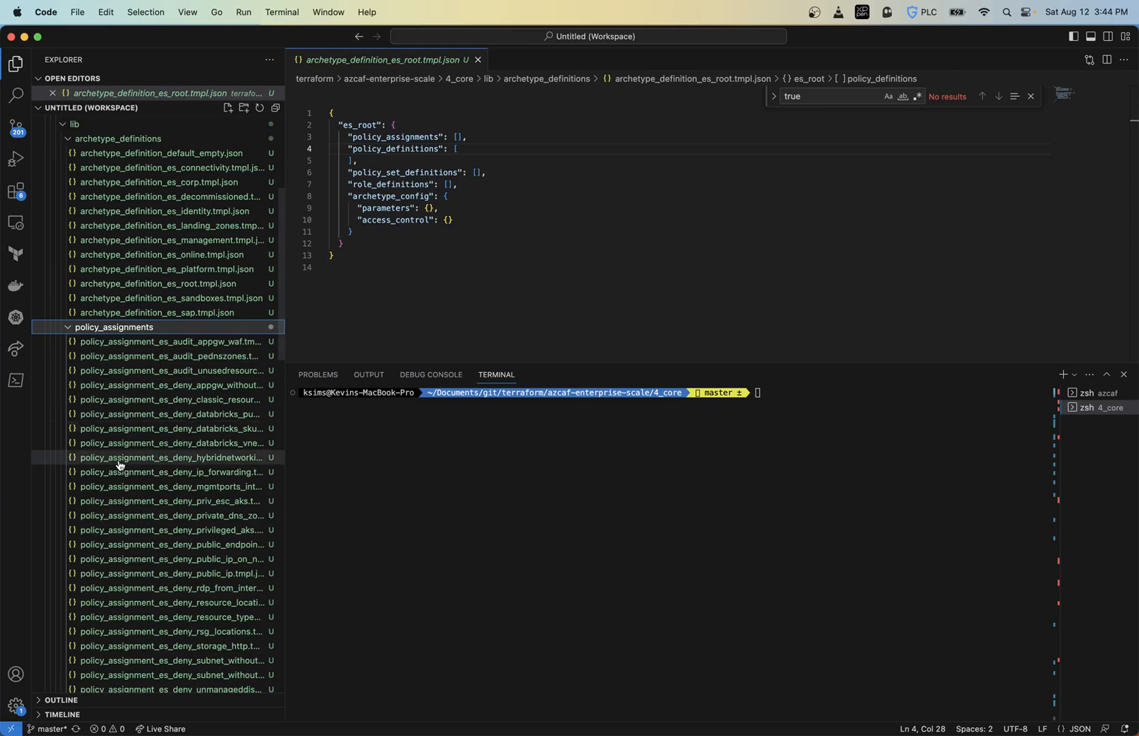
pyautogui.scroll(-3)
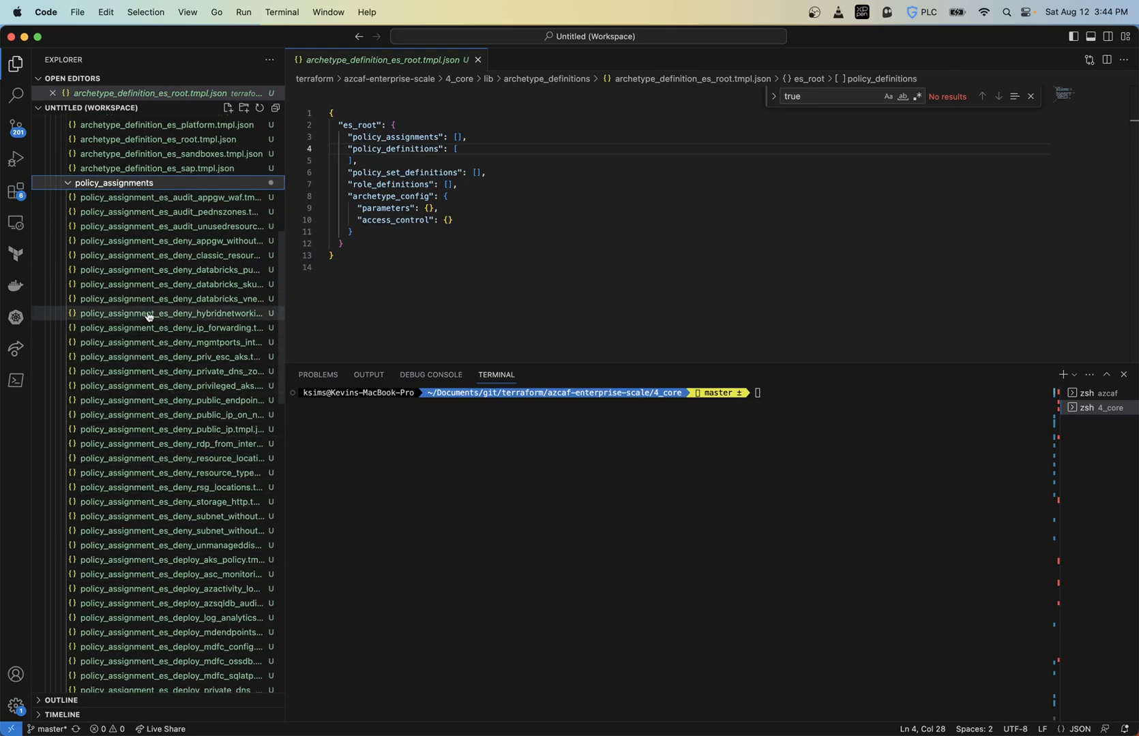
pyautogui.scroll(-3)
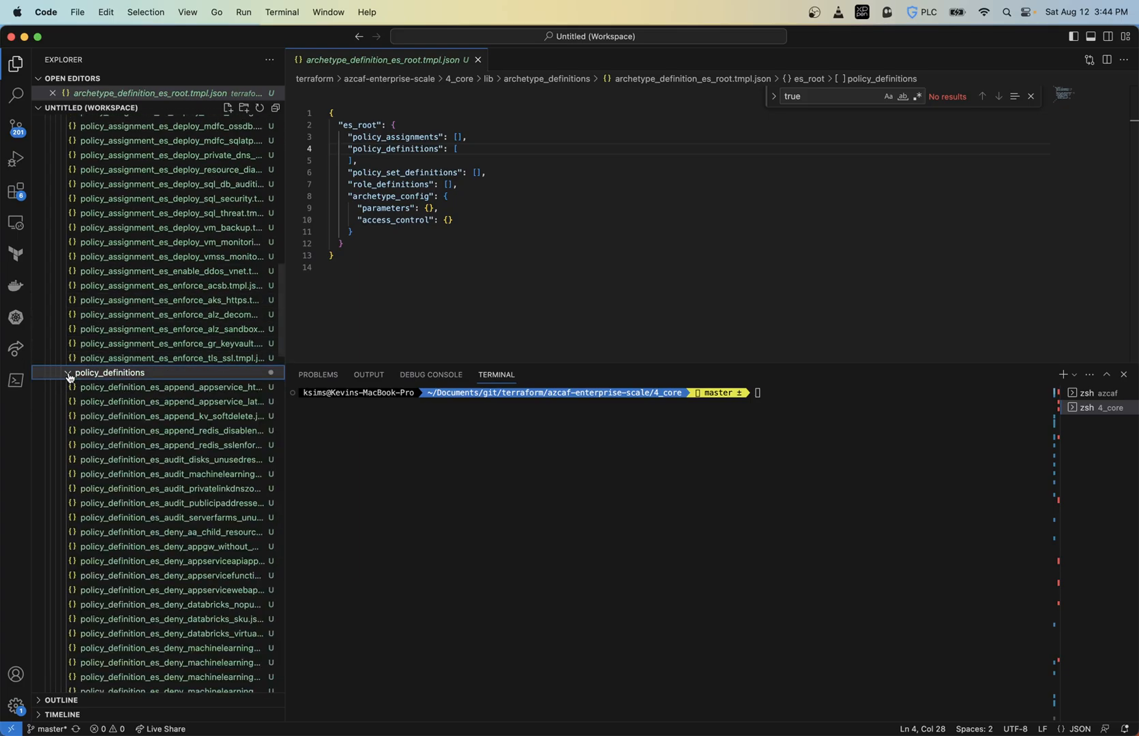
pyautogui.scroll(-3)
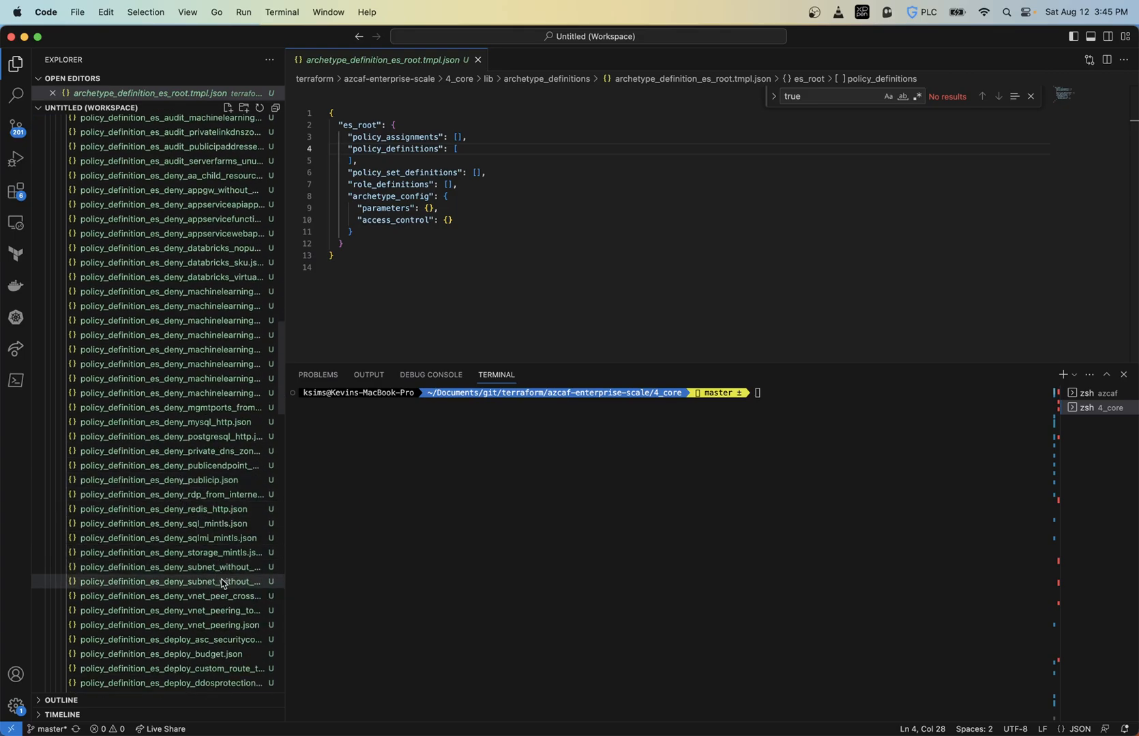
# Step: Open the Deny-Subnet-Without-Nsg policy definition and scroll the Explorer back to the templates
pyautogui.click(169, 568)
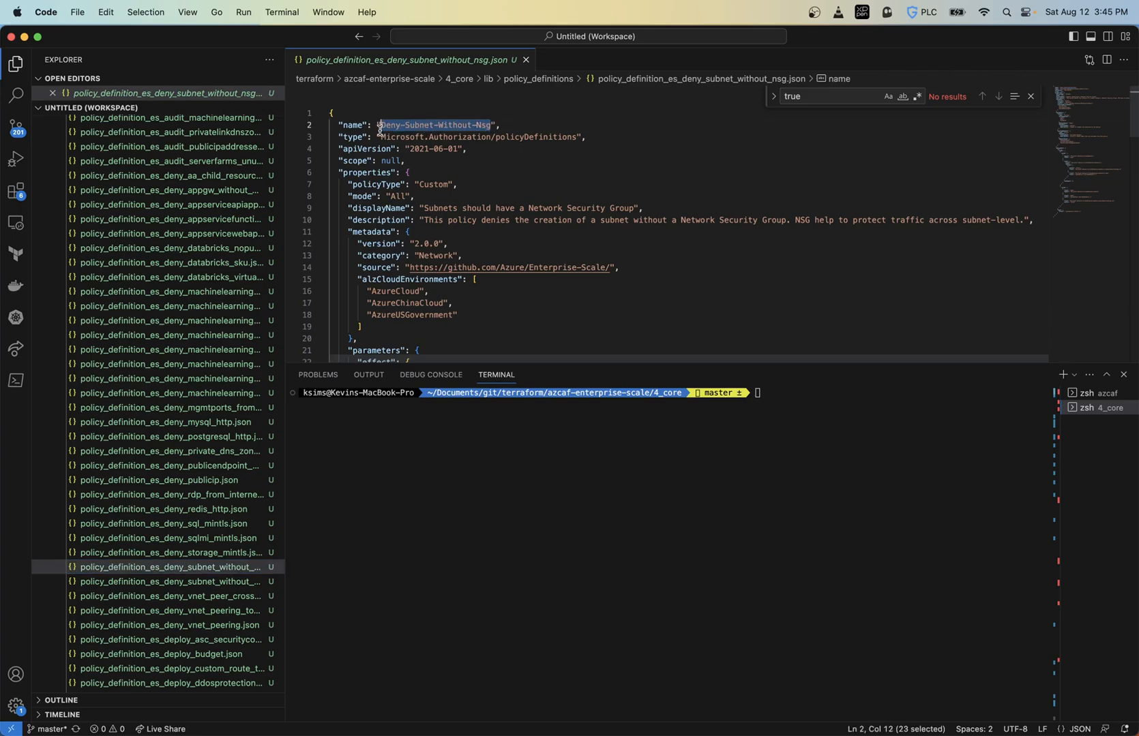
pyautogui.moveTo(147, 371)
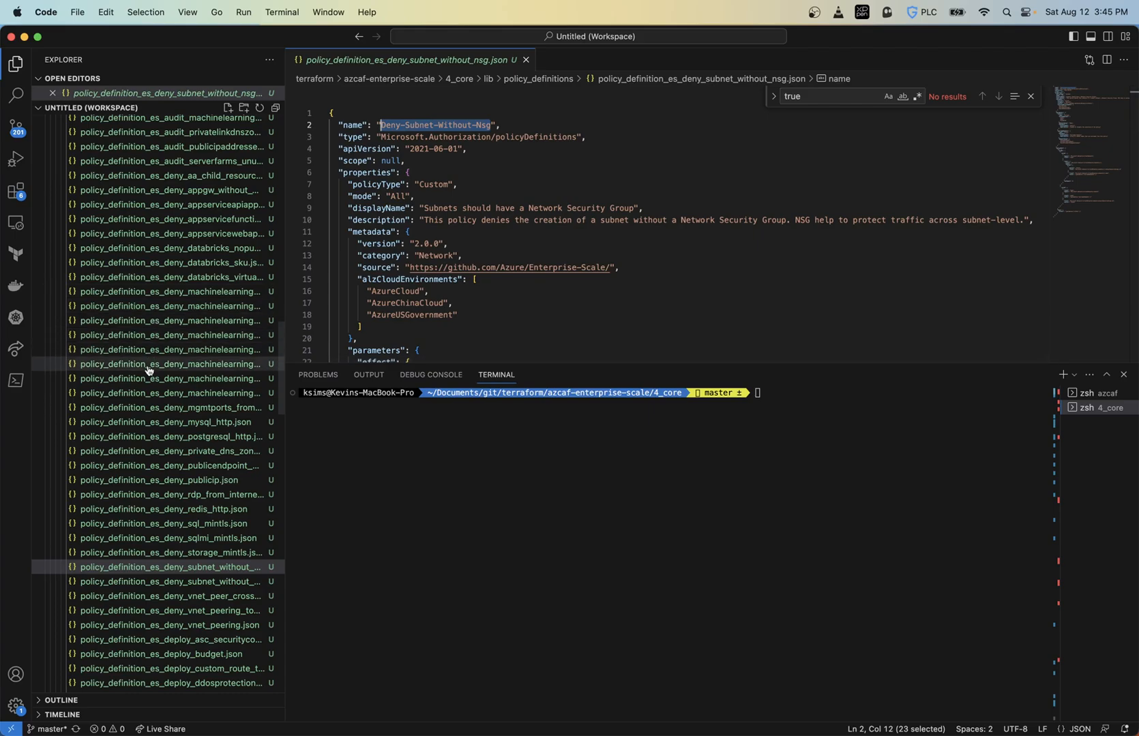
pyautogui.scroll(3)
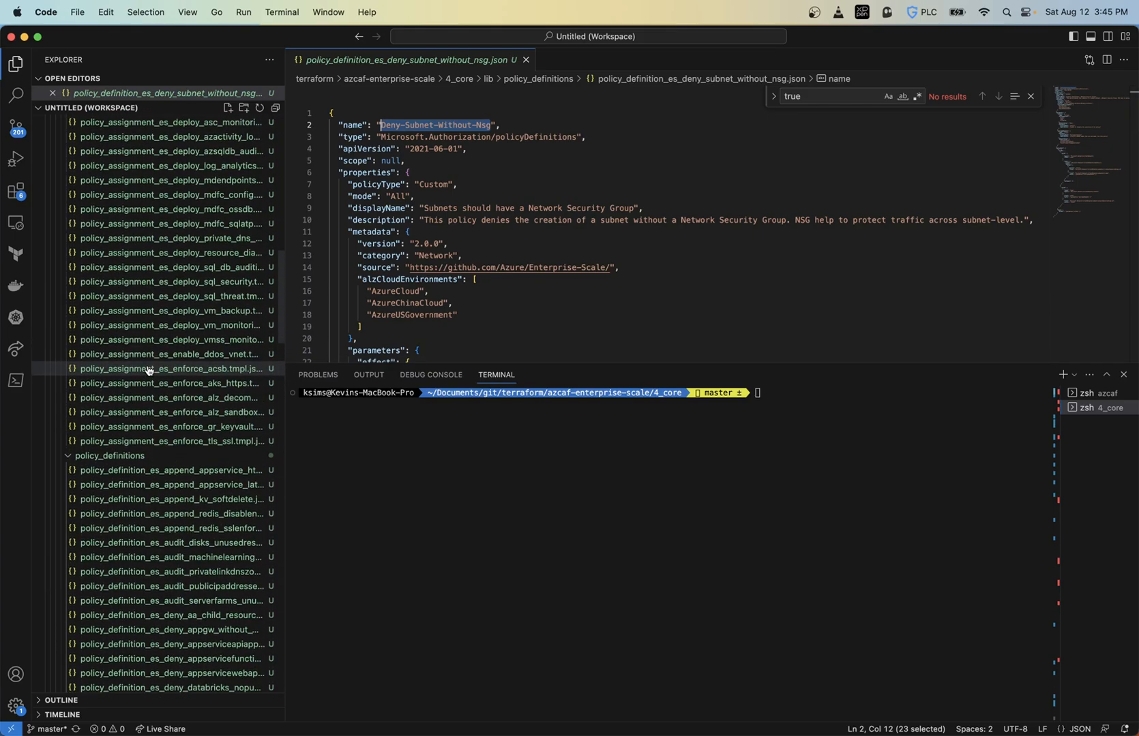
pyautogui.scroll(3)
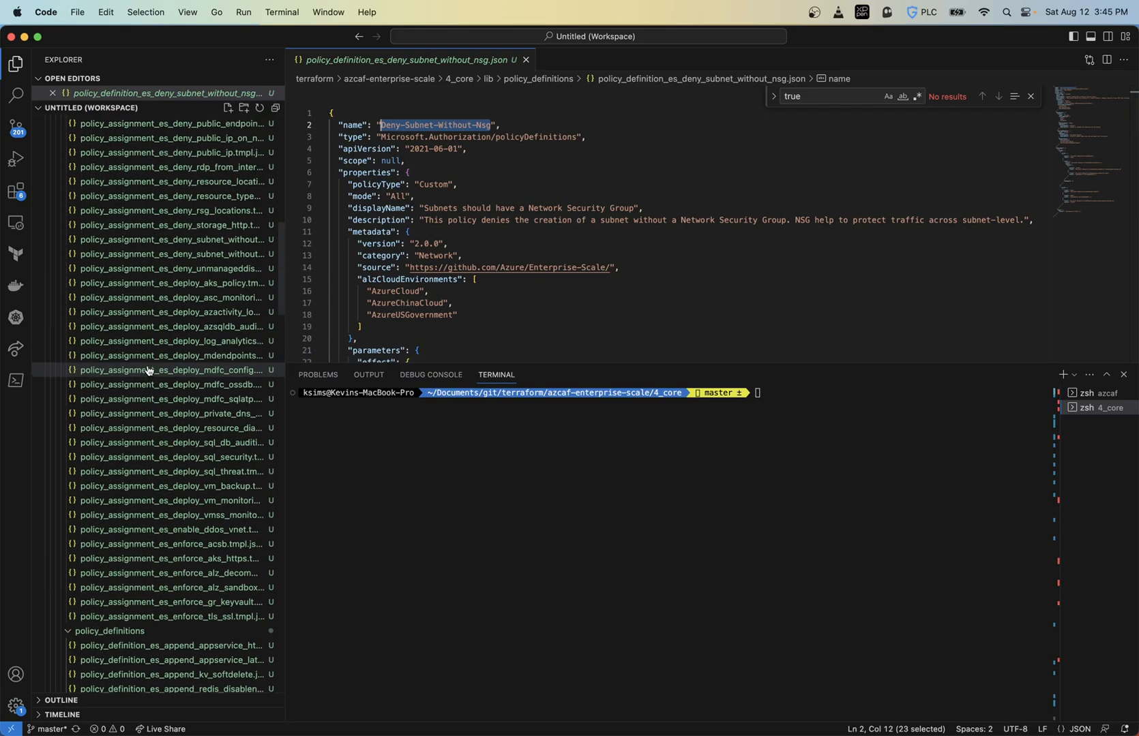
pyautogui.scroll(3)
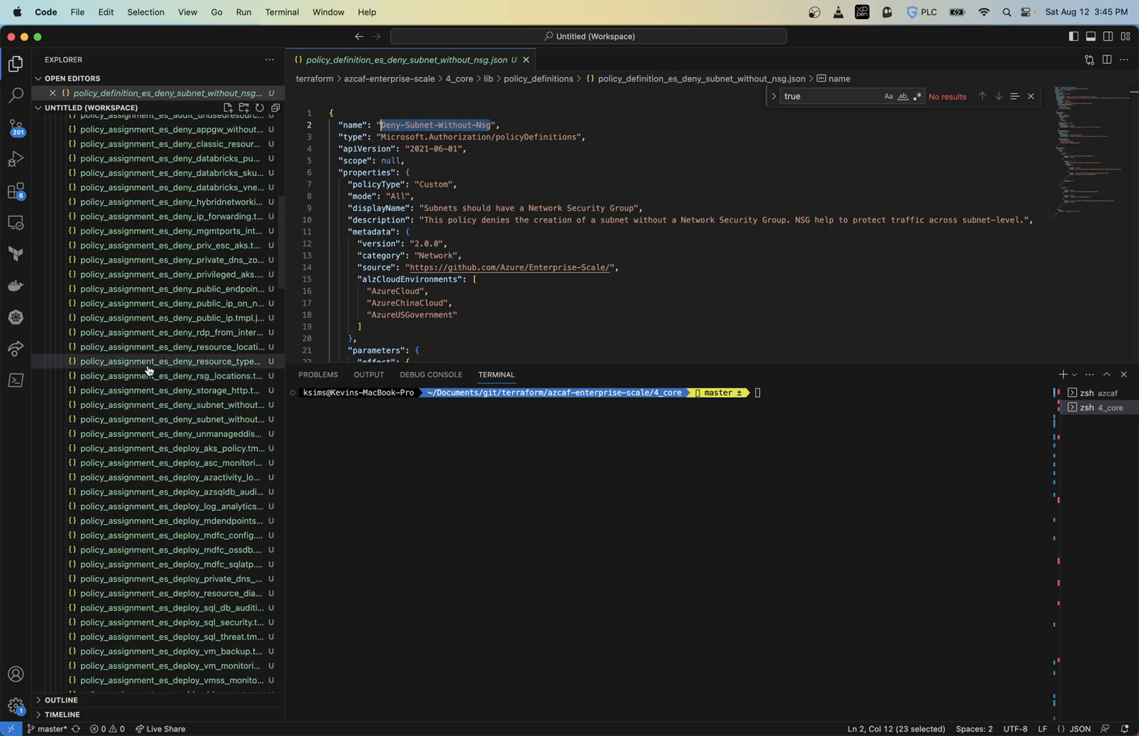
pyautogui.scroll(-3)
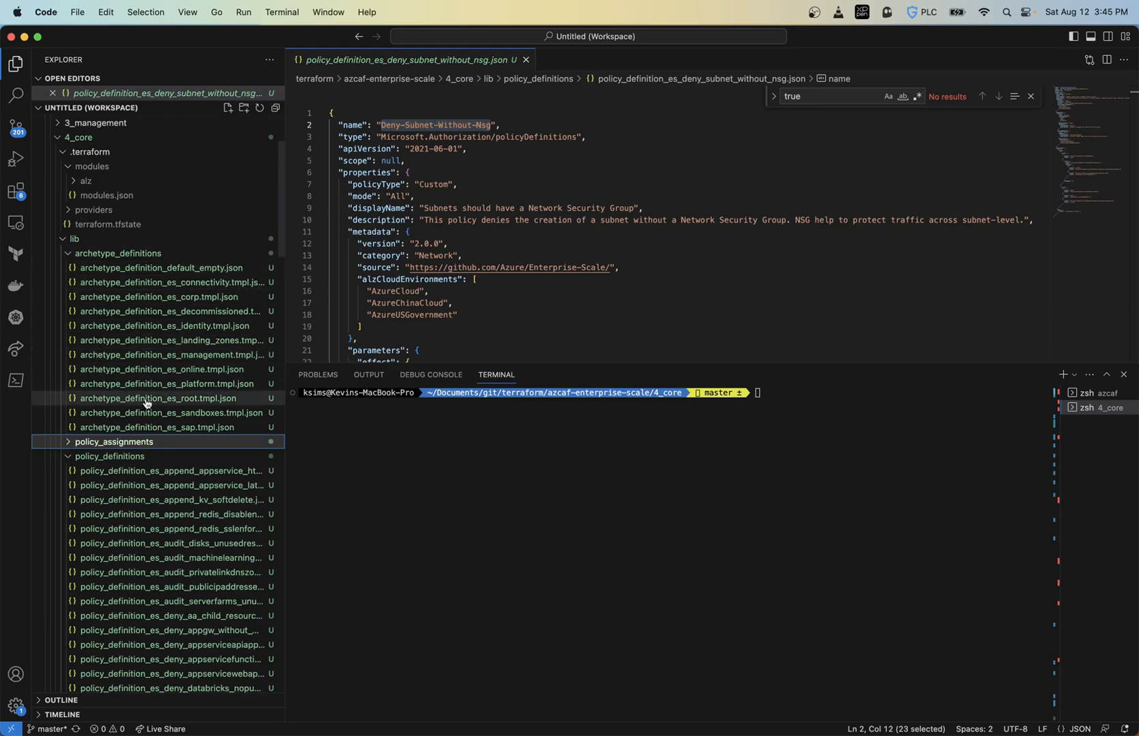
# Step: Add "Deny-Subnet-Without-Nsg" to the es_root template's policy_definitions array and save
pyautogui.click(157, 399)
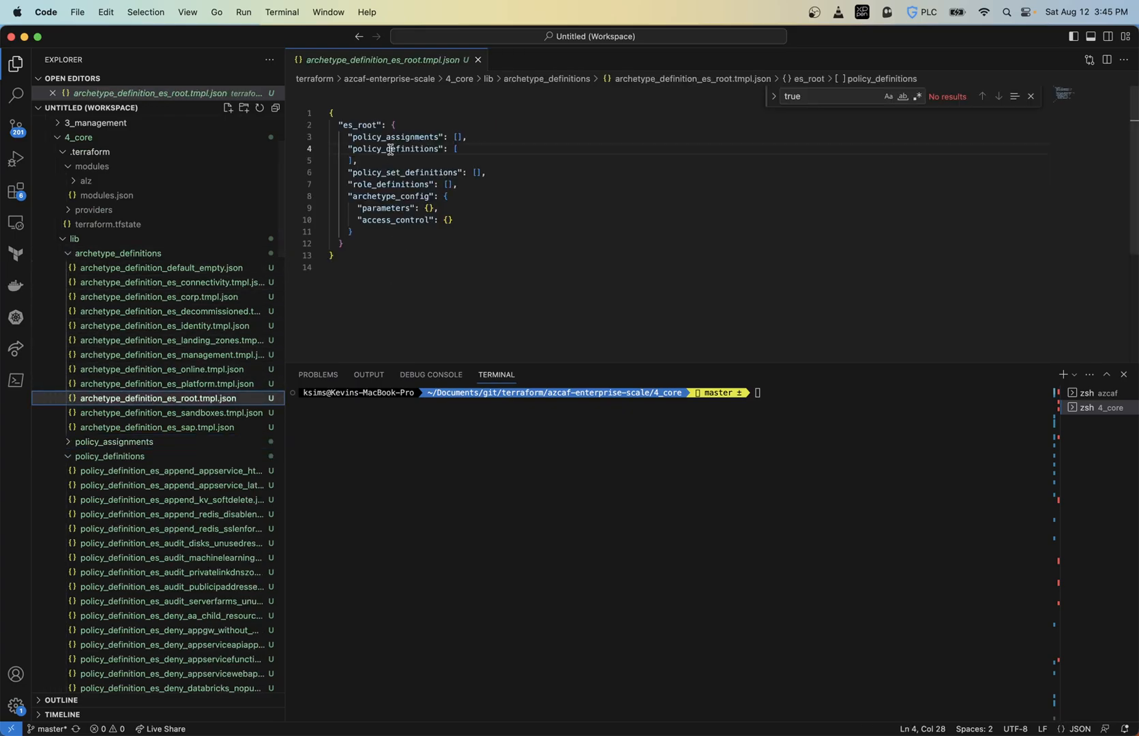
pyautogui.moveTo(435, 153)
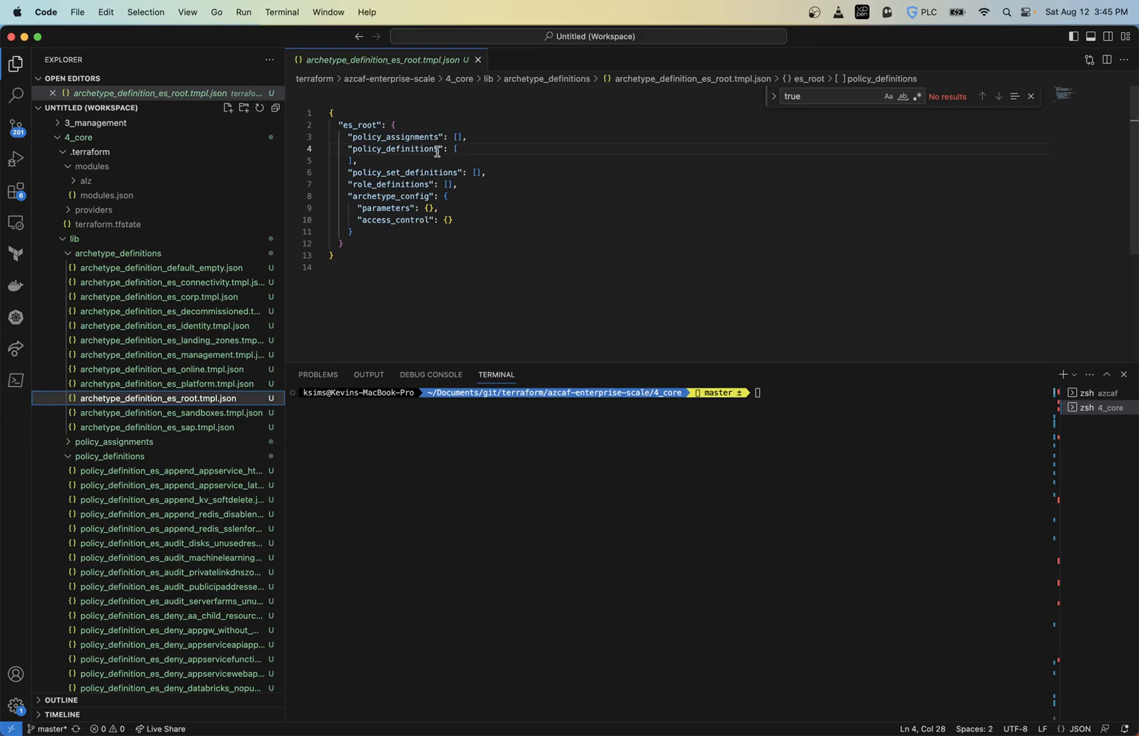
pyautogui.press('enter')
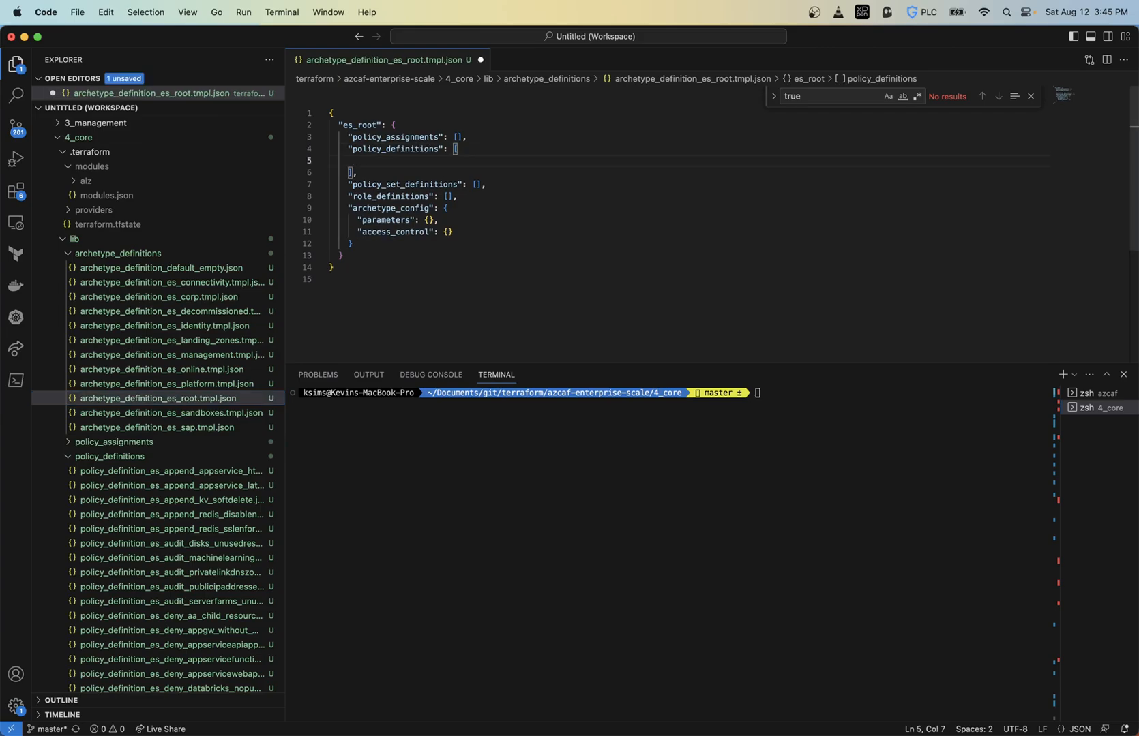
pyautogui.write('Deny-Subnet-Without-Nsg",')
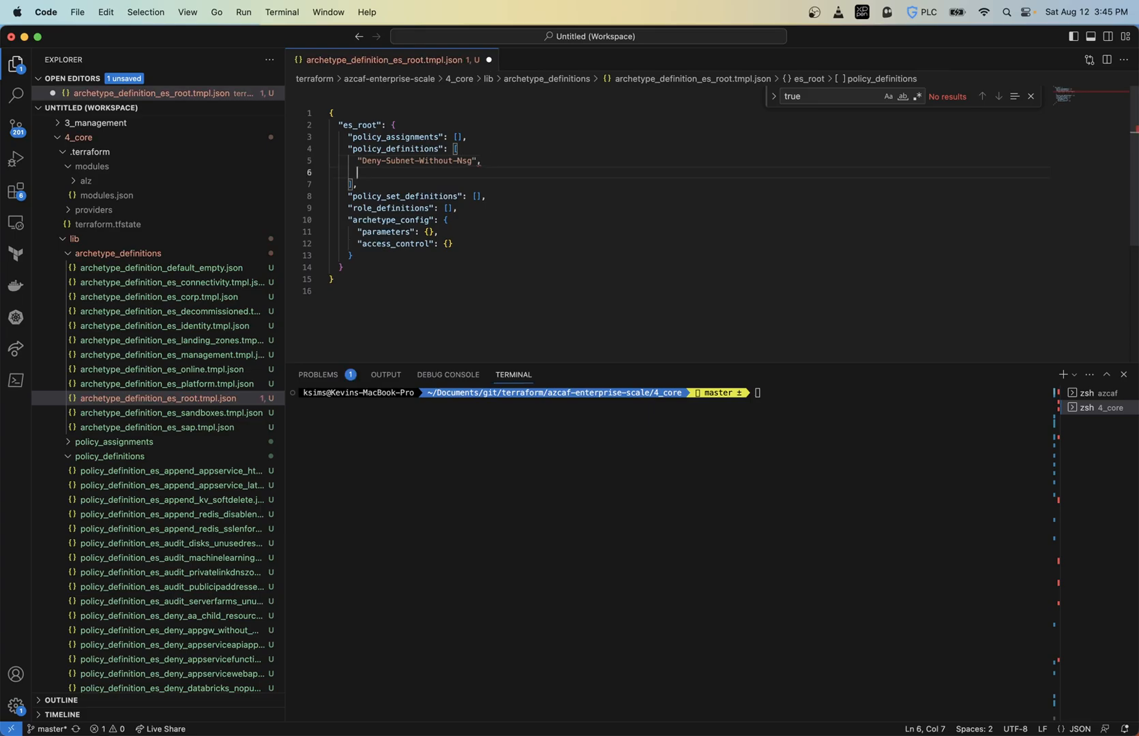
pyautogui.write('"Deny-Subnet-Without-Nsg"')
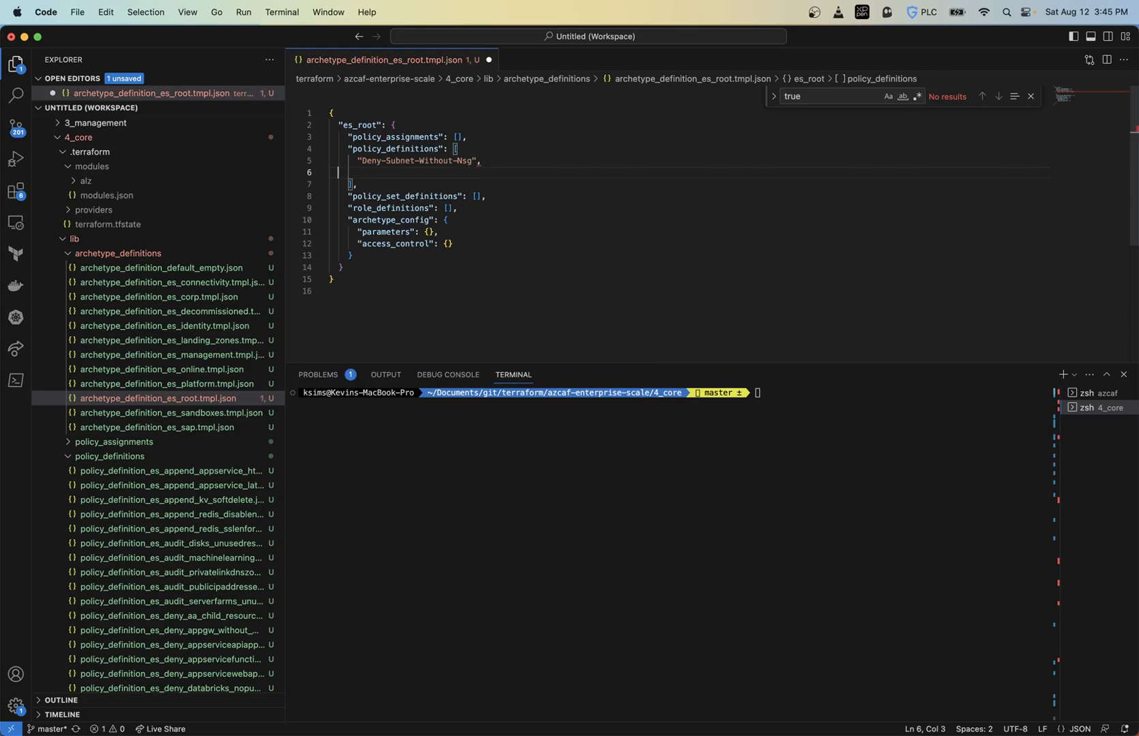
pyautogui.press('Backspace')
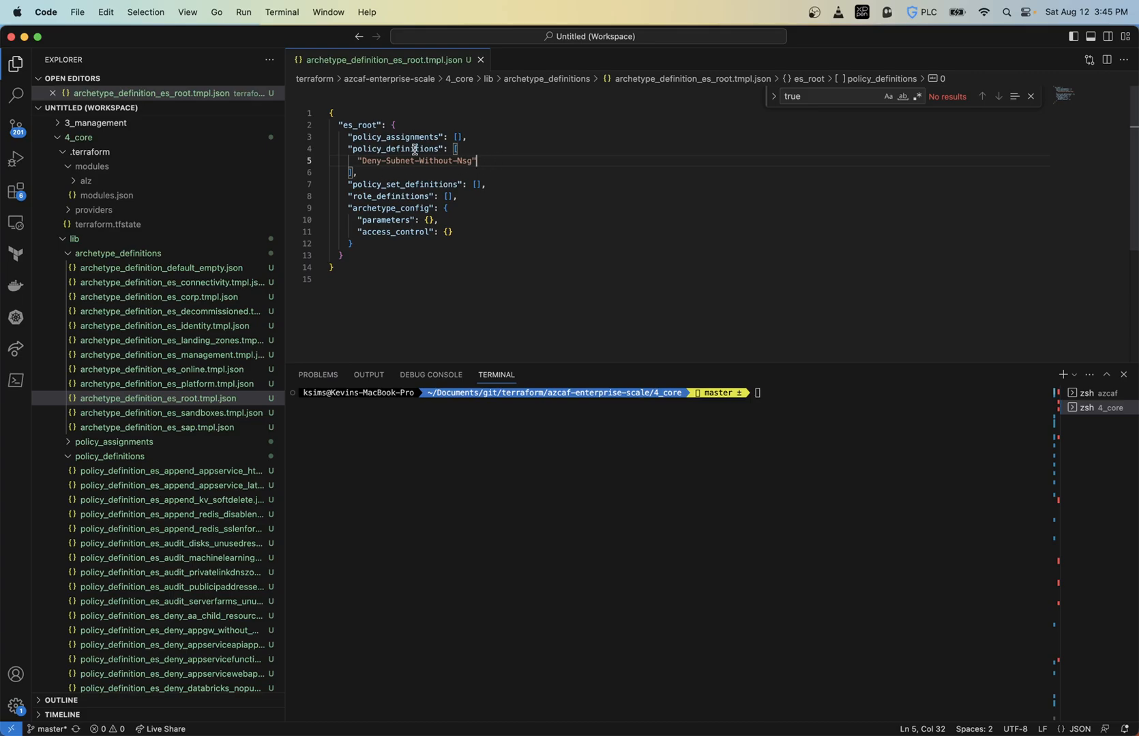
pyautogui.moveTo(335, 210)
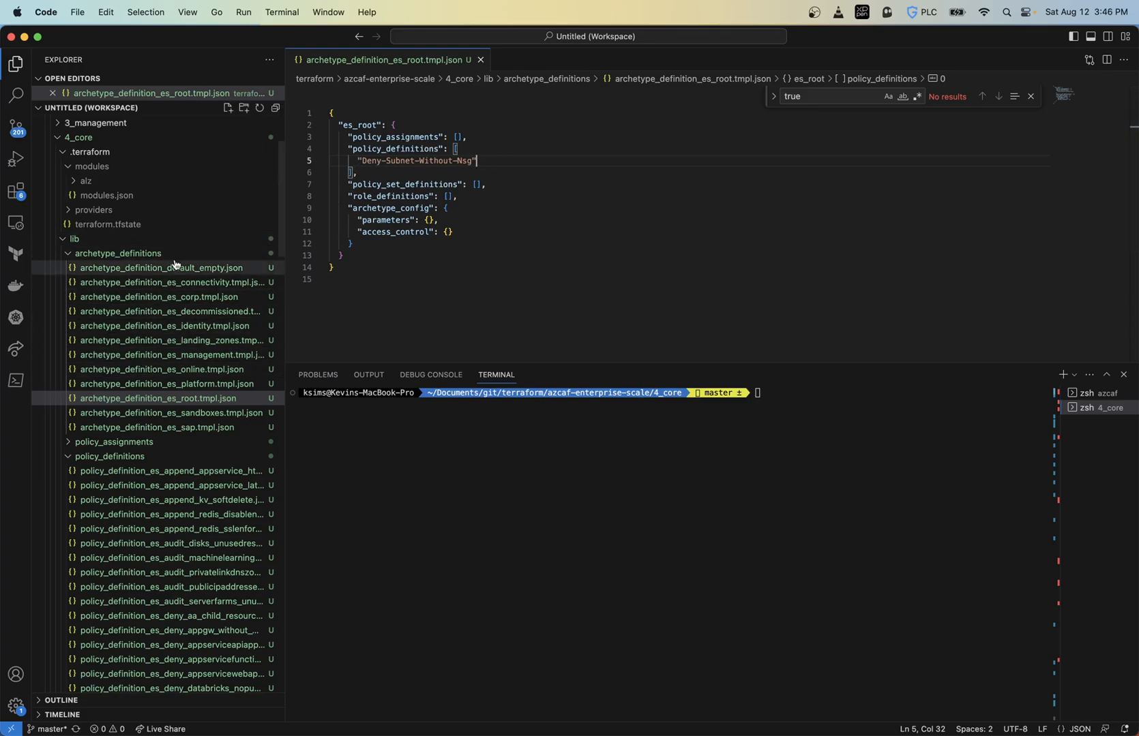
pyautogui.moveTo(157, 278)
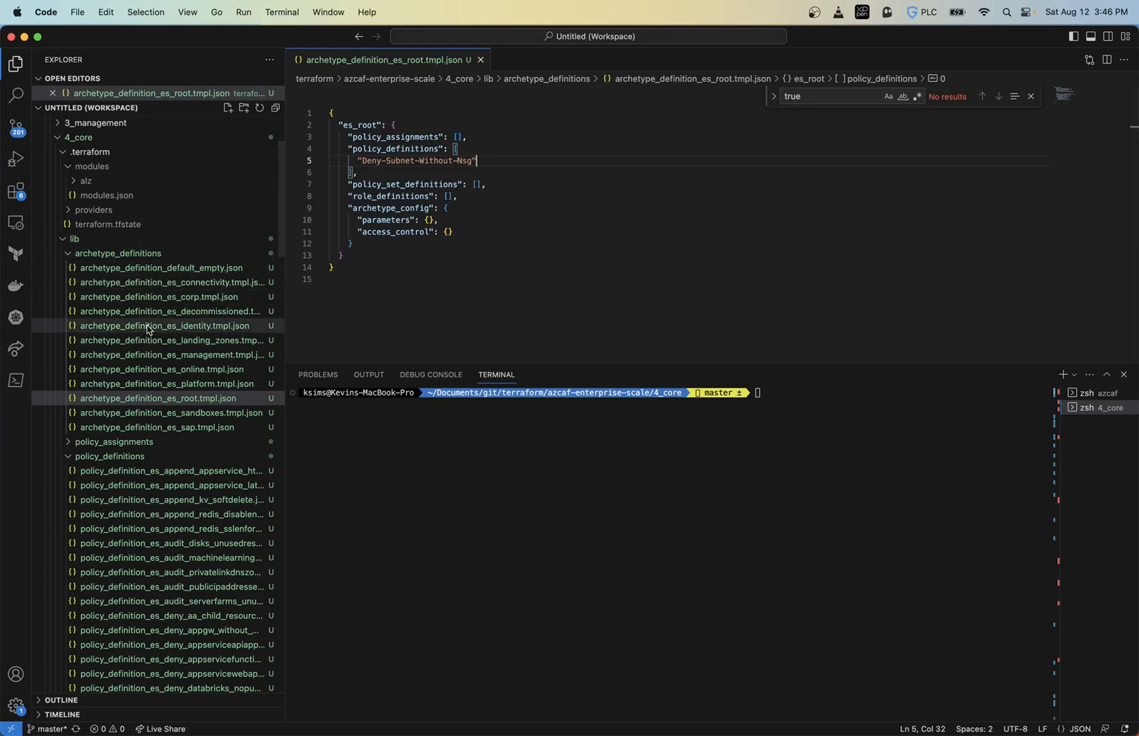
pyautogui.moveTo(196, 403)
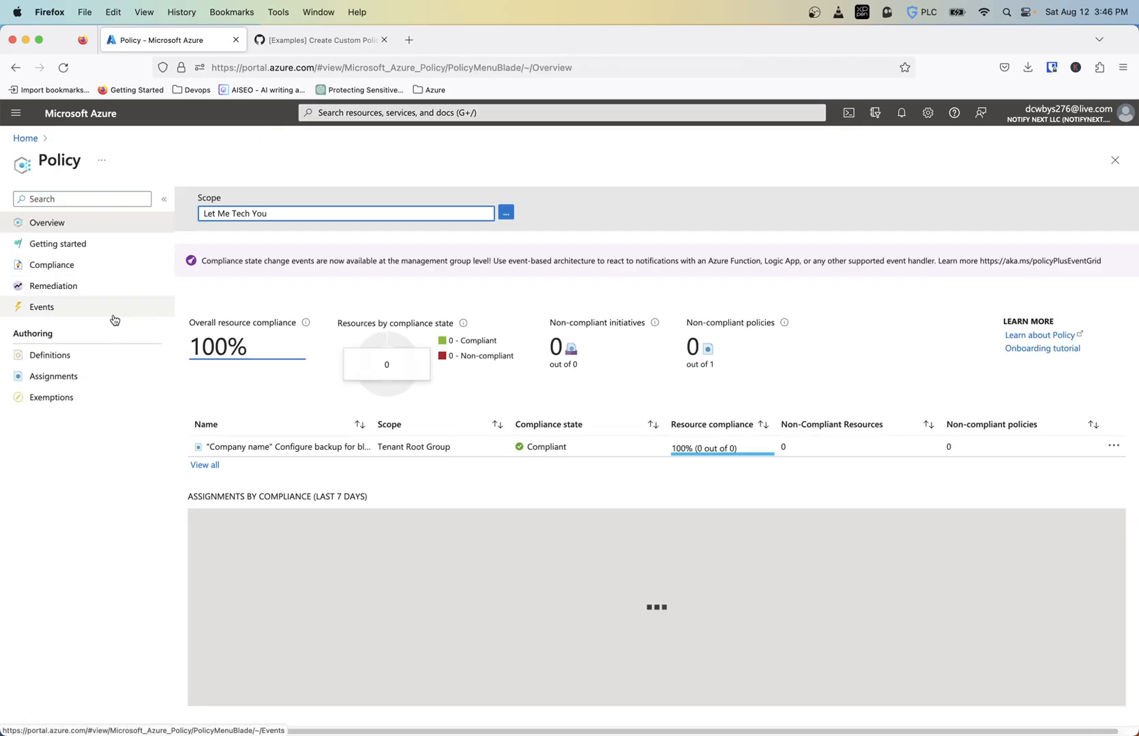
# Step: View Azure Policy Definitions and open the Scope chooser showing the Let Me Tech You tree
pyautogui.click(49, 355)
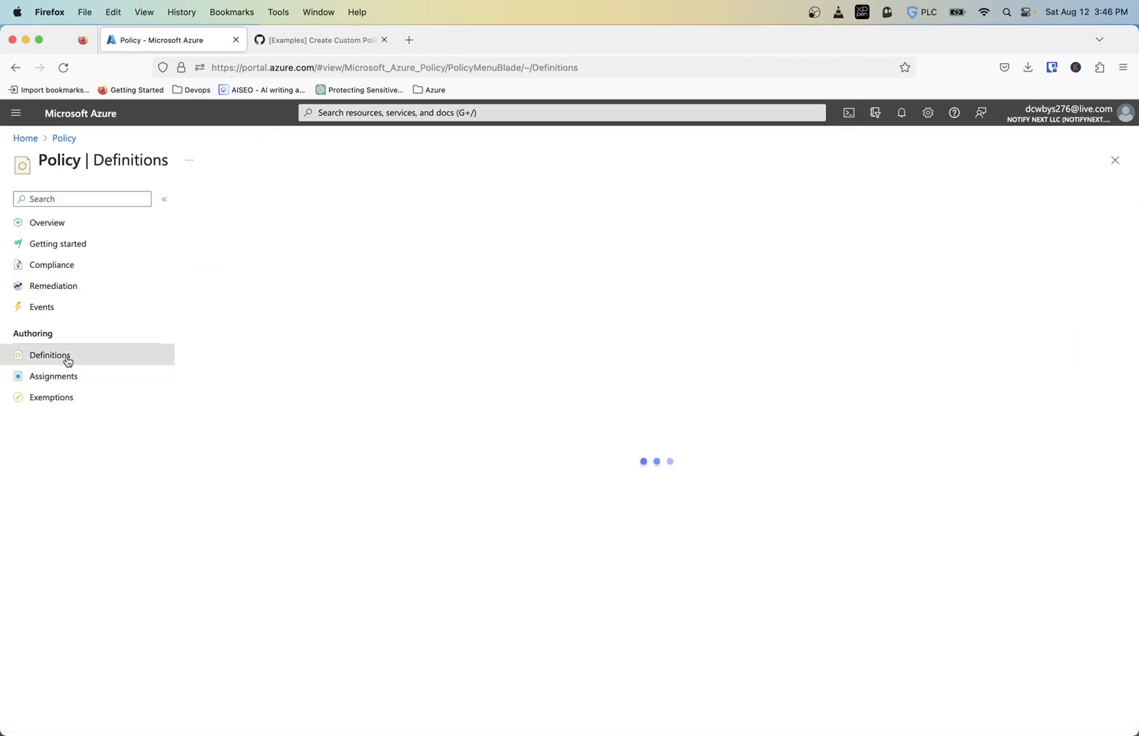
pyautogui.moveTo(289, 373)
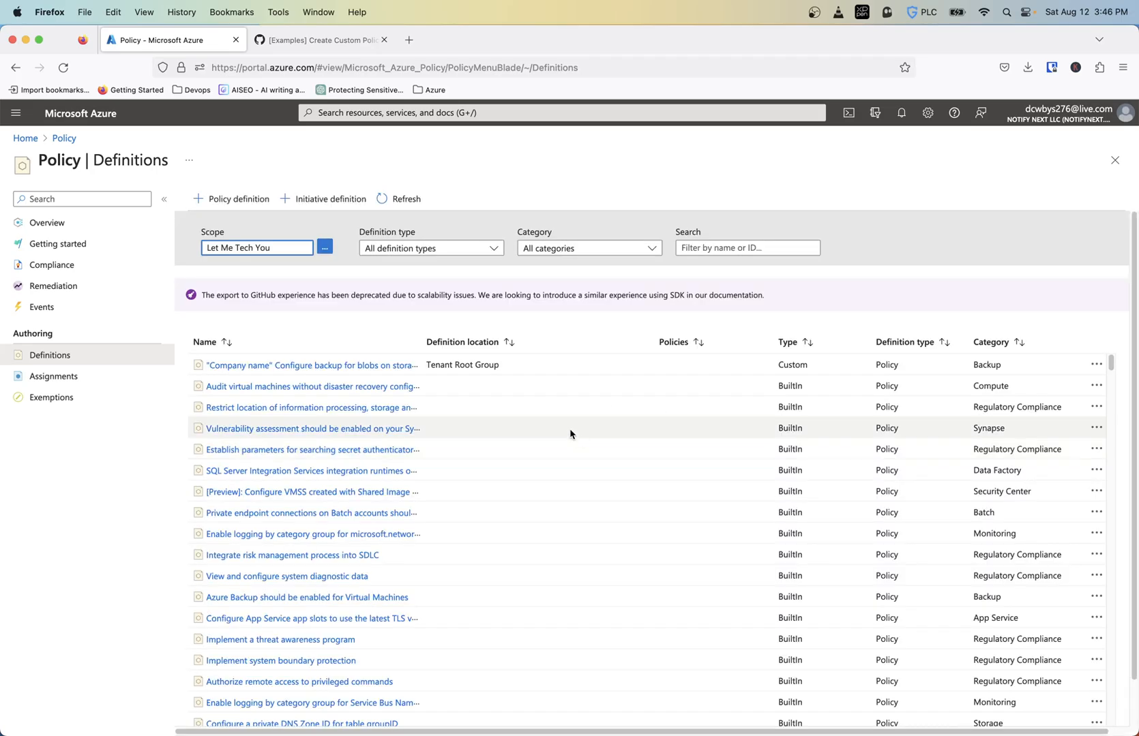
pyautogui.moveTo(461, 365)
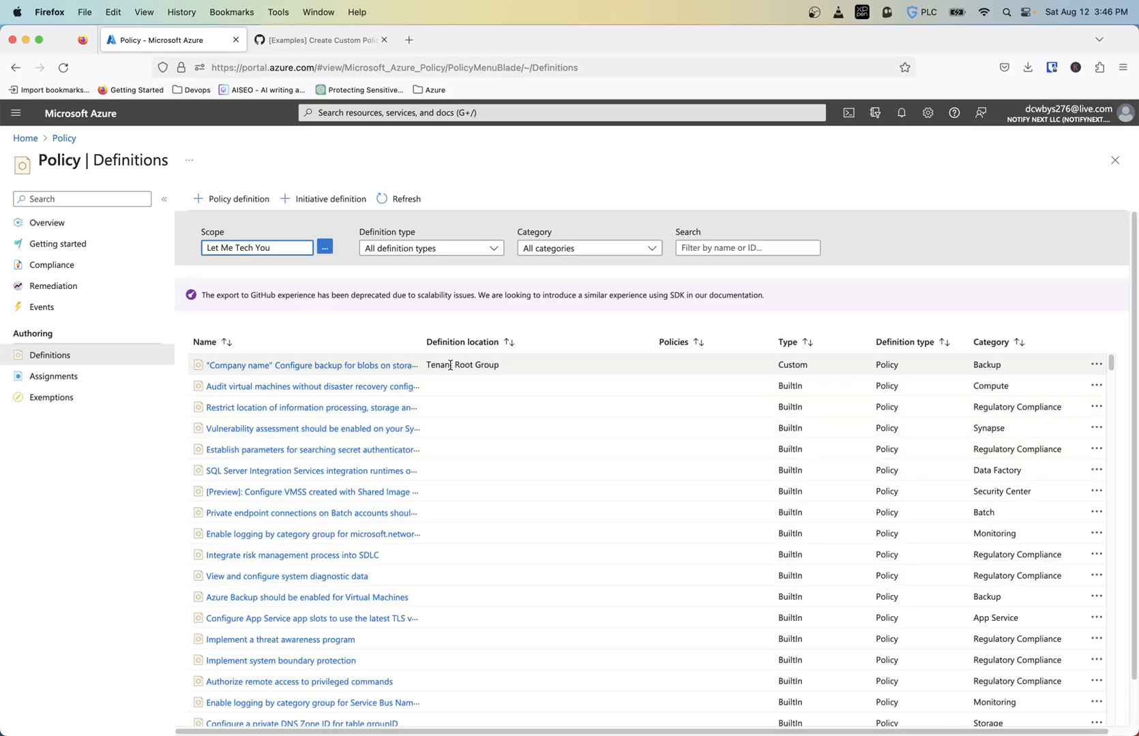
pyautogui.click(324, 248)
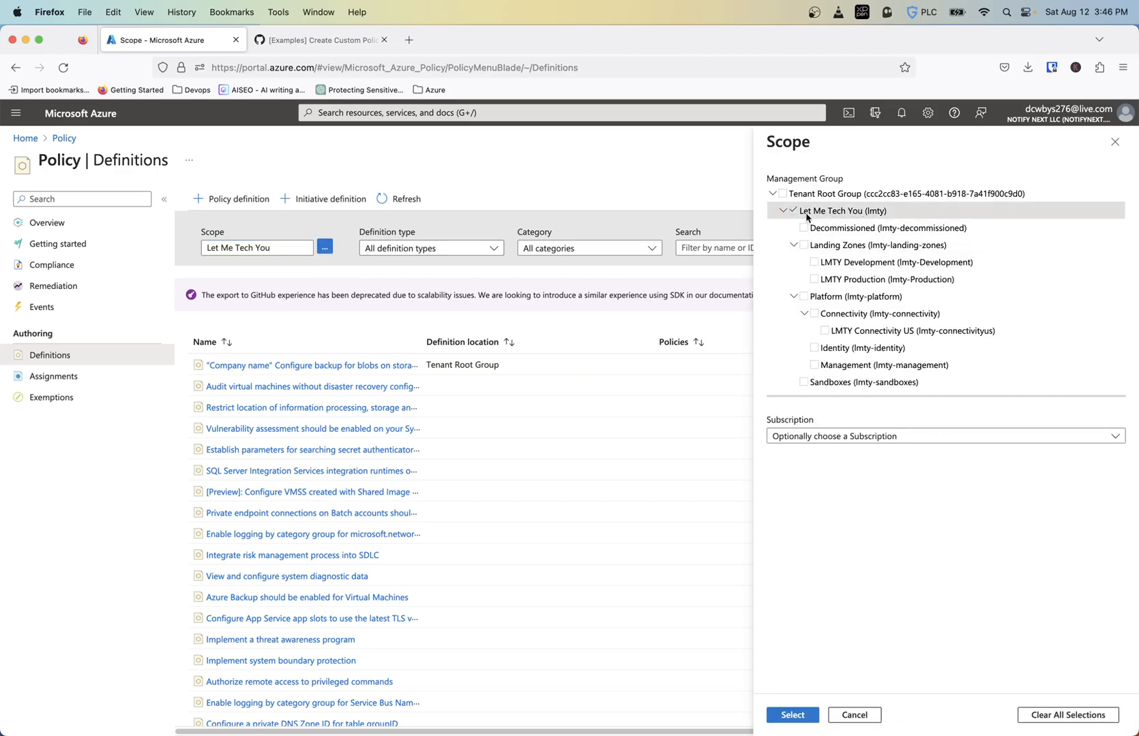
pyautogui.moveTo(690, 235)
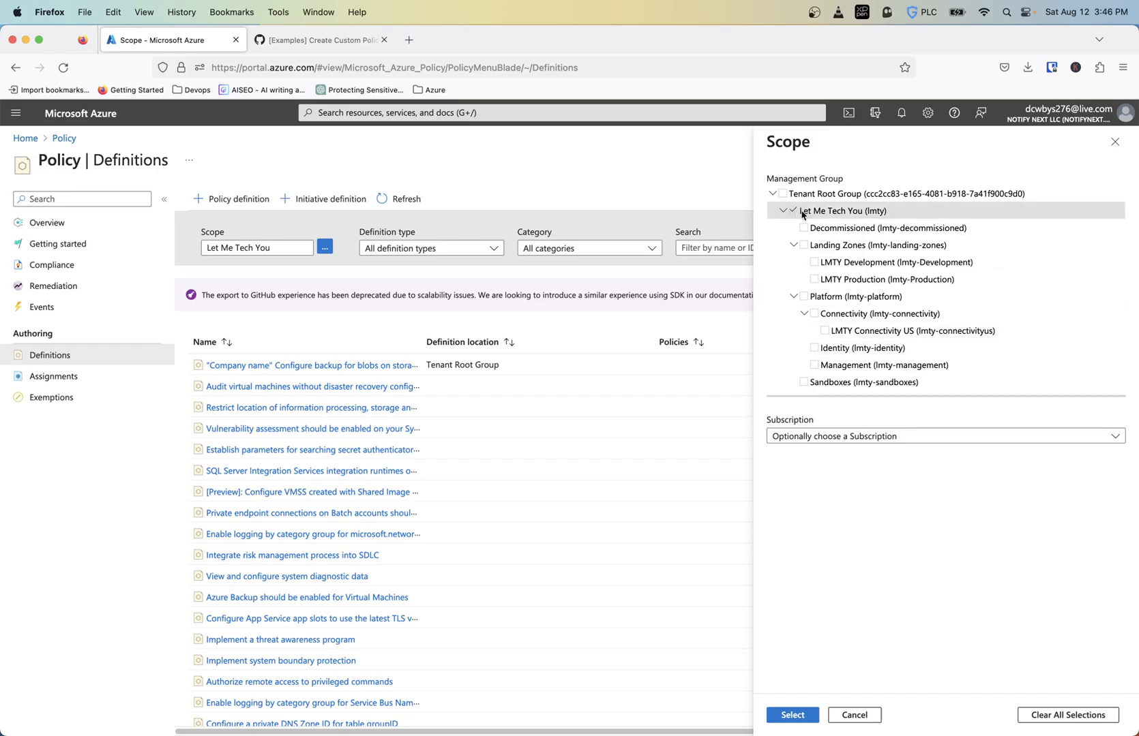
pyautogui.moveTo(826, 255)
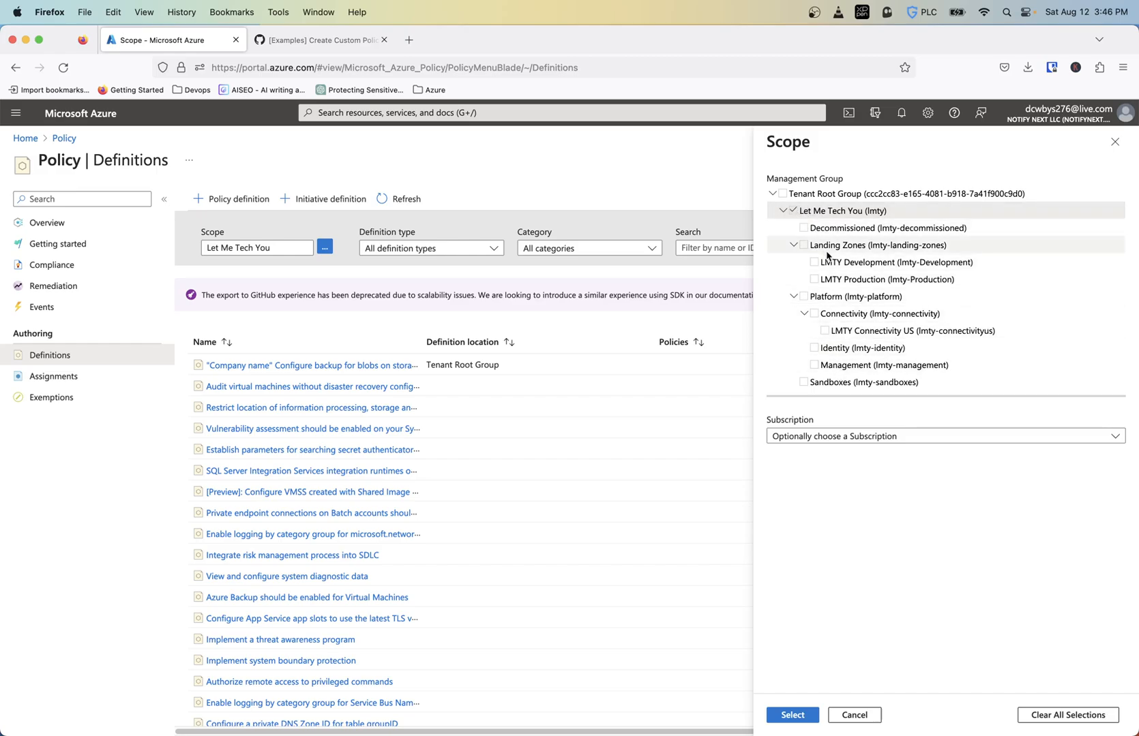
pyautogui.click(803, 245)
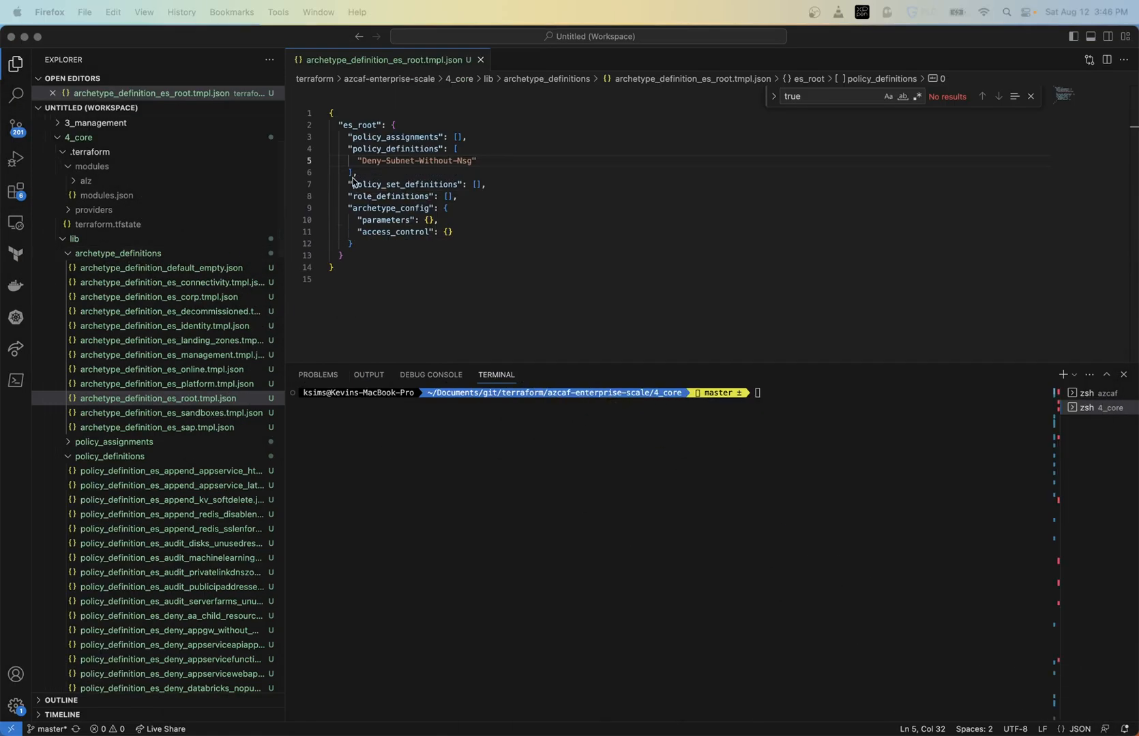
pyautogui.moveTo(131, 322)
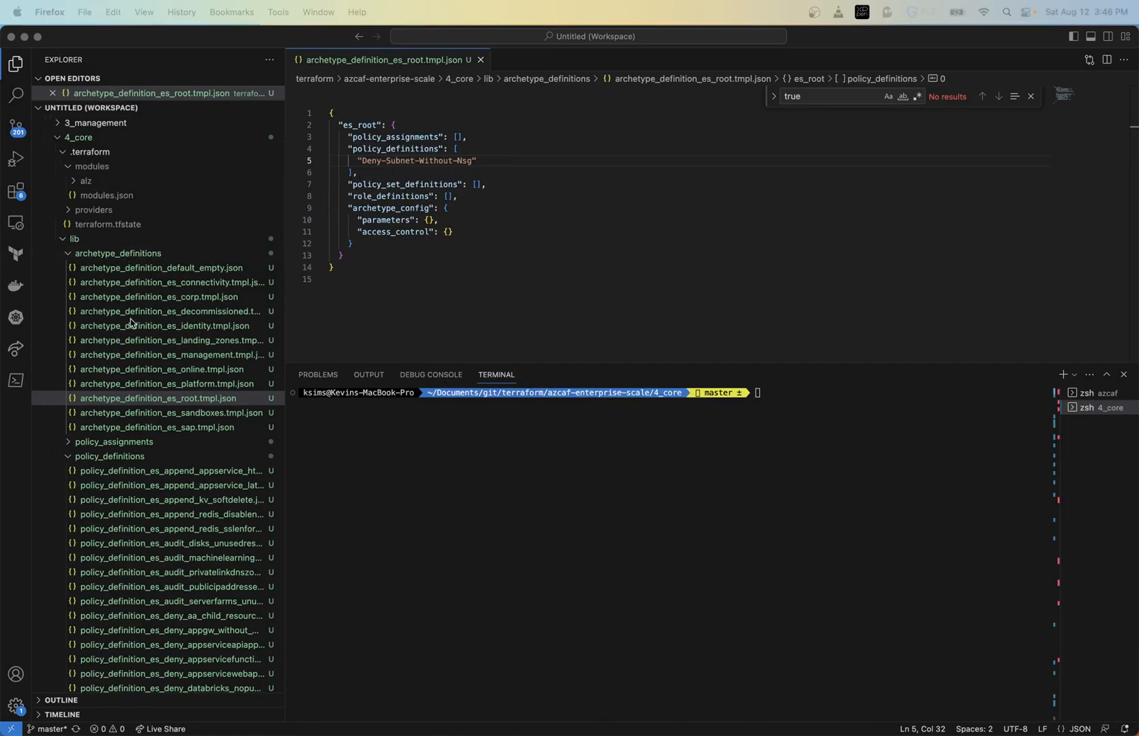
# Step: Add "Deny-Subnet-Without-Nsg" to default_empty's policy_assignments array and save the file
pyautogui.click(160, 268)
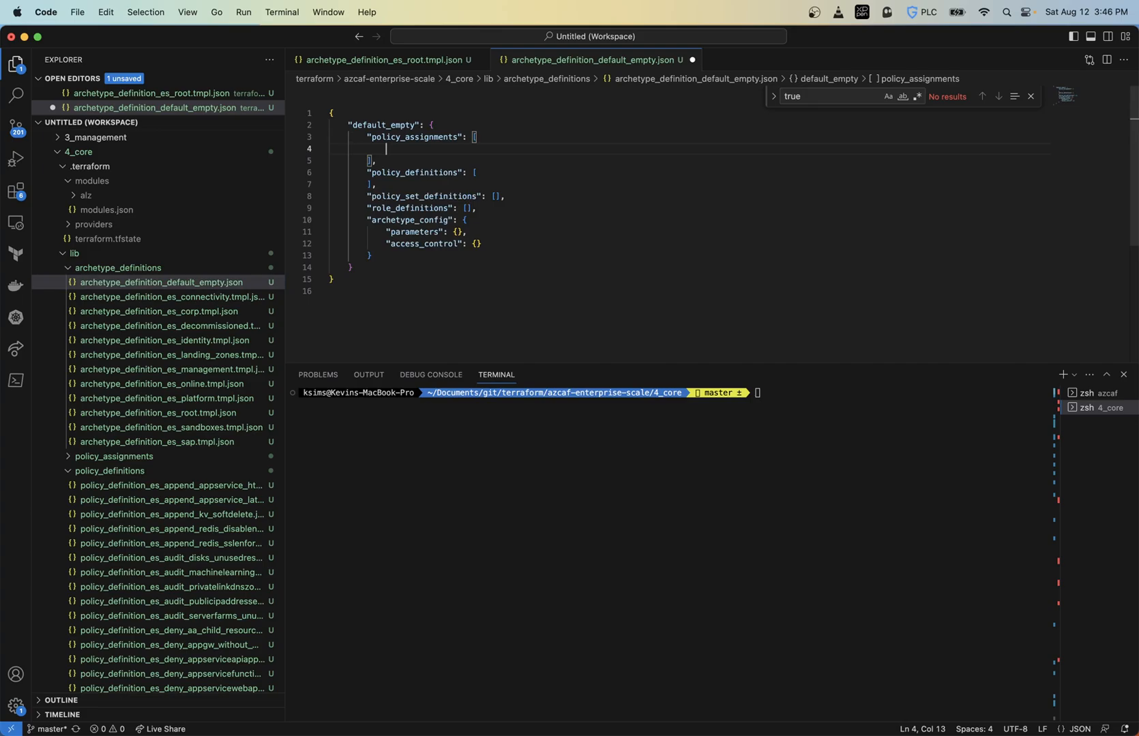
pyautogui.write('Deny-Subnet-Without-Nsg')
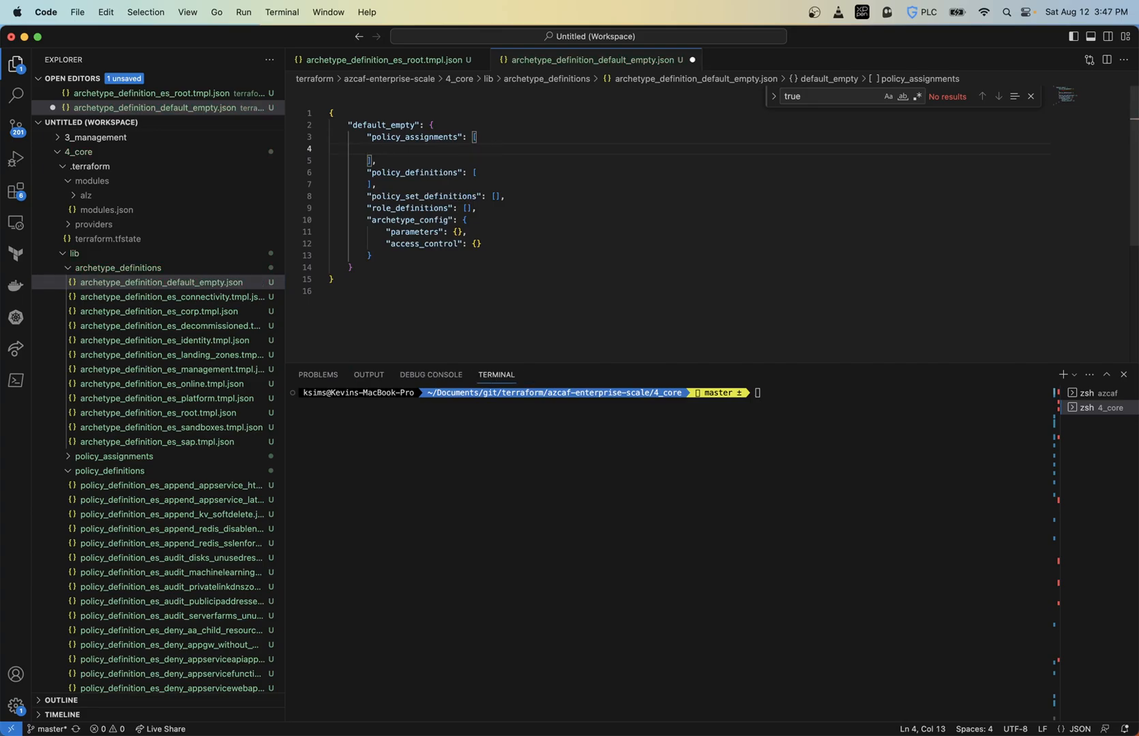
pyautogui.write('"Deny-Subnet-Without-Nsg"')
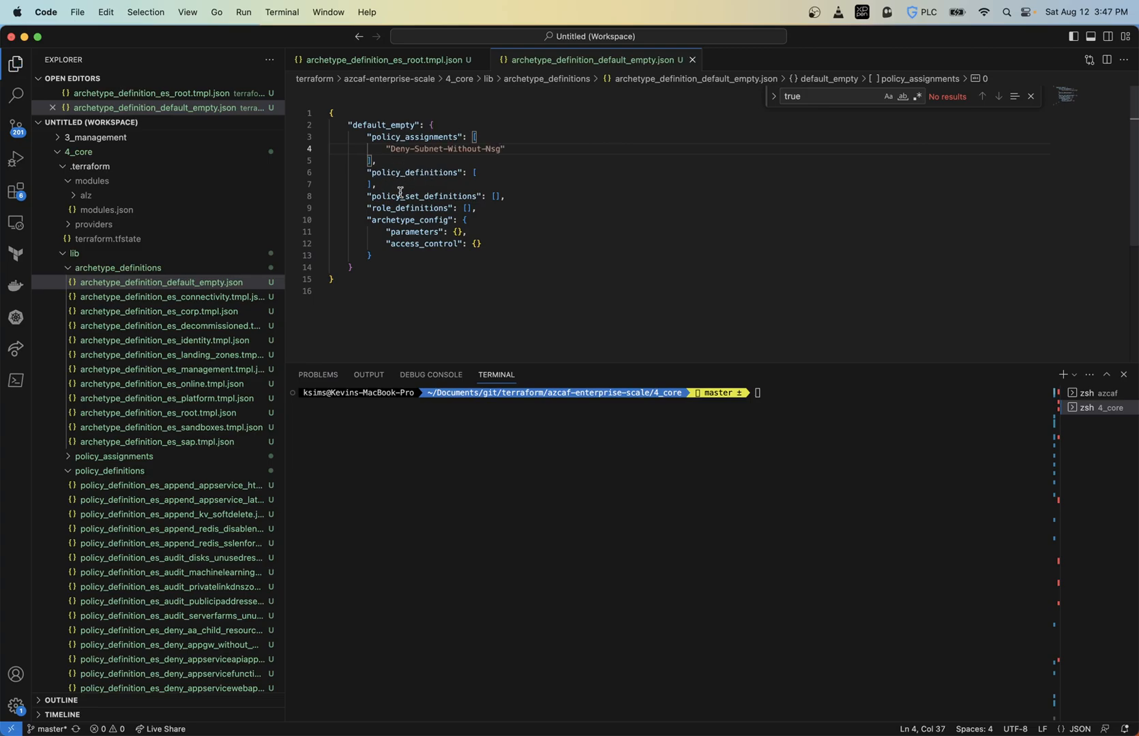
pyautogui.click(374, 185)
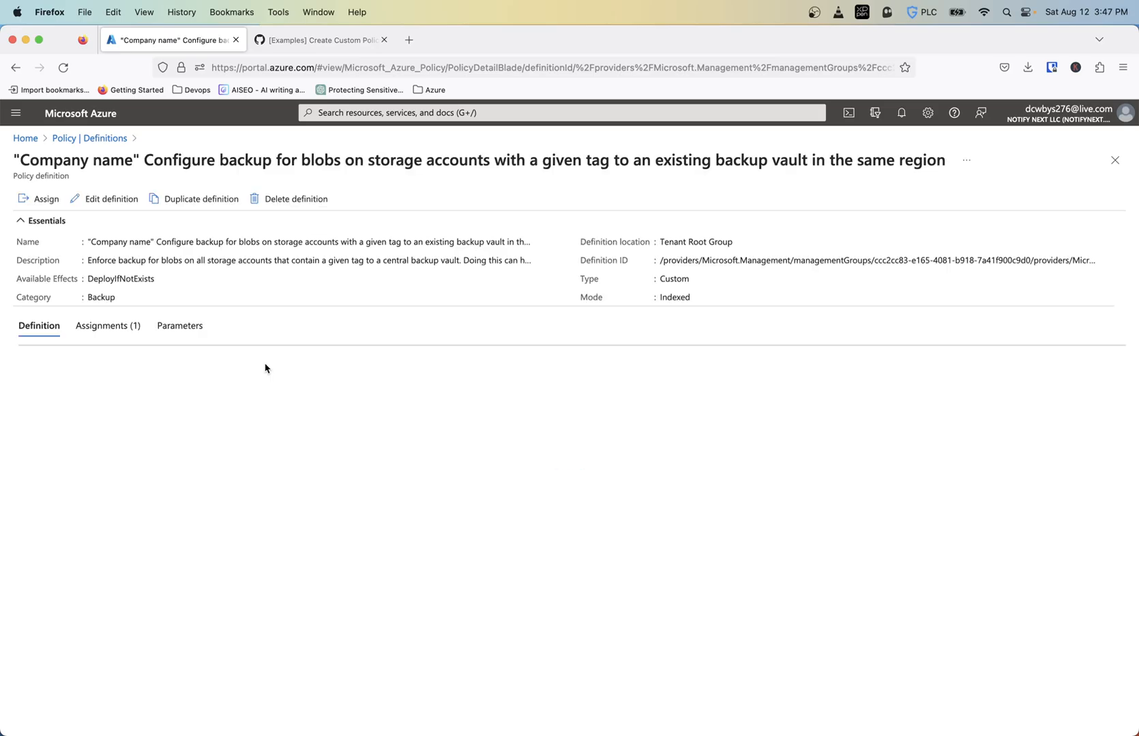
# Step: View the custom backup policy's JSON definition, then its Assignments tab
pyautogui.click(38, 325)
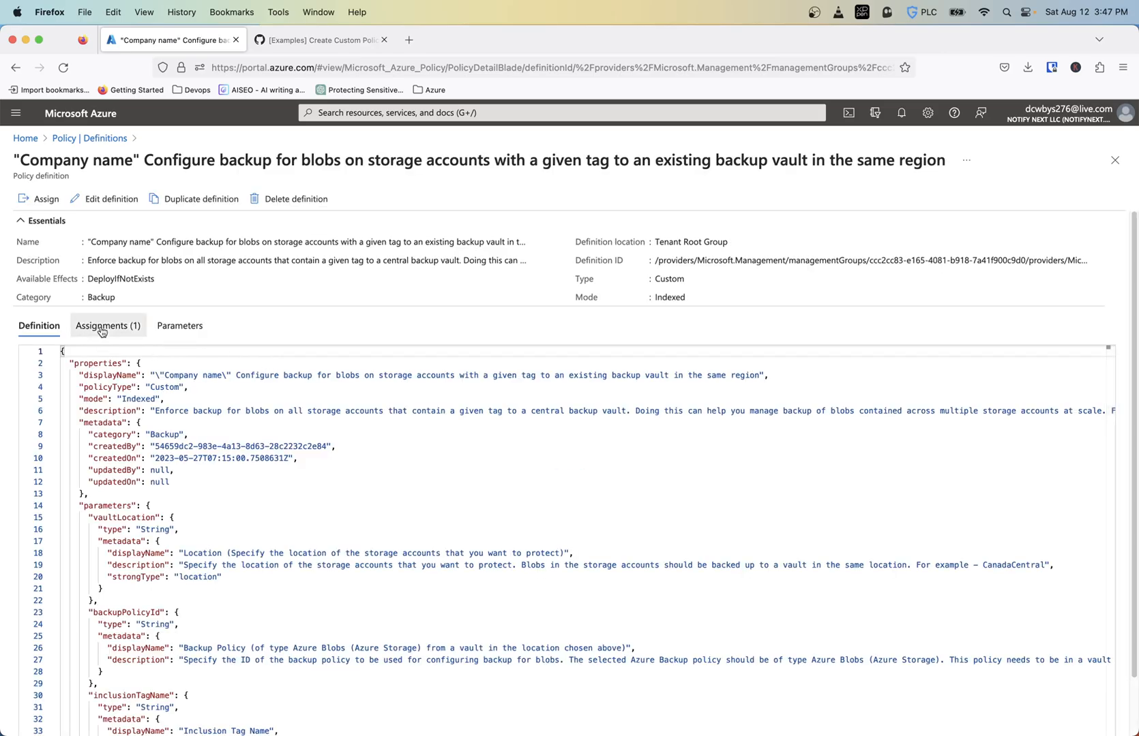
pyautogui.click(108, 326)
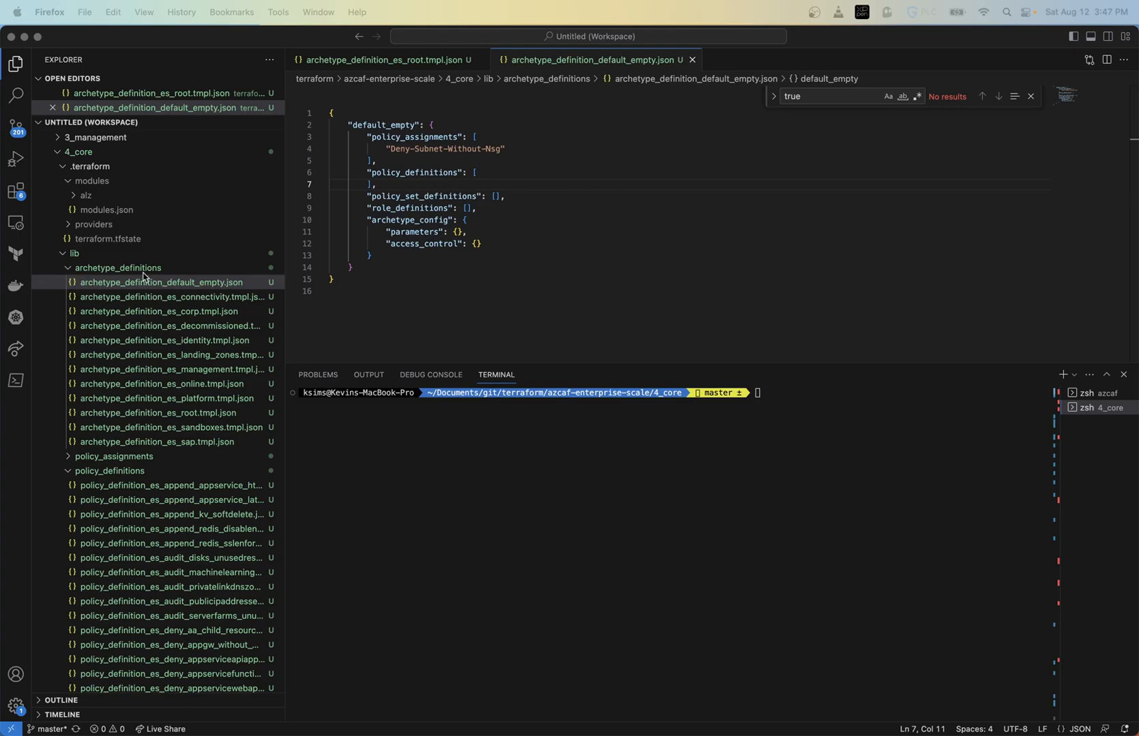
# Step: In settings.core.tf, select the connectivity landing zone's es_corp archetype id
pyautogui.click(117, 272)
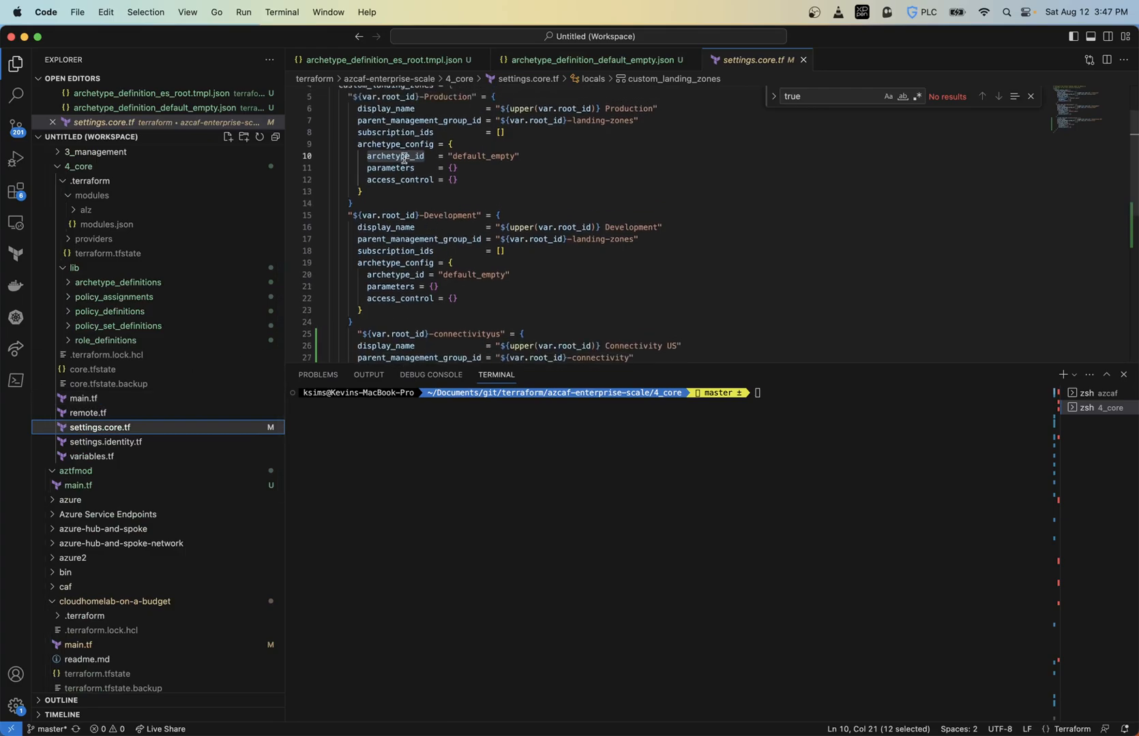
pyautogui.click(453, 156)
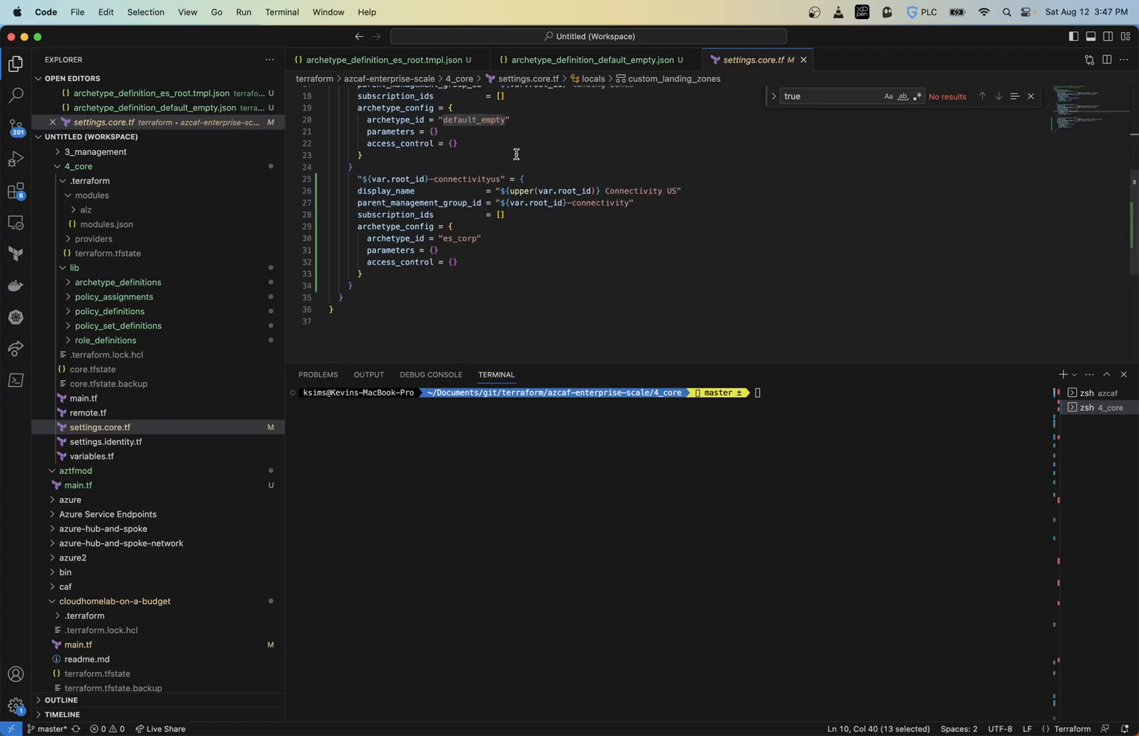
pyautogui.click(444, 242)
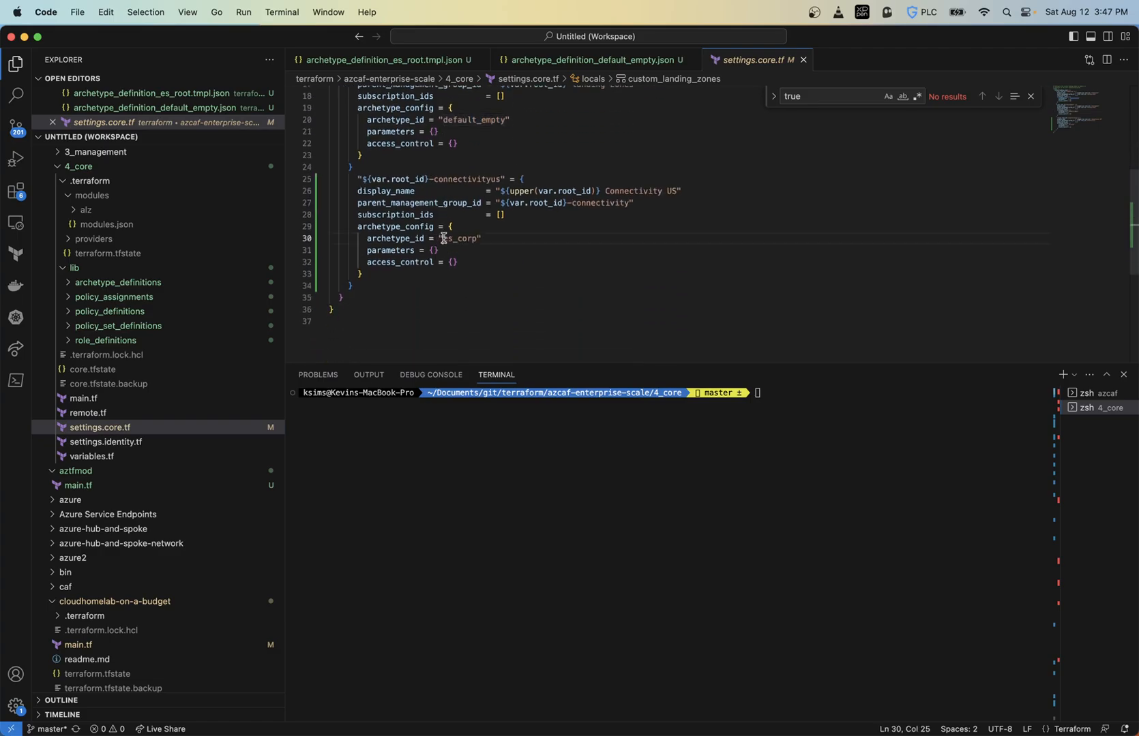
pyautogui.doubleClick(458, 243)
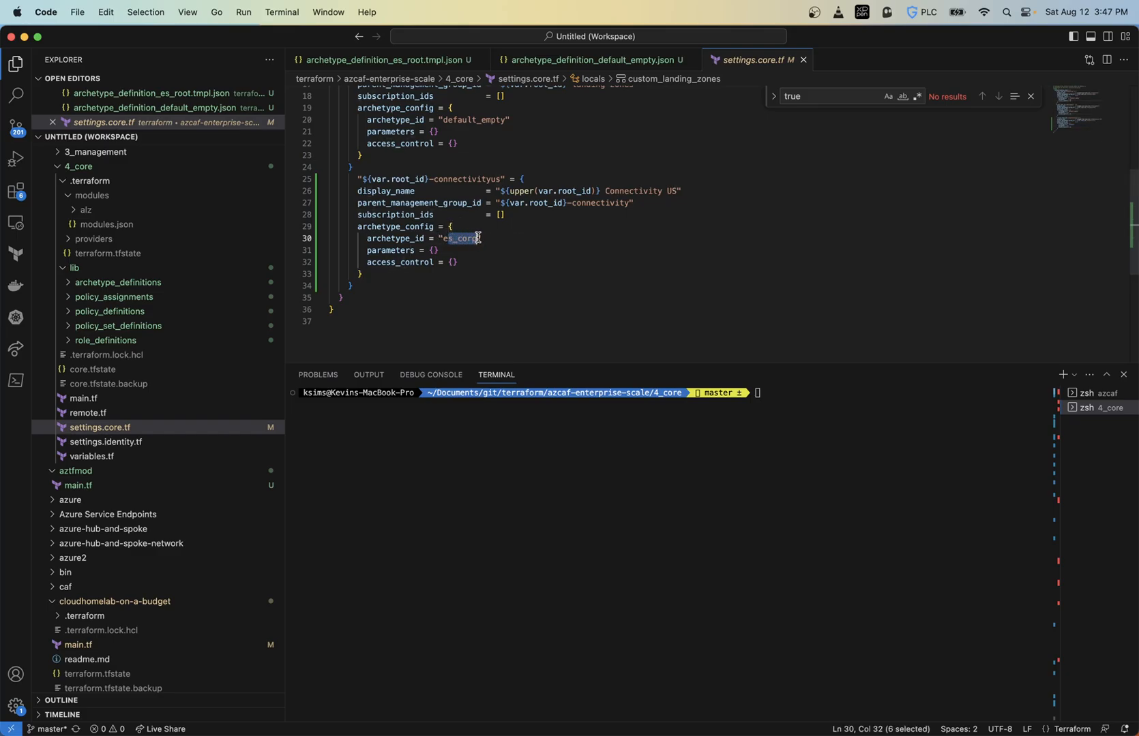
pyautogui.moveTo(73, 288)
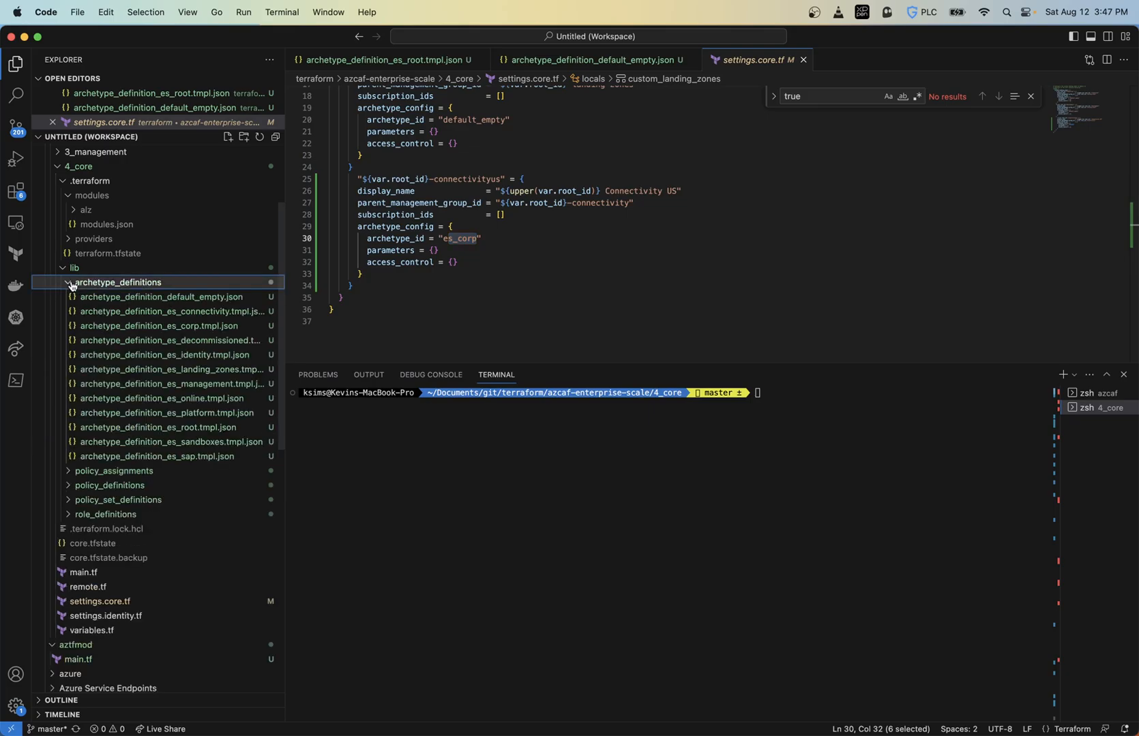
pyautogui.moveTo(193, 432)
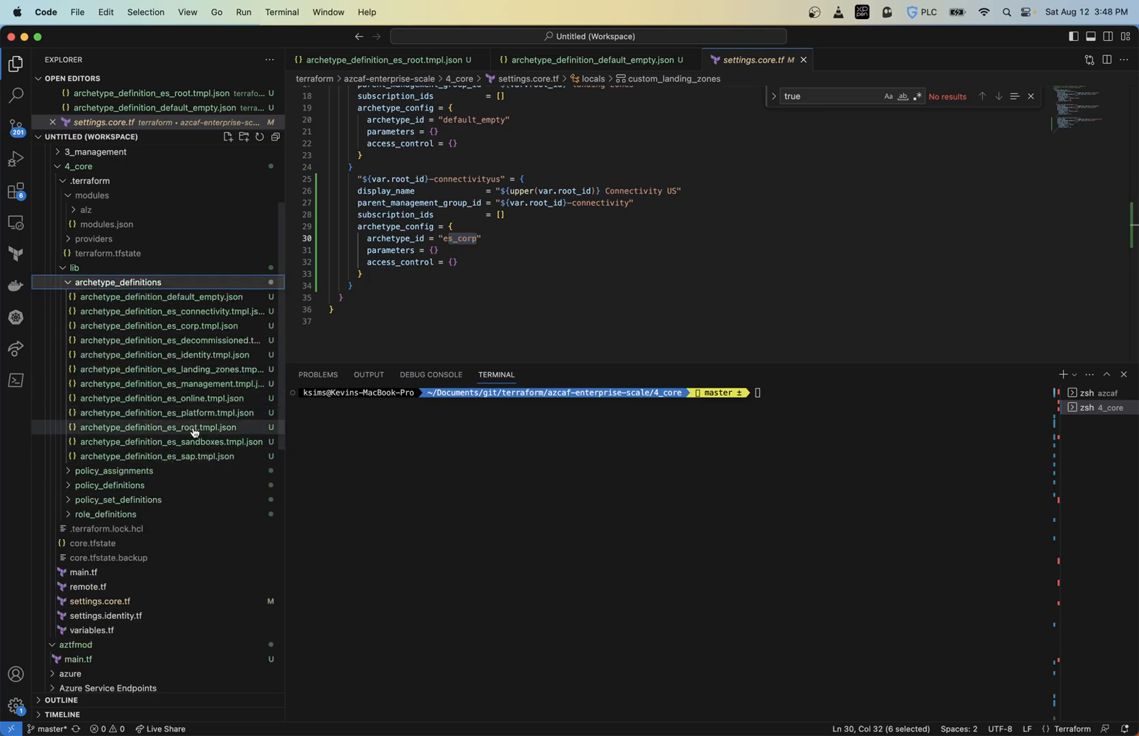
# Step: Open the es_corp template, glance at es_decommissioned, and return to es_corp
pyautogui.click(160, 325)
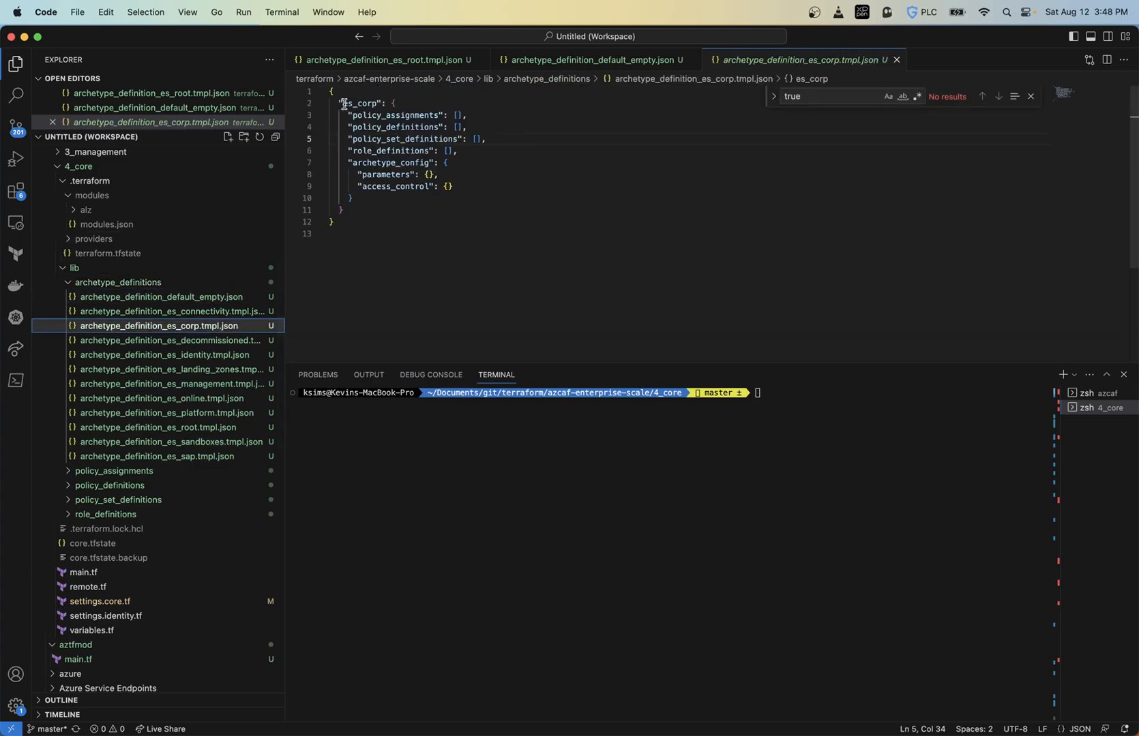
pyautogui.doubleClick(362, 104)
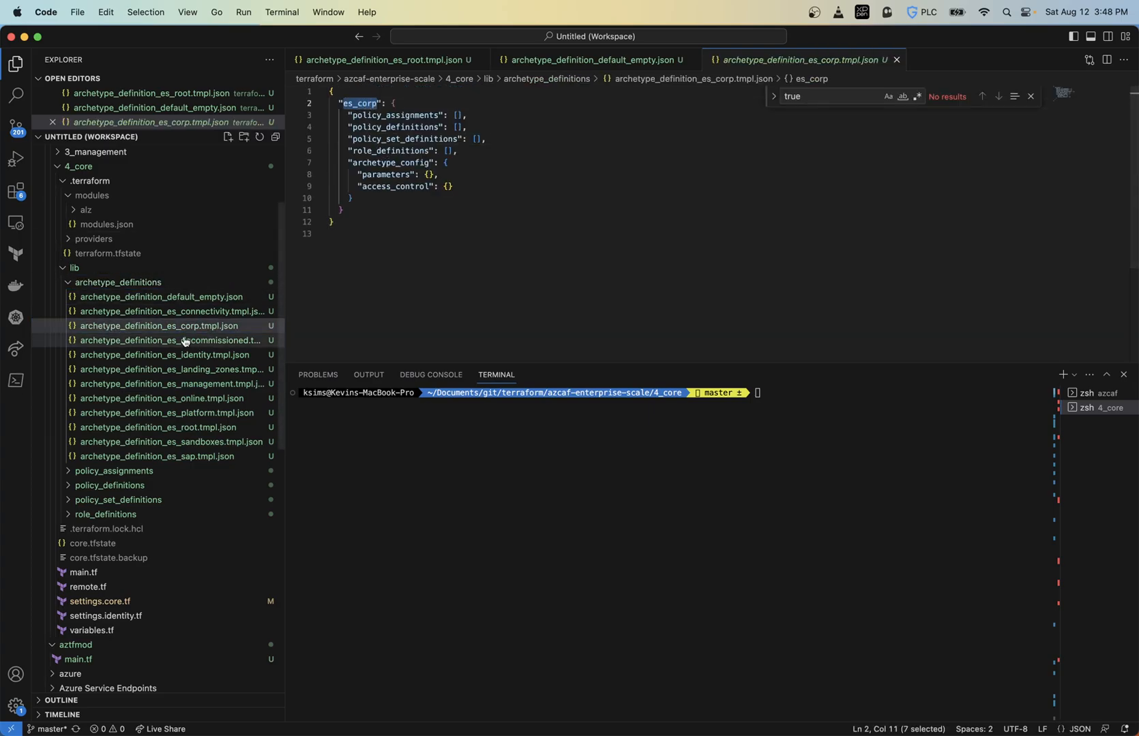
pyautogui.click(170, 341)
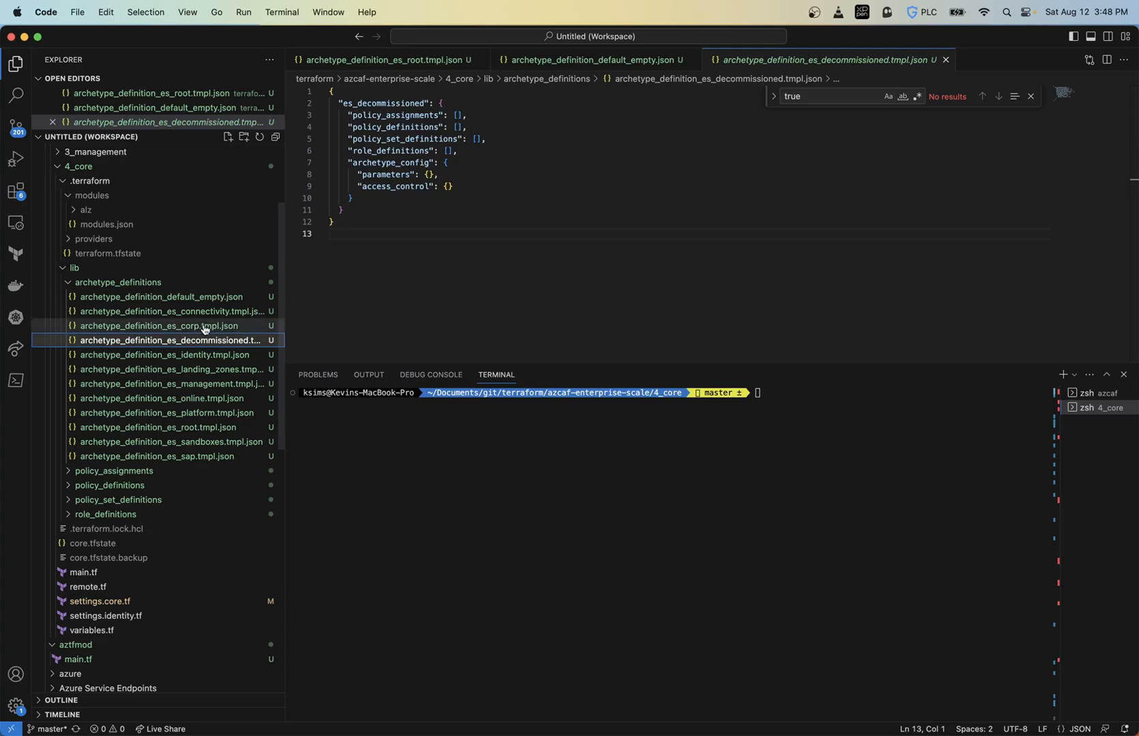
pyautogui.click(159, 326)
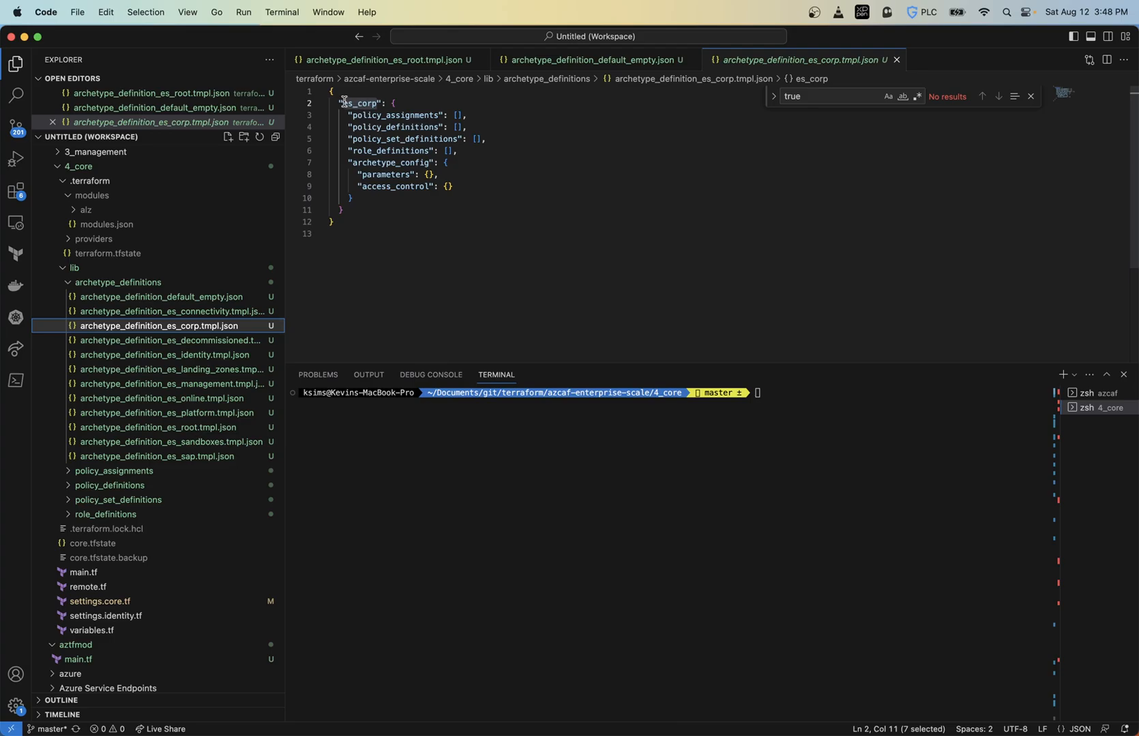
pyautogui.doubleClick(361, 102)
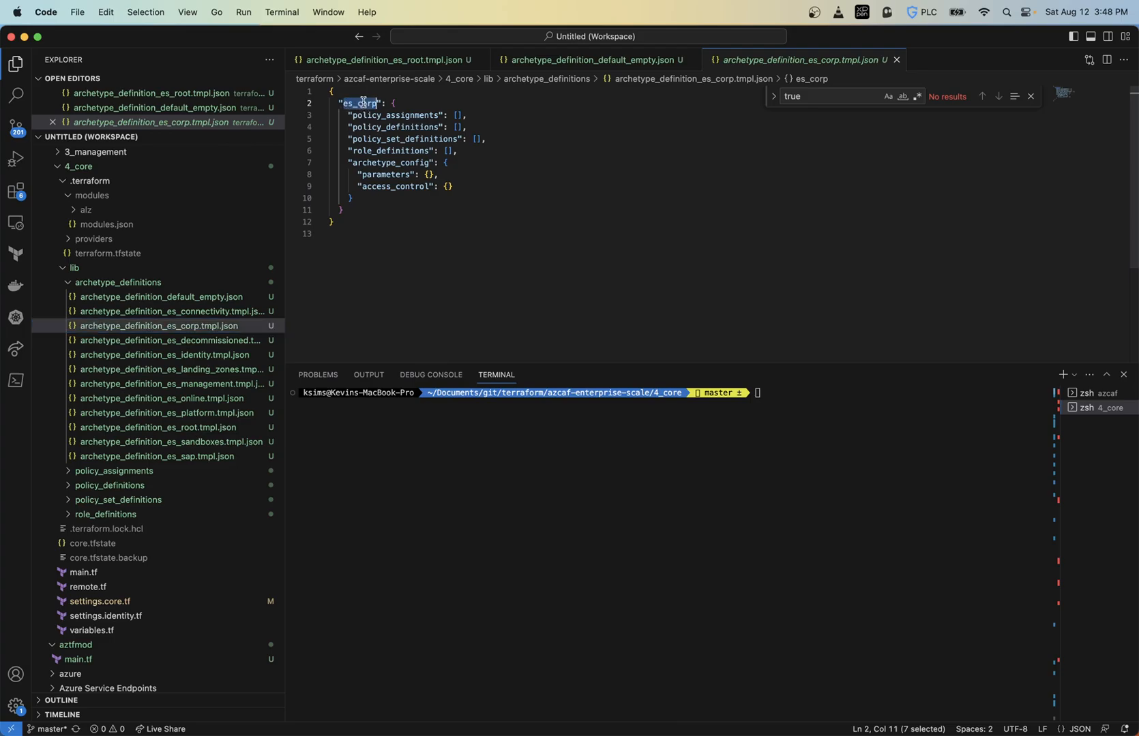
# Step: Run terraform plan and review its output: 5 to add, 0 to change, 2 to destroy
pyautogui.click(614, 479)
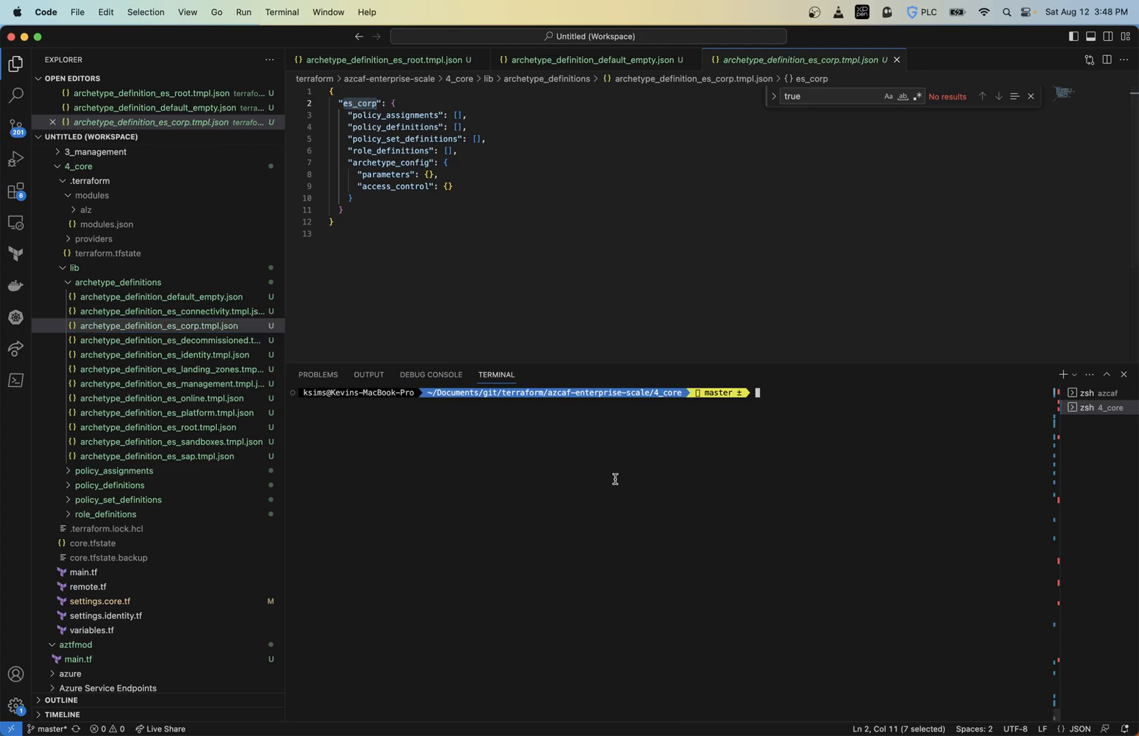
pyautogui.write('terraf')
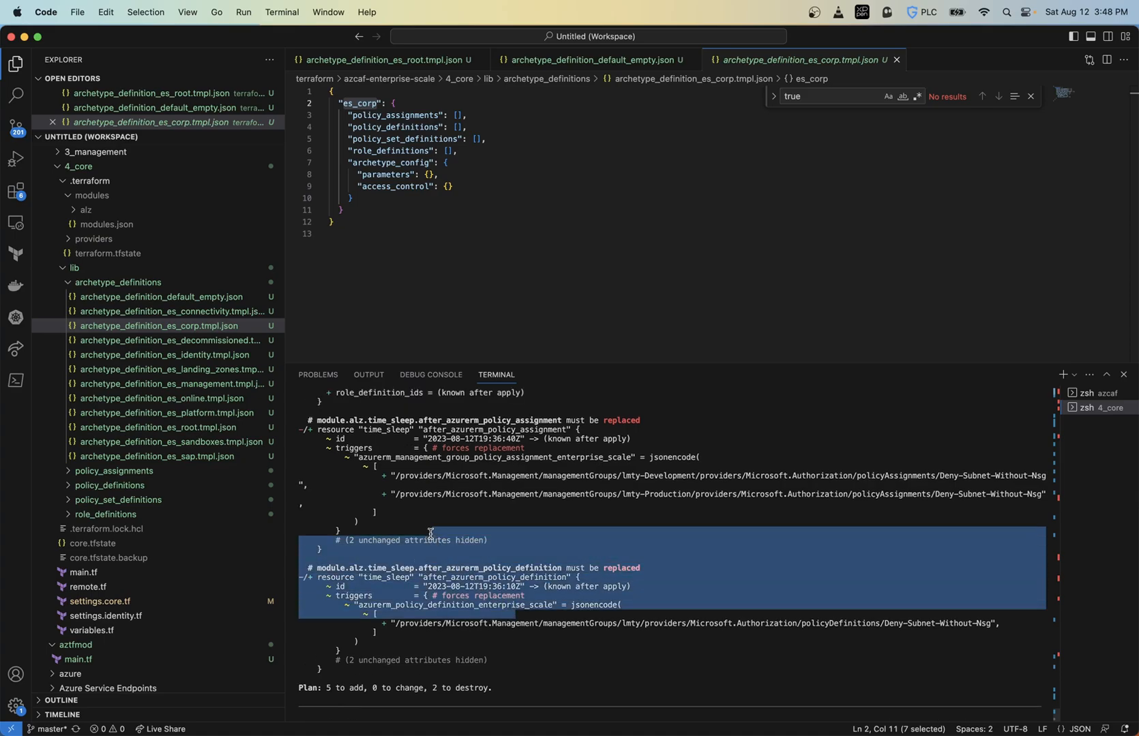
pyautogui.scroll(3)
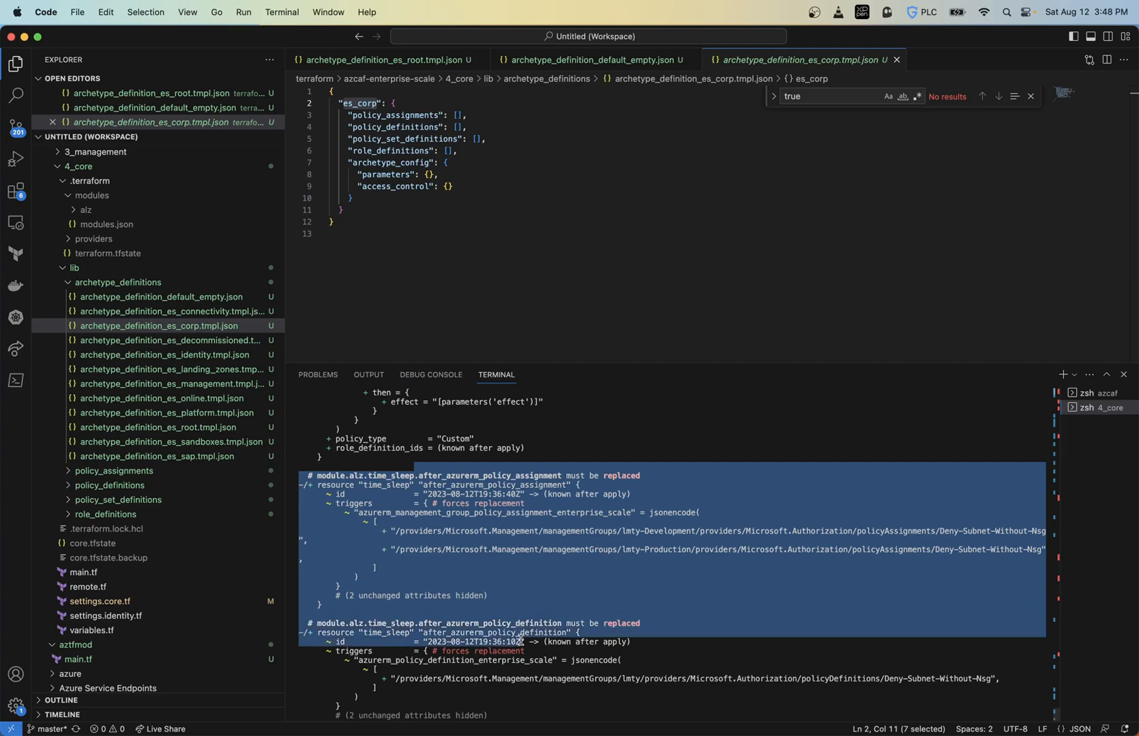
pyautogui.scroll(-3)
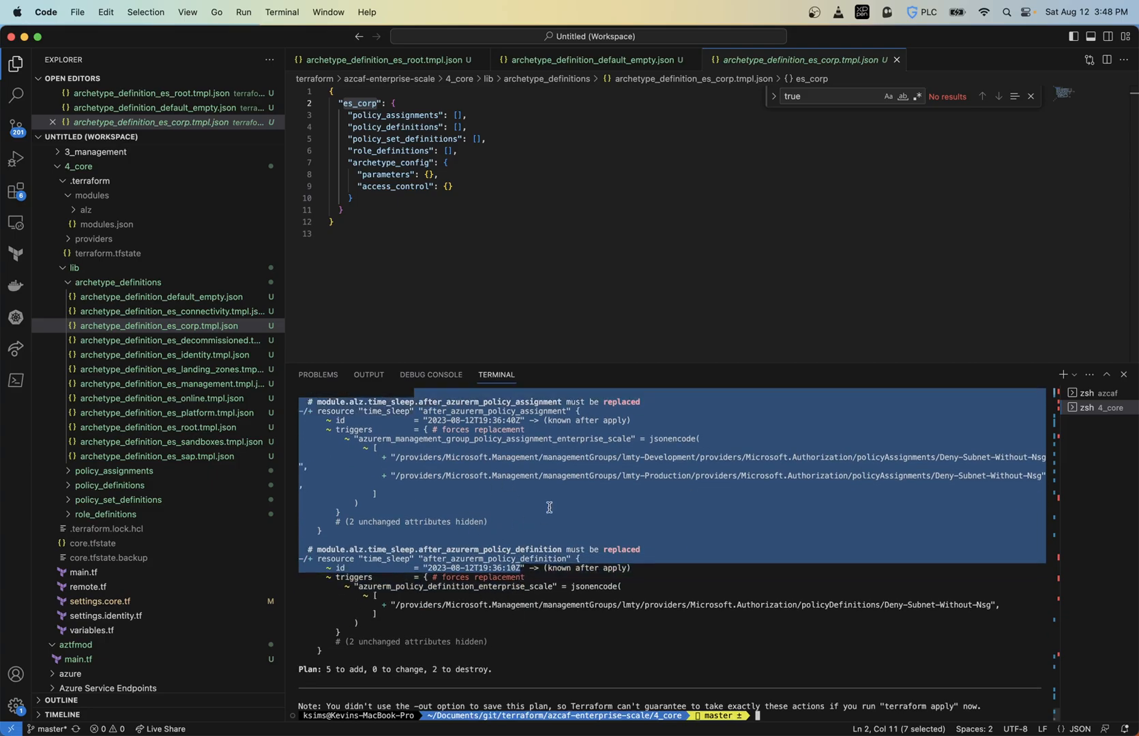
pyautogui.moveTo(370, 632)
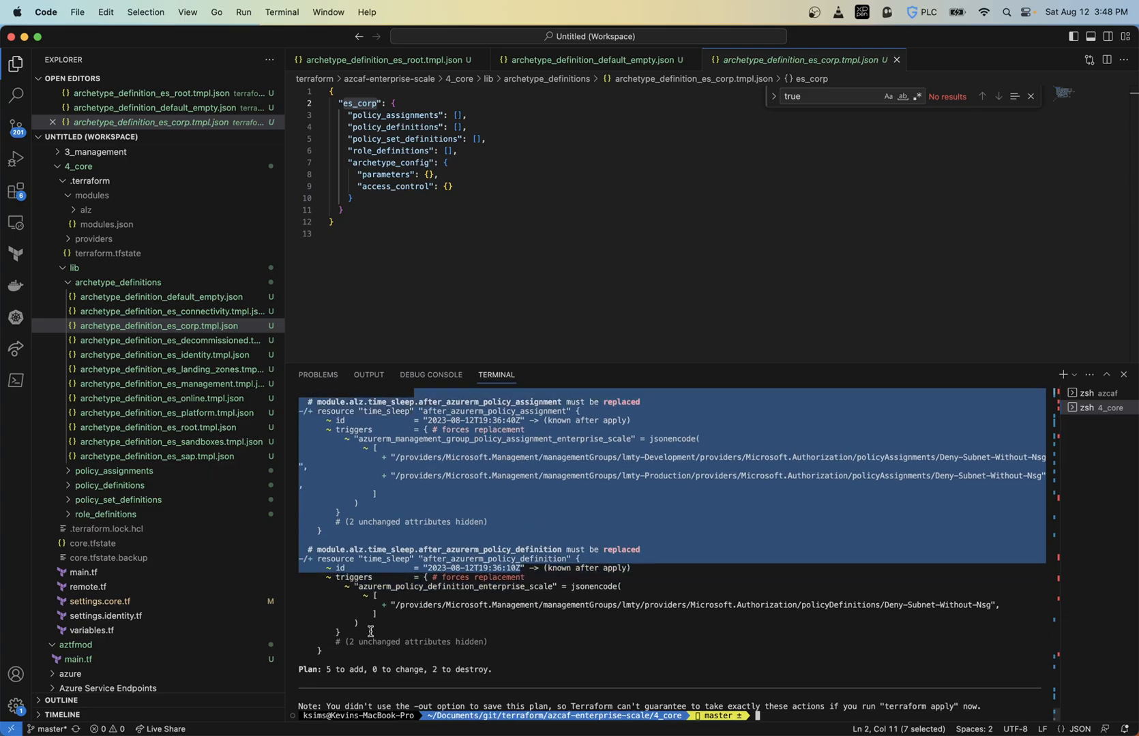
pyautogui.scroll(-3)
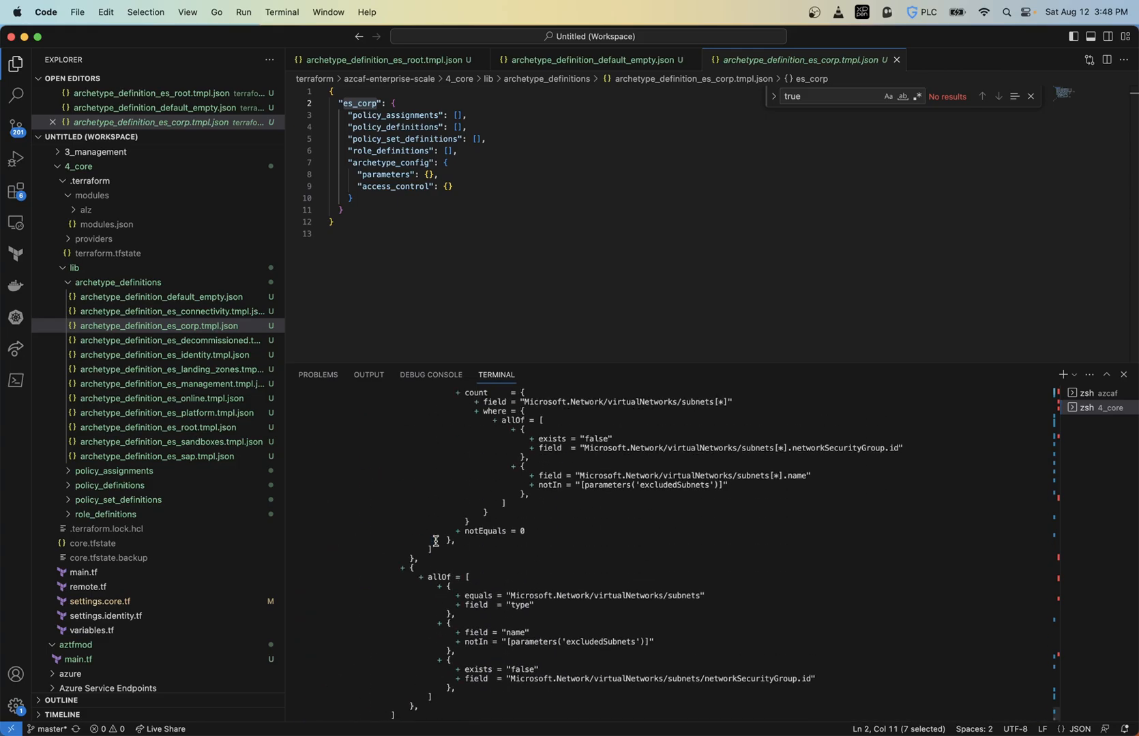
pyautogui.scroll(-3)
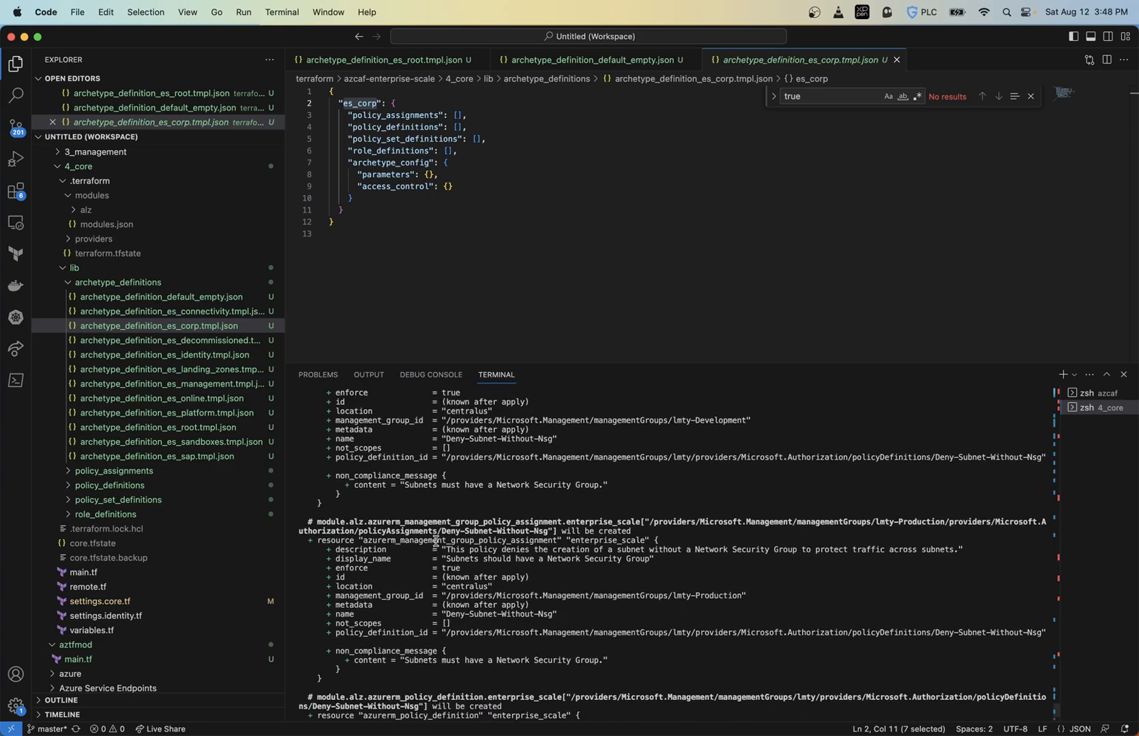
pyautogui.scroll(-3)
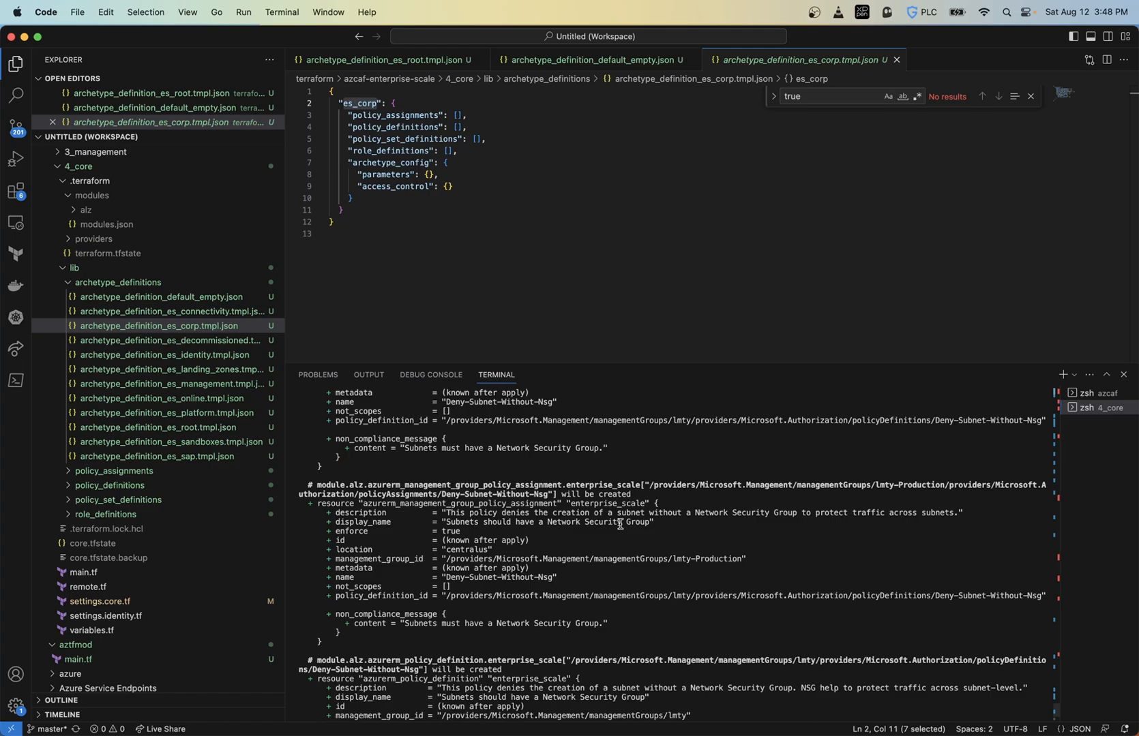
pyautogui.scroll(3)
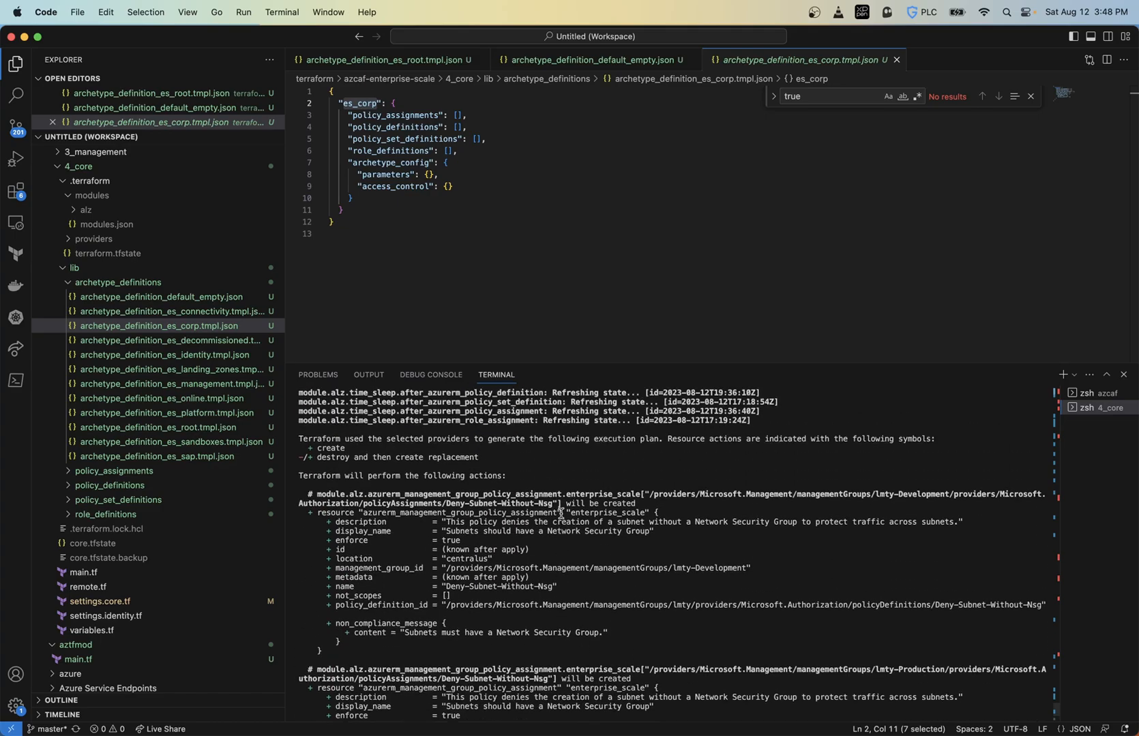
pyautogui.scroll(-3)
pyautogui.write('terraform apply -')
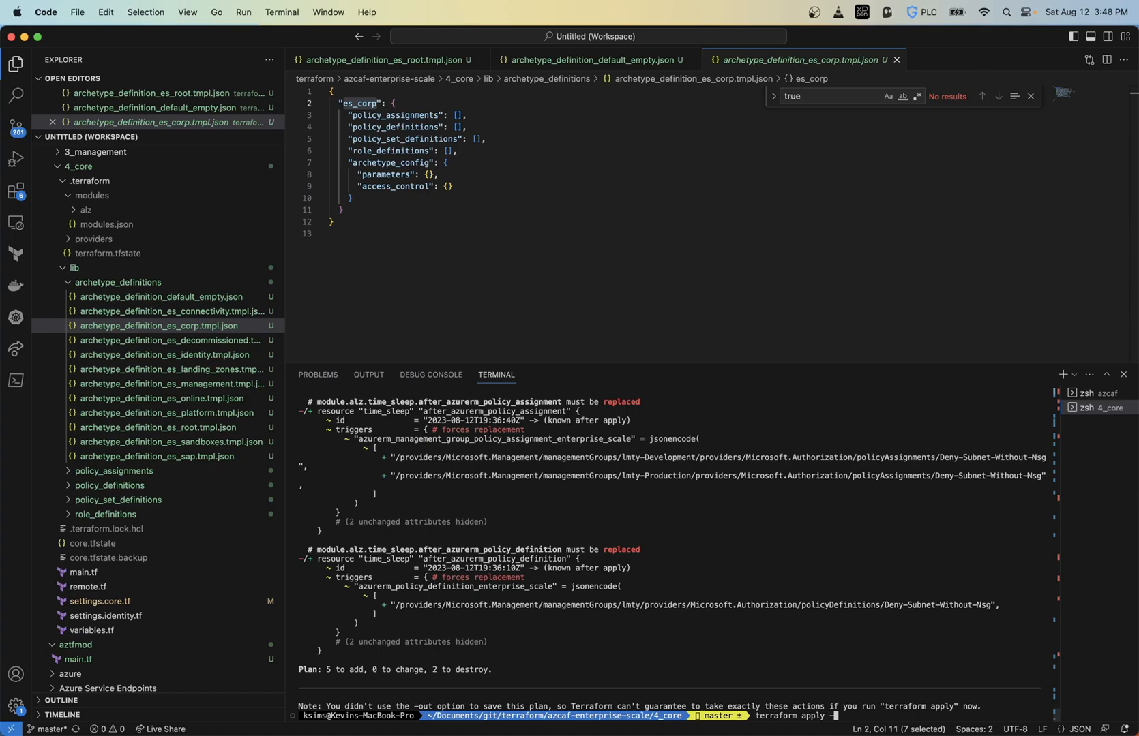
# Step: Run terraform apply -auto-approve until it adds 5 resources and destroys 2
pyautogui.write('auto-')
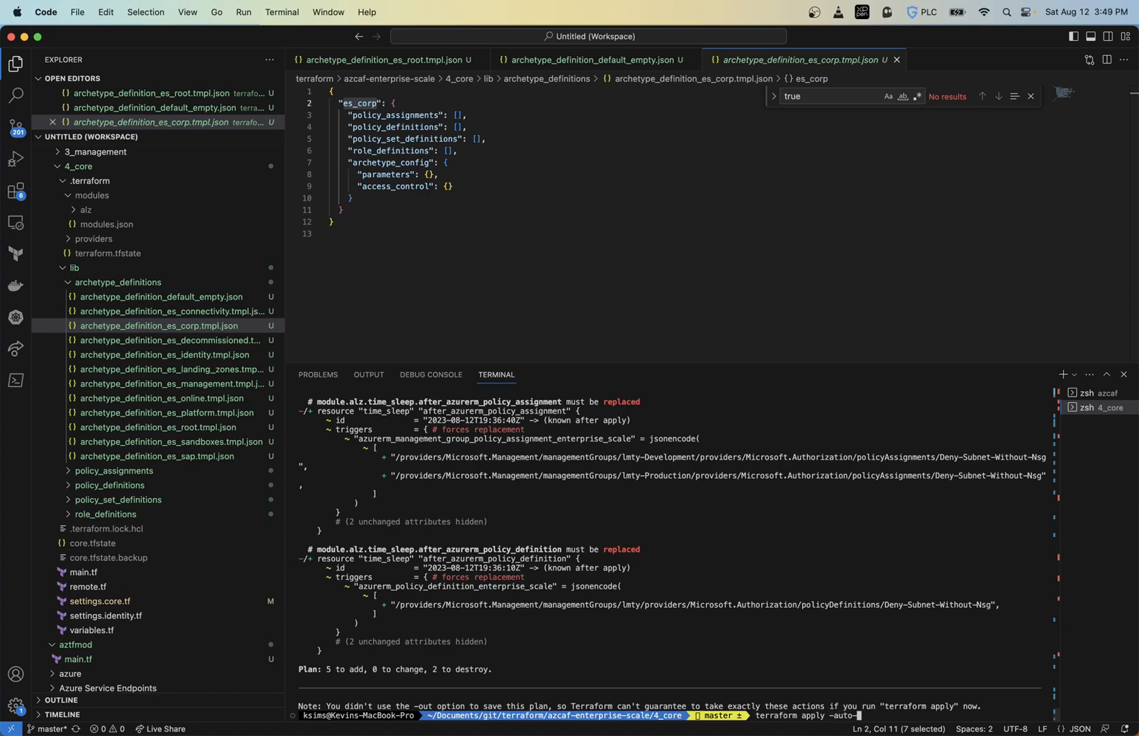
pyautogui.write('approve')
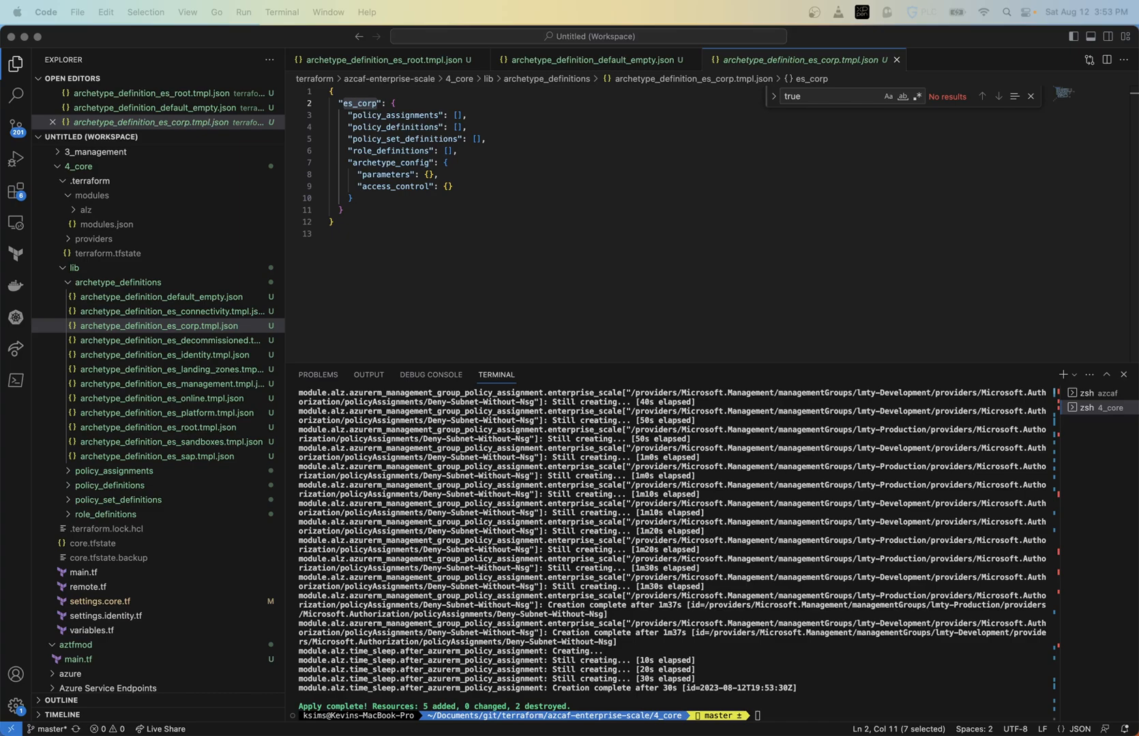
pyautogui.moveTo(425, 295)
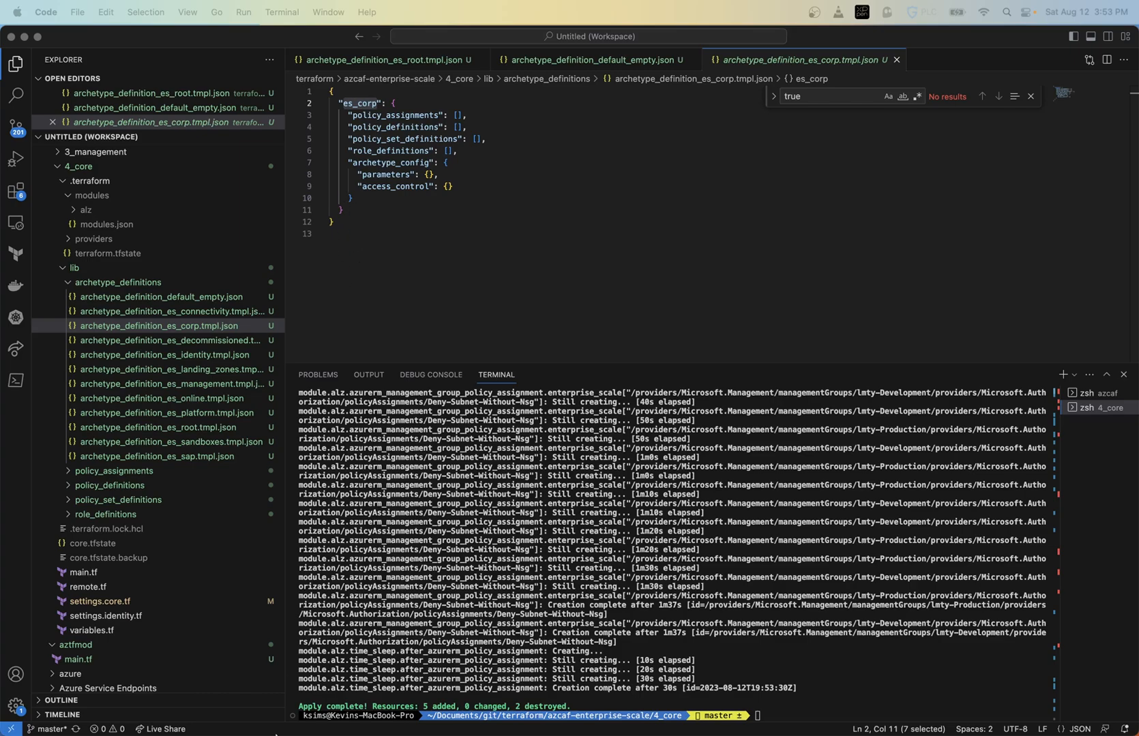
pyautogui.moveTo(142, 705)
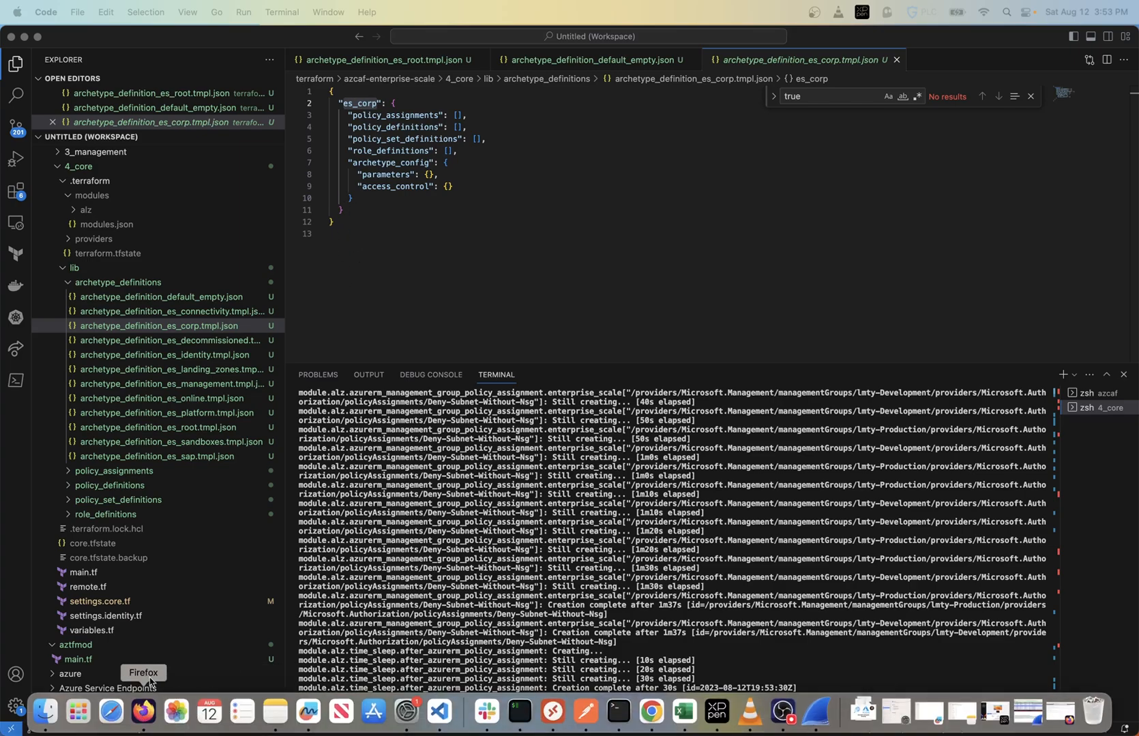
pyautogui.moveTo(984, 710)
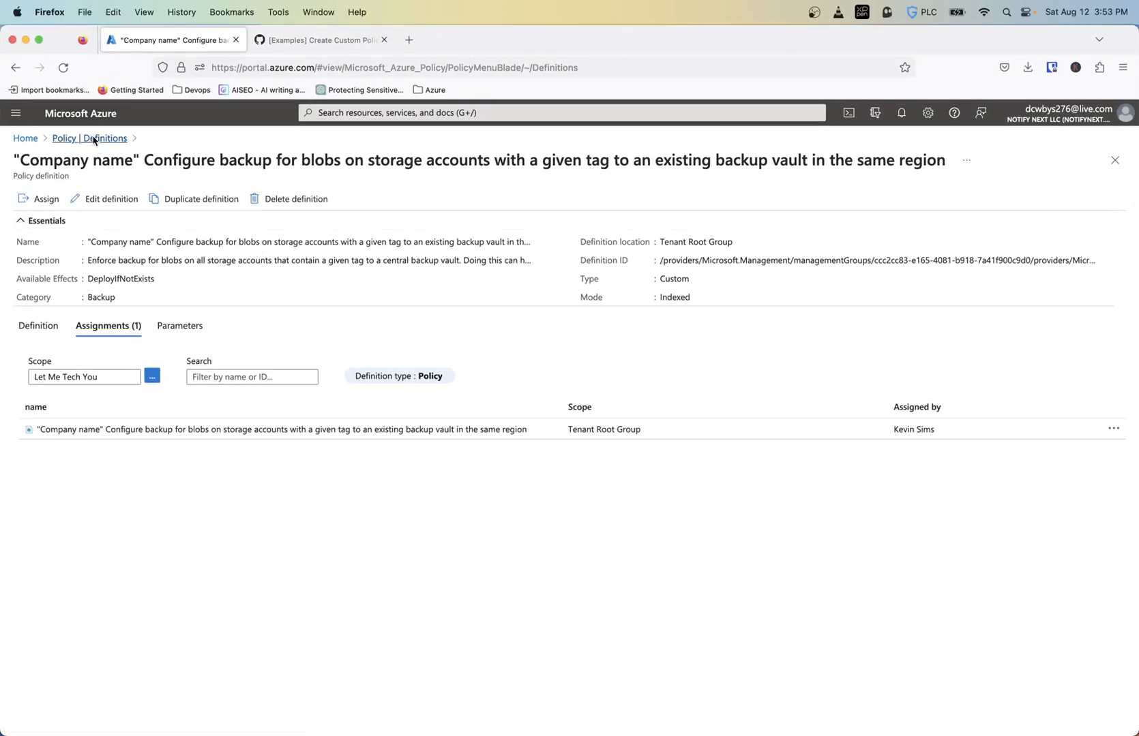
# Step: Return from the backup-for-blobs definition to the Policy Definitions list
pyautogui.click(90, 138)
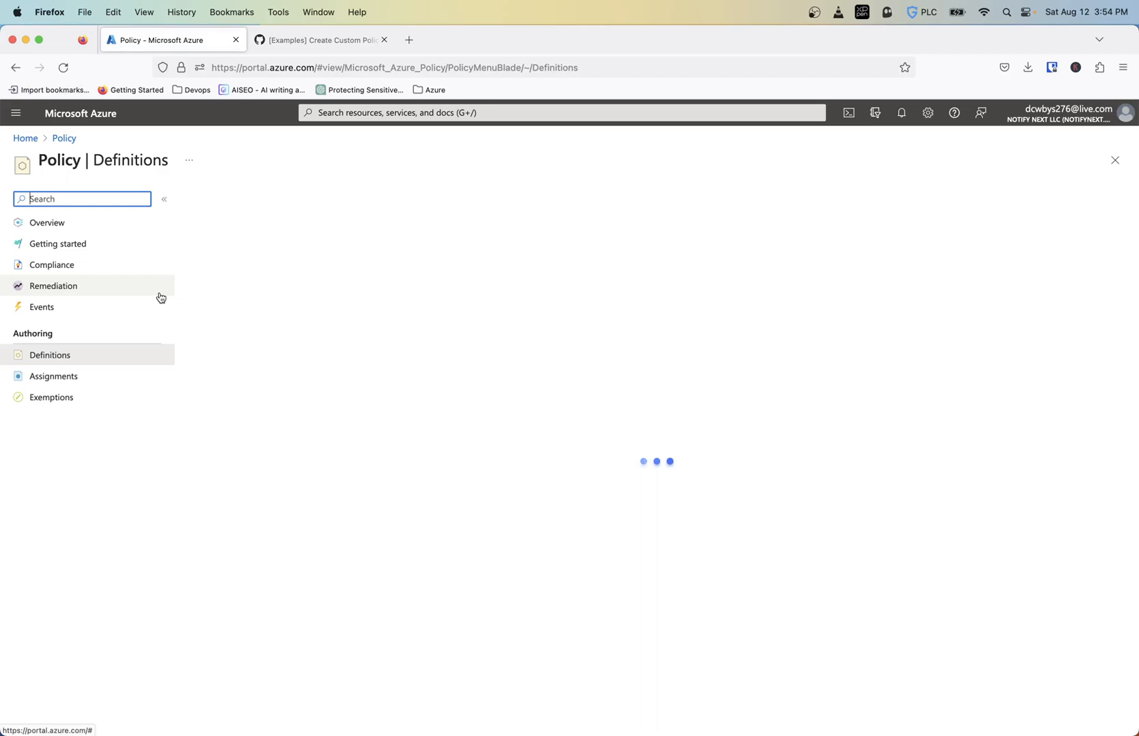
pyautogui.moveTo(293, 313)
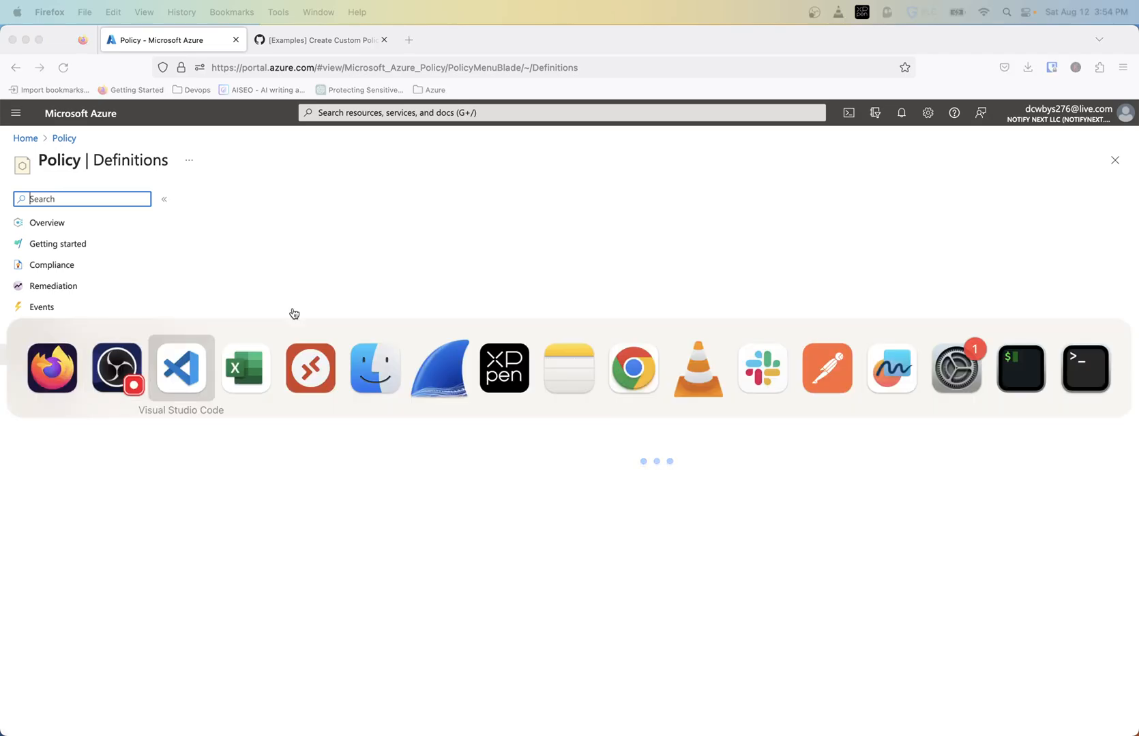
# Step: Open settings.core.tf and select connectivityus's es_corp archetype id on line 30
pyautogui.click(181, 367)
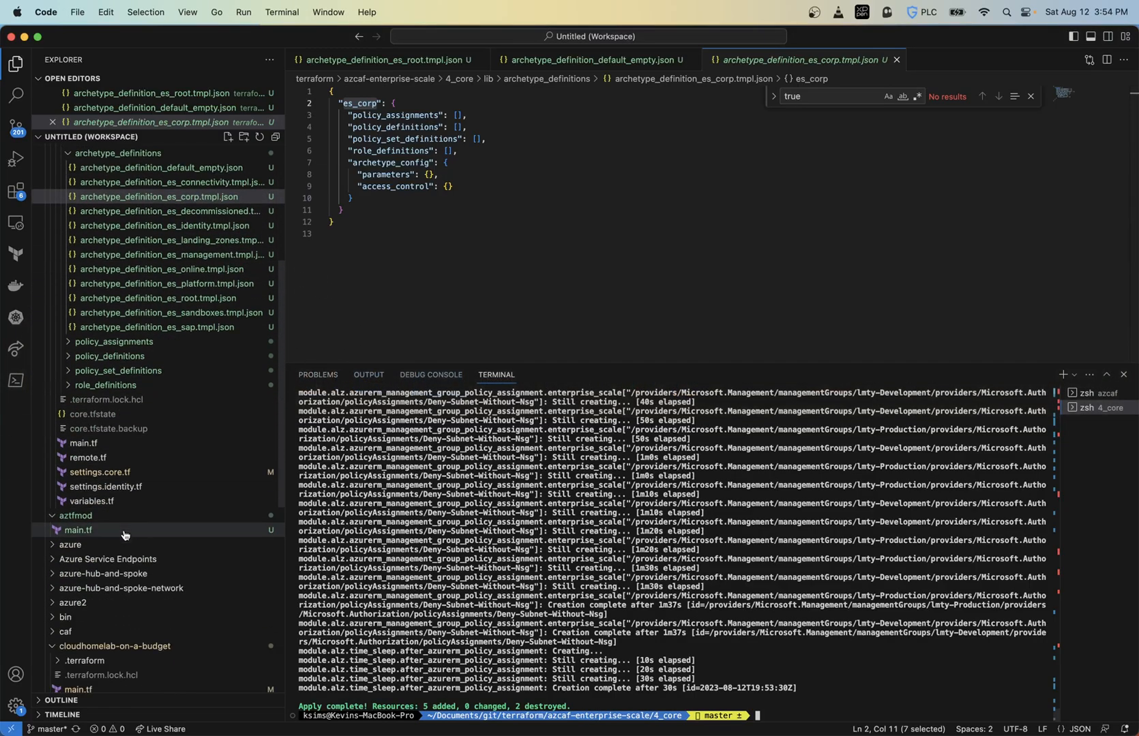
pyautogui.click(100, 476)
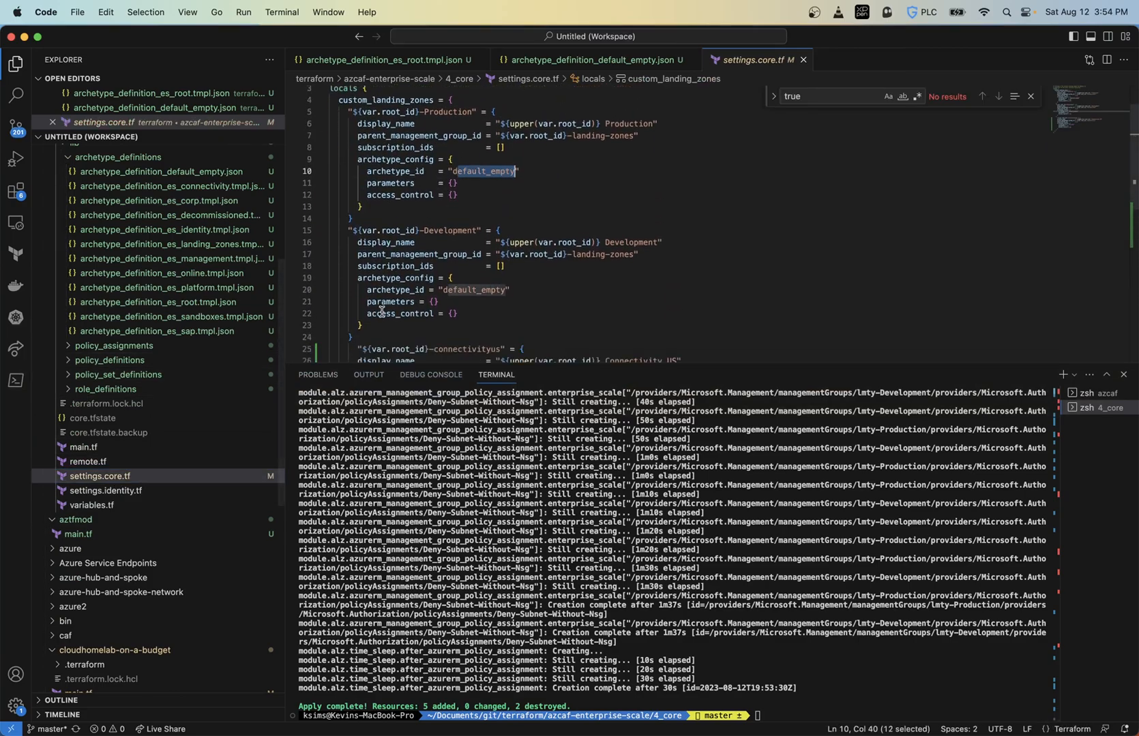
pyautogui.scroll(-3)
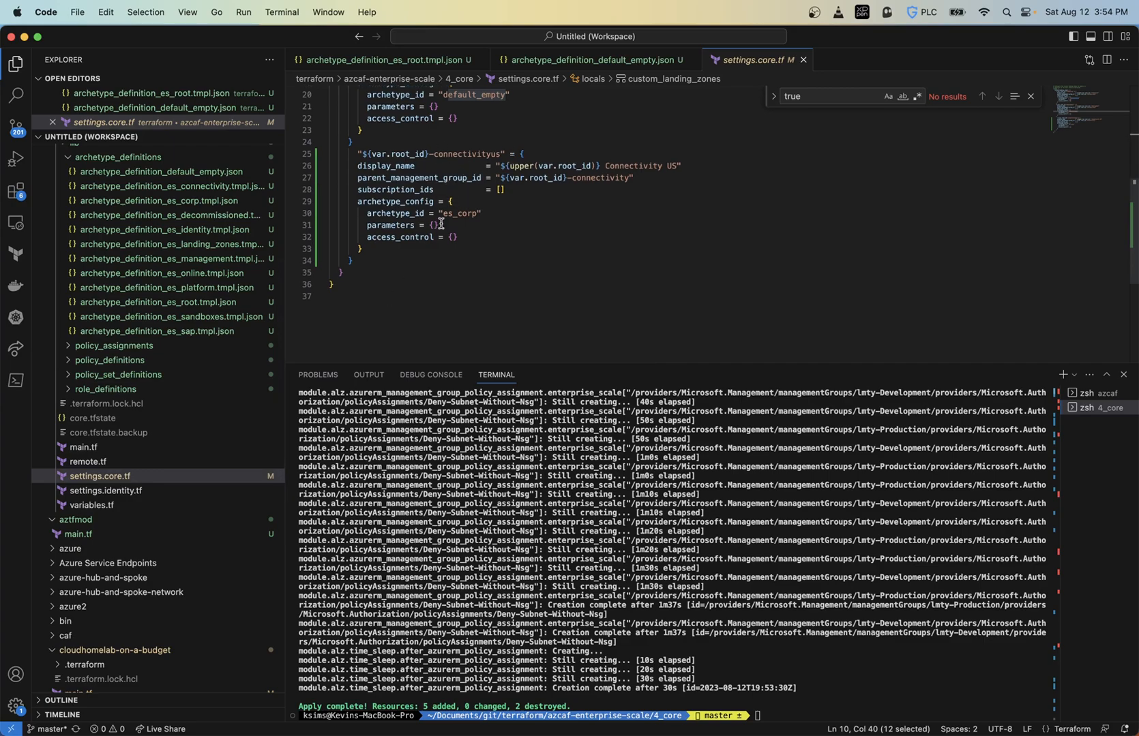
pyautogui.click(446, 215)
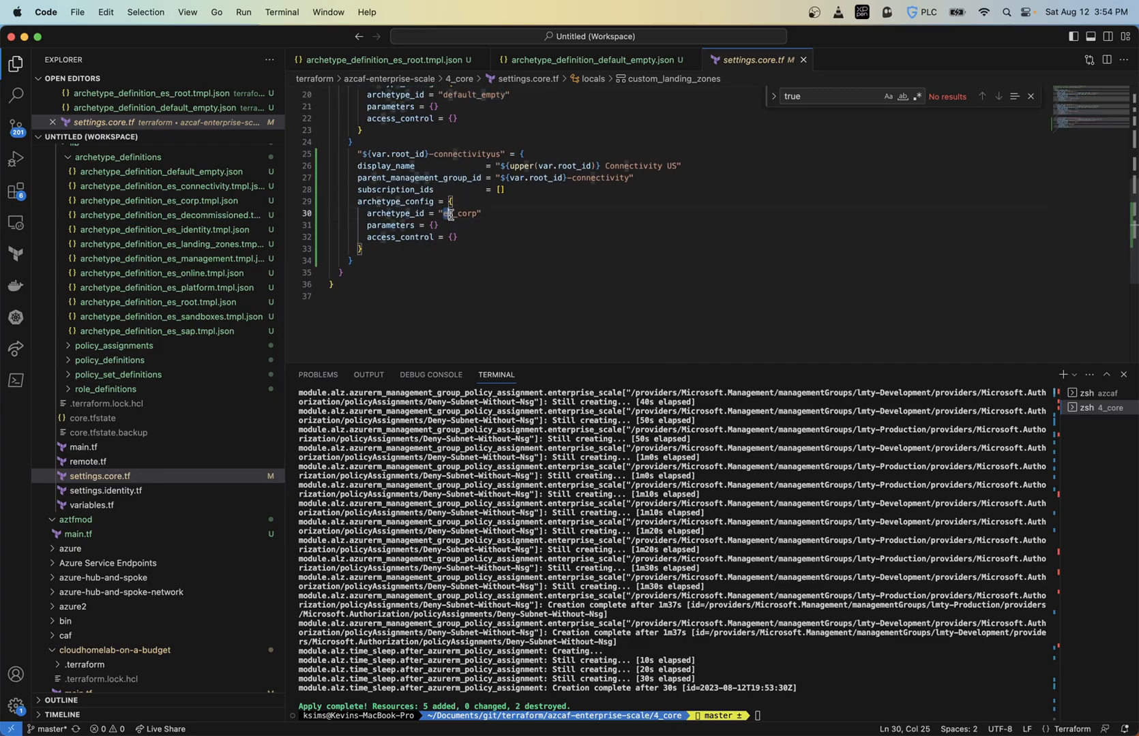
pyautogui.doubleClick(462, 213)
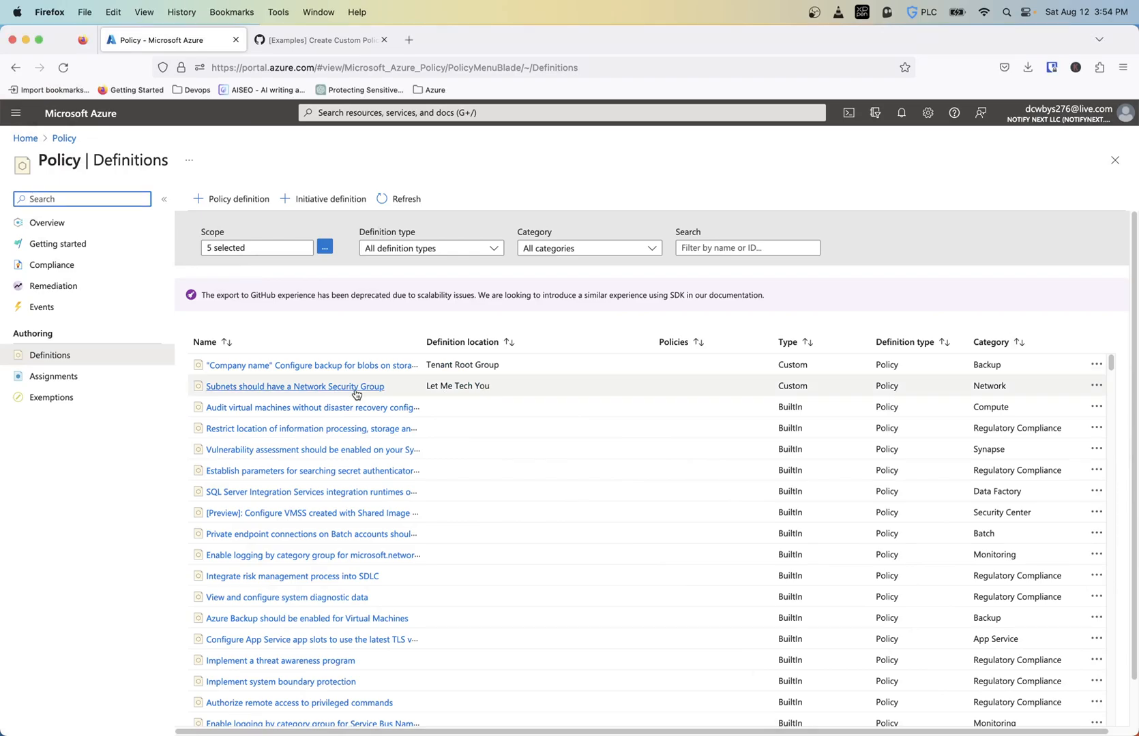
# Step: Open Policy Assignments and scope the list to the Let Me Tech You group
pyautogui.click(54, 376)
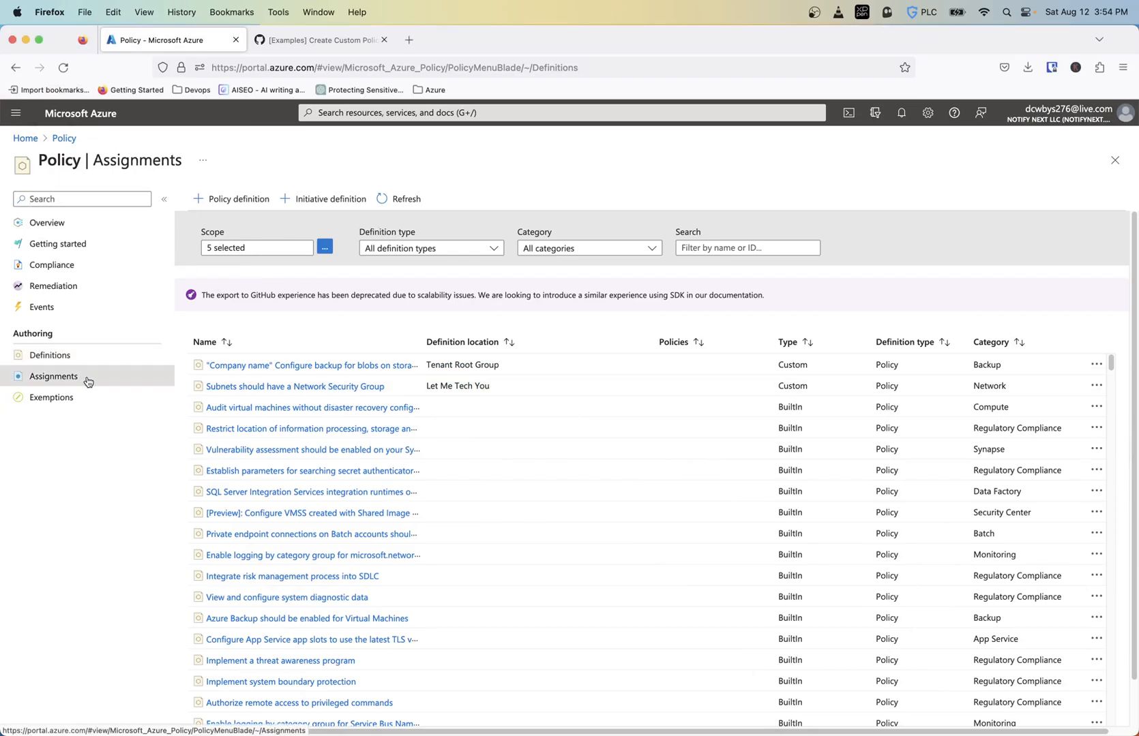
pyautogui.click(53, 376)
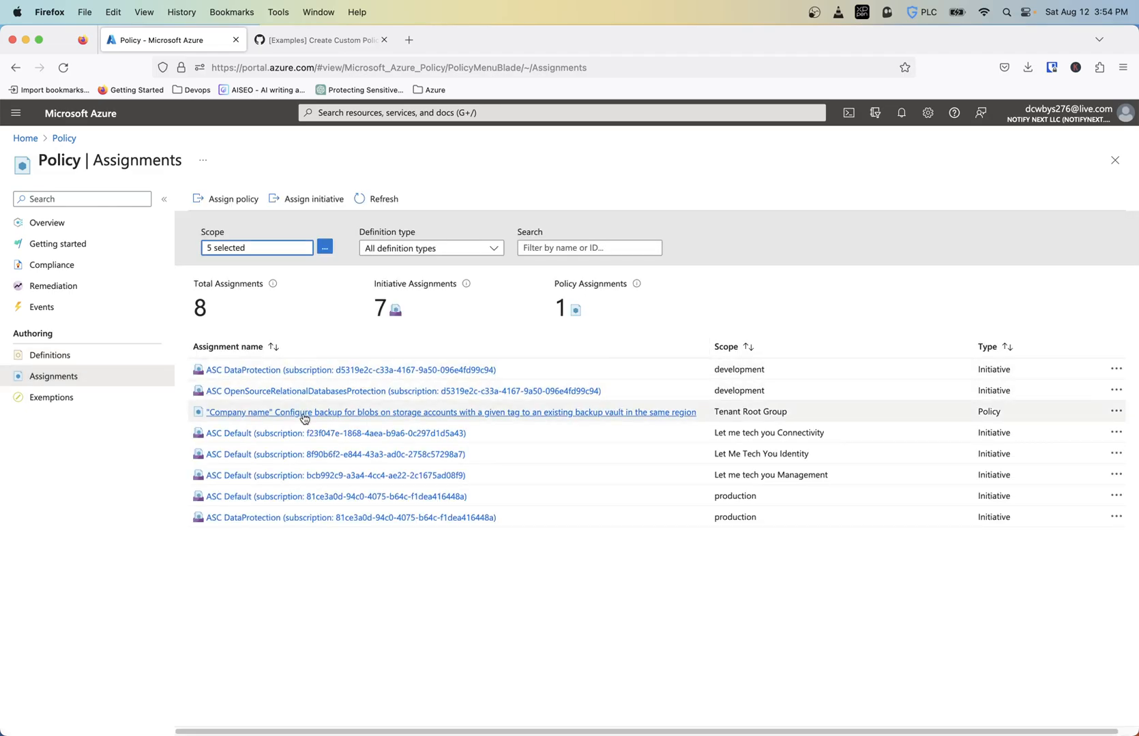
pyautogui.click(324, 248)
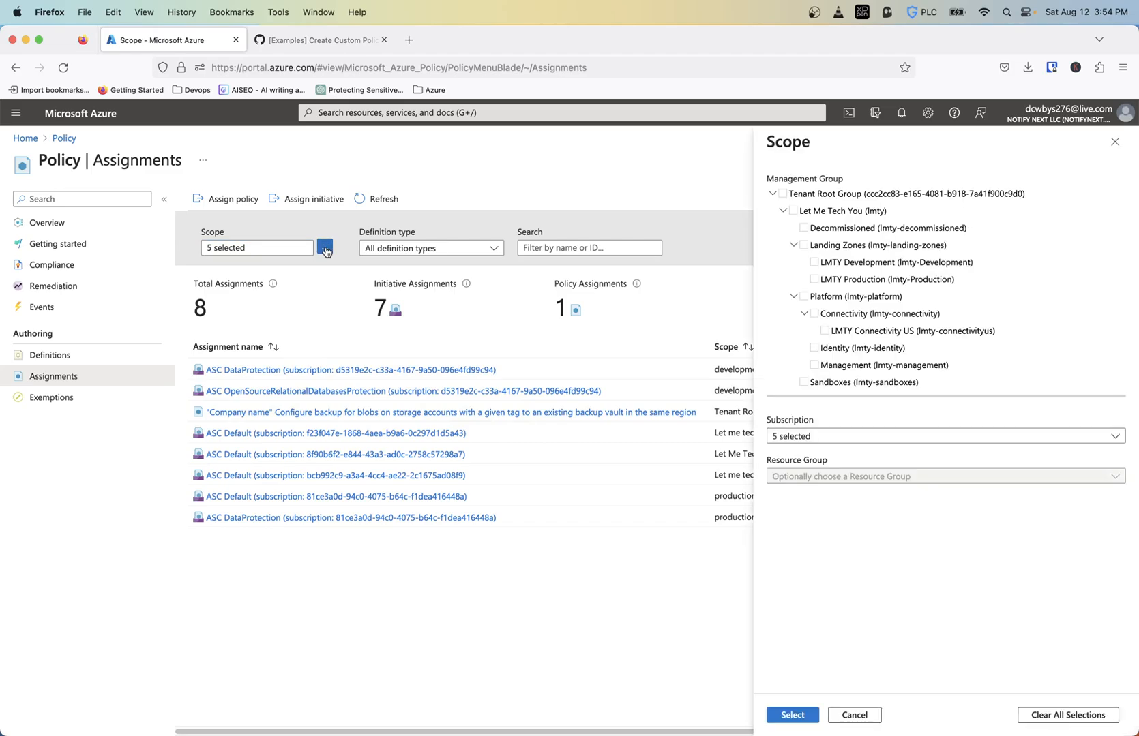
pyautogui.moveTo(805, 245)
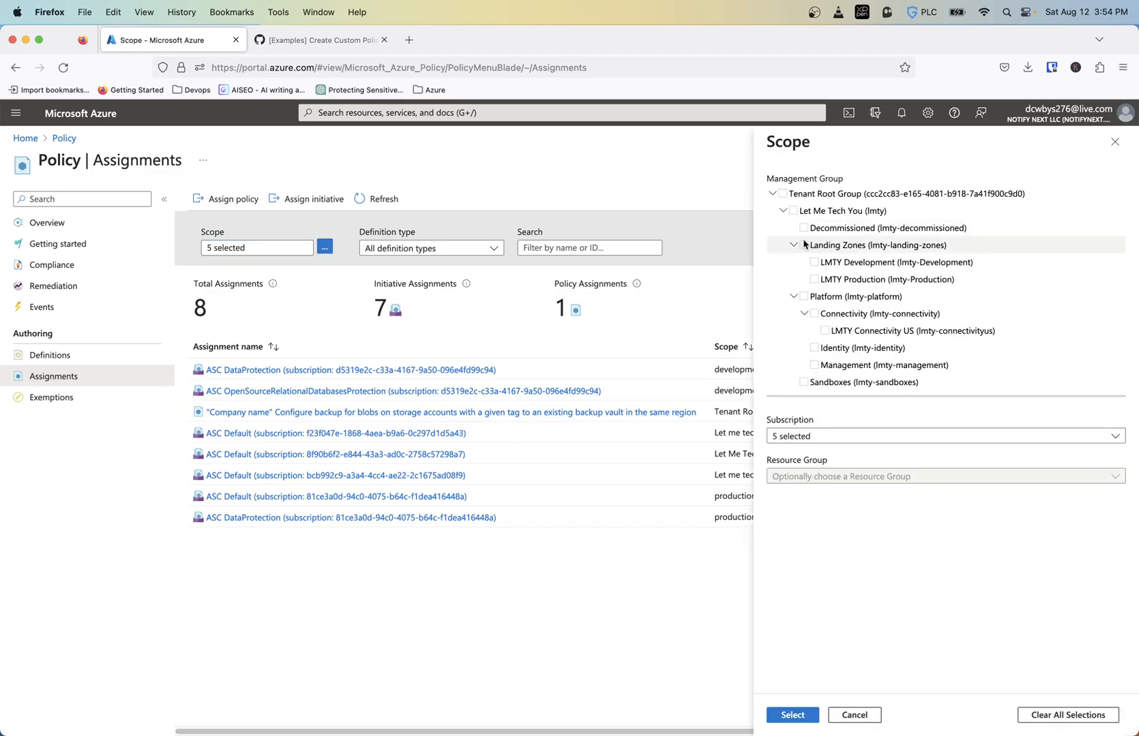
pyautogui.click(792, 211)
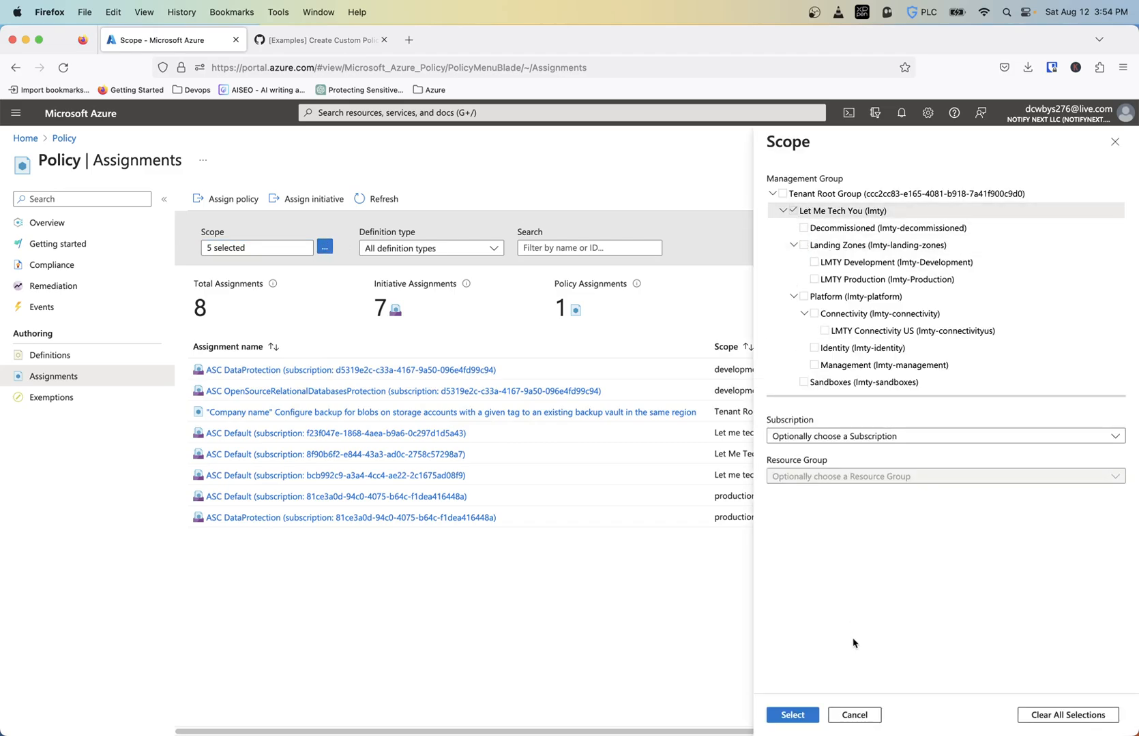
pyautogui.click(791, 715)
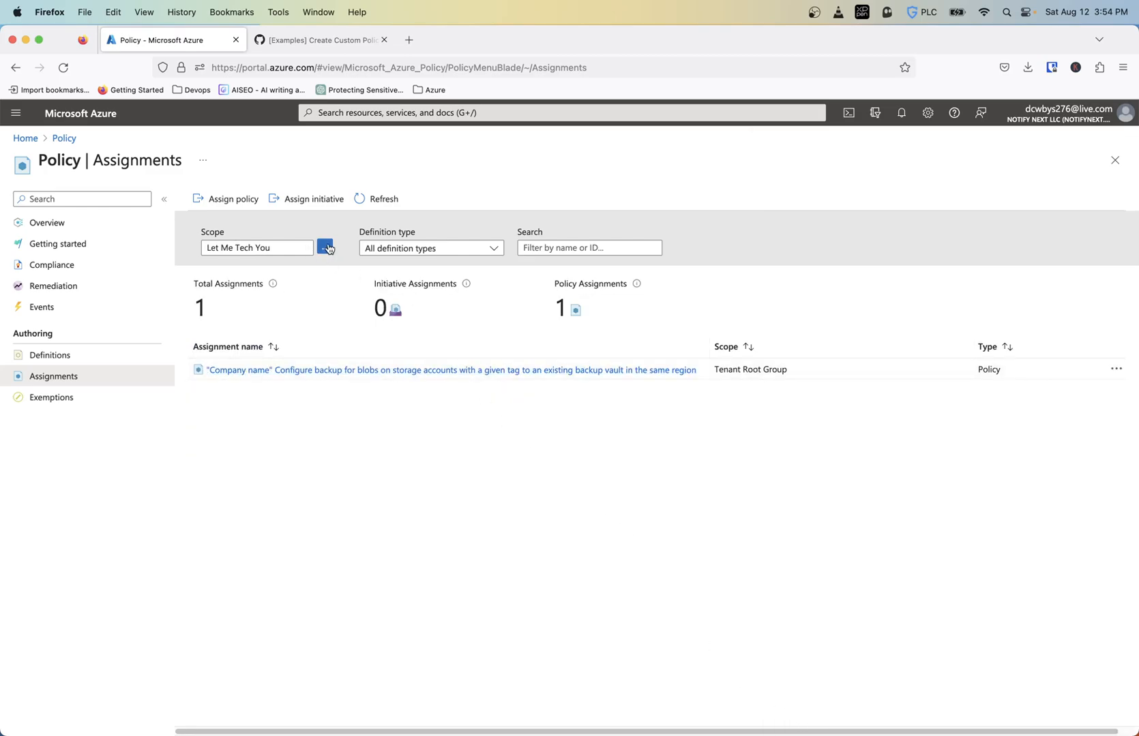
# Step: Narrow the assignments scope to Landing Zones, then to LMTY Development
pyautogui.click(325, 247)
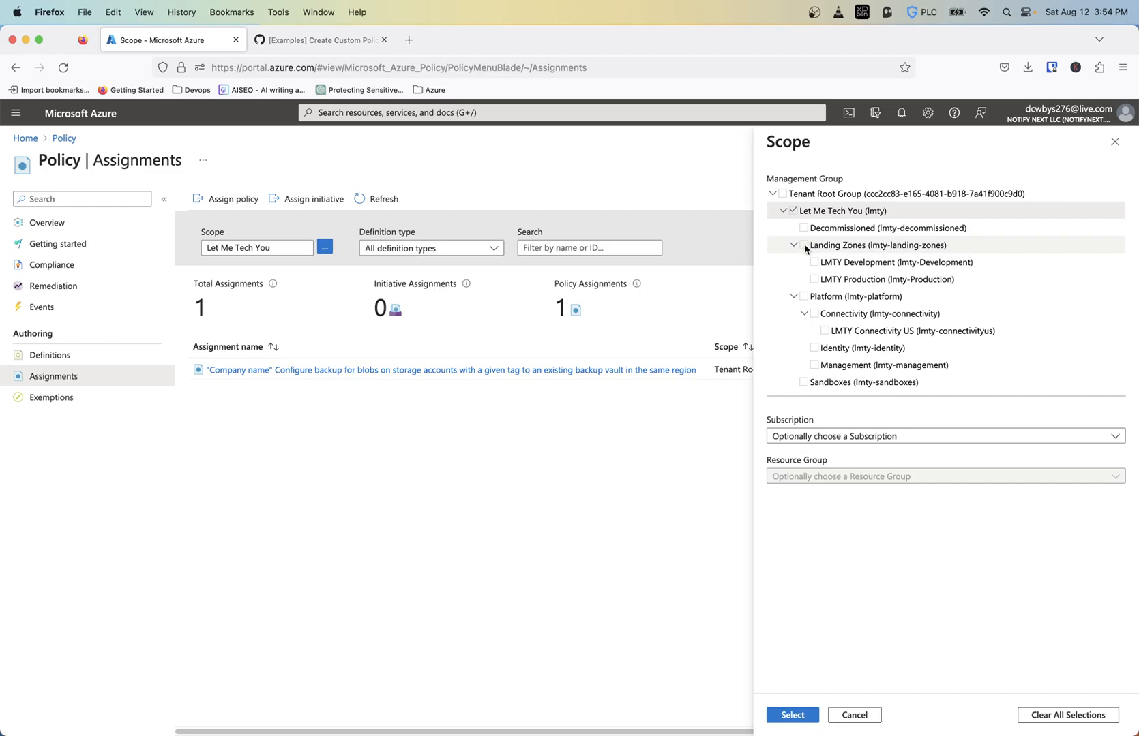
pyautogui.click(791, 714)
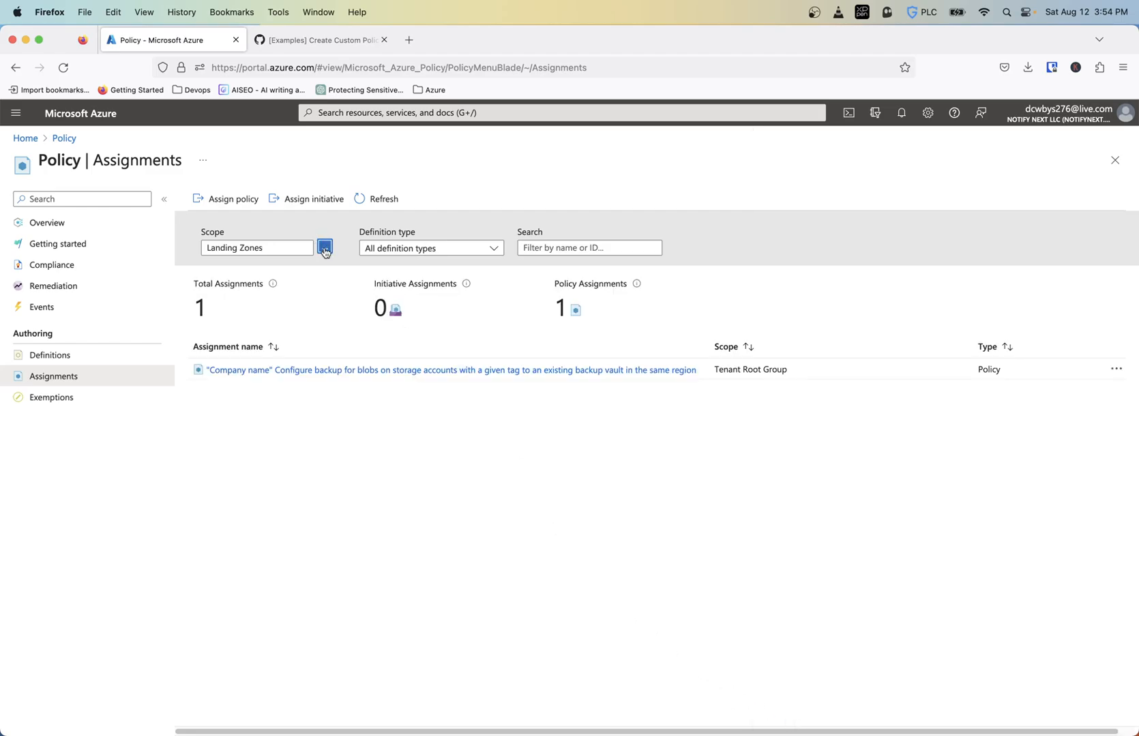
pyautogui.click(324, 247)
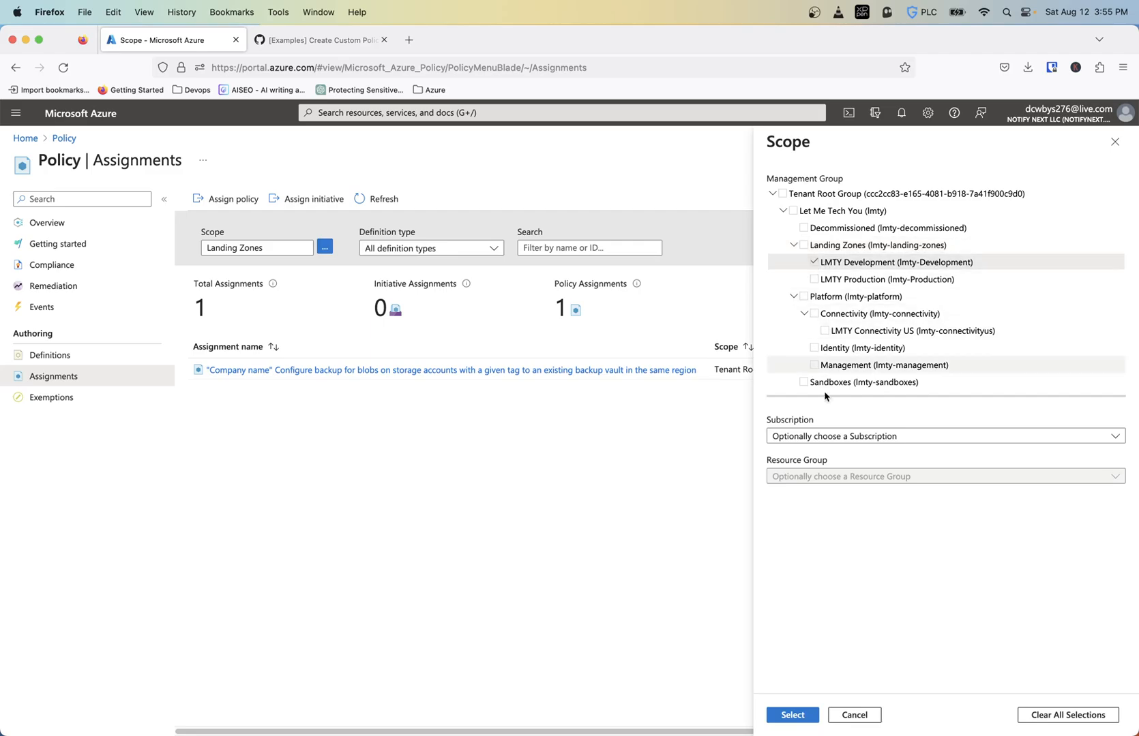
pyautogui.click(791, 715)
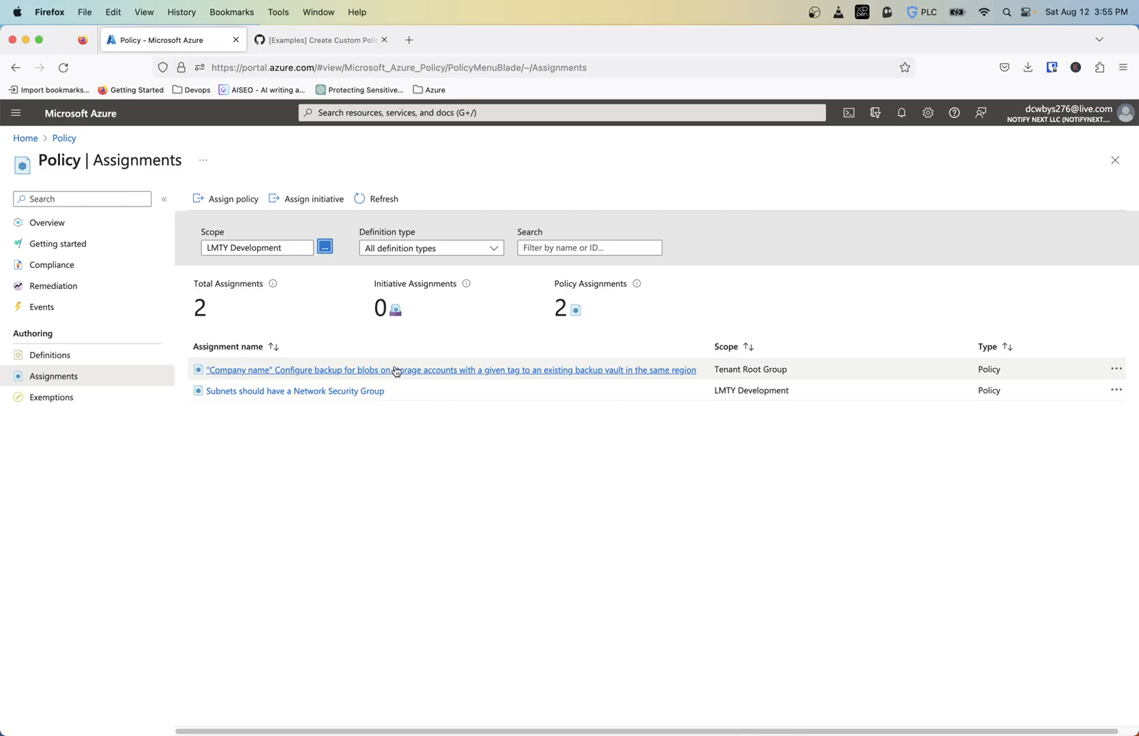
pyautogui.moveTo(516, 392)
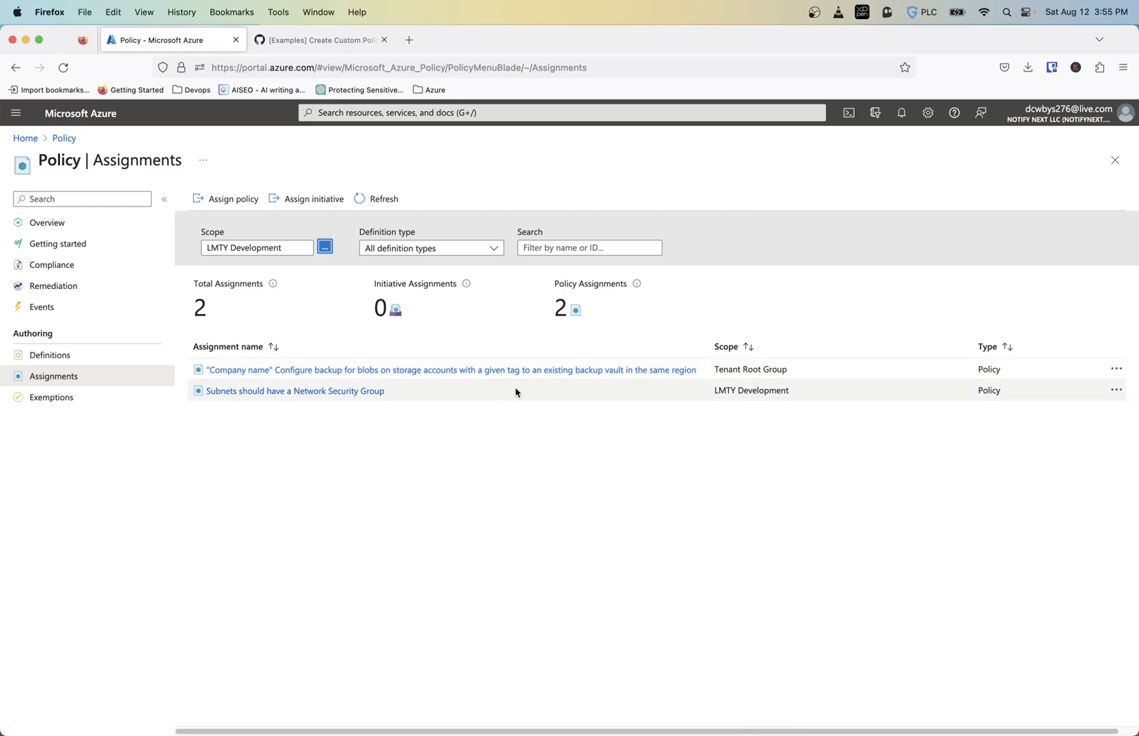
pyautogui.moveTo(714, 394)
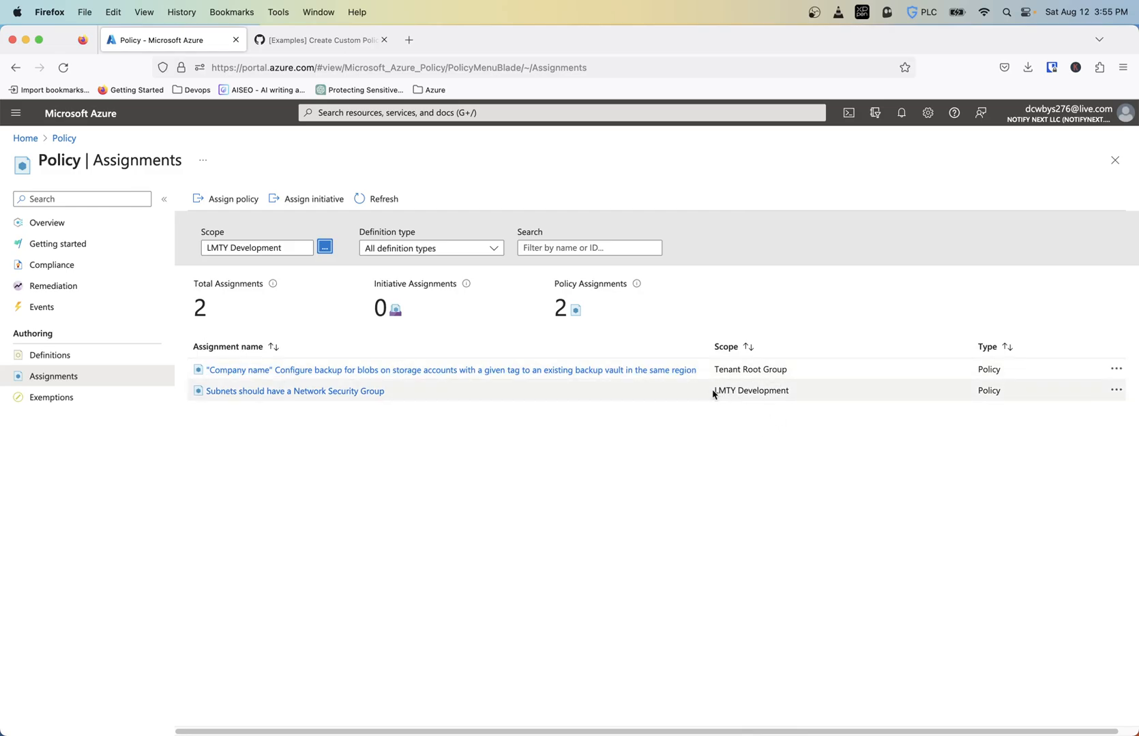
# Step: Add LMTY Production and LMTY Connectivity US to the assignments scope
pyautogui.click(323, 248)
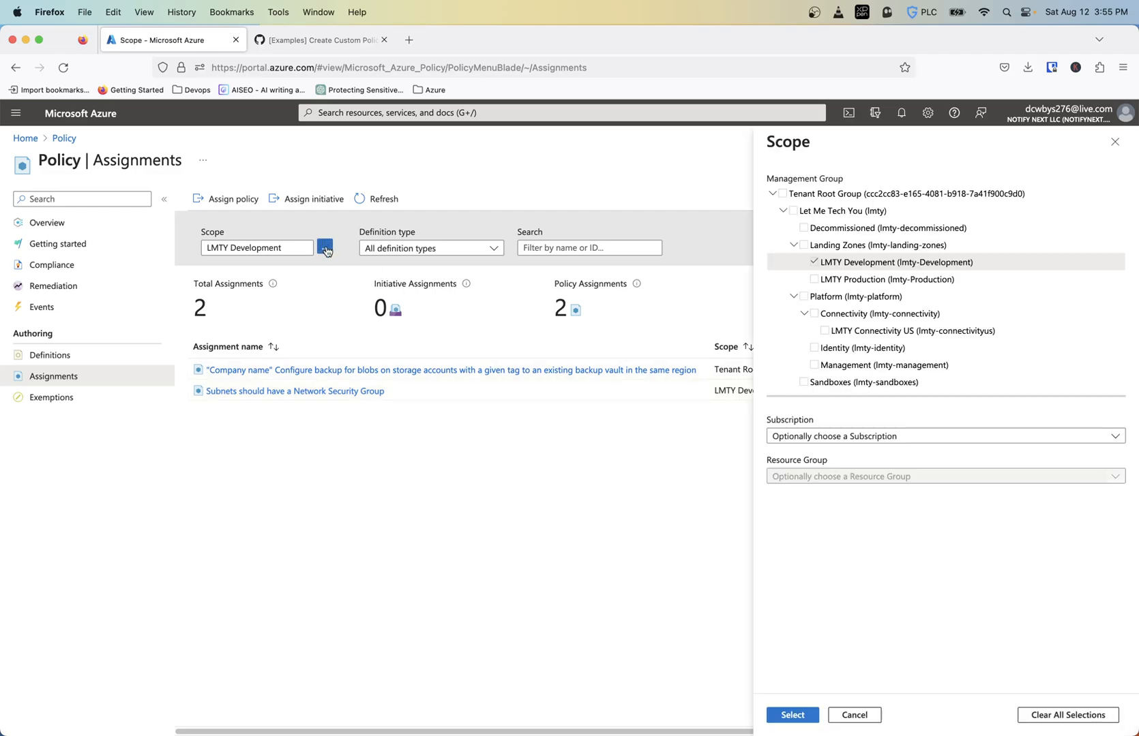
pyautogui.click(812, 279)
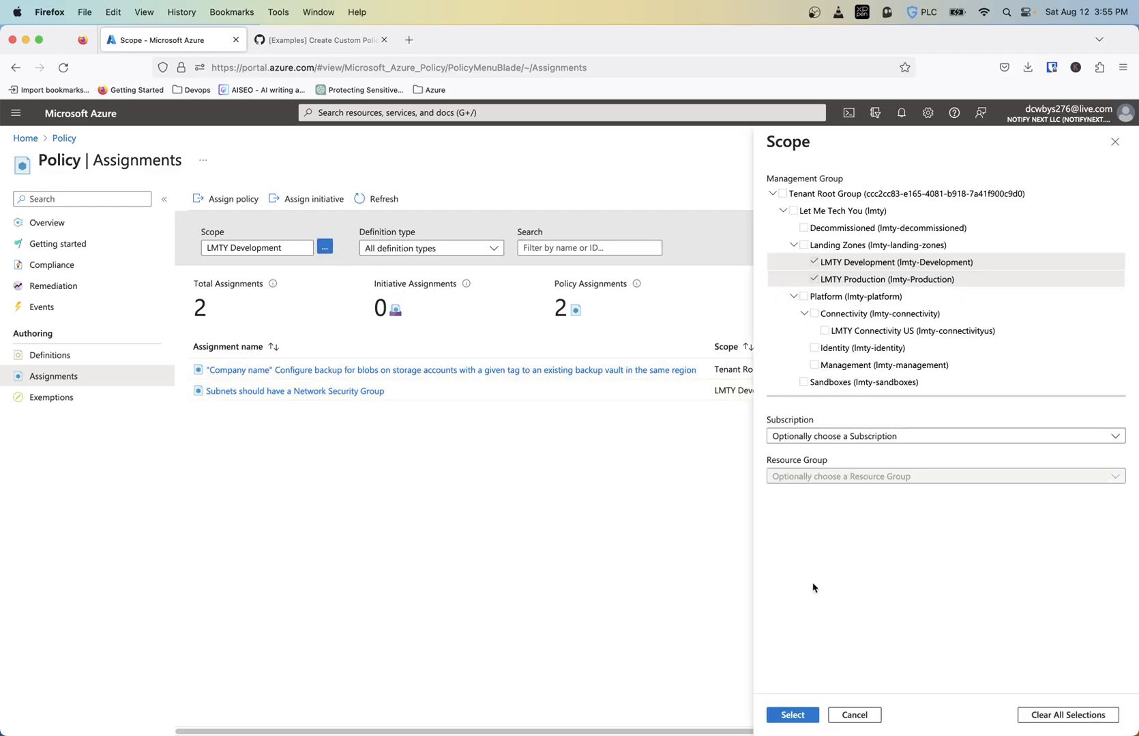
pyautogui.click(791, 714)
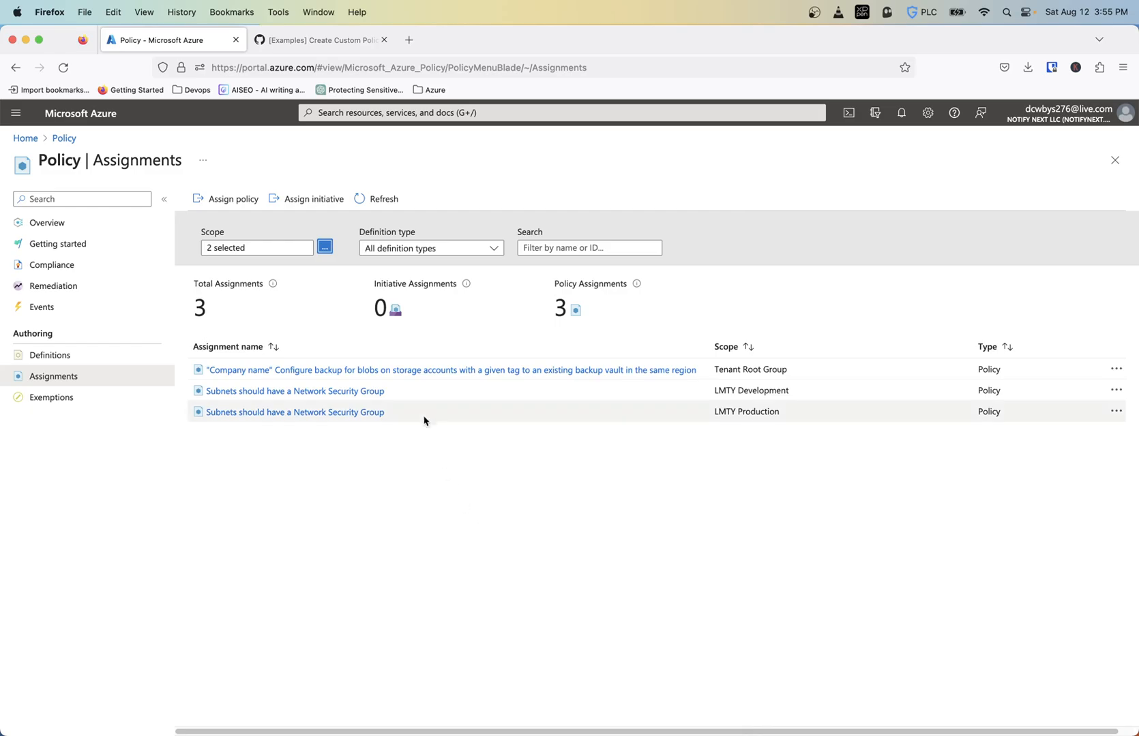
pyautogui.click(324, 248)
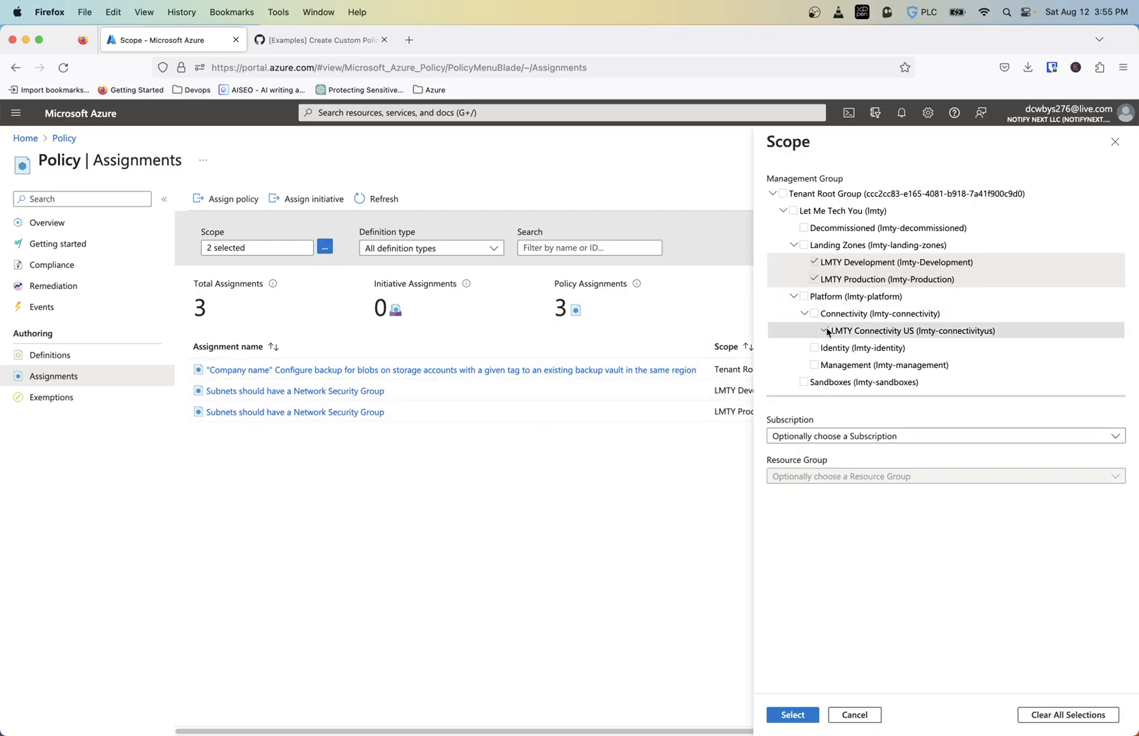
pyautogui.click(791, 715)
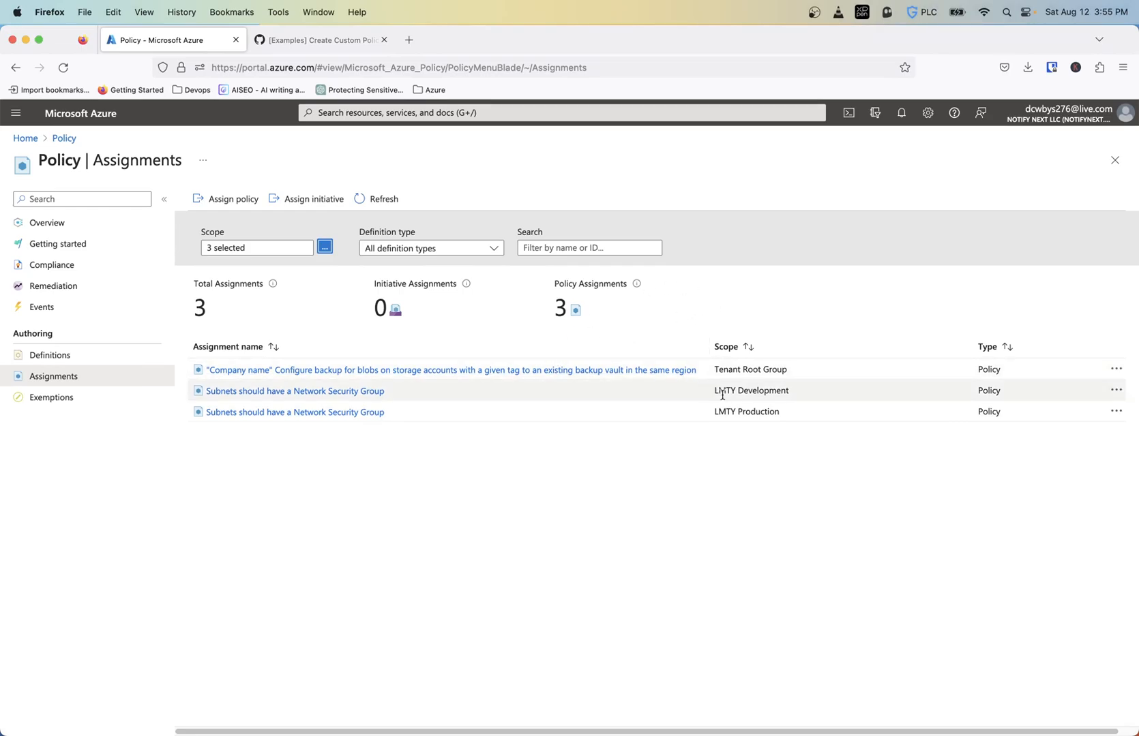
pyautogui.moveTo(671, 487)
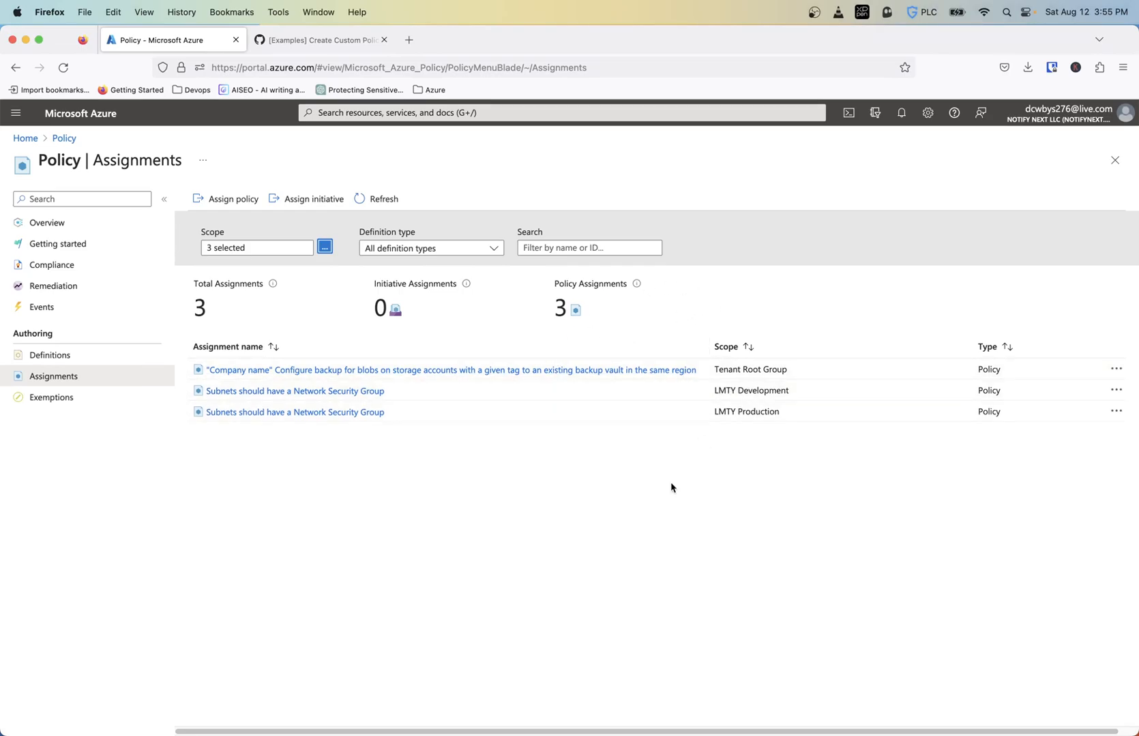
pyautogui.moveTo(373, 712)
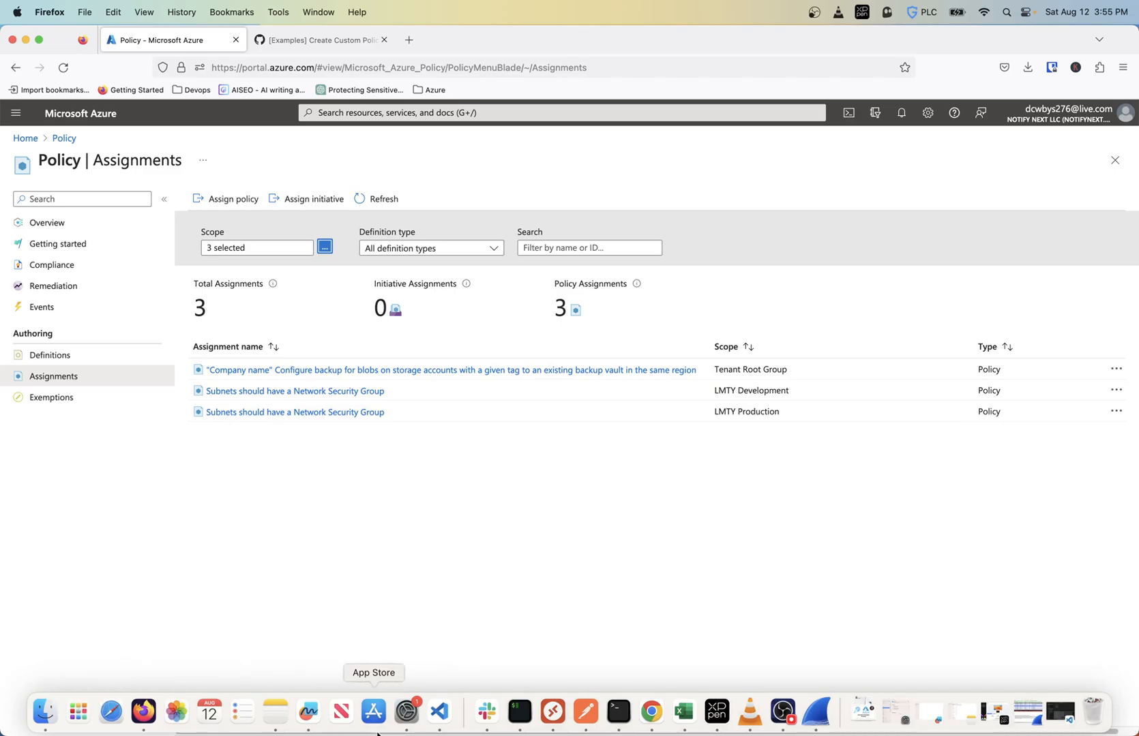
# Step: Select policy_assignments in the es_root template and expand the lib/policy_assignments folder
pyautogui.click(437, 713)
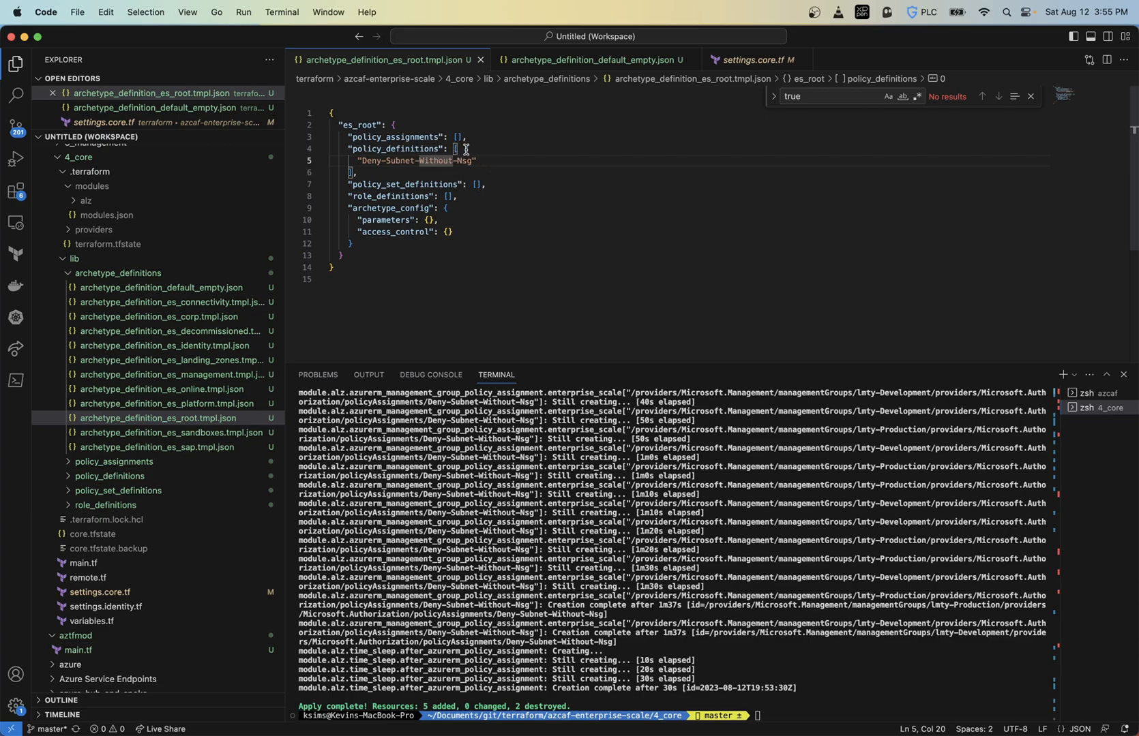
pyautogui.click(352, 136)
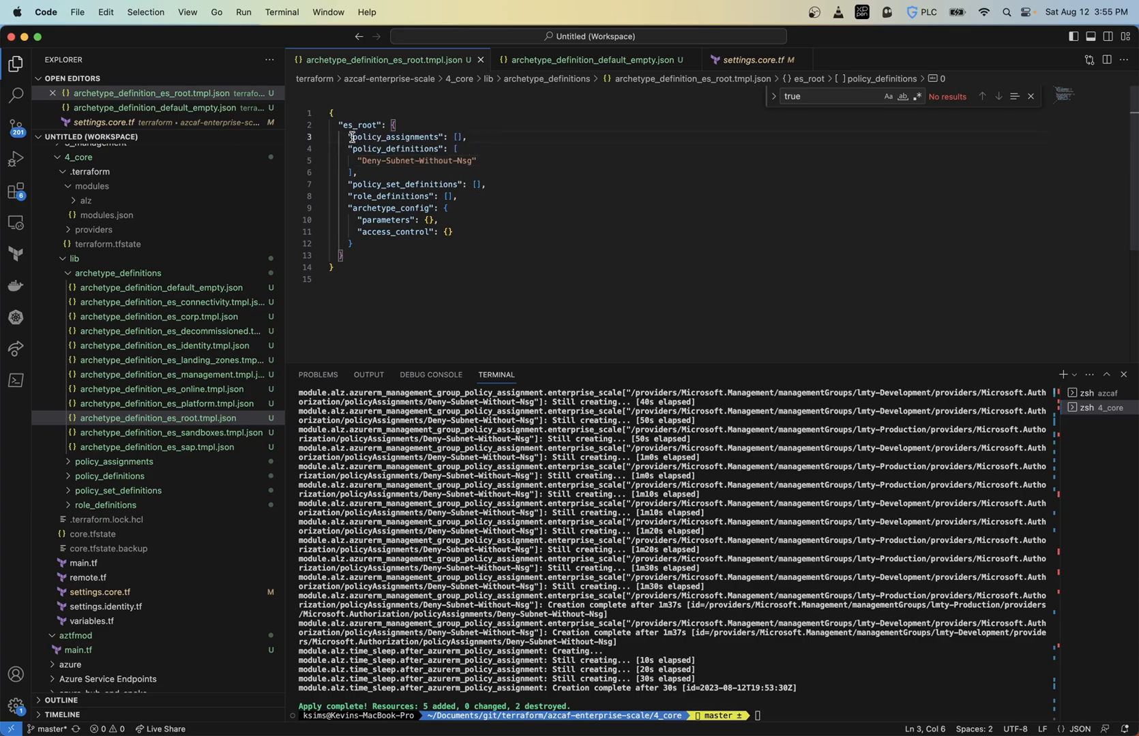
pyautogui.doubleClick(403, 136)
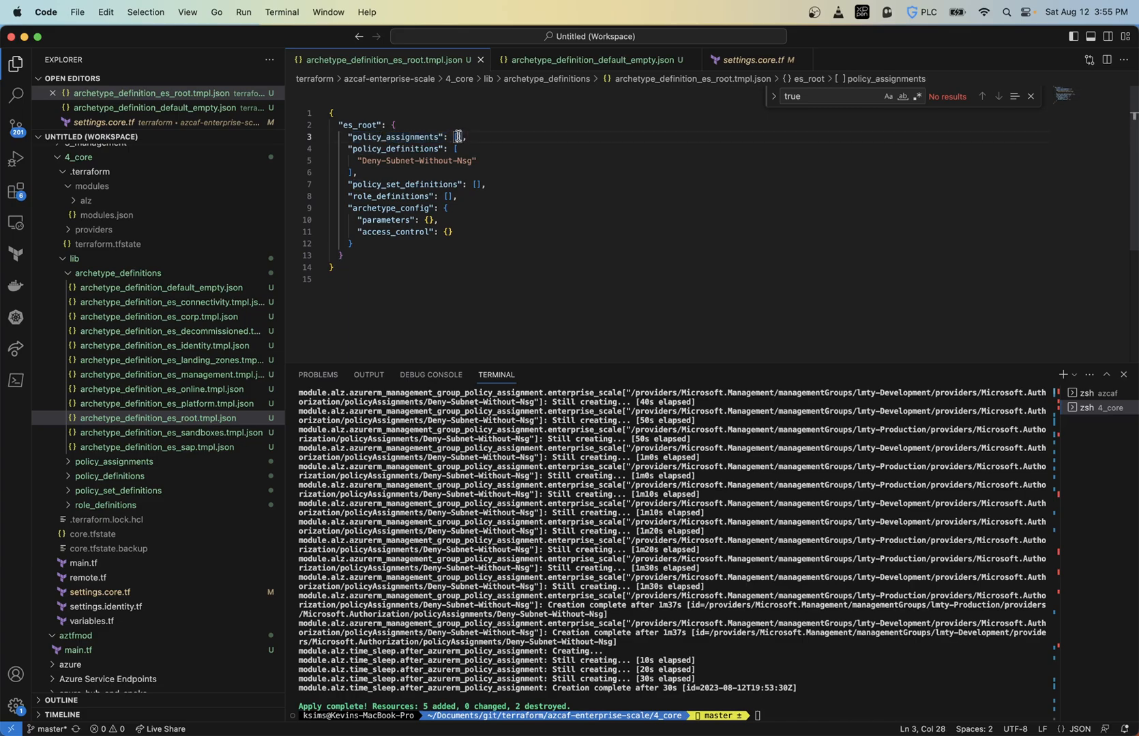
pyautogui.doubleClick(396, 136)
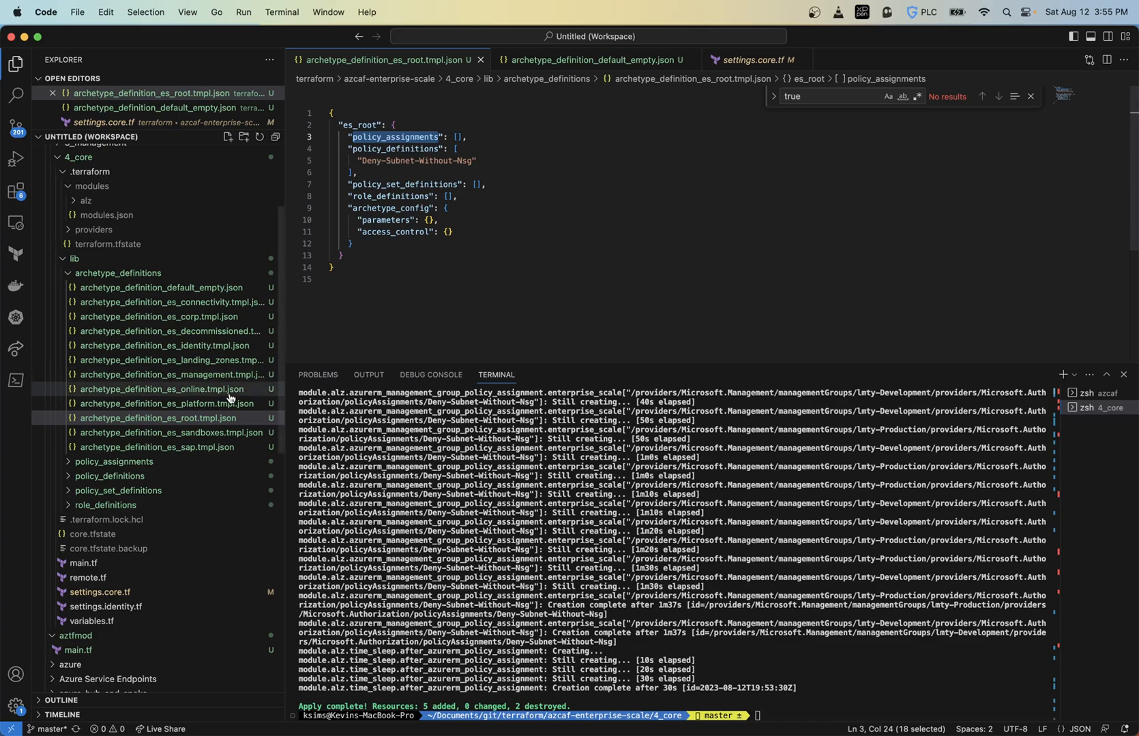
pyautogui.moveTo(159, 390)
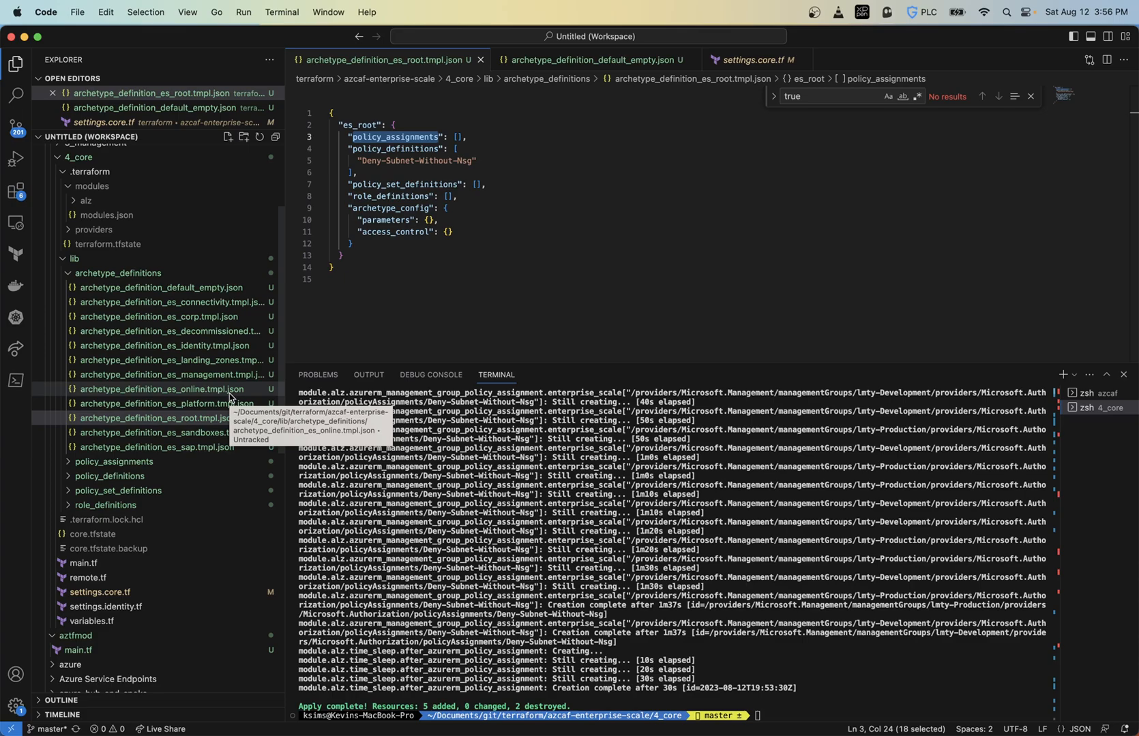
pyautogui.moveTo(145, 382)
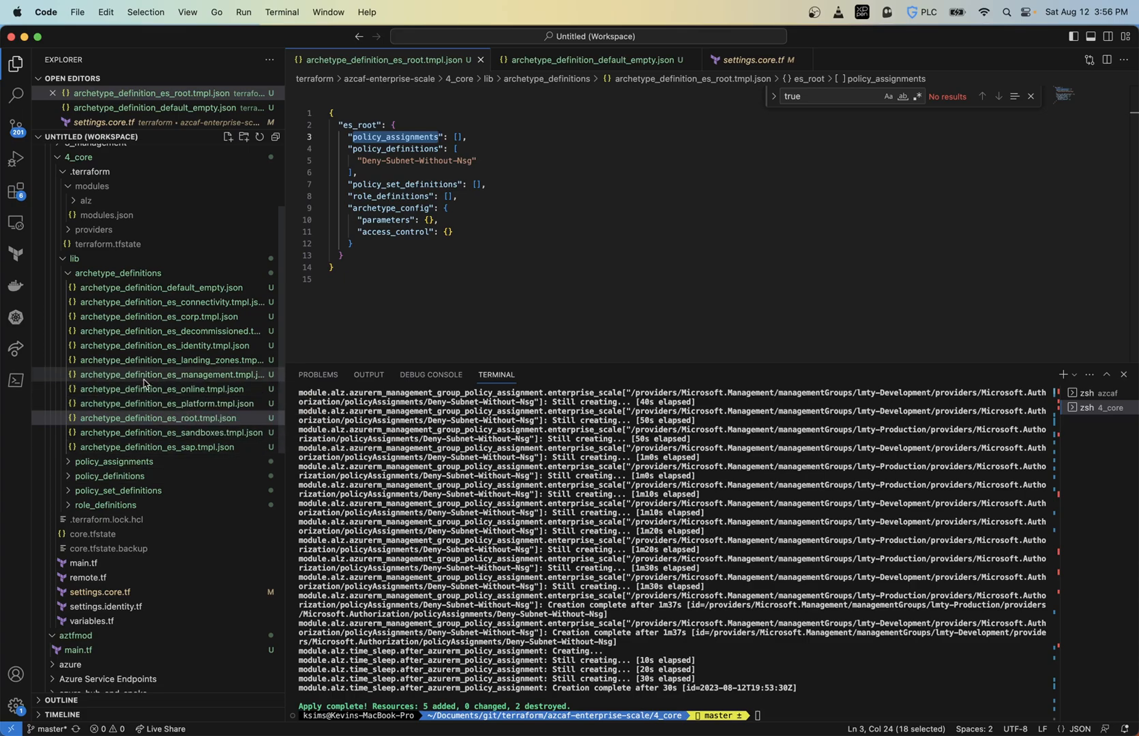
pyautogui.moveTo(122, 441)
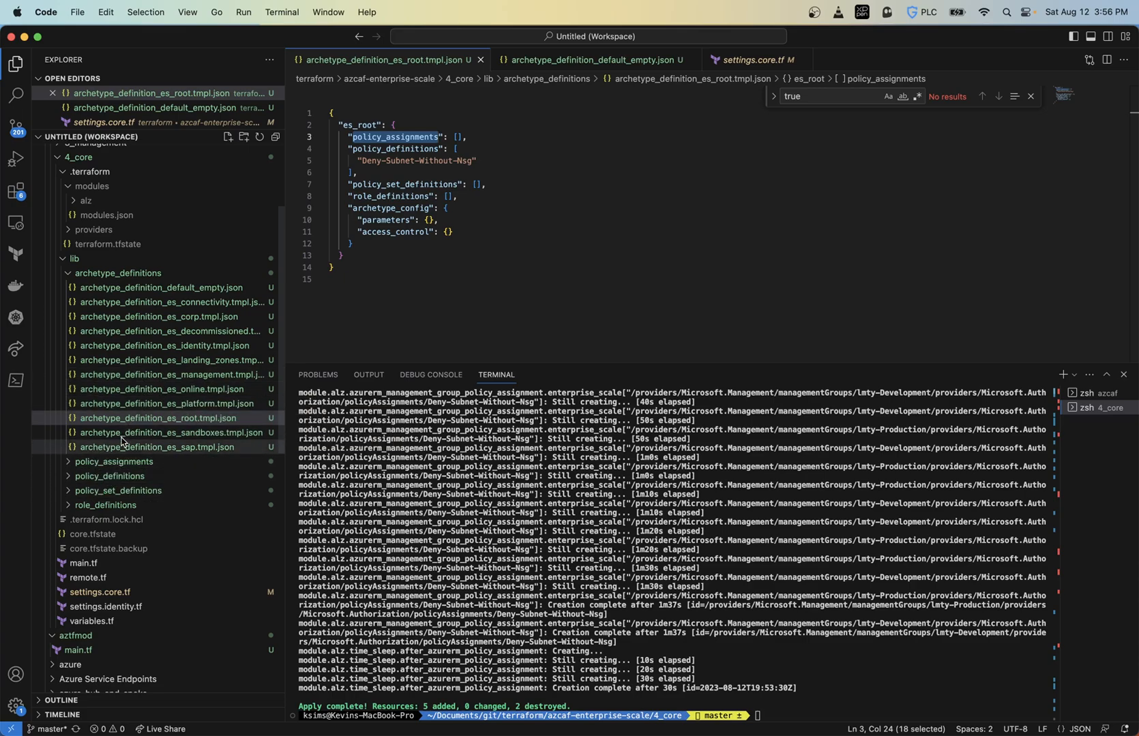
pyautogui.click(113, 461)
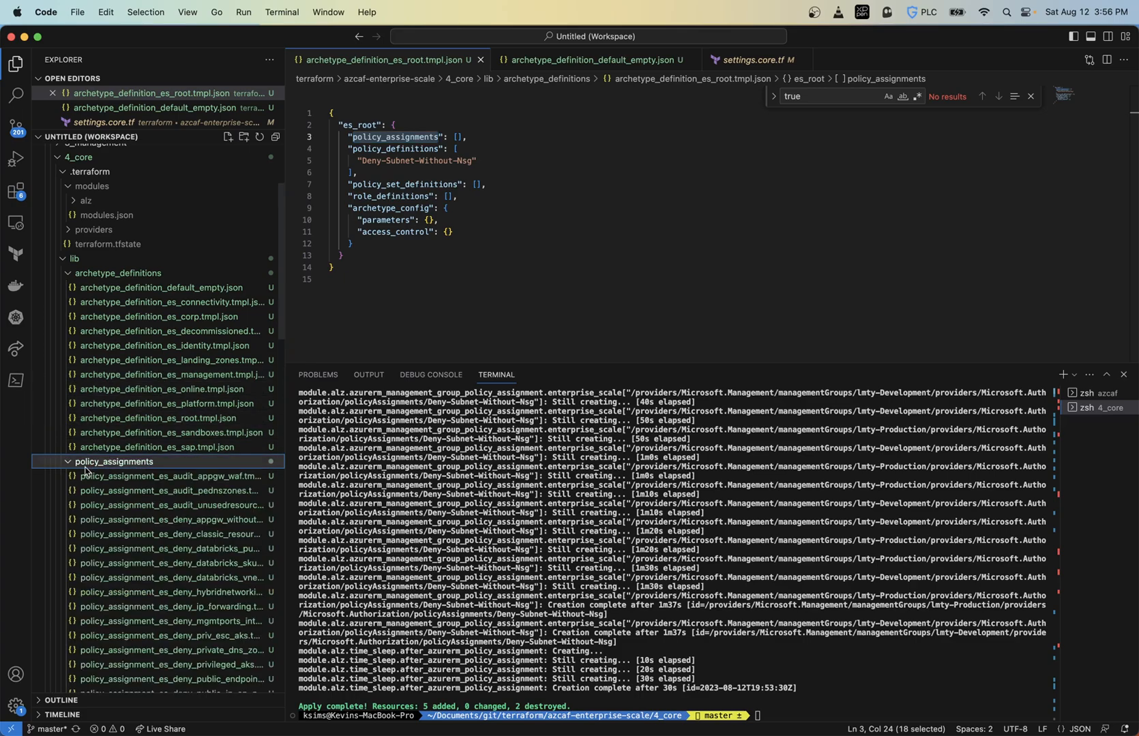
# Step: Browse the Private DNS Zones audit, Databricks public IP deny and resource diagnostics templates
pyautogui.click(168, 490)
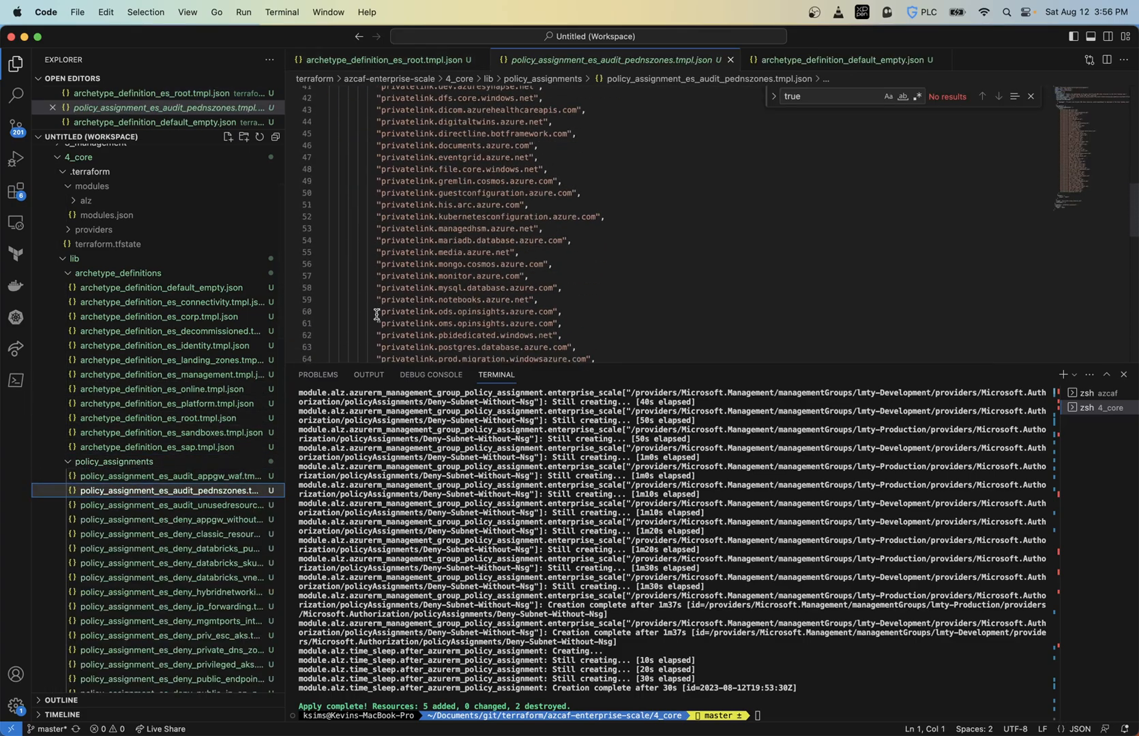
pyautogui.scroll(3)
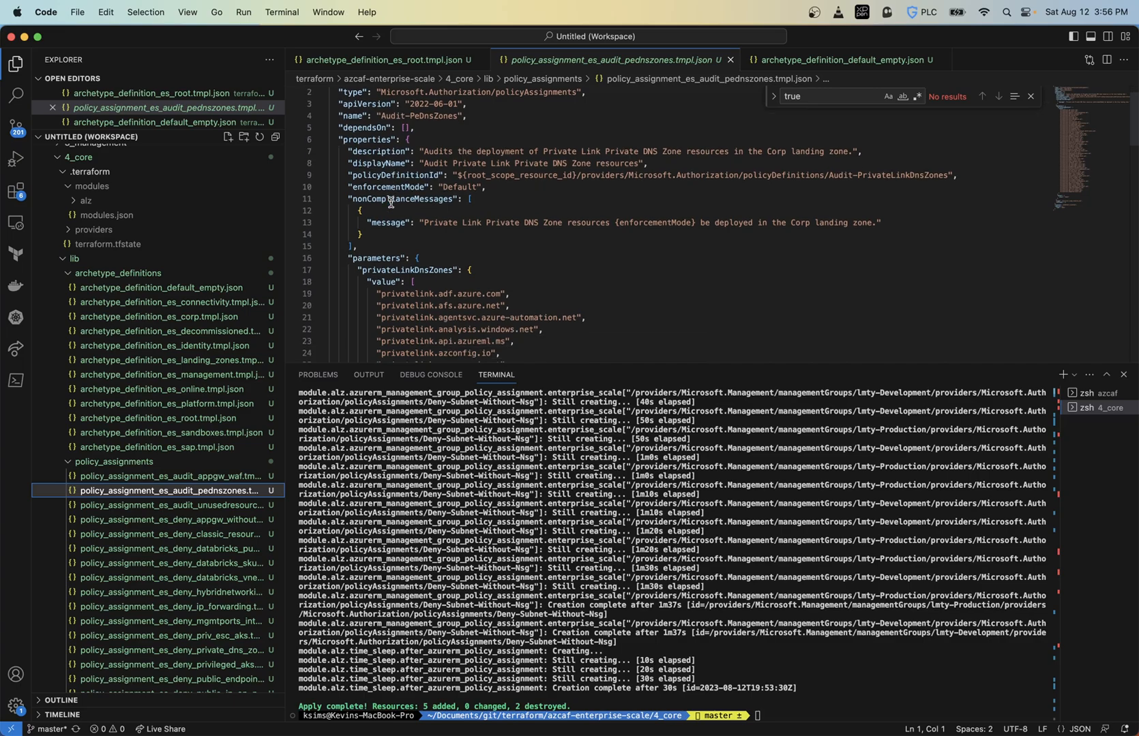
pyautogui.scroll(-3)
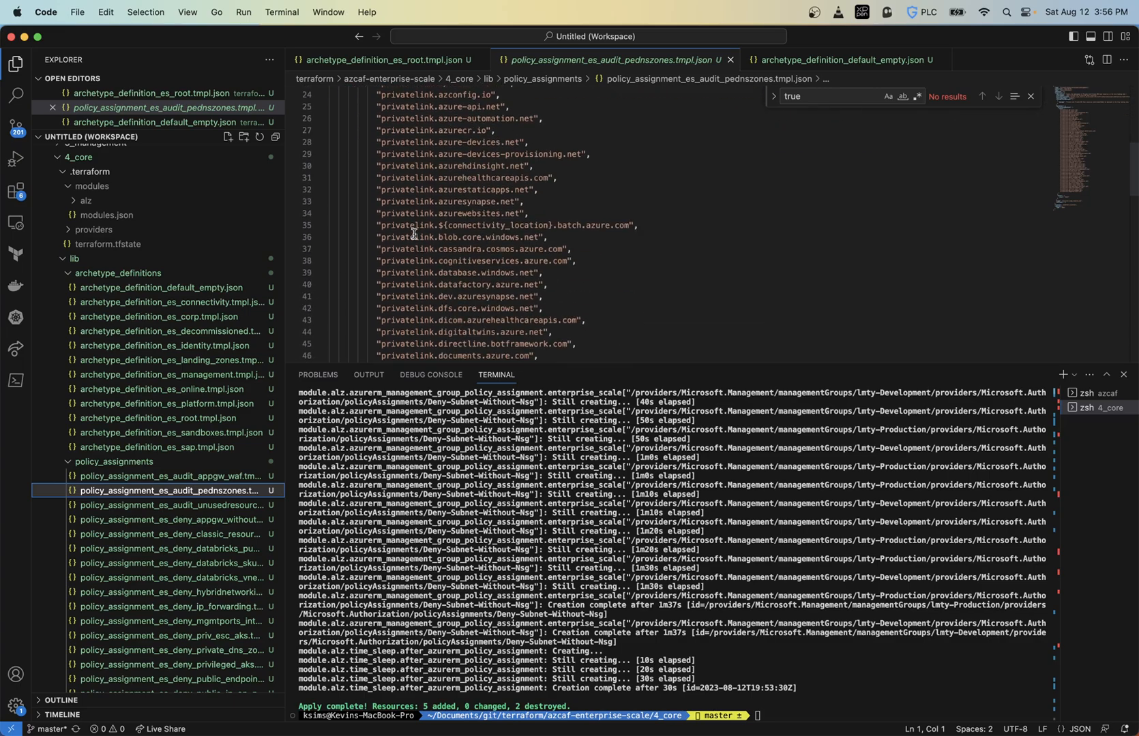
pyautogui.scroll(-3)
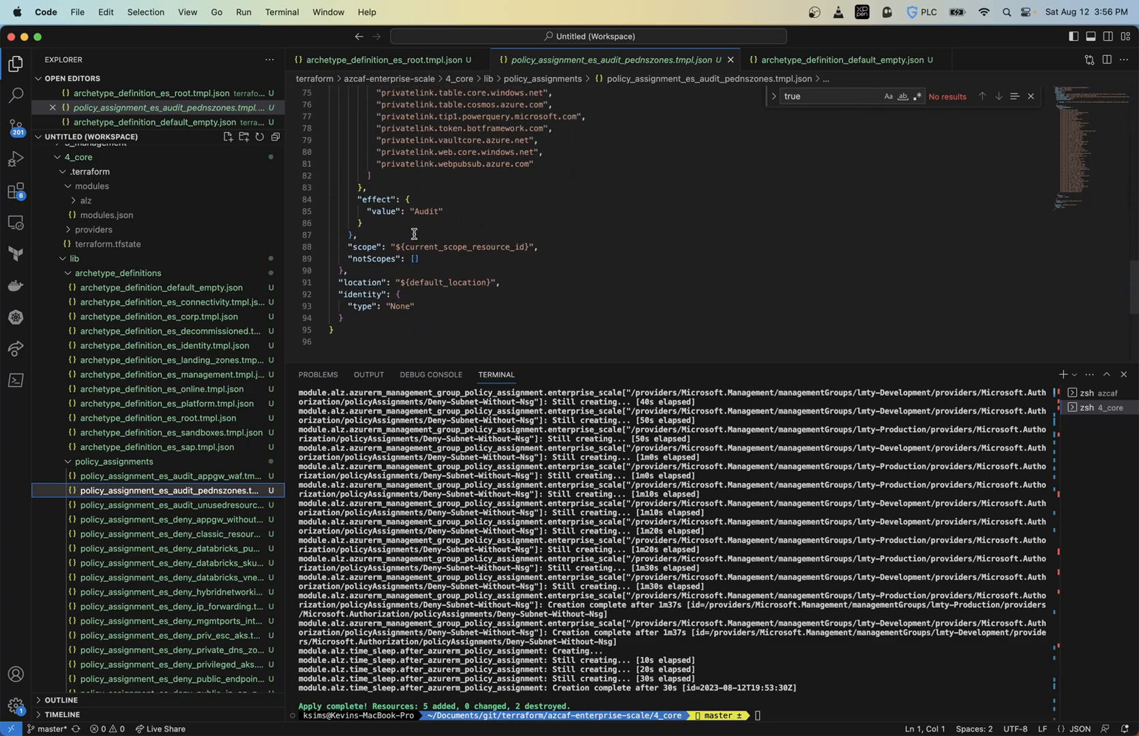
pyautogui.click(167, 548)
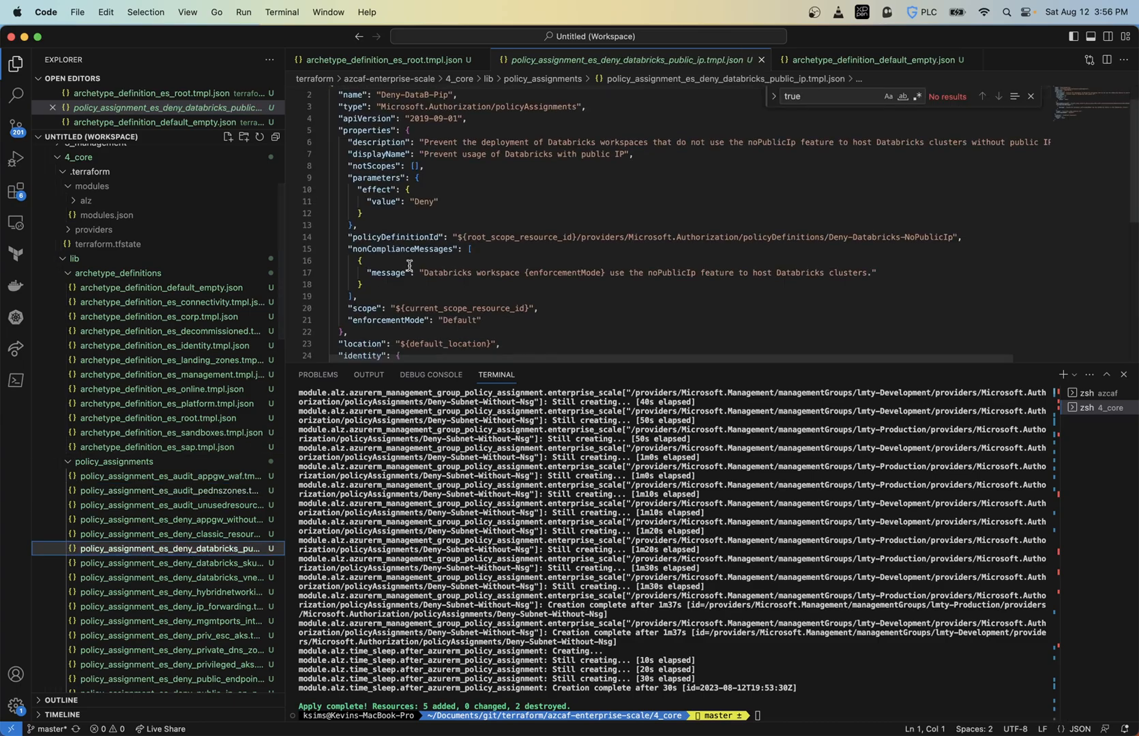
pyautogui.scroll(-3)
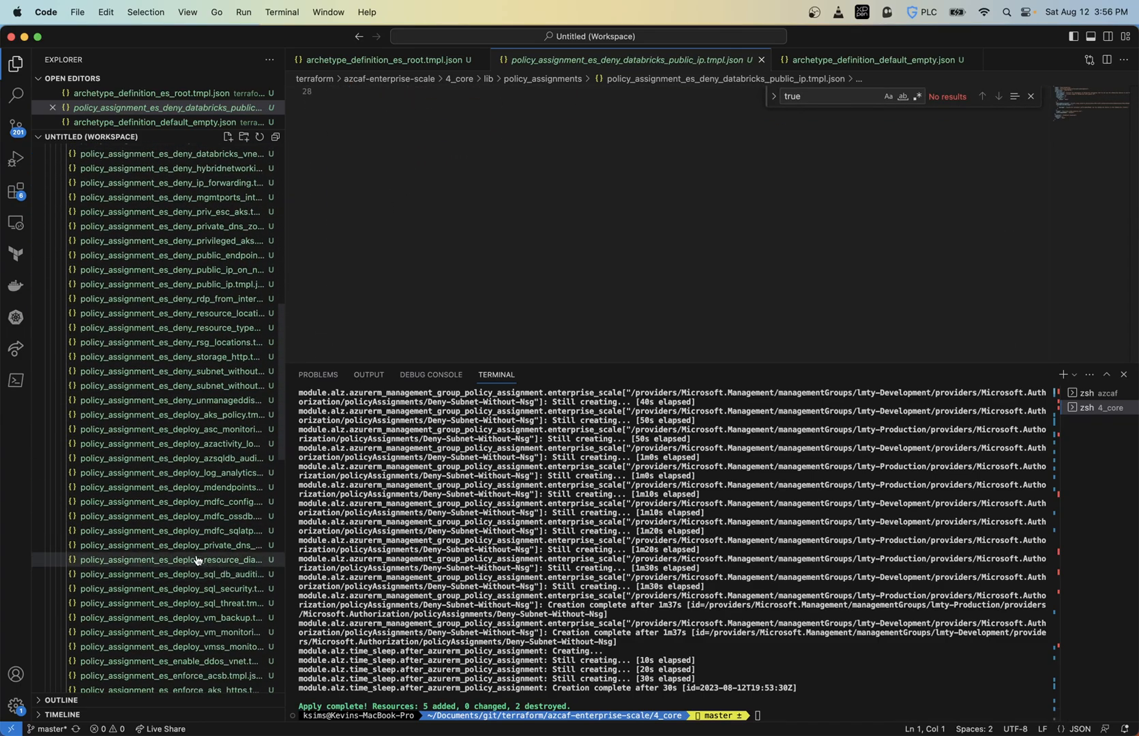
pyautogui.click(170, 560)
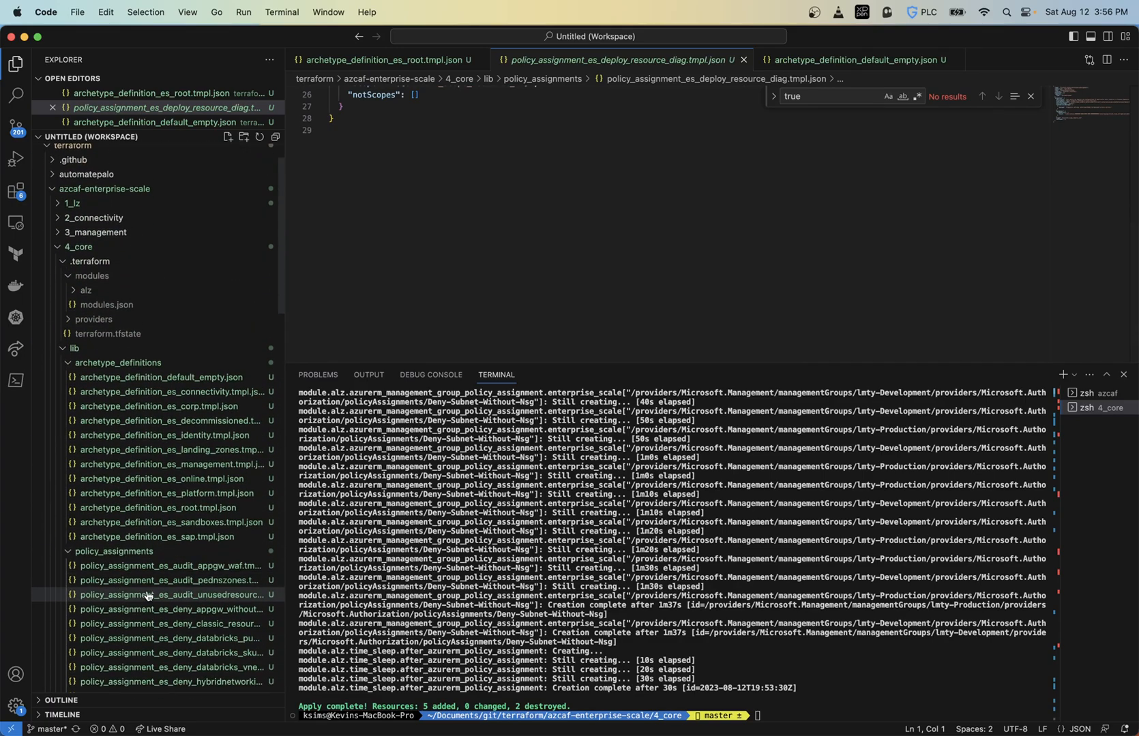
pyautogui.click(114, 550)
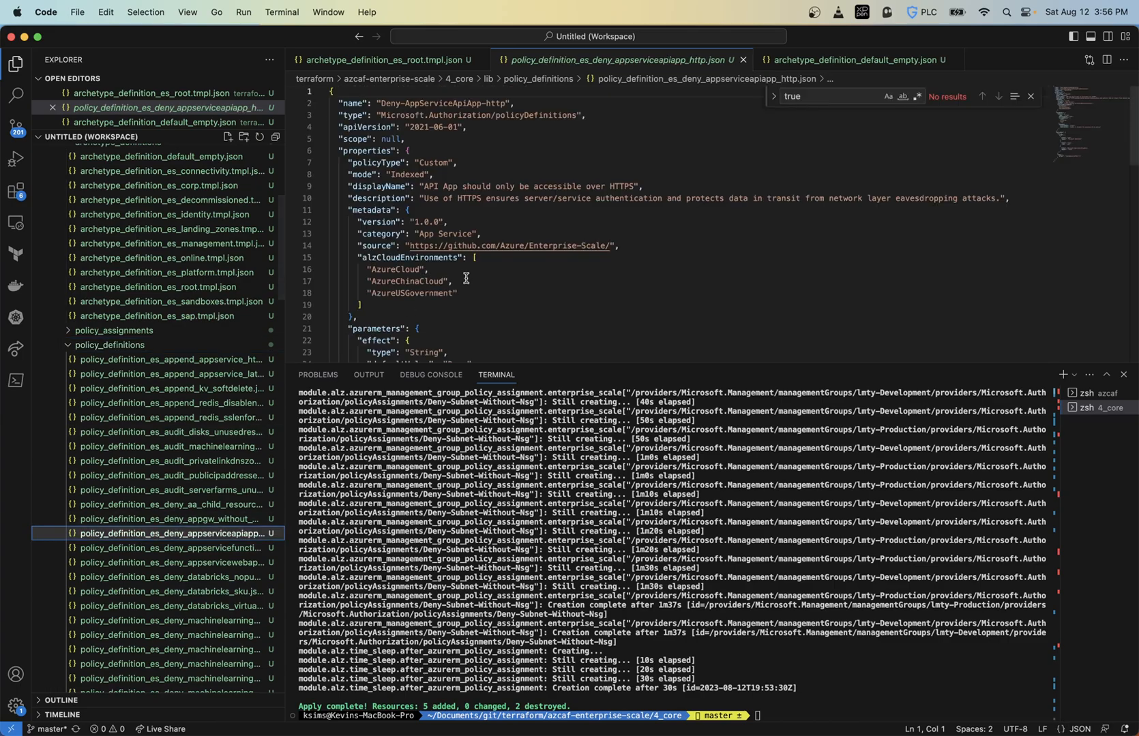
pyautogui.scroll(-3)
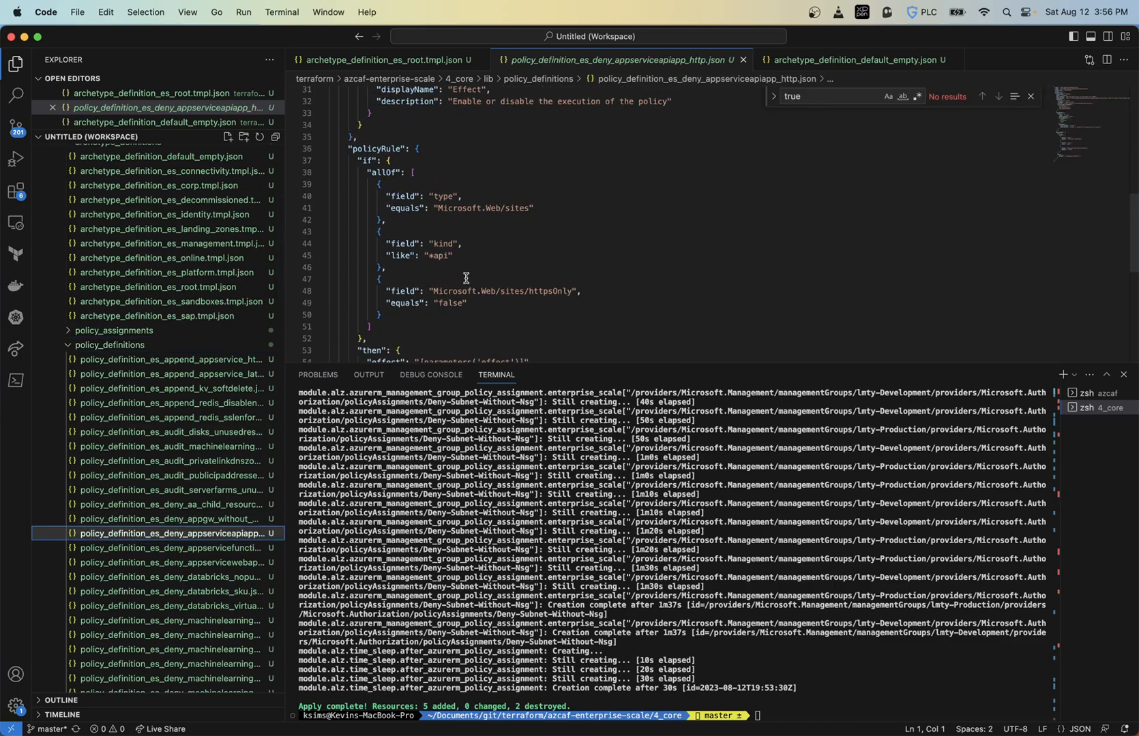
pyautogui.moveTo(379, 163)
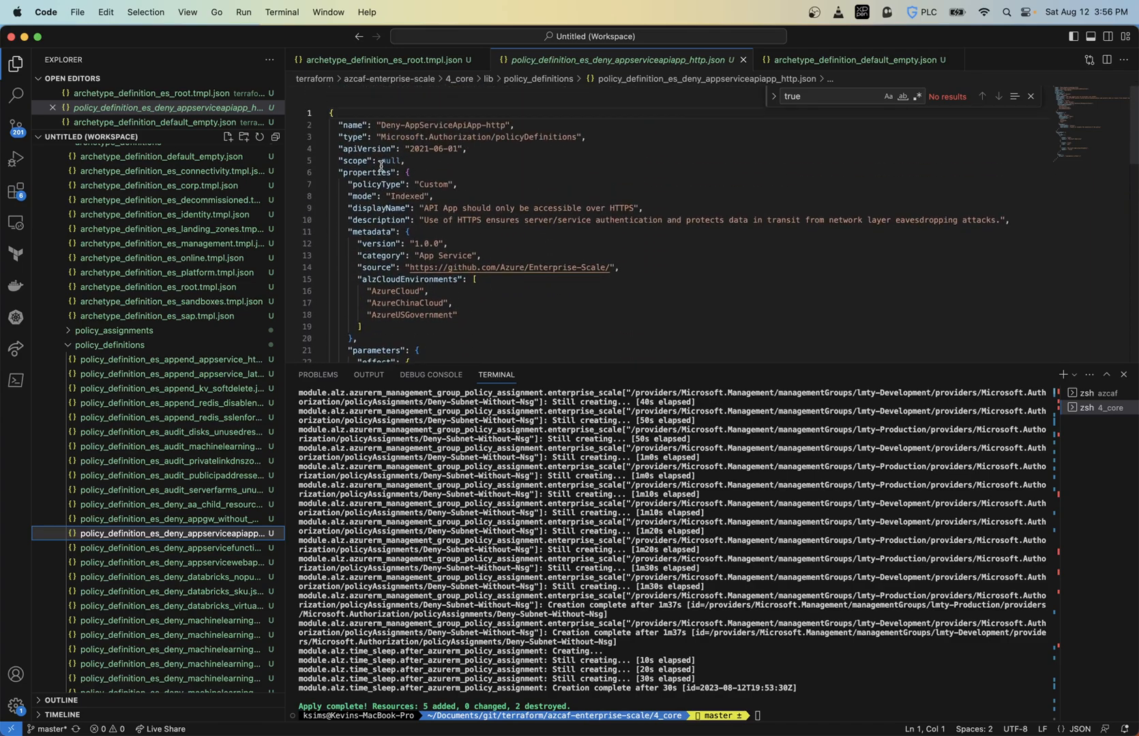
pyautogui.scroll(-3)
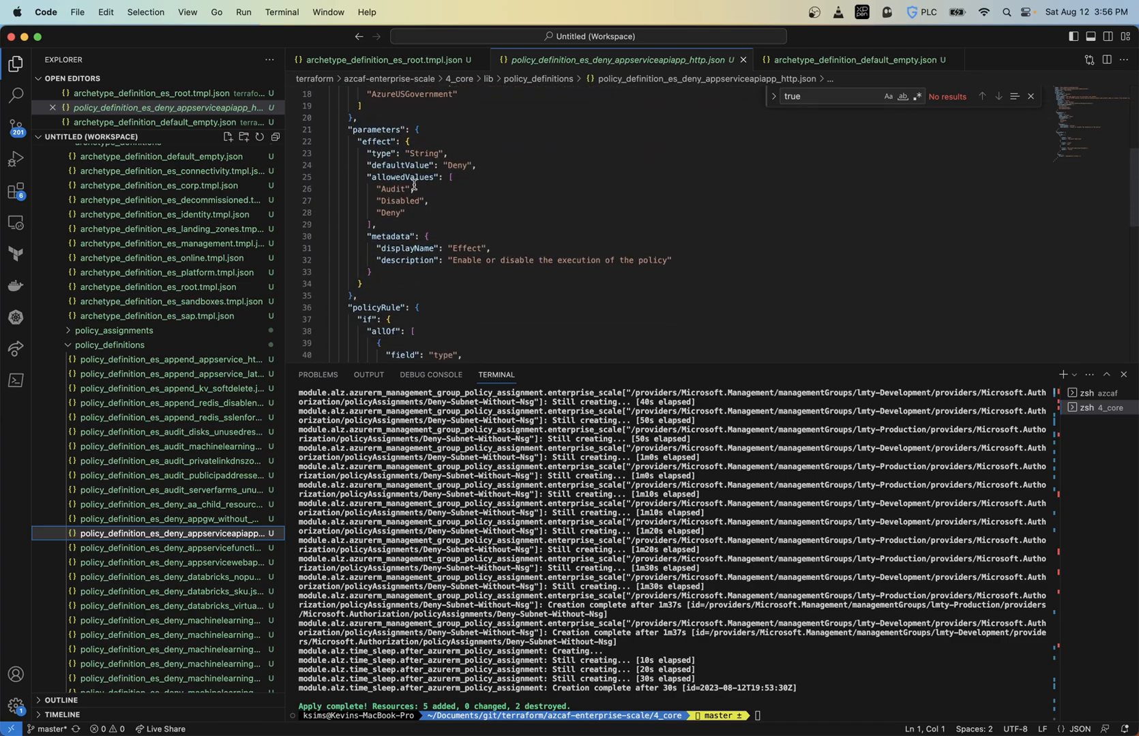
pyautogui.scroll(-3)
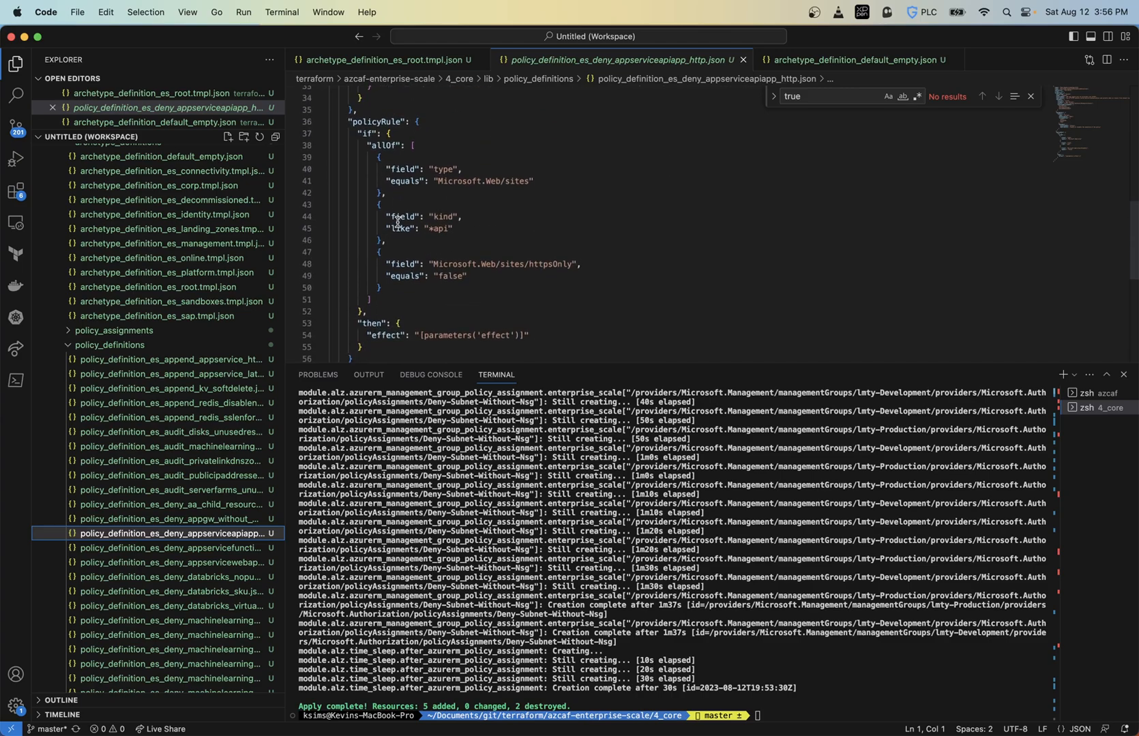
pyautogui.scroll(-3)
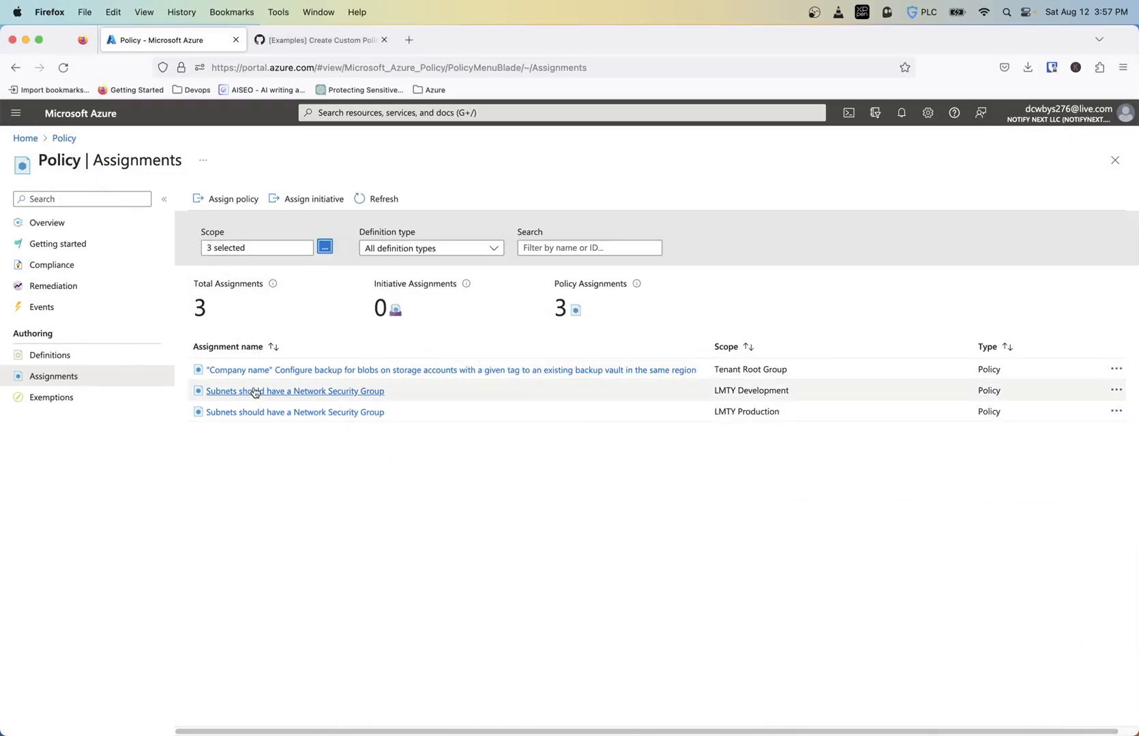
# Step: Open the LMTY Development subnet NSG assignment and view its policy definition
pyautogui.click(294, 390)
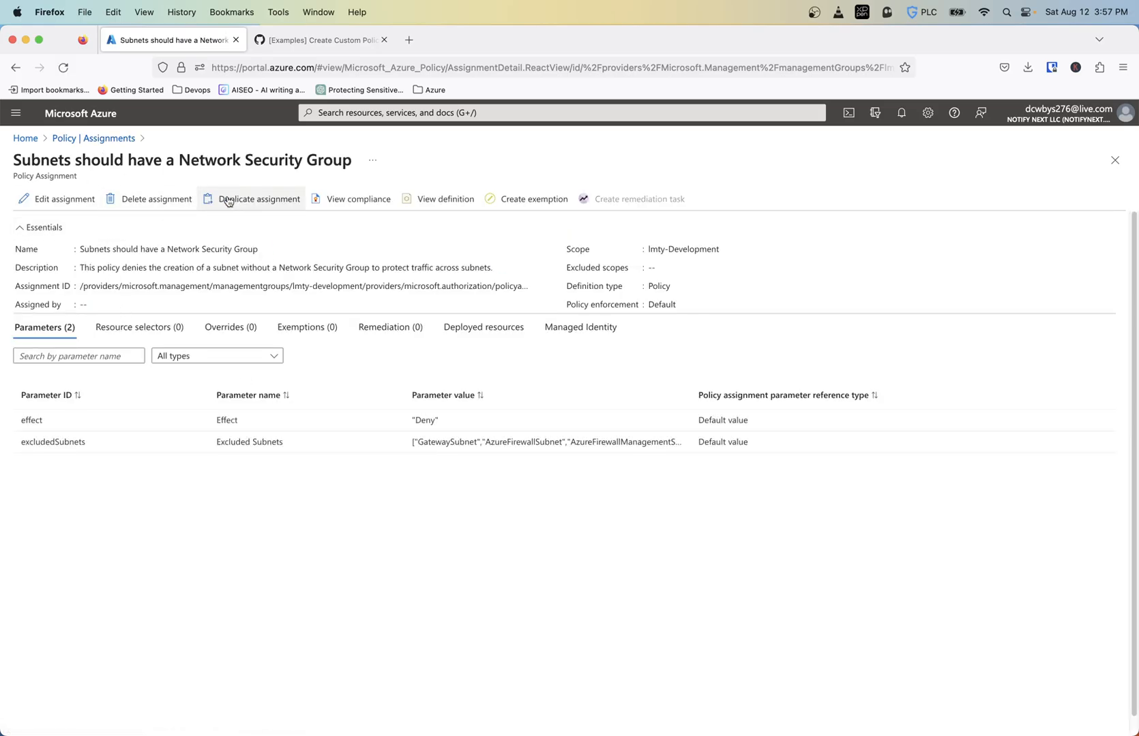
pyautogui.click(445, 199)
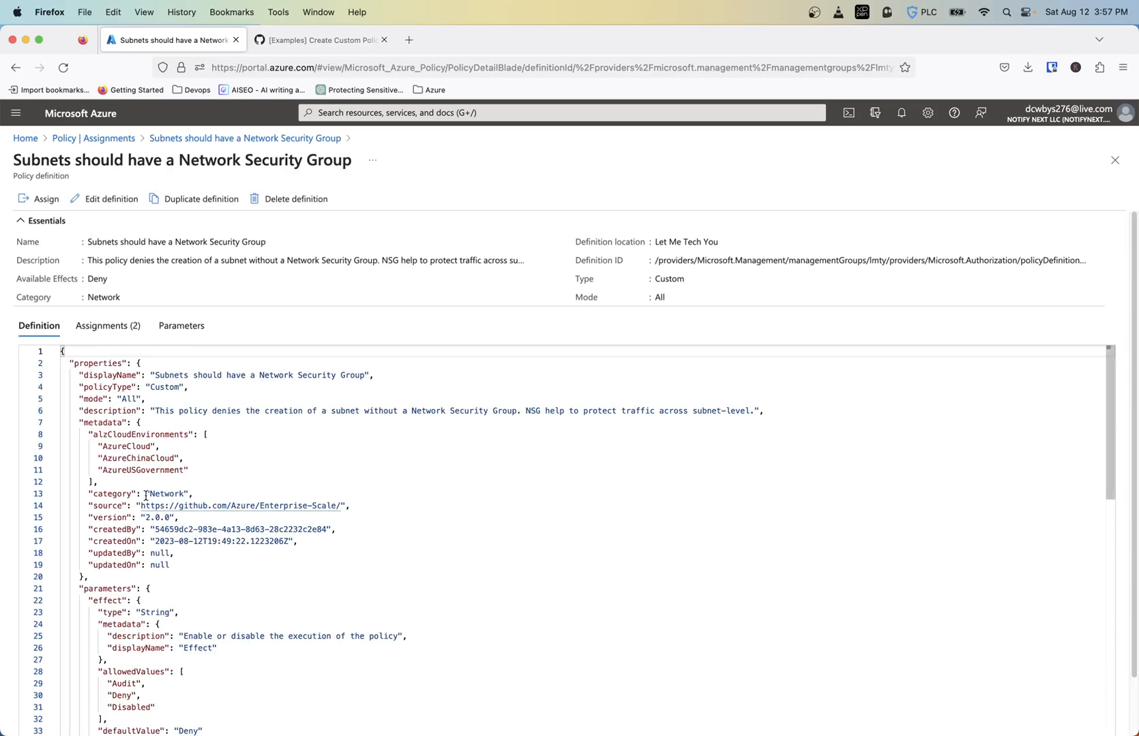
pyautogui.scroll(-3)
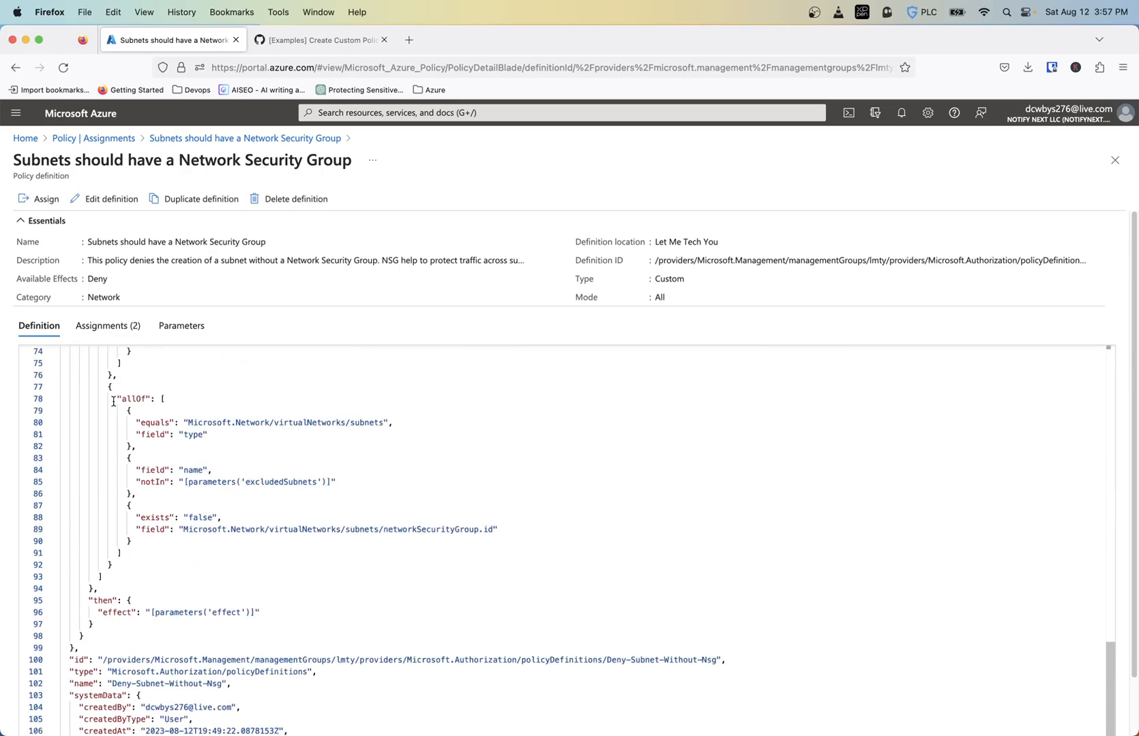
pyautogui.scroll(3)
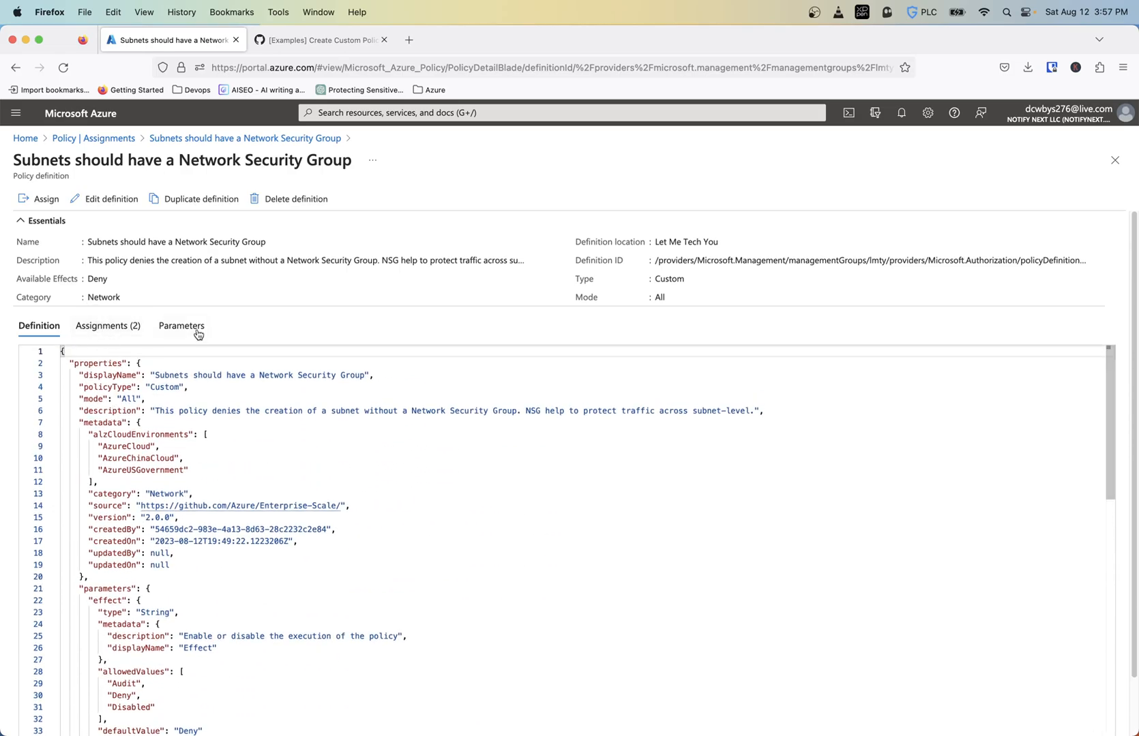
pyautogui.click(181, 325)
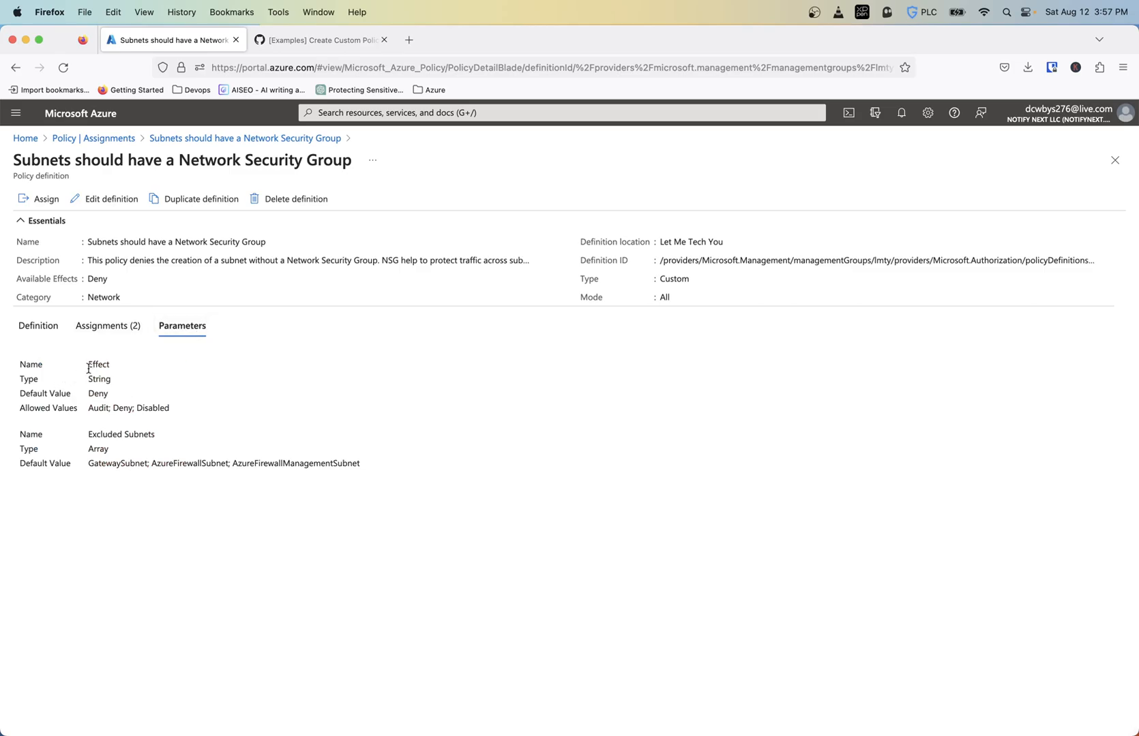
pyautogui.moveTo(170, 488)
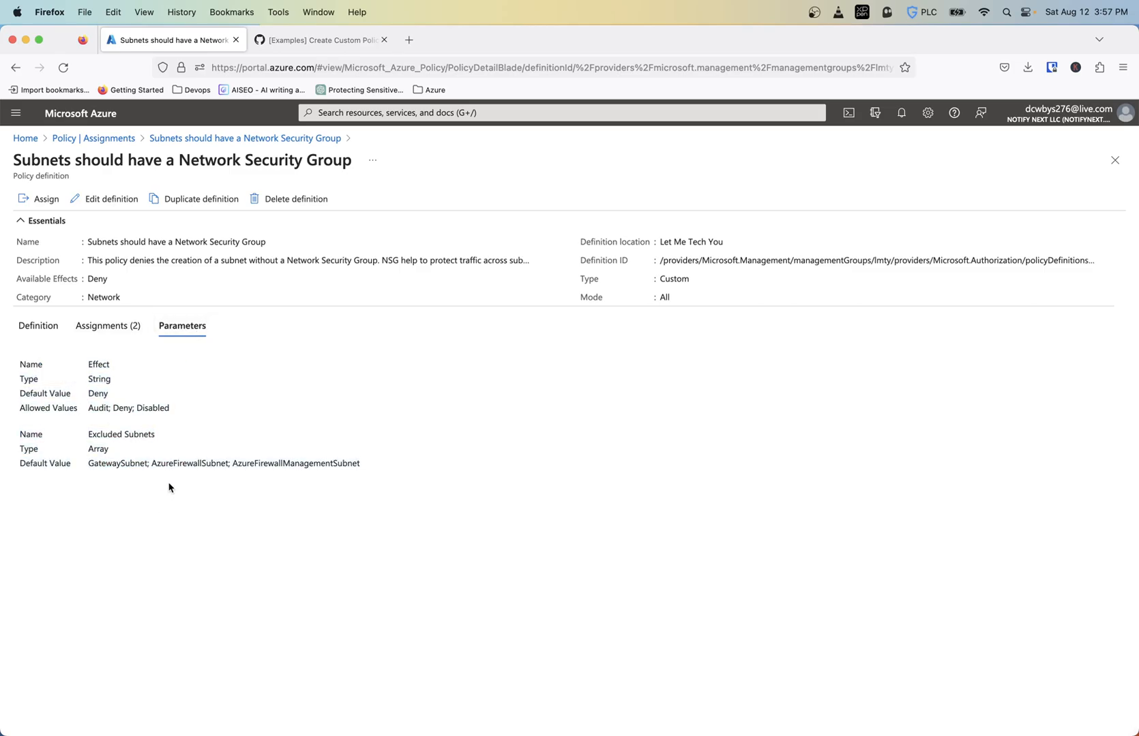
pyautogui.moveTo(188, 403)
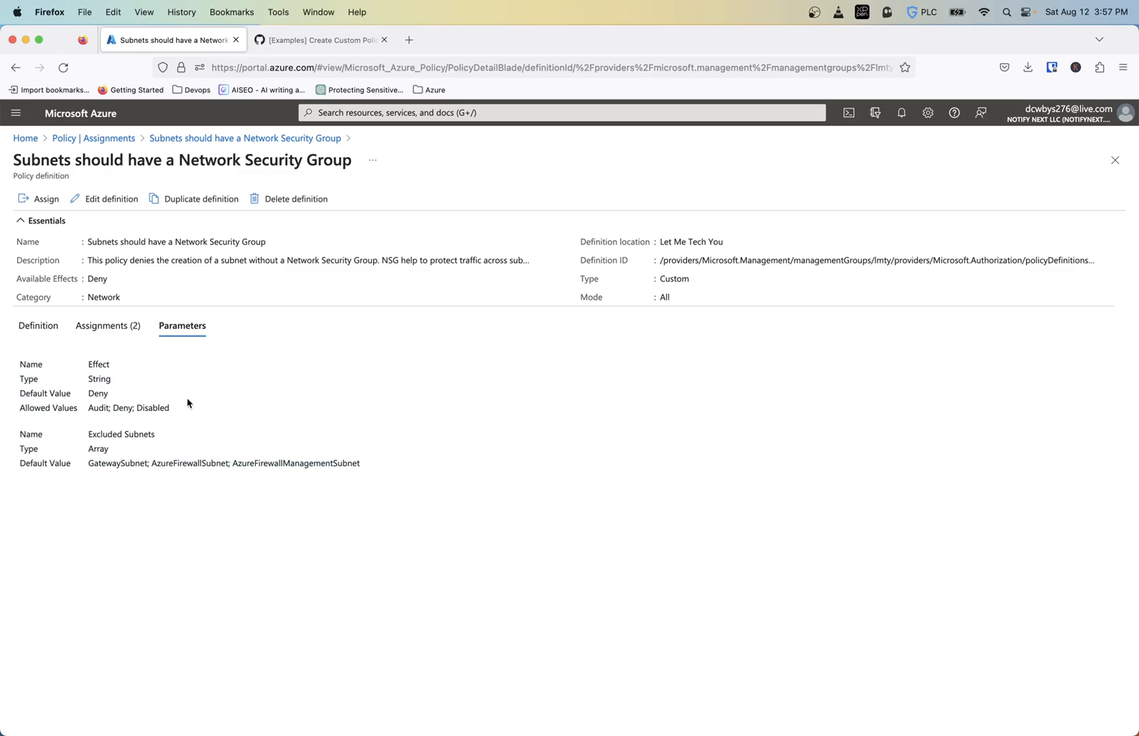
pyautogui.click(37, 326)
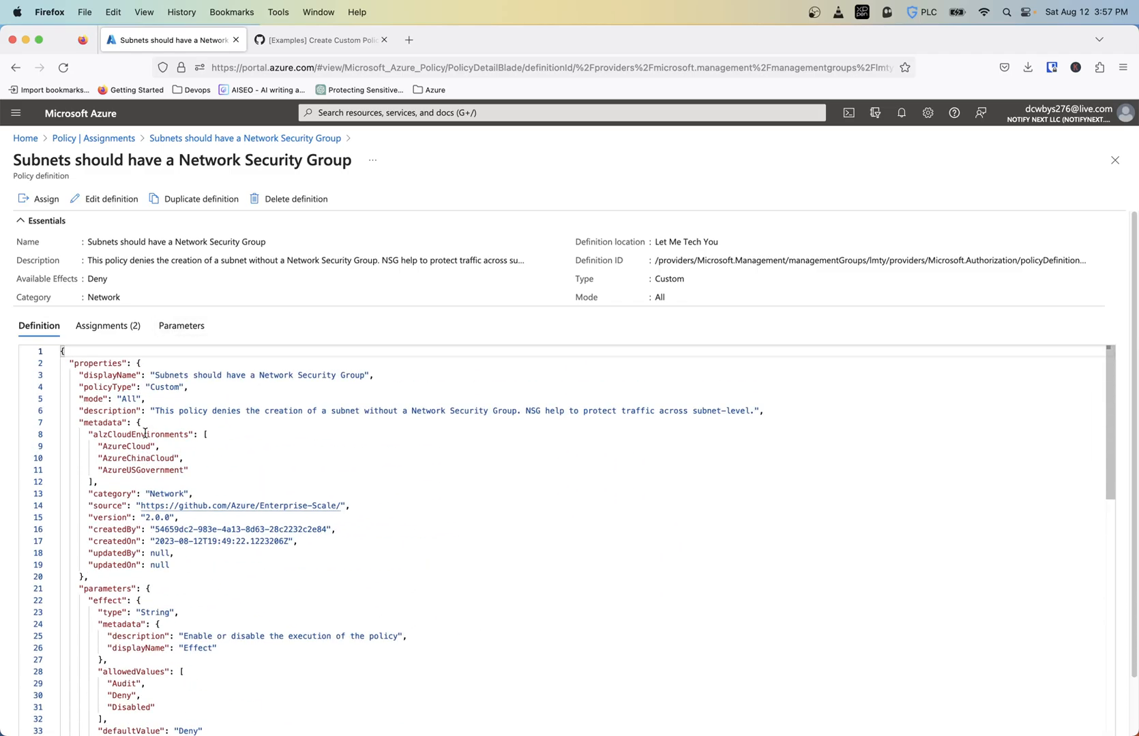
pyautogui.moveTo(245, 137)
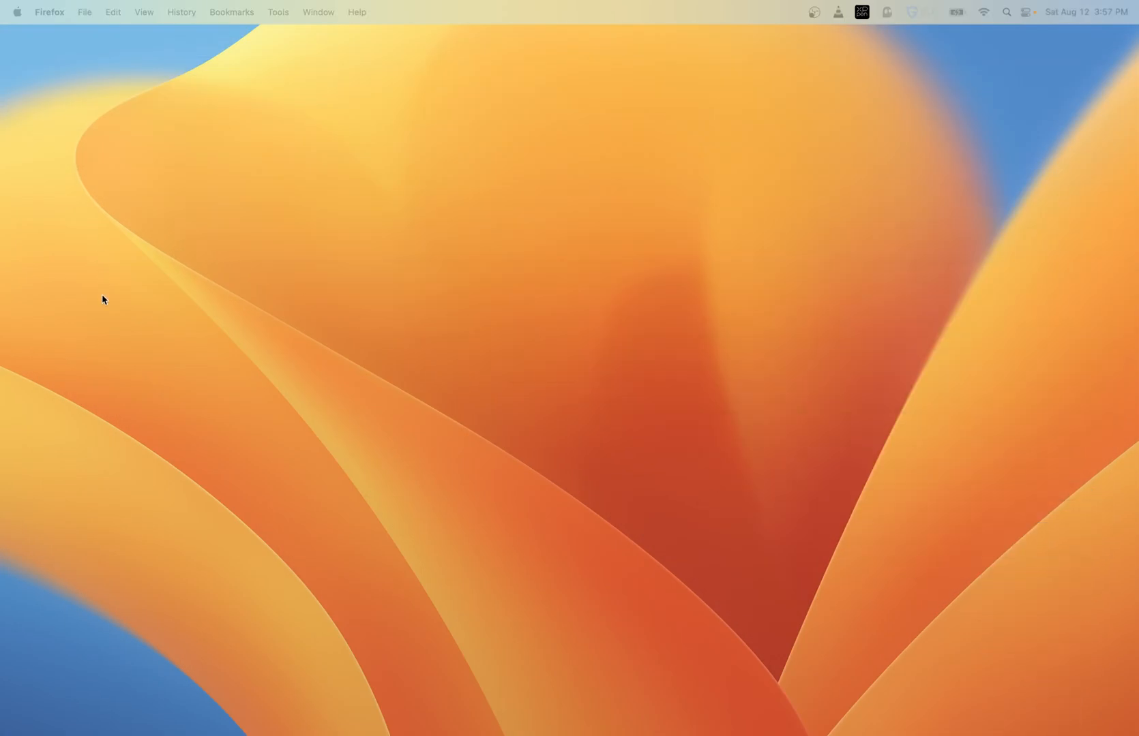
pyautogui.moveTo(426, 713)
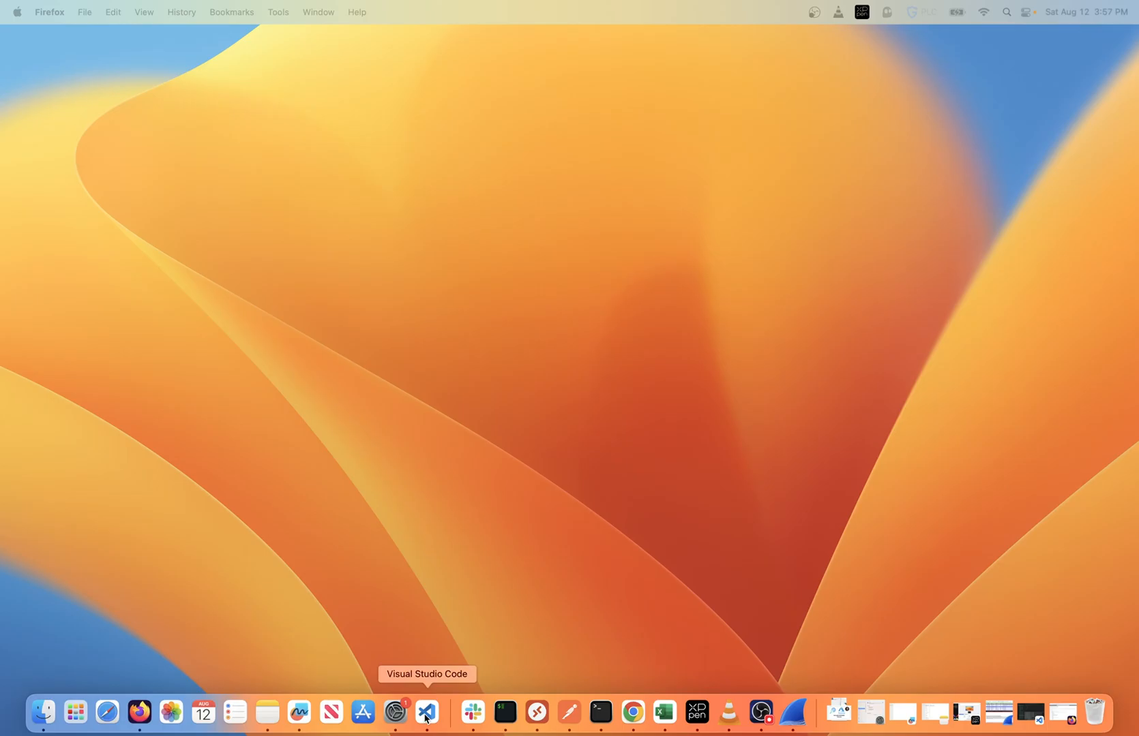
# Step: Bring VS Code forward and scroll the Explorer to the collapsed policy_definitions folder
pyautogui.click(426, 713)
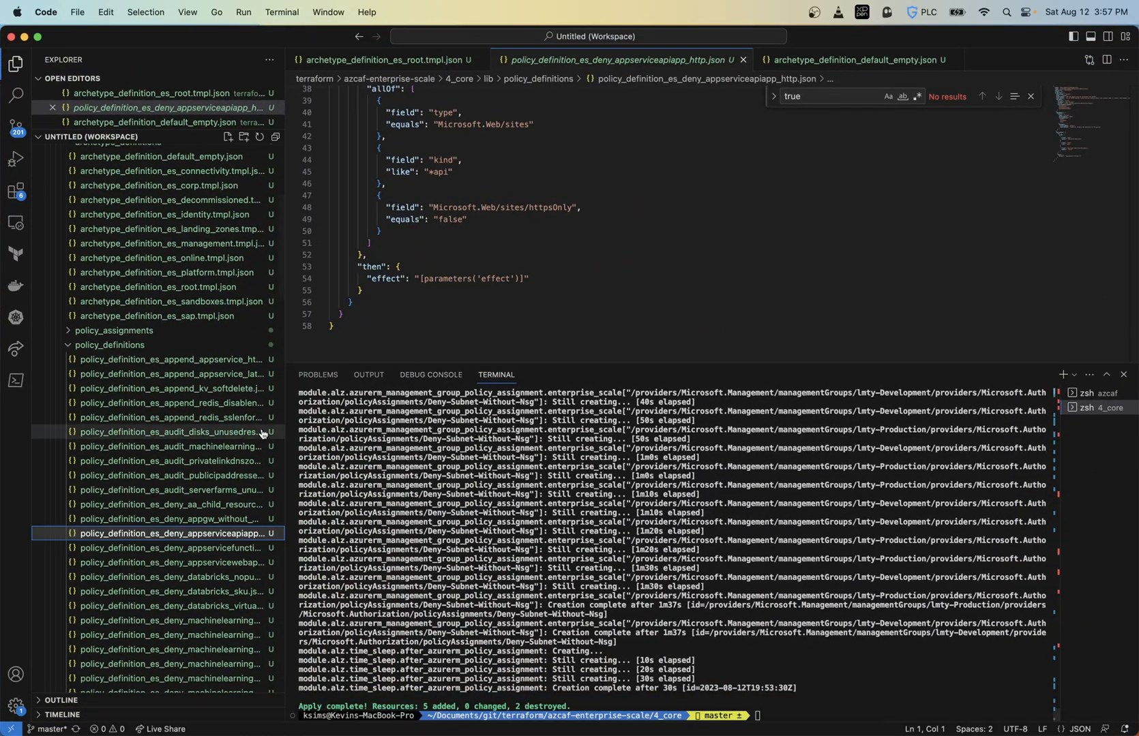
pyautogui.scroll(-3)
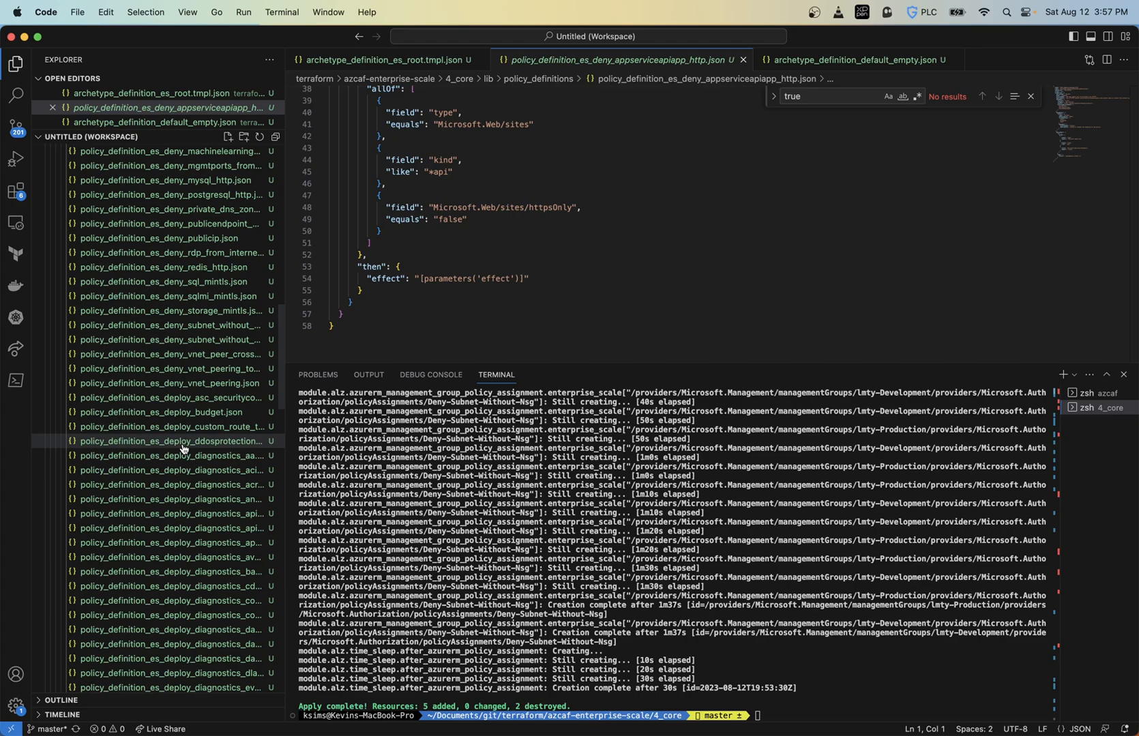
pyautogui.scroll(-3)
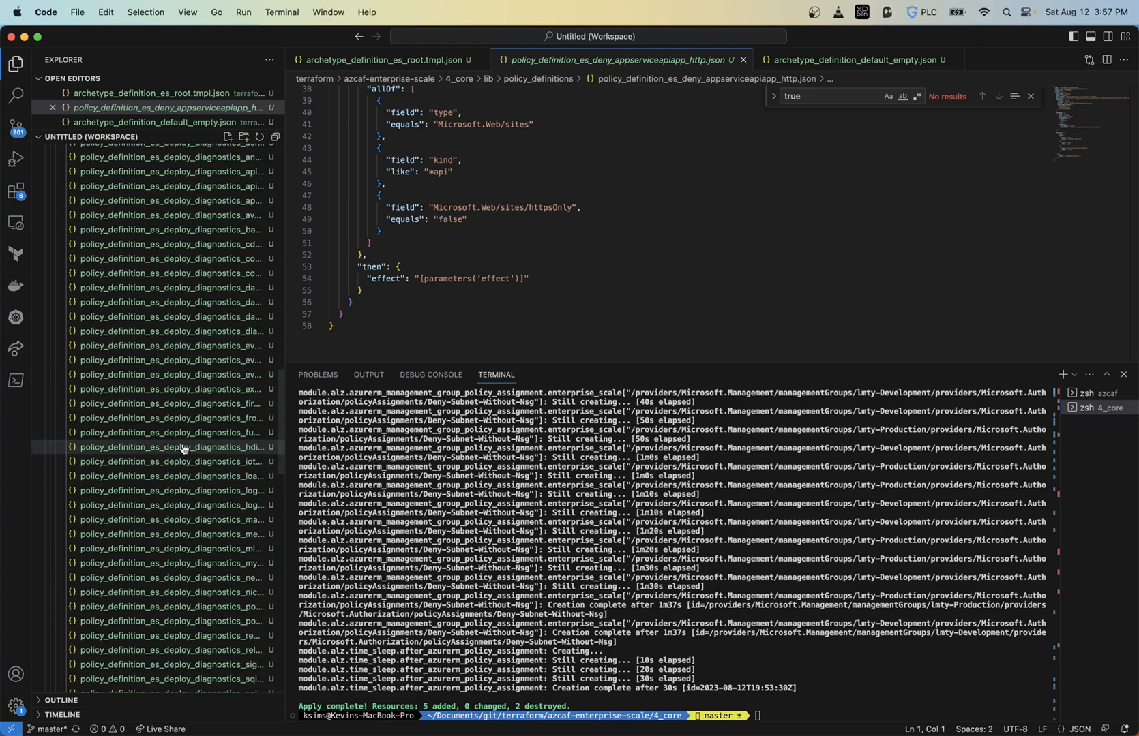
pyautogui.scroll(3)
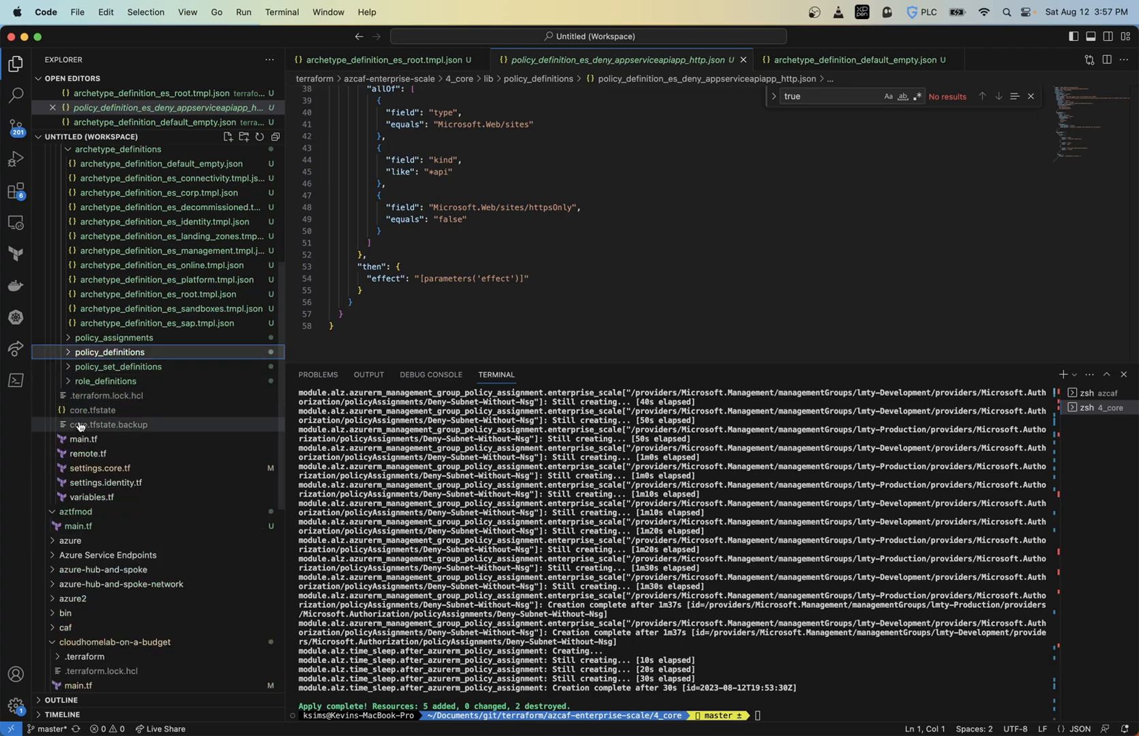
# Step: Open settings.core.tf and scroll through the Production, Development and connectivityus landing zones
pyautogui.click(99, 472)
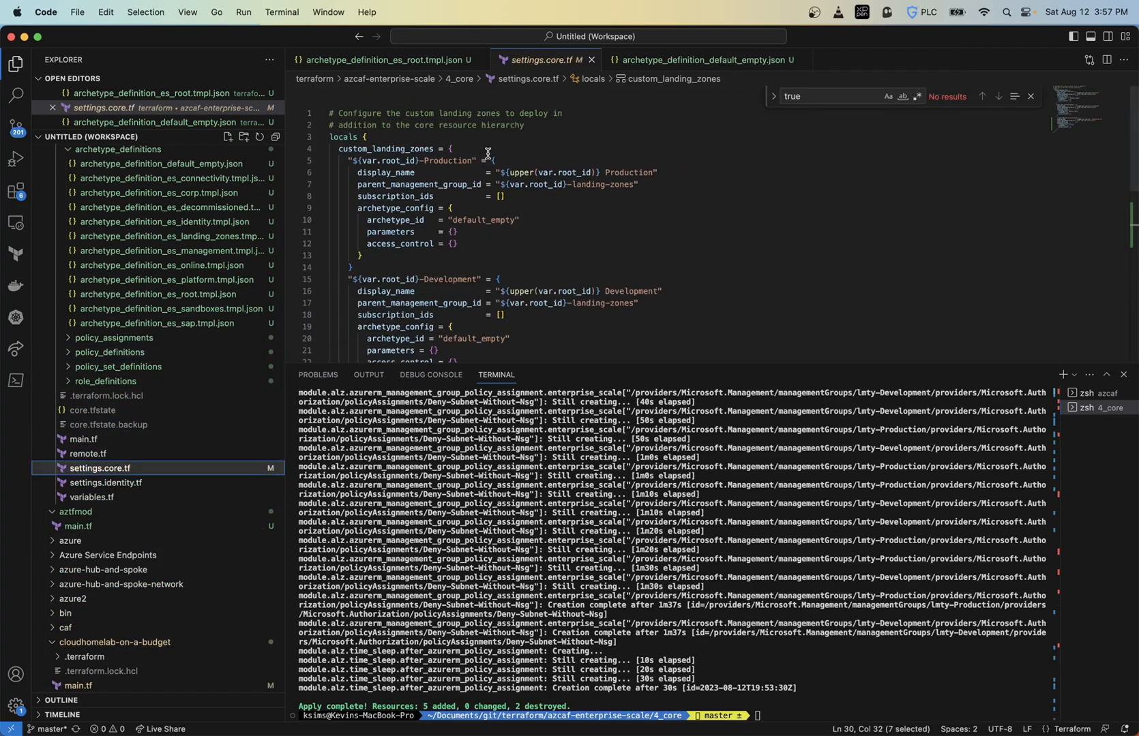
pyautogui.scroll(-3)
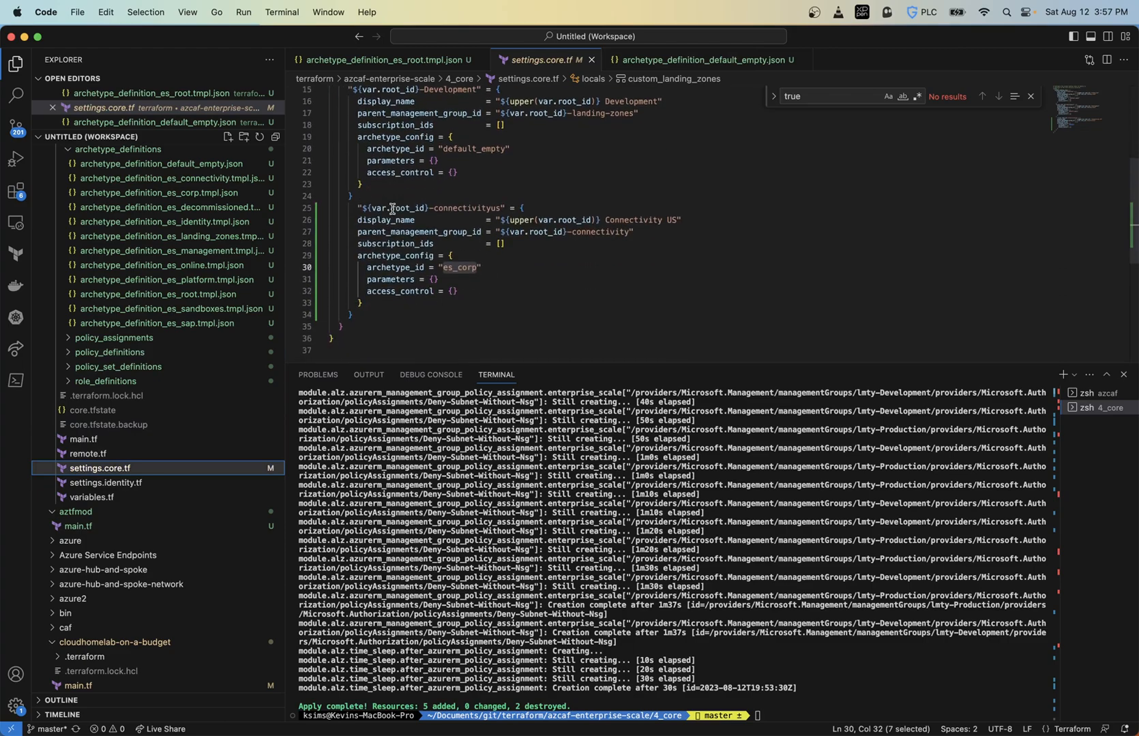
pyautogui.scroll(-3)
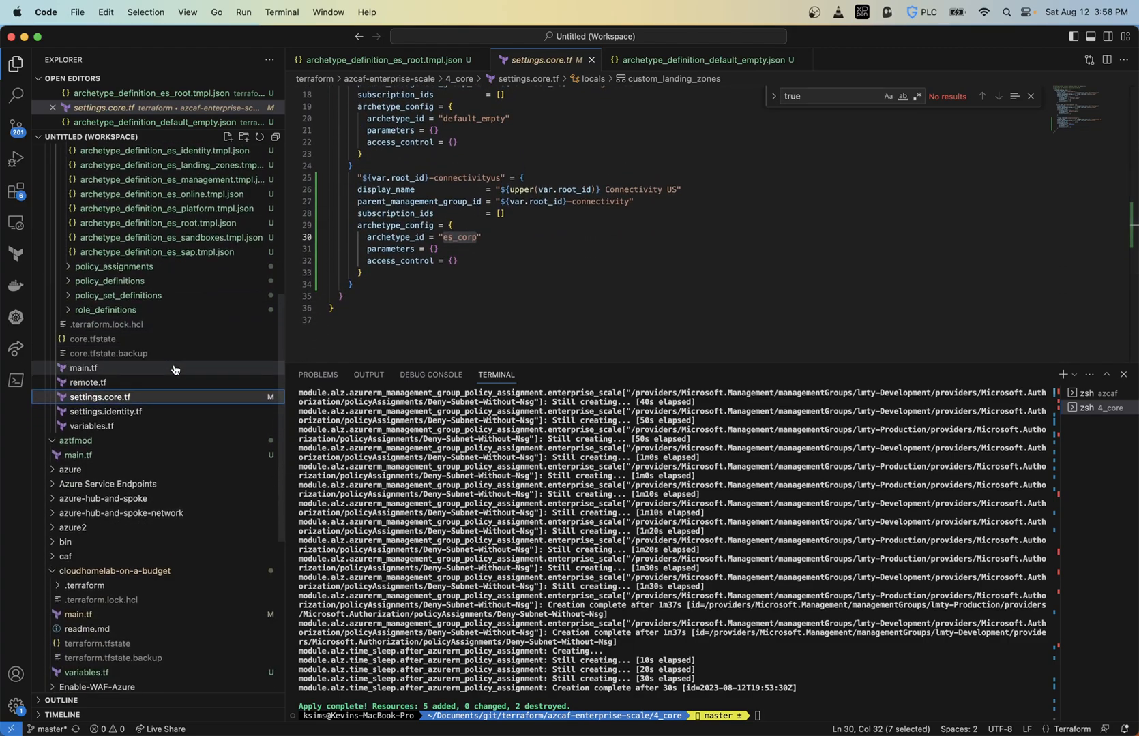
pyautogui.scroll(3)
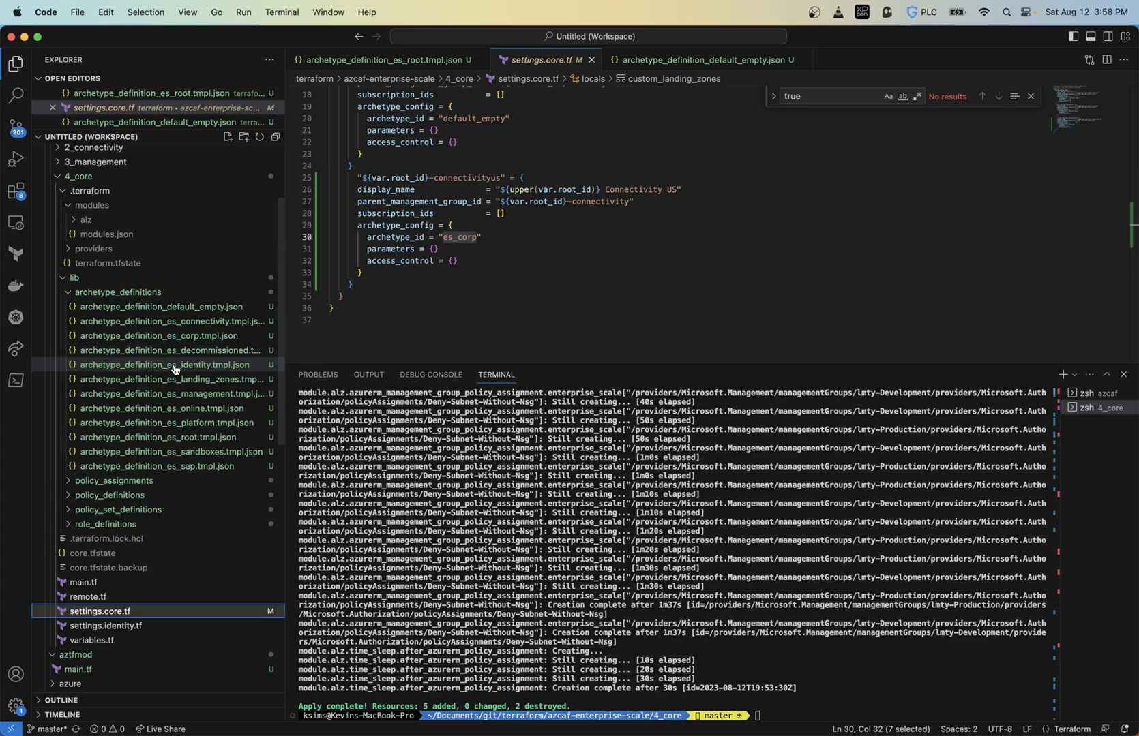
pyautogui.moveTo(174, 370)
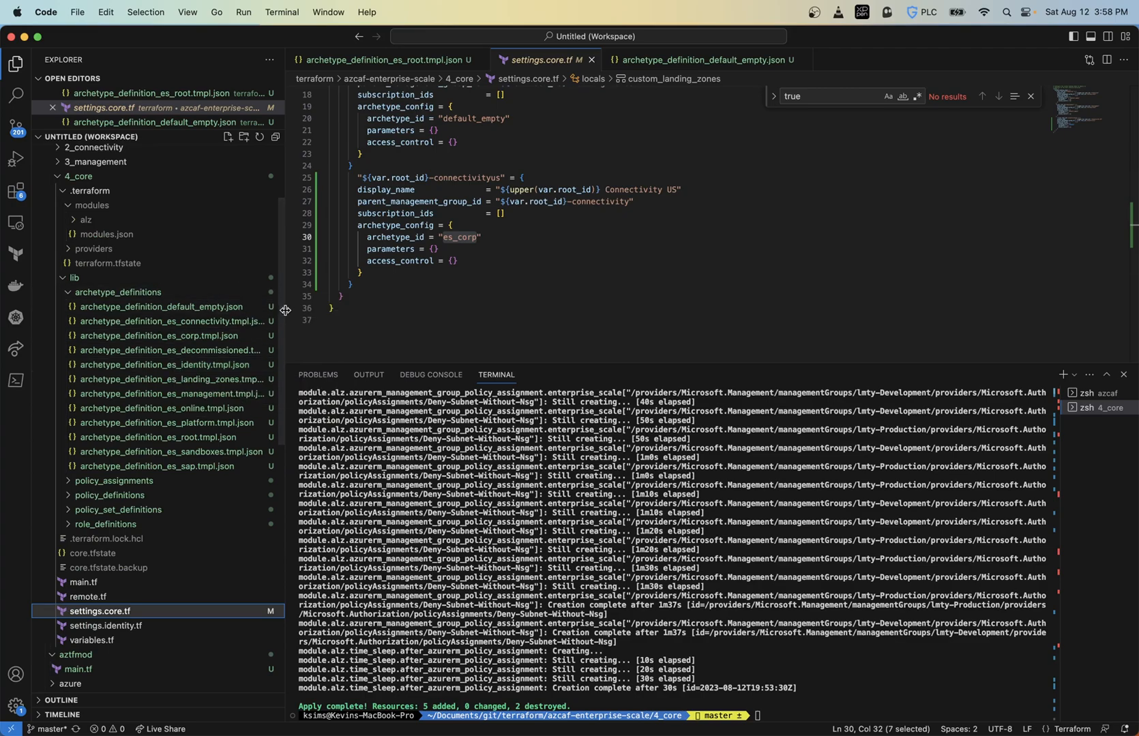
pyautogui.scroll(-3)
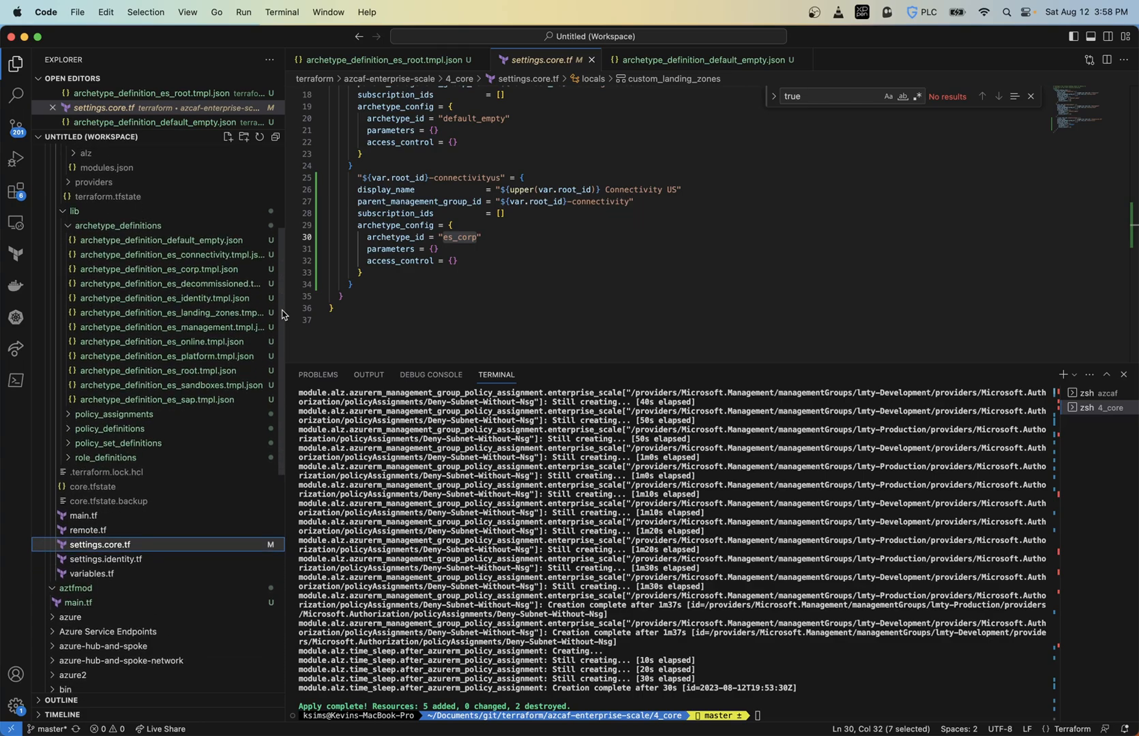
pyautogui.scroll(-3)
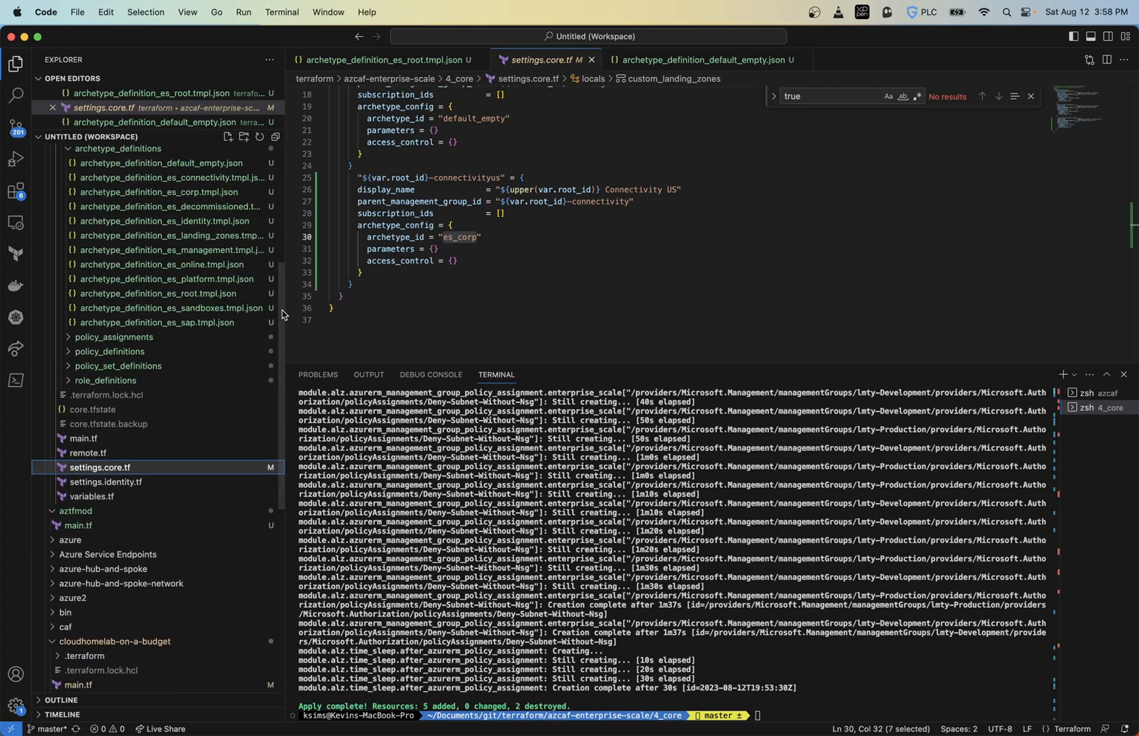
pyautogui.scroll(-3)
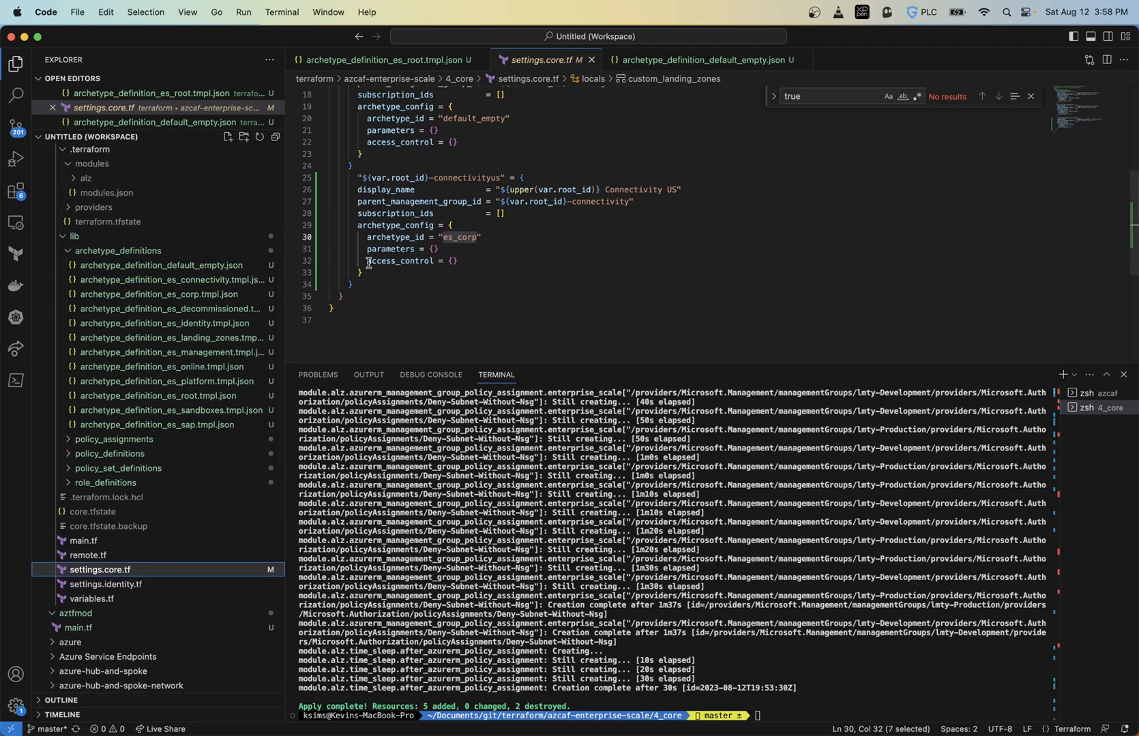
pyautogui.scroll(3)
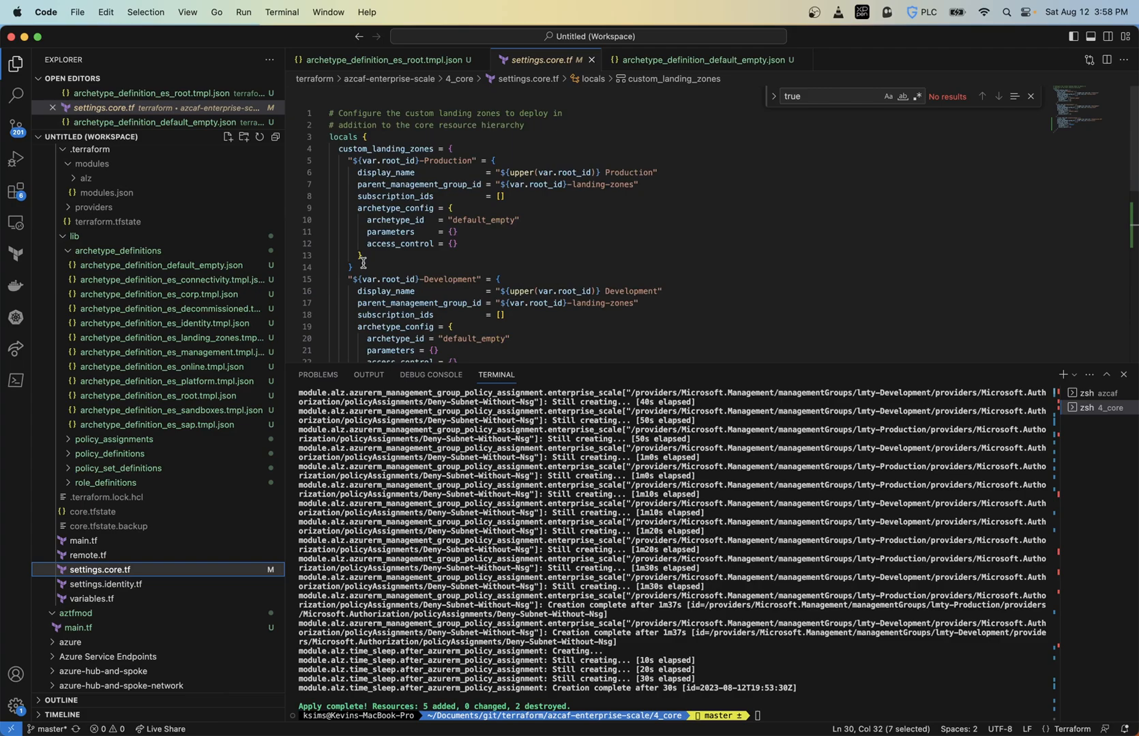
pyautogui.moveTo(420, 231)
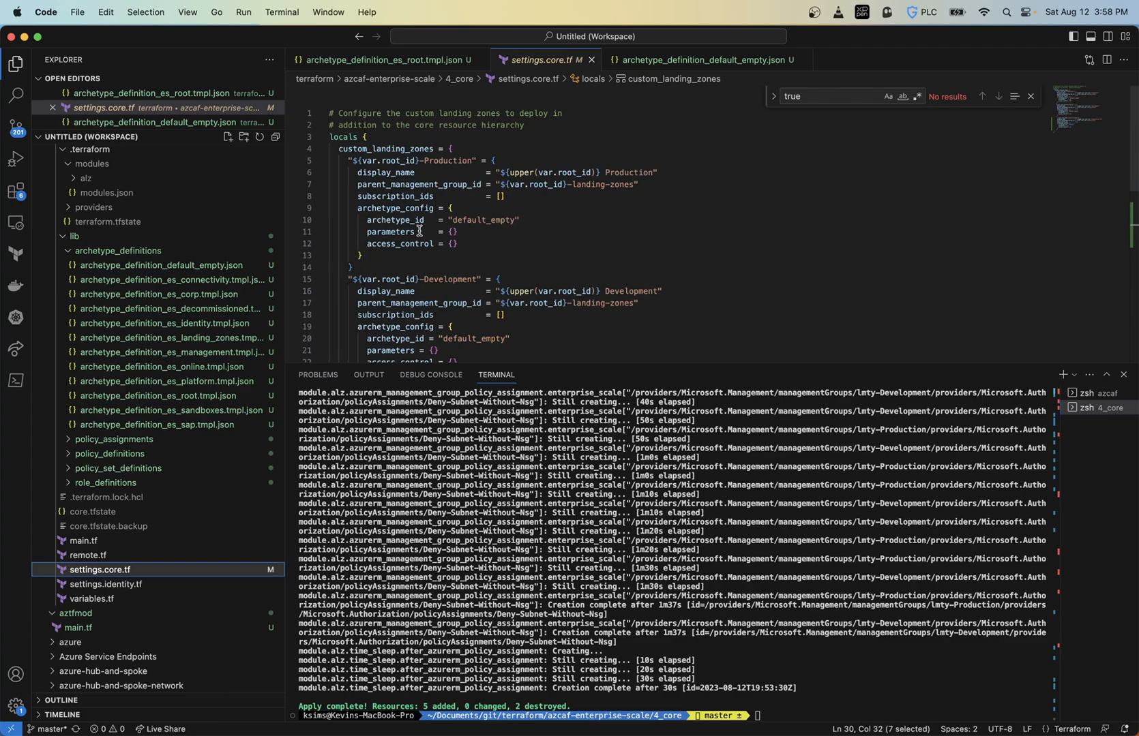